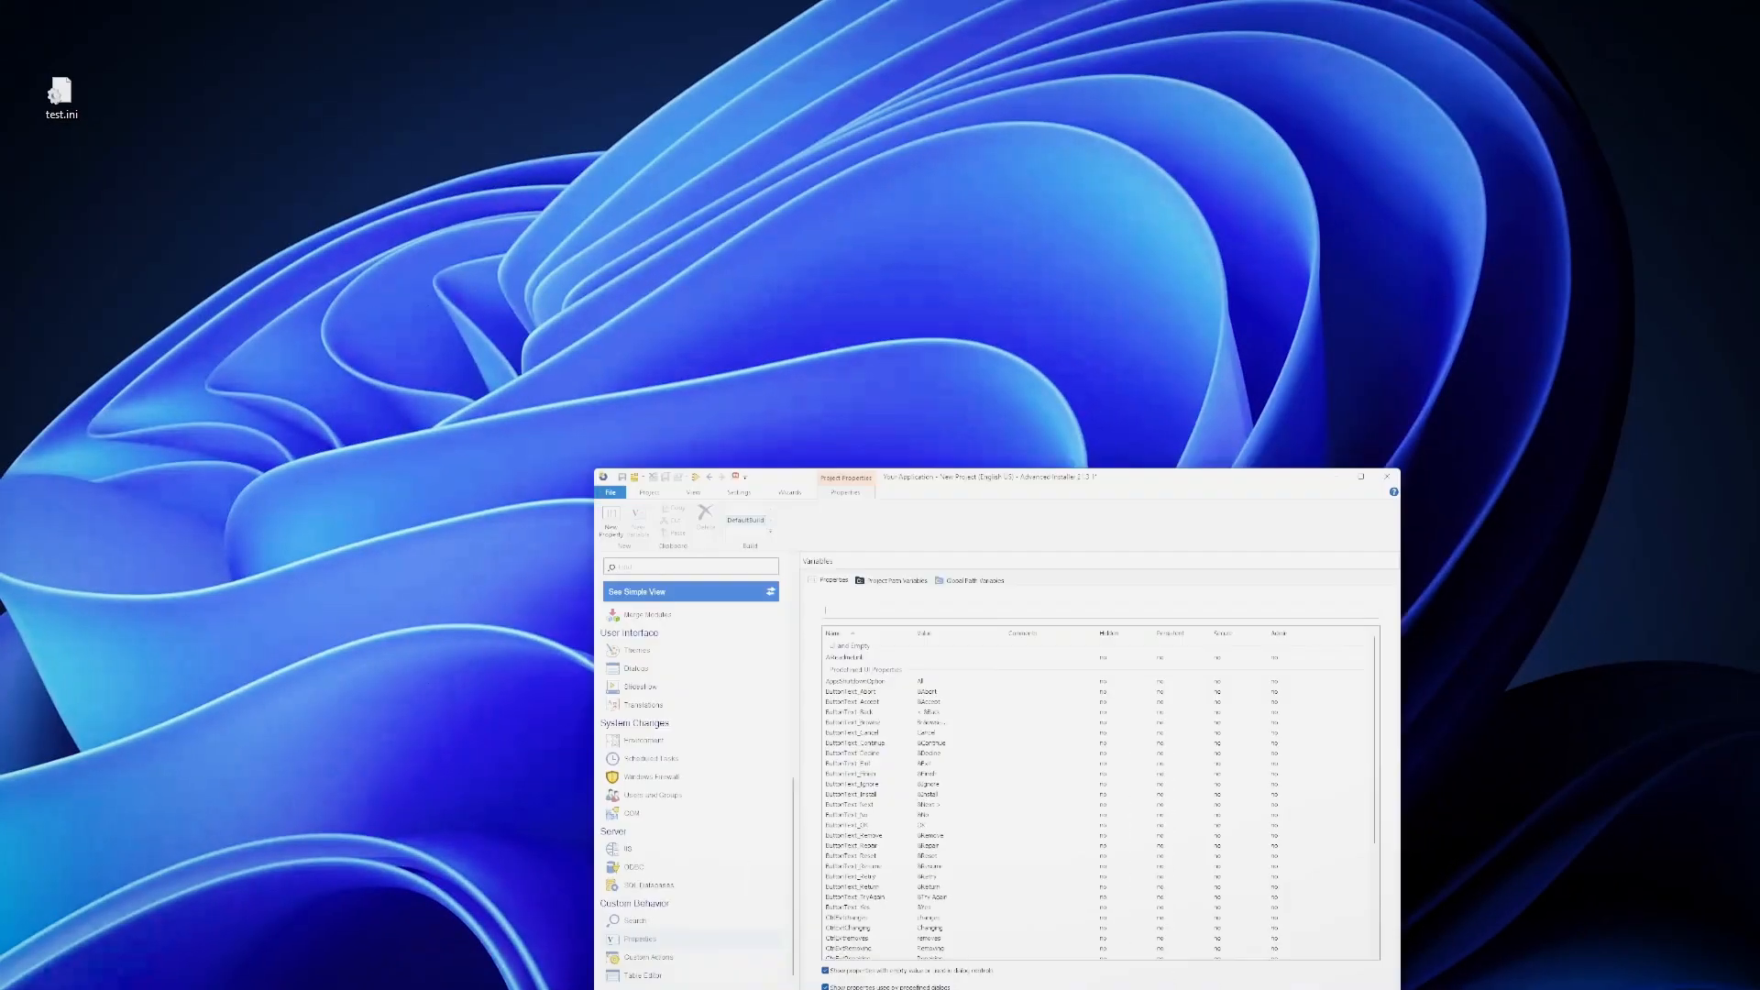
Show Files and Folders and select an application file (AppFinder.exe or HelloWorld.exe).
left_click(1361, 475)
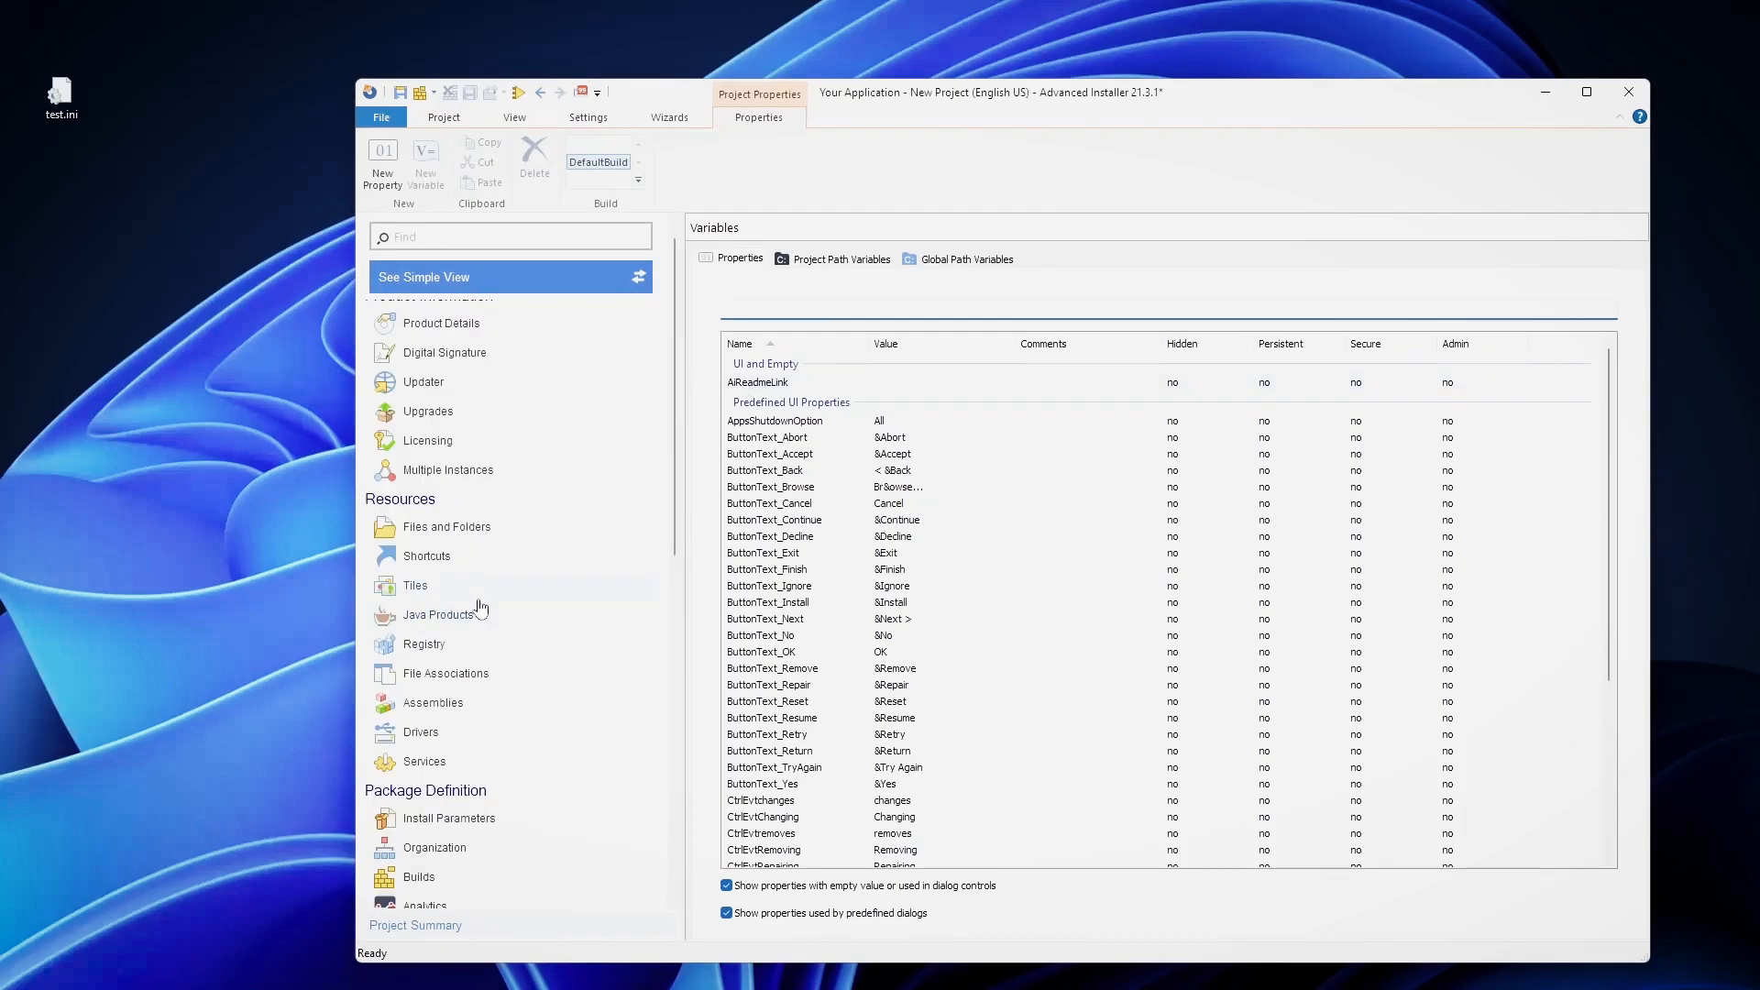
left_click(447, 527)
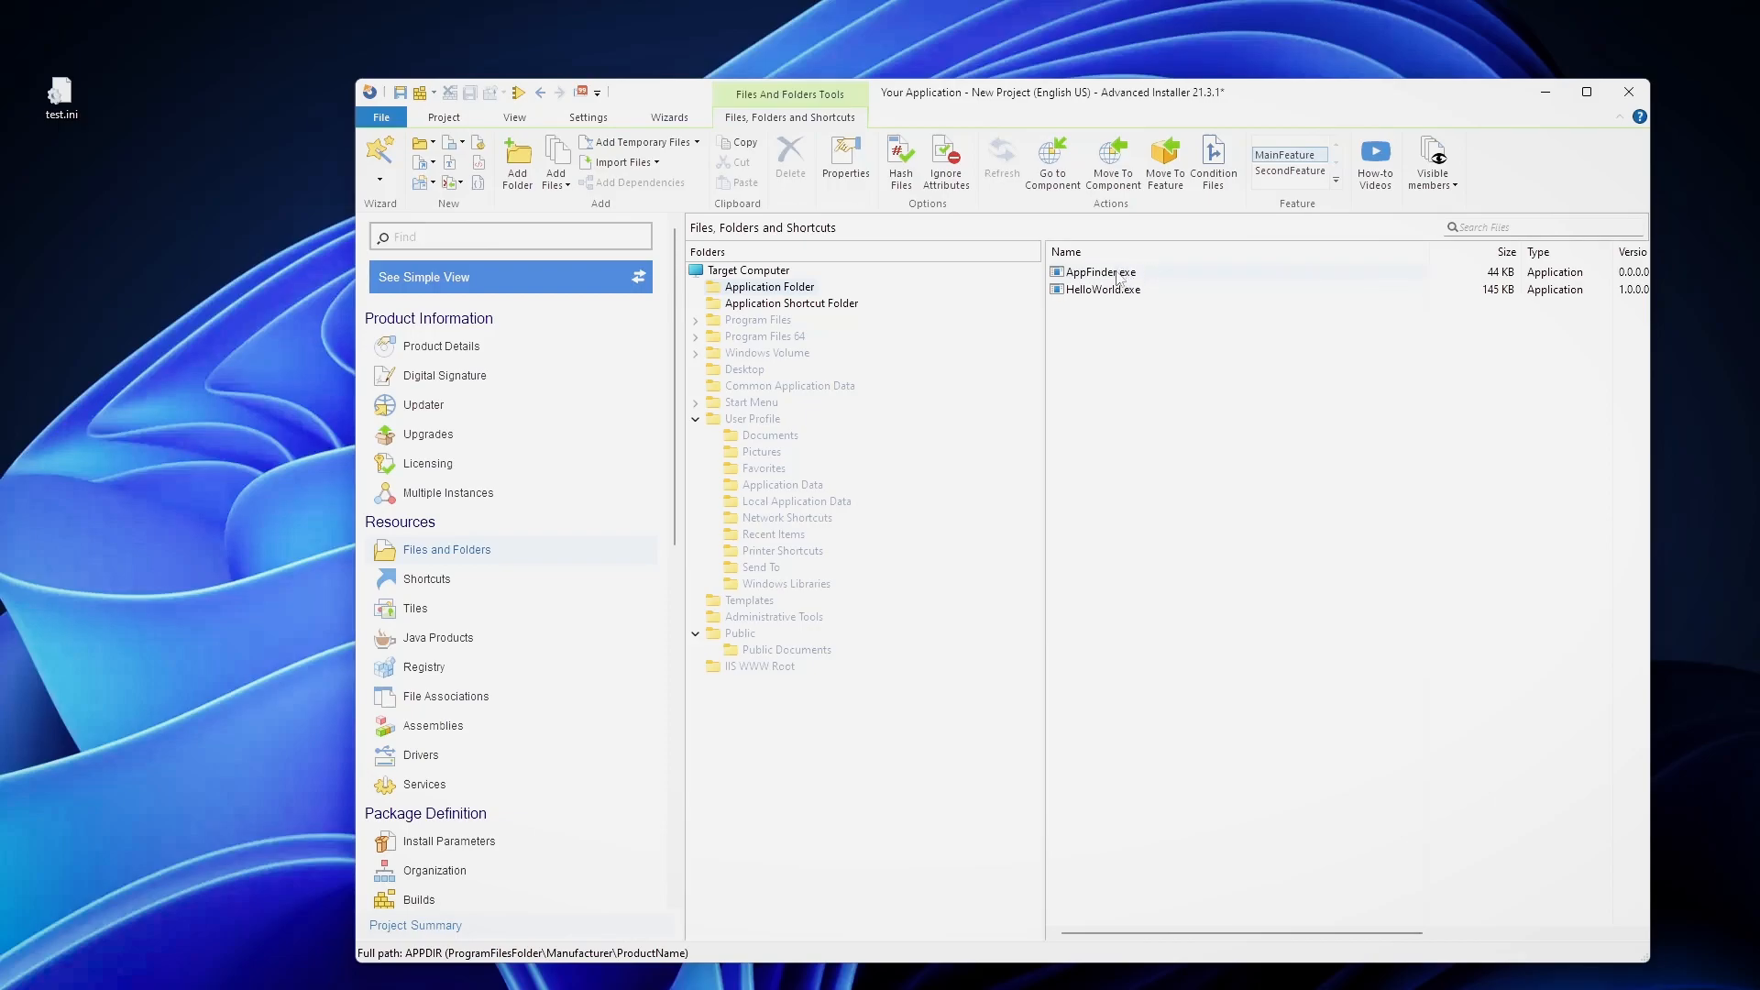
left_click(1102, 288)
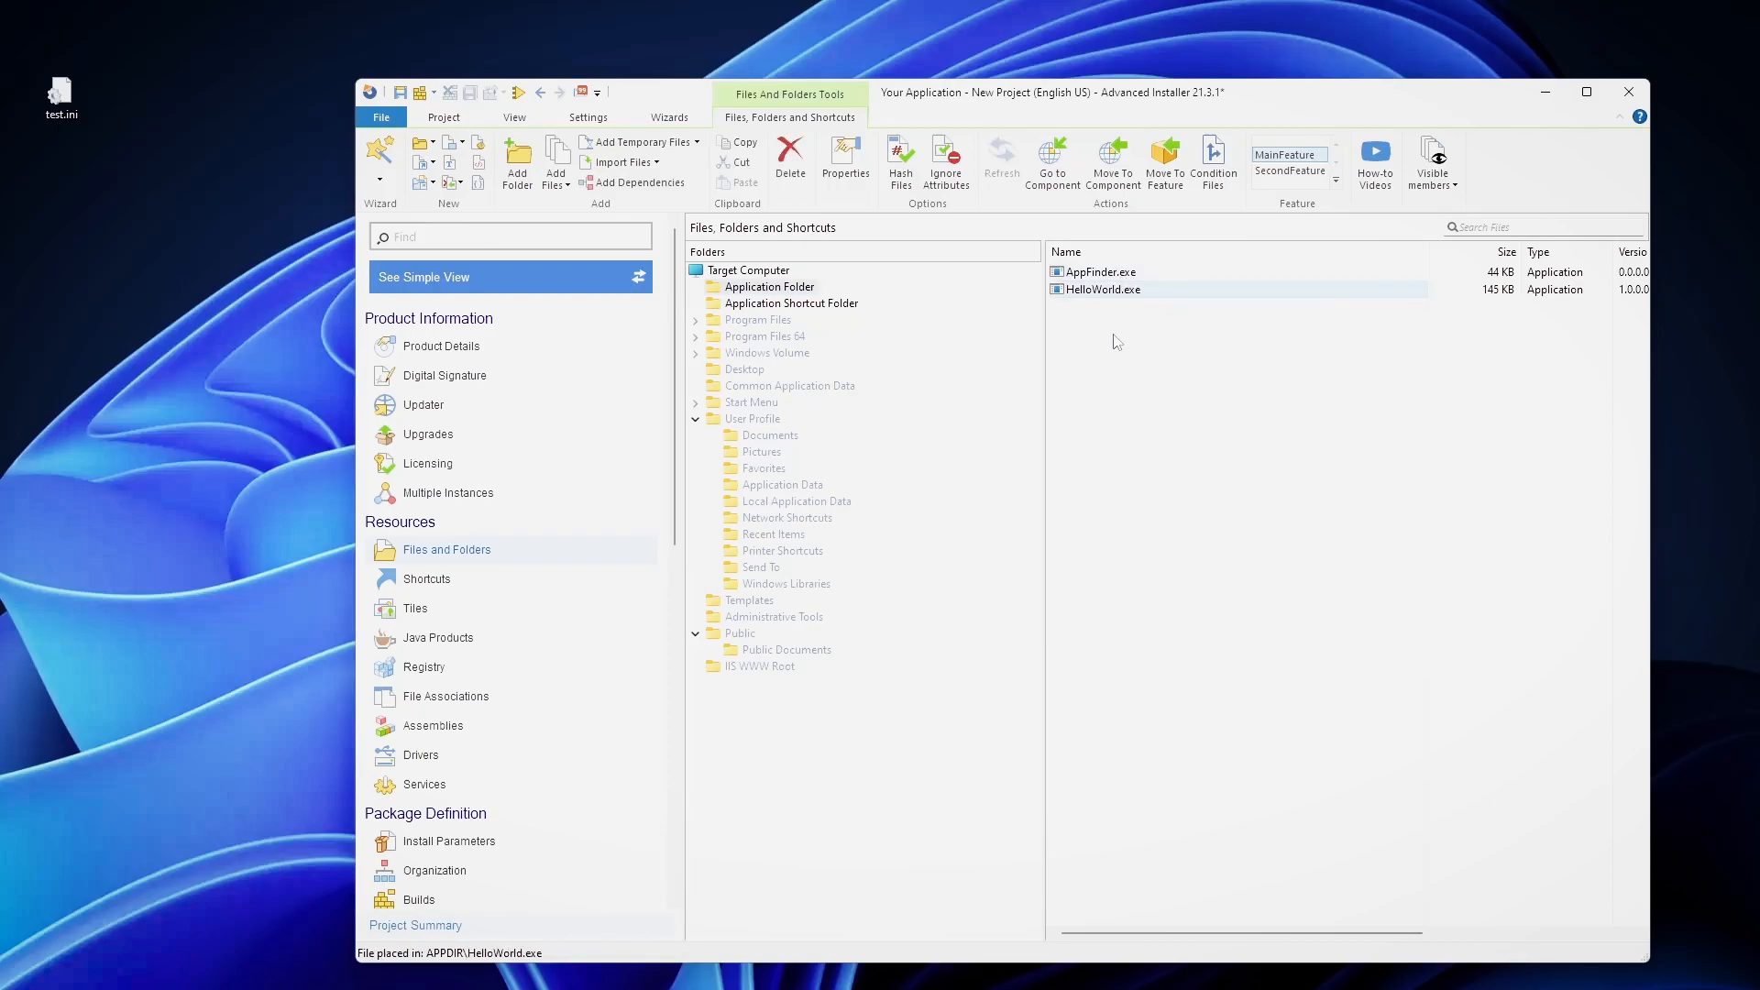
Go to AppFinder.exe's component, then expand it under SecondFeature to show file and shortcut.
right_click(1099, 272)
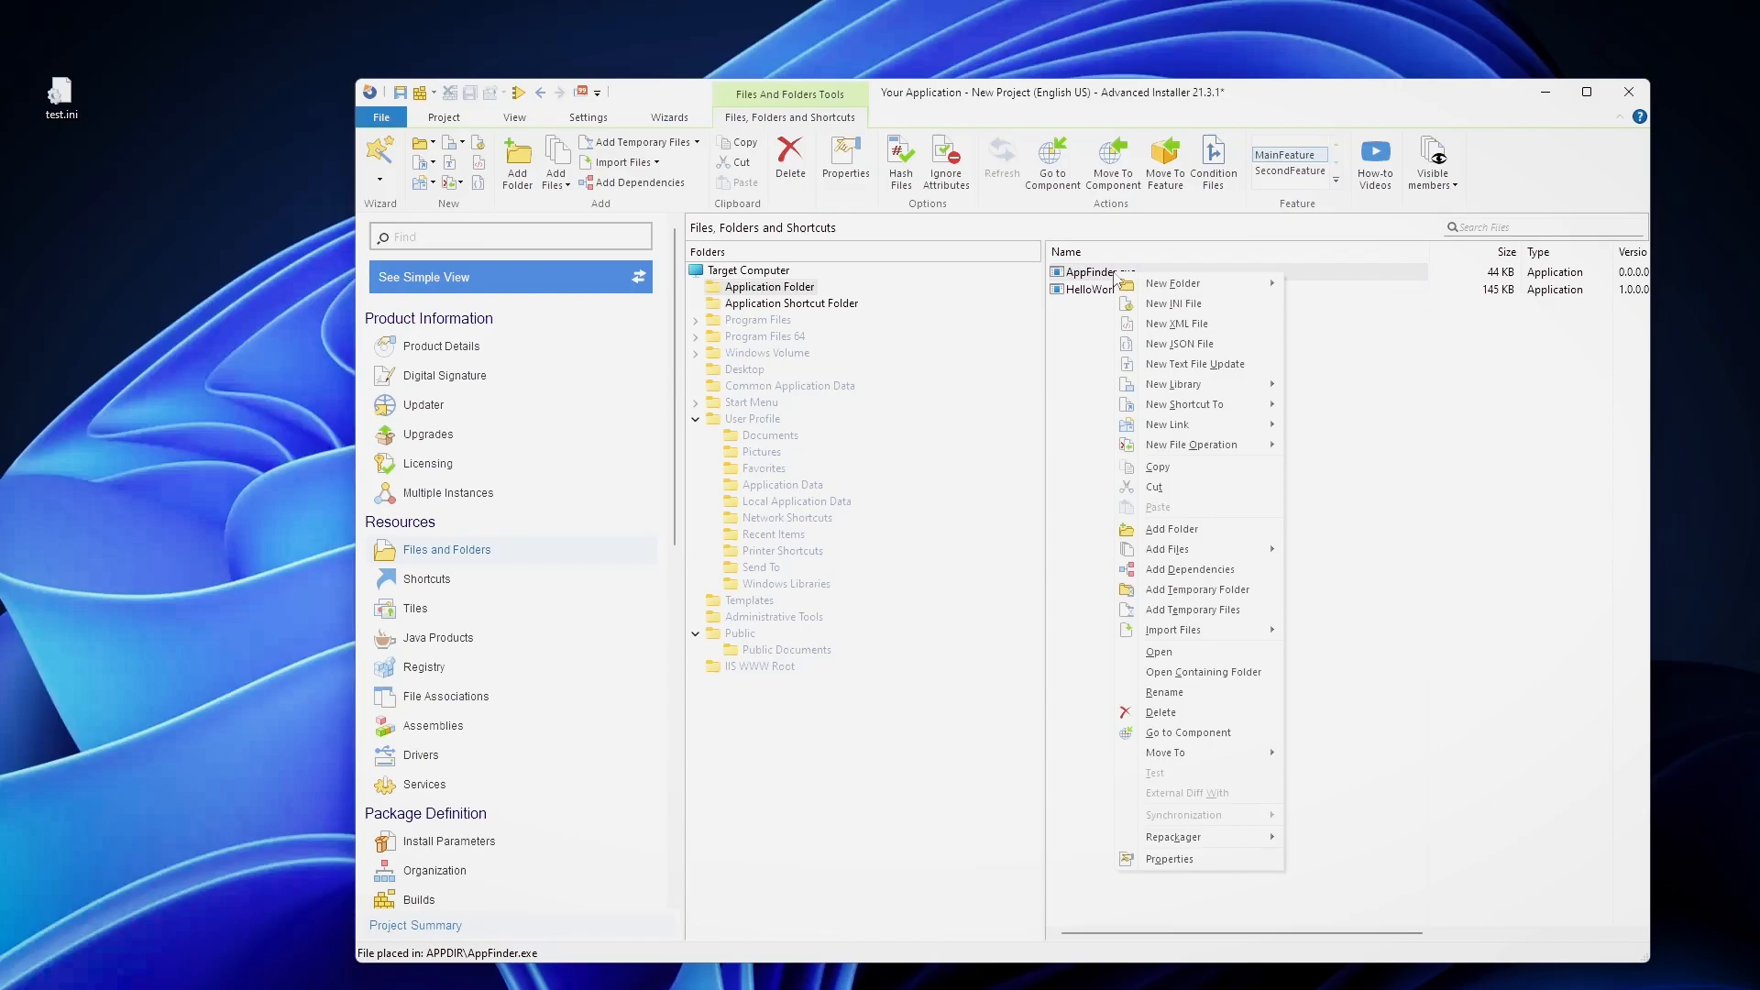
mouse_move(1228, 748)
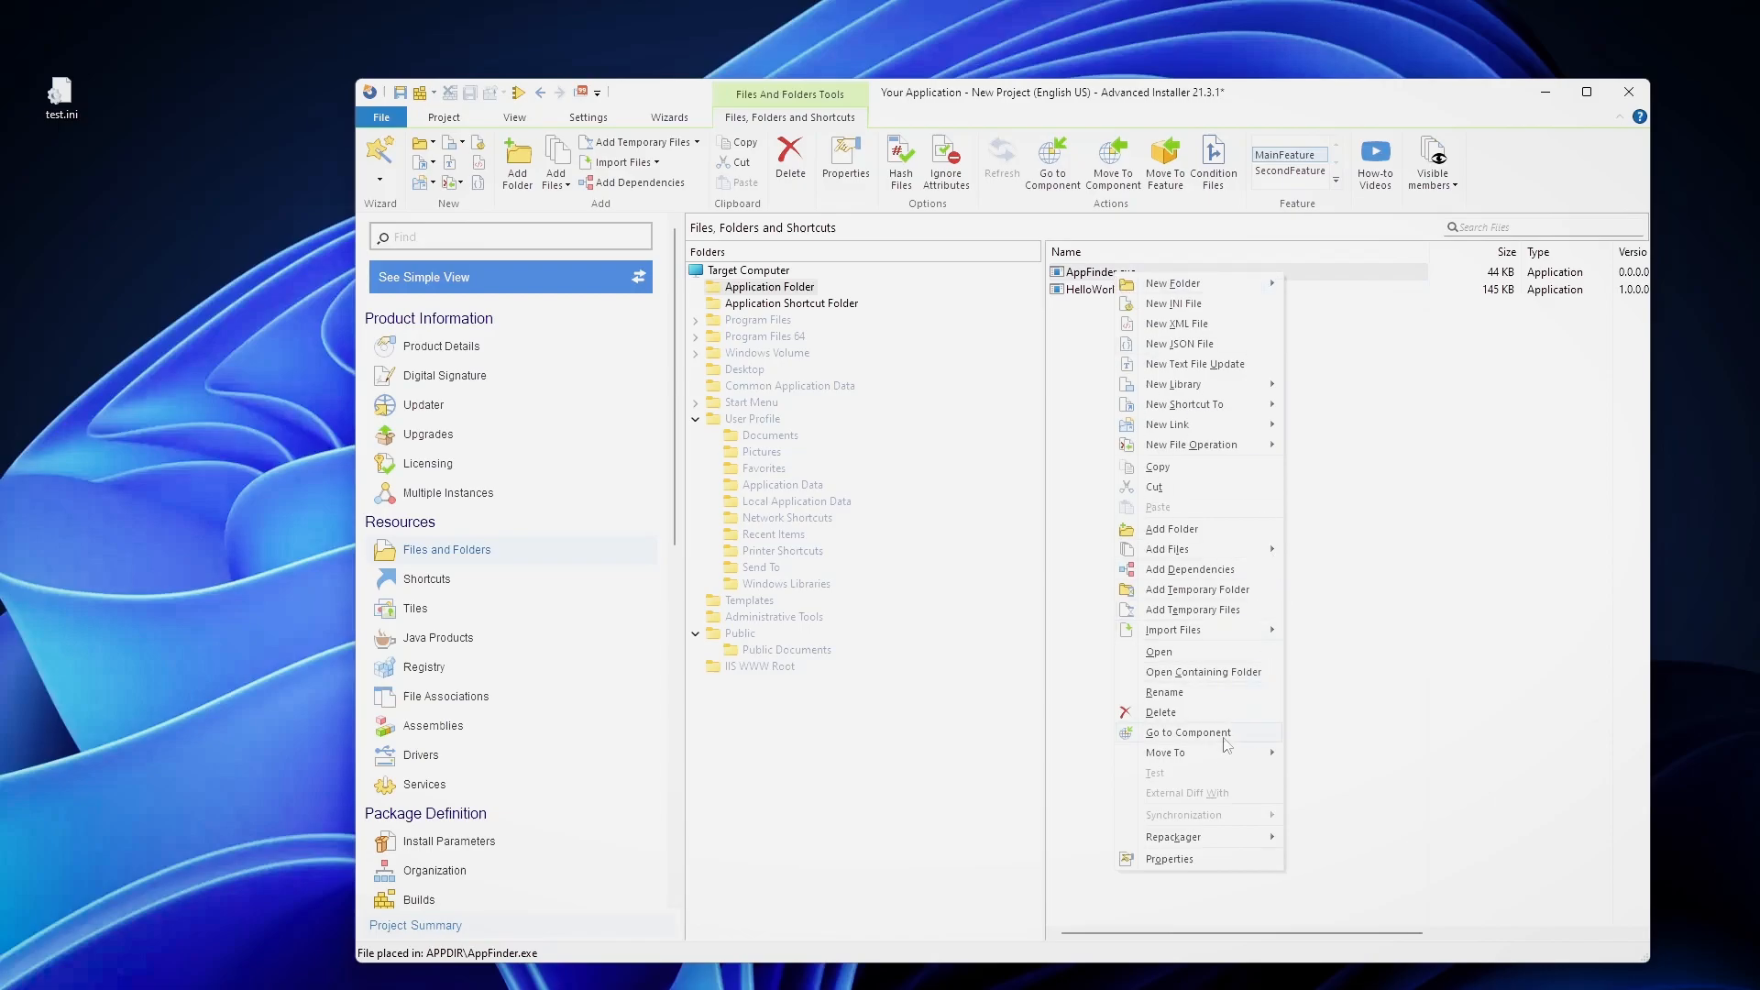
left_click(1188, 732)
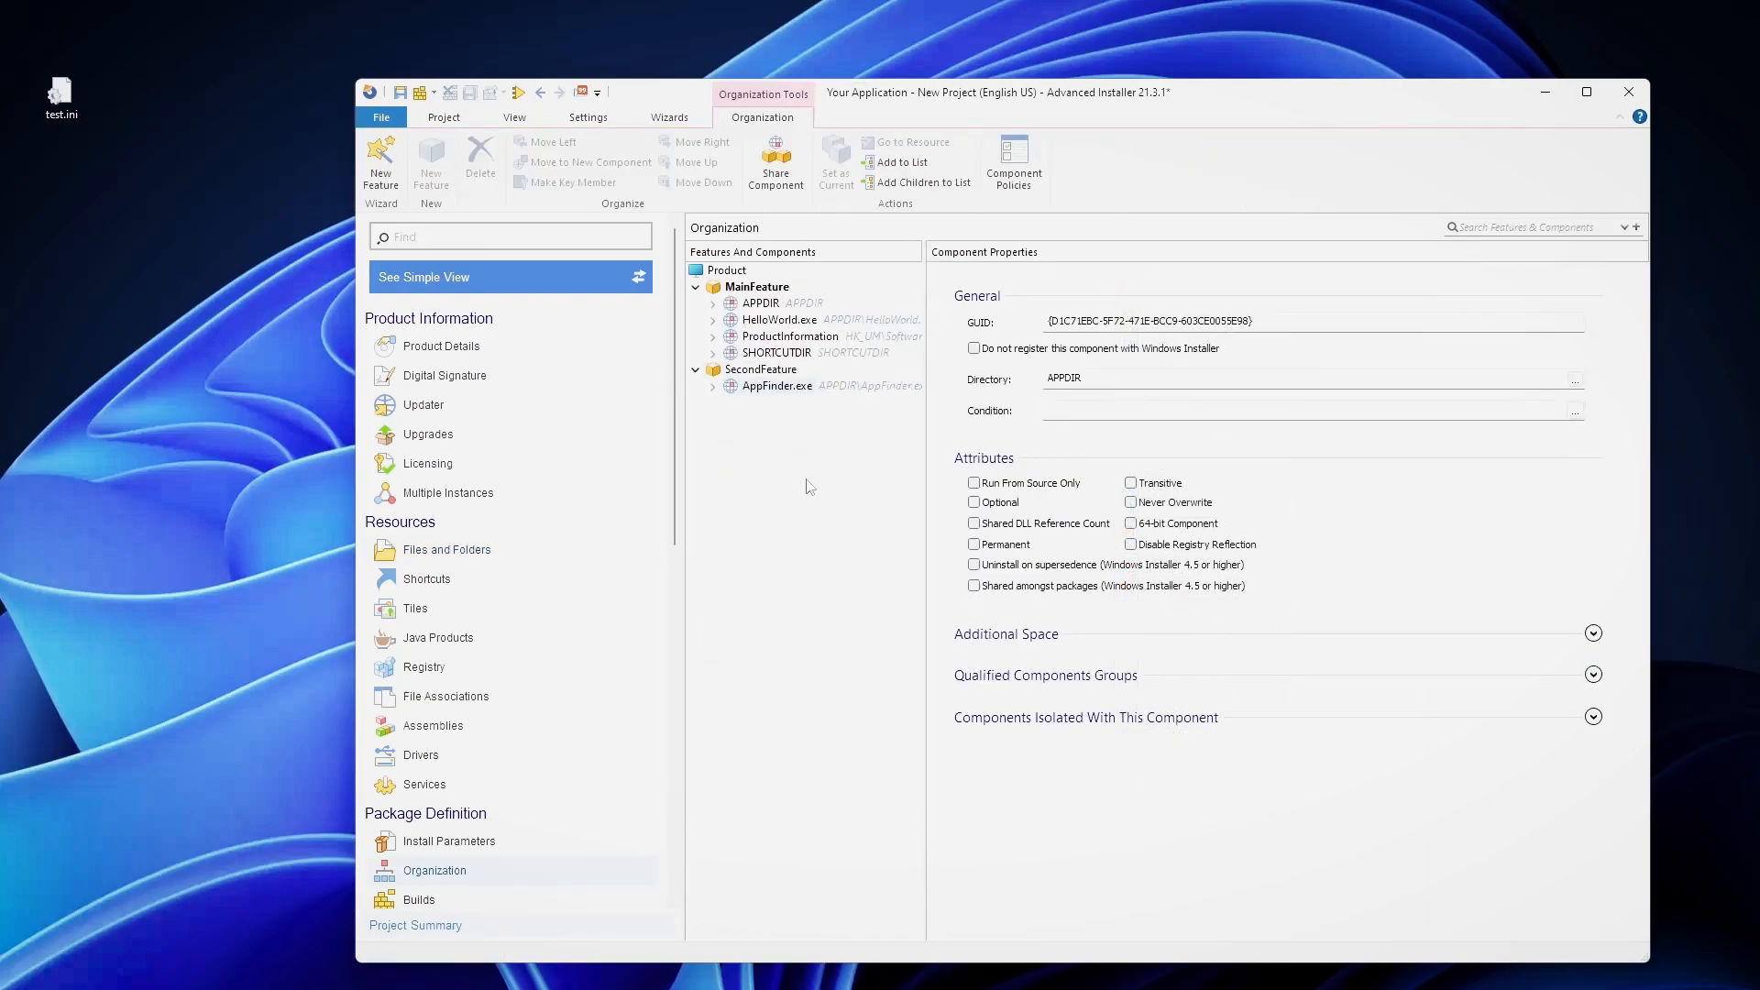
mouse_move(445, 594)
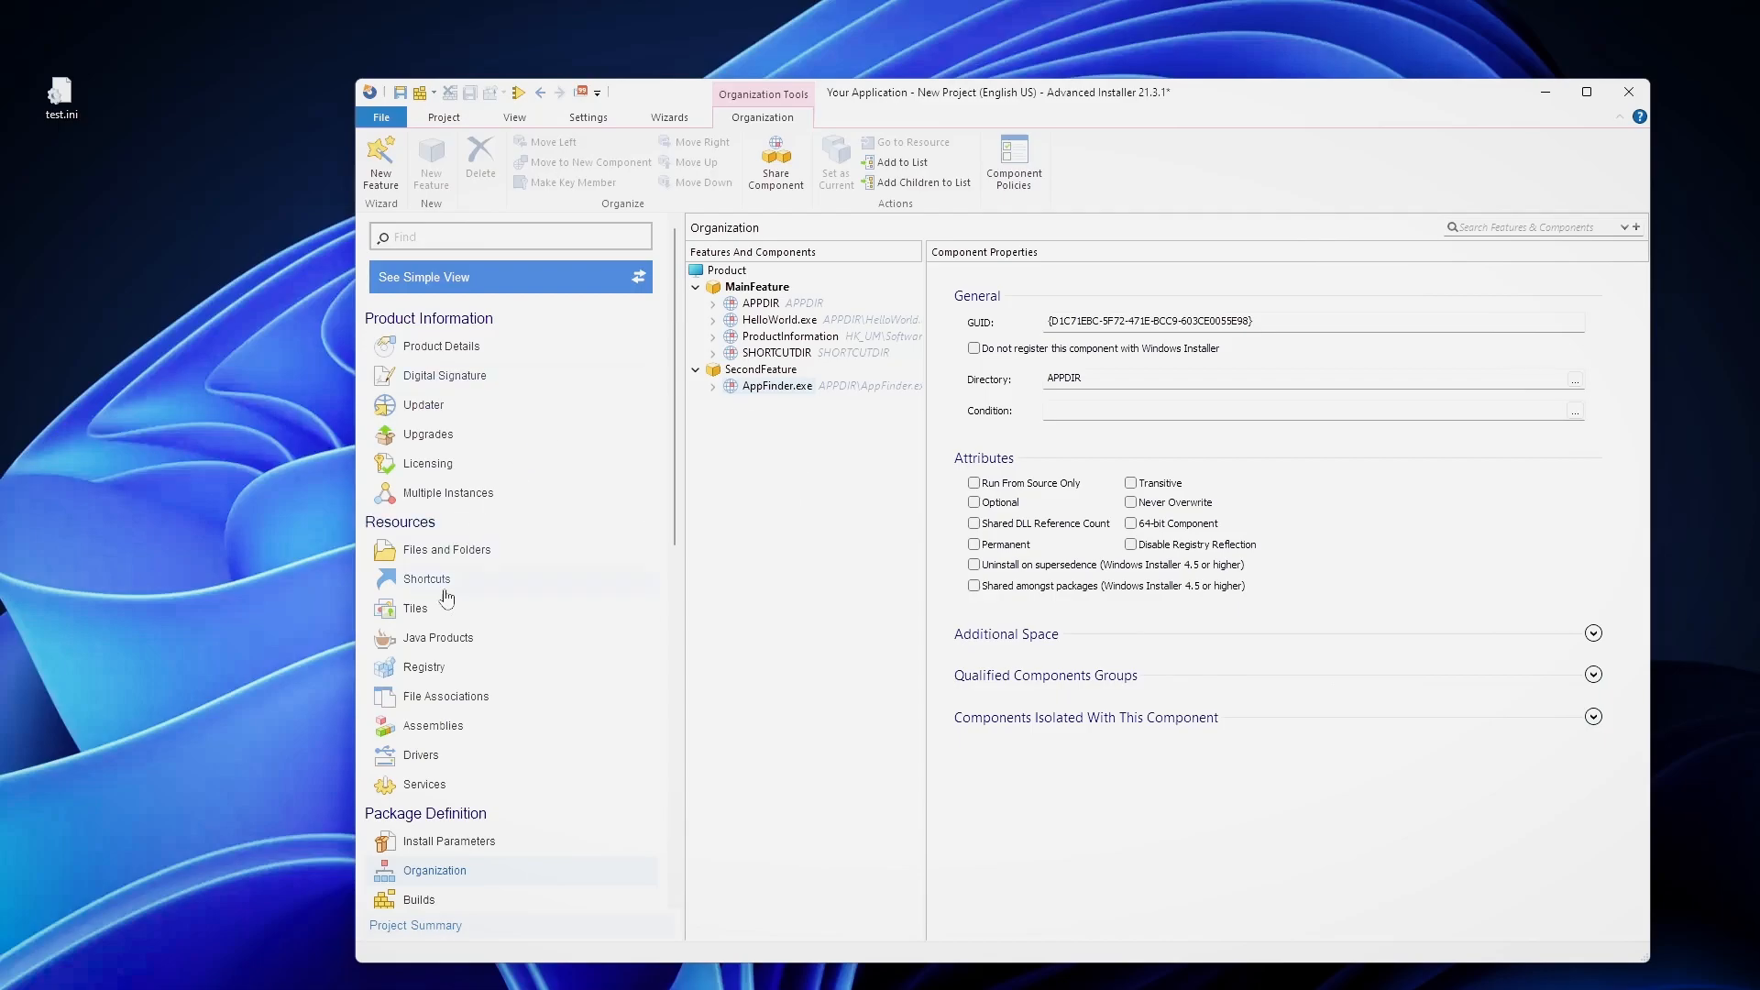
left_click(427, 578)
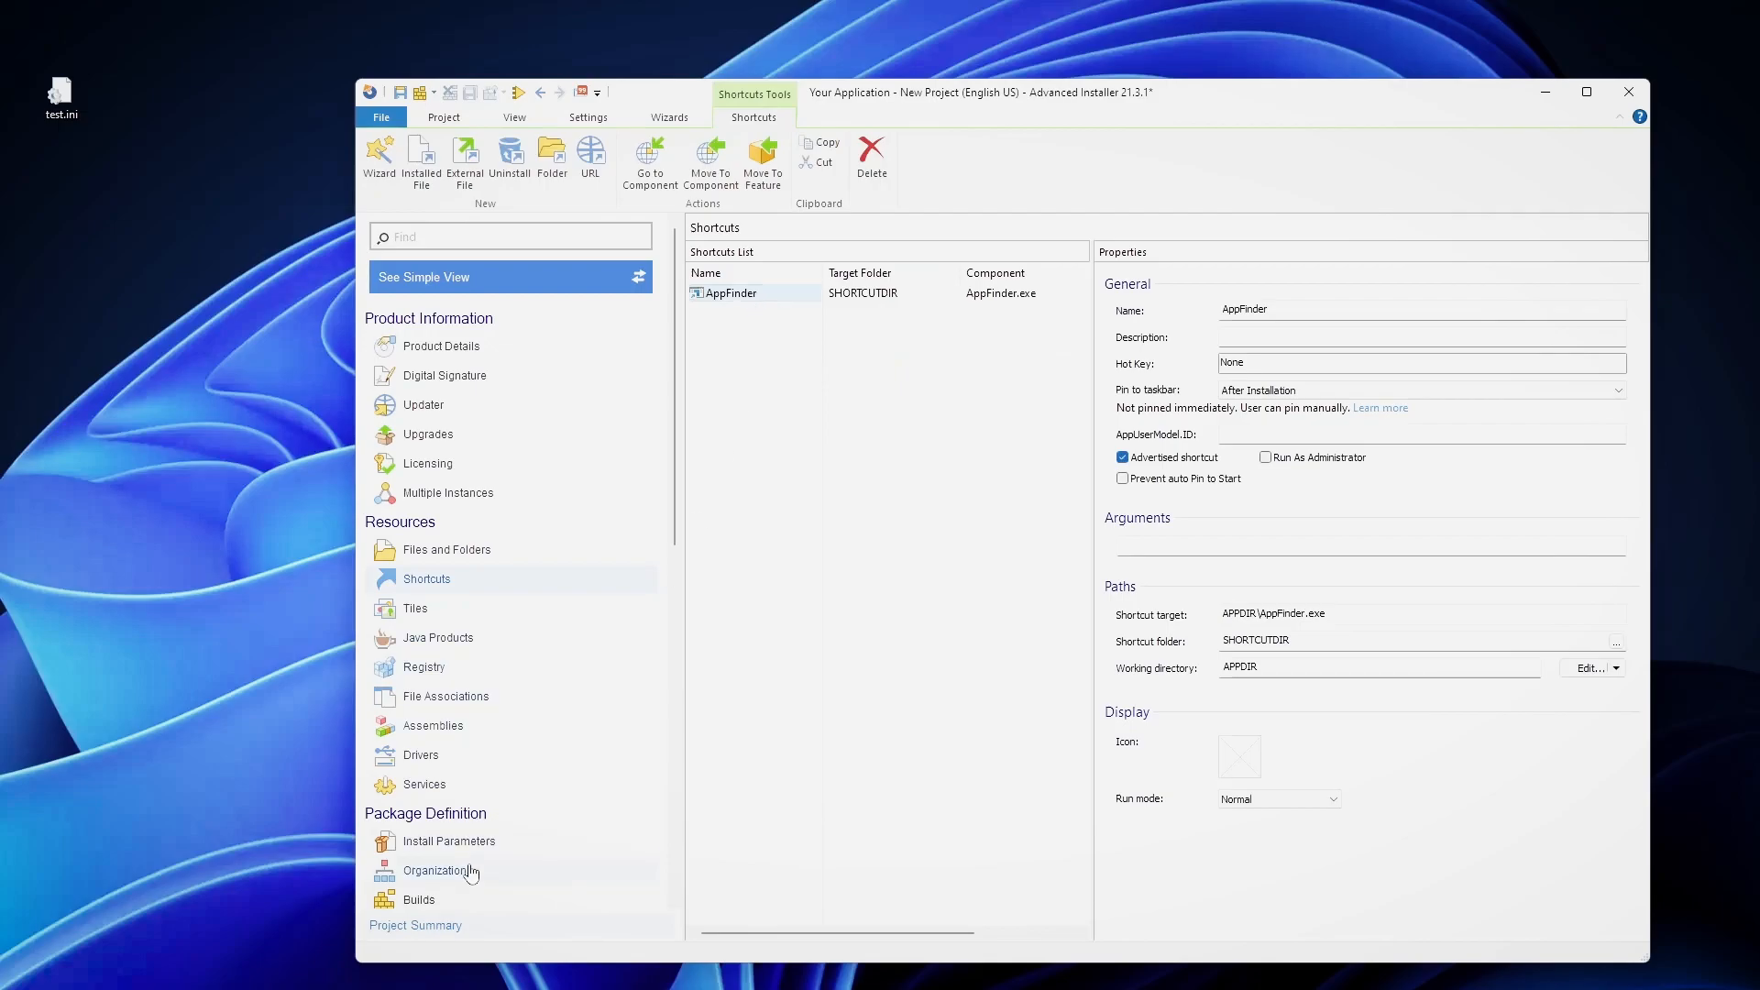
left_click(433, 870)
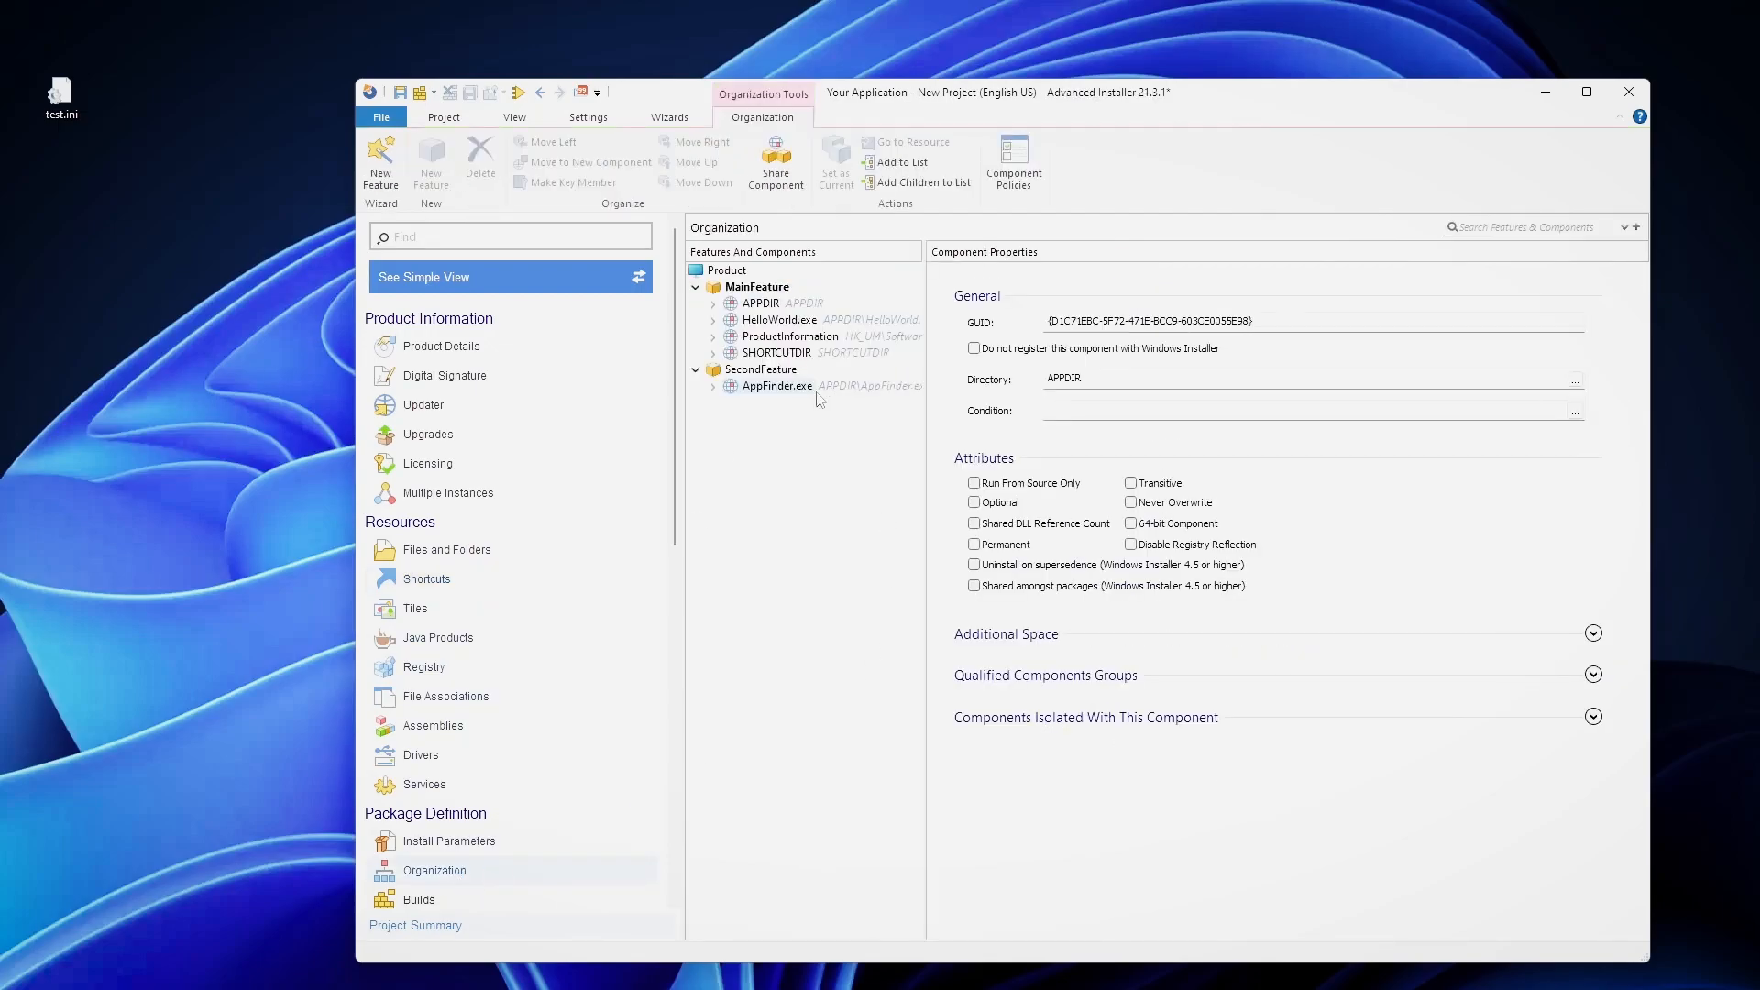
mouse_move(767, 402)
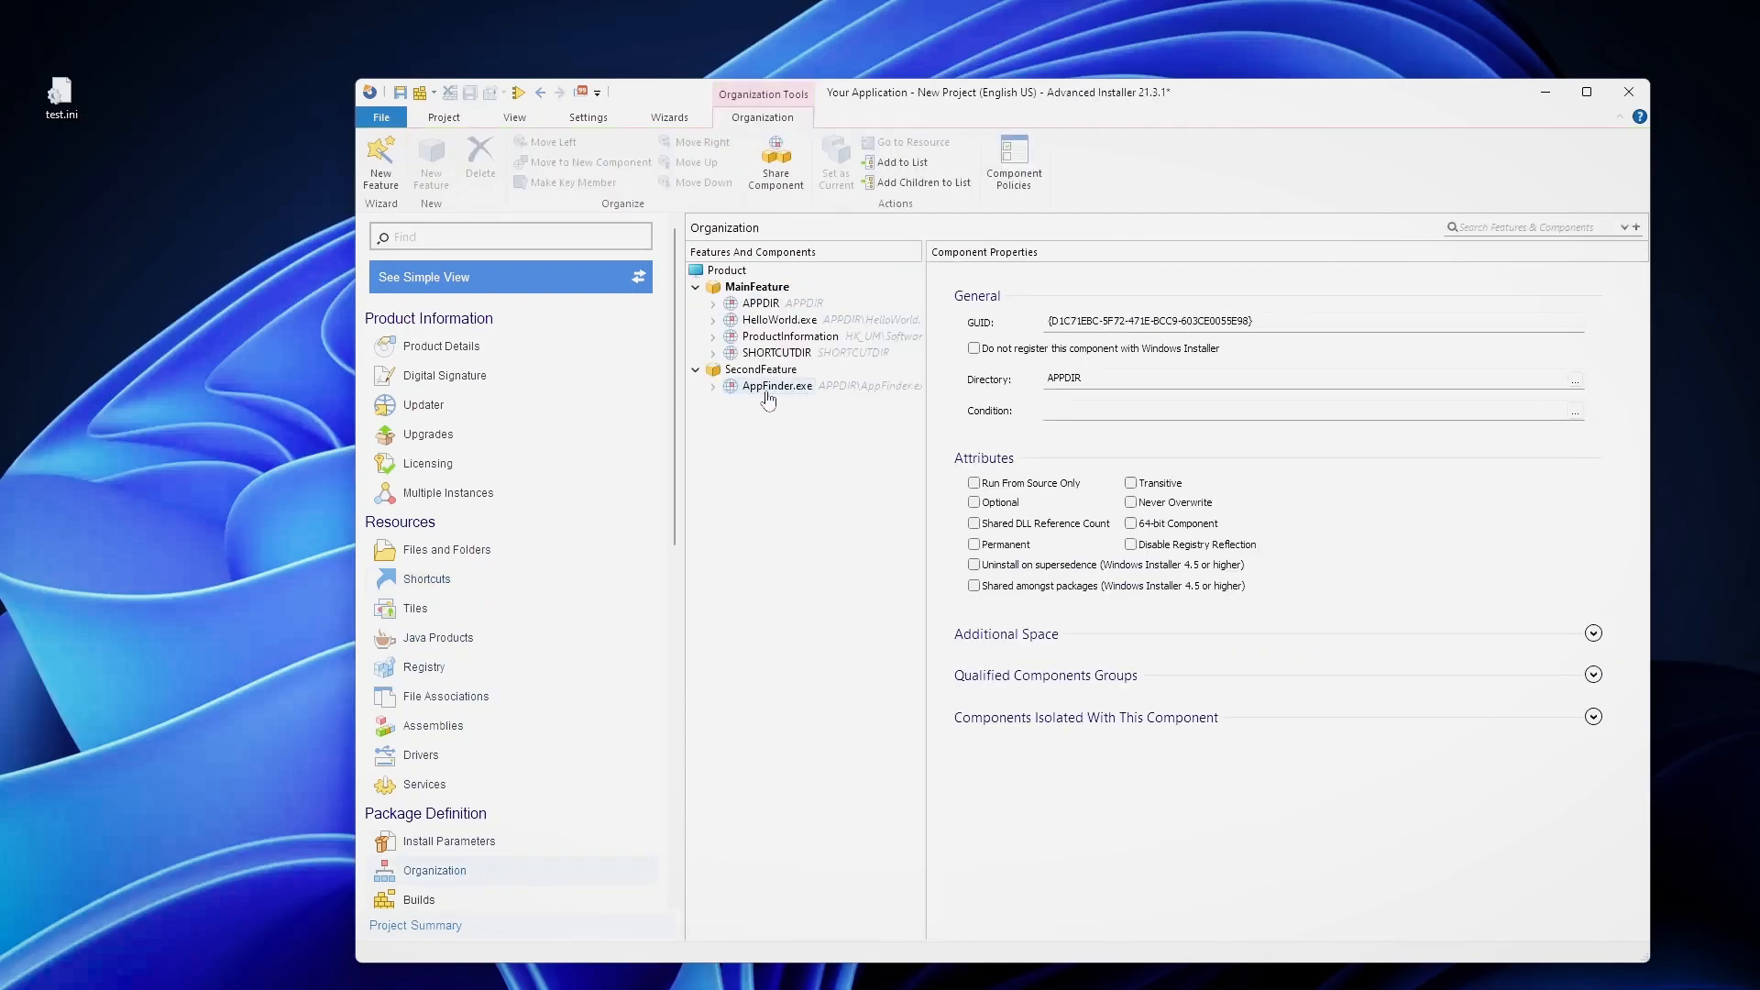
left_click(712, 386)
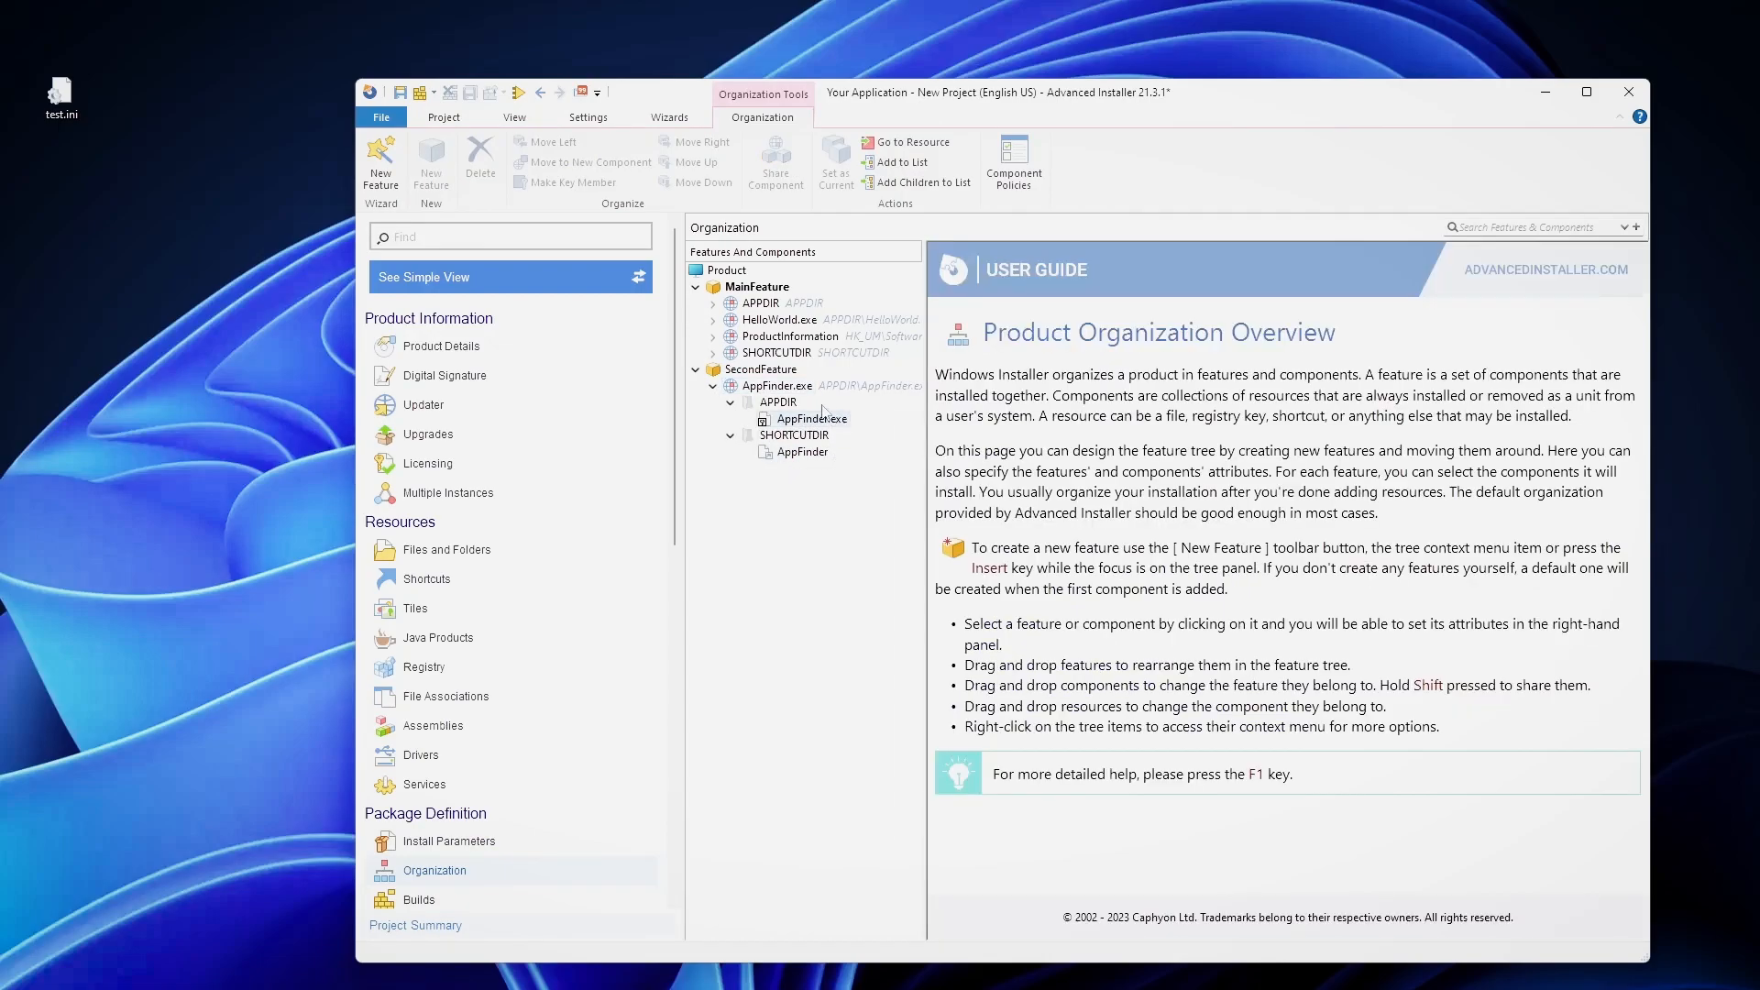
left_click(777, 401)
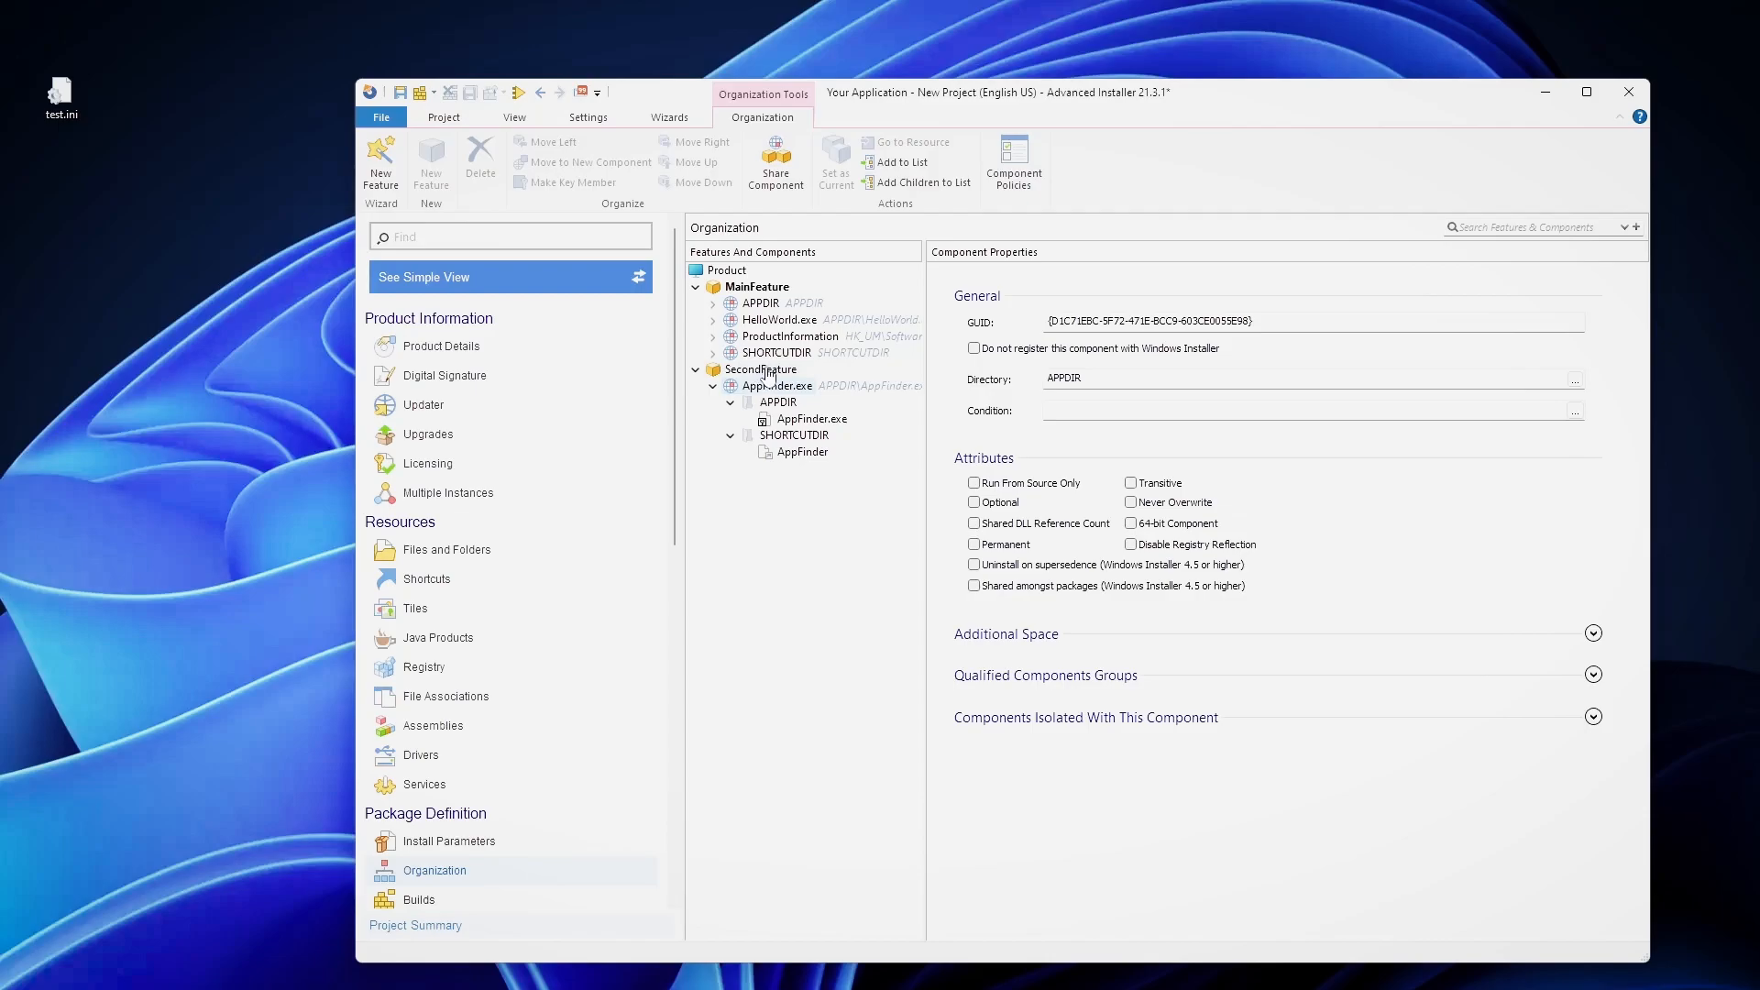
Select SecondFeature and collapse AppFinder.exe's APPDIR and SHORTCUTDIR nodes.
left_click(761, 370)
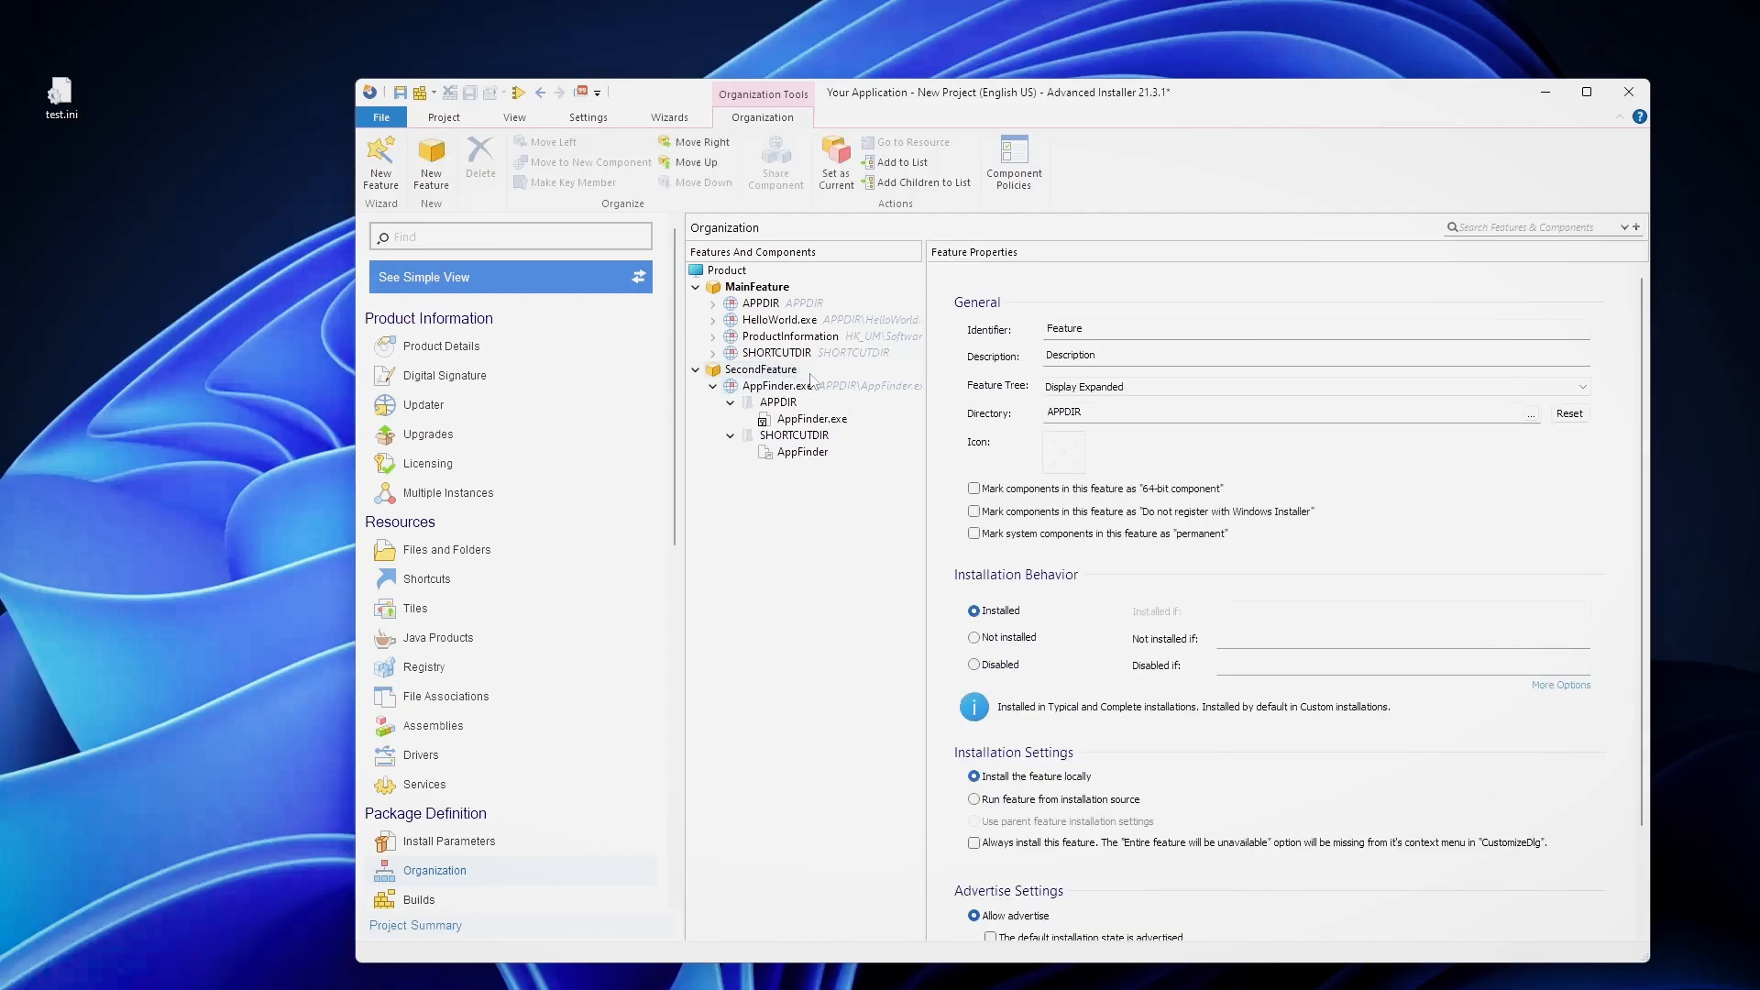
mouse_move(664, 478)
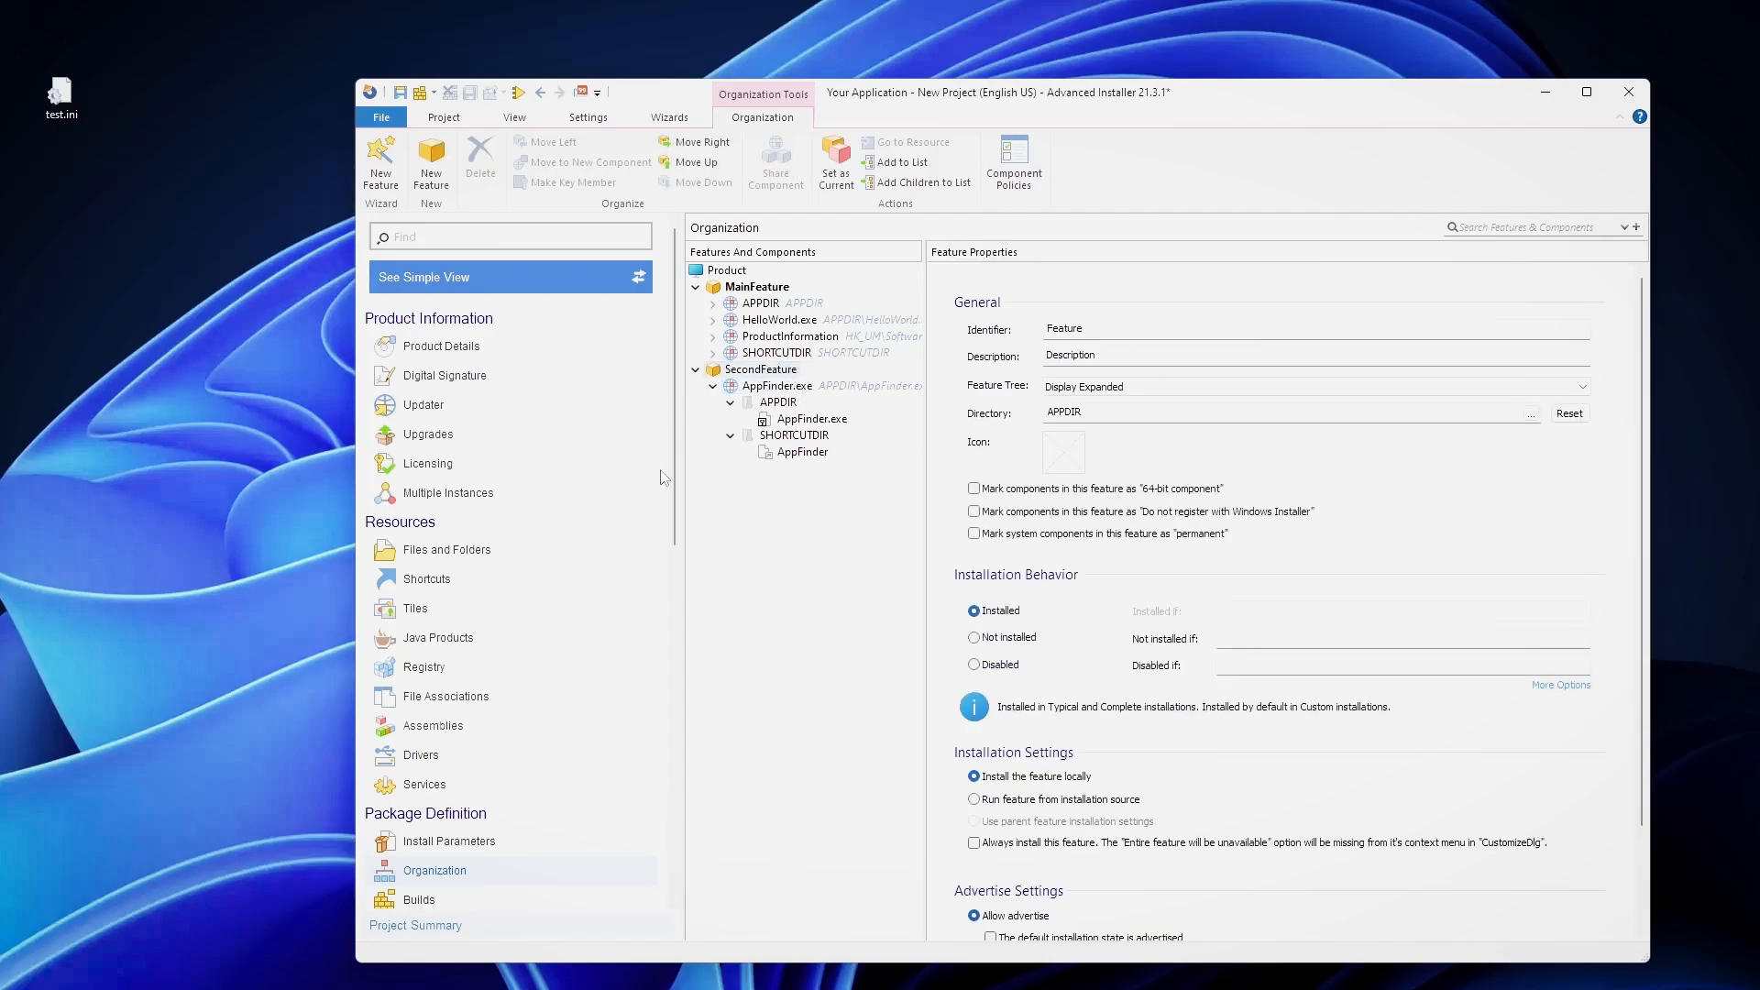
mouse_move(762, 509)
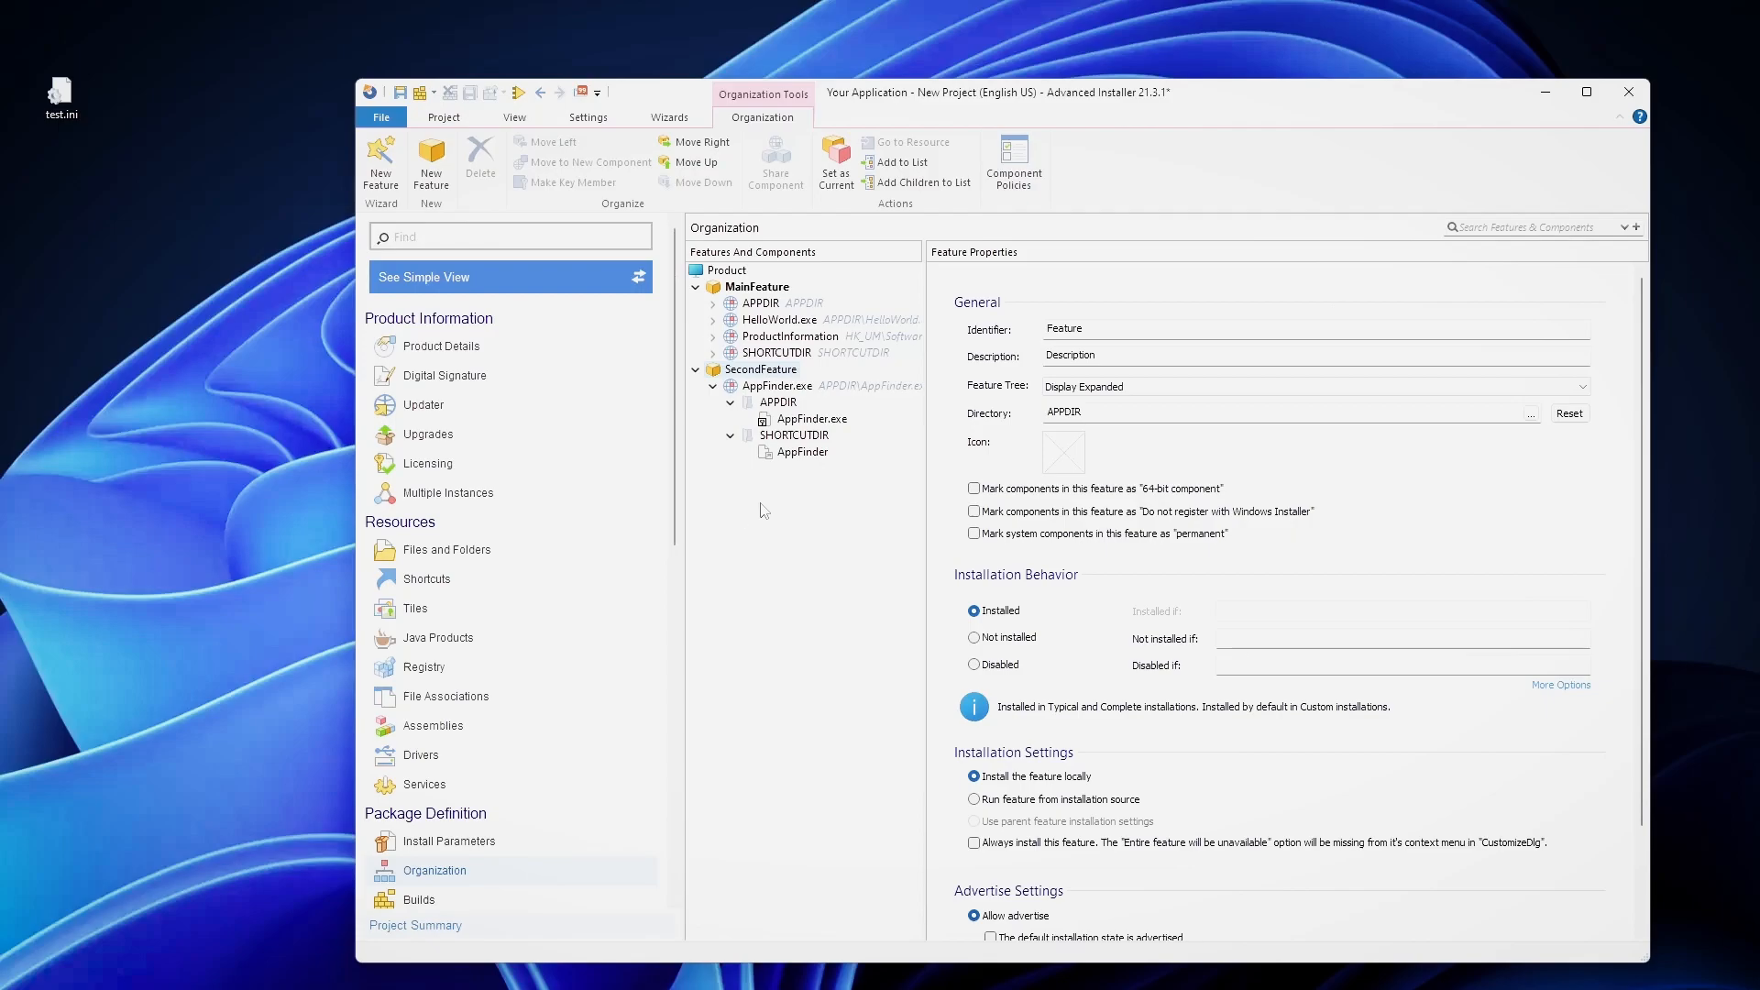
mouse_move(765, 369)
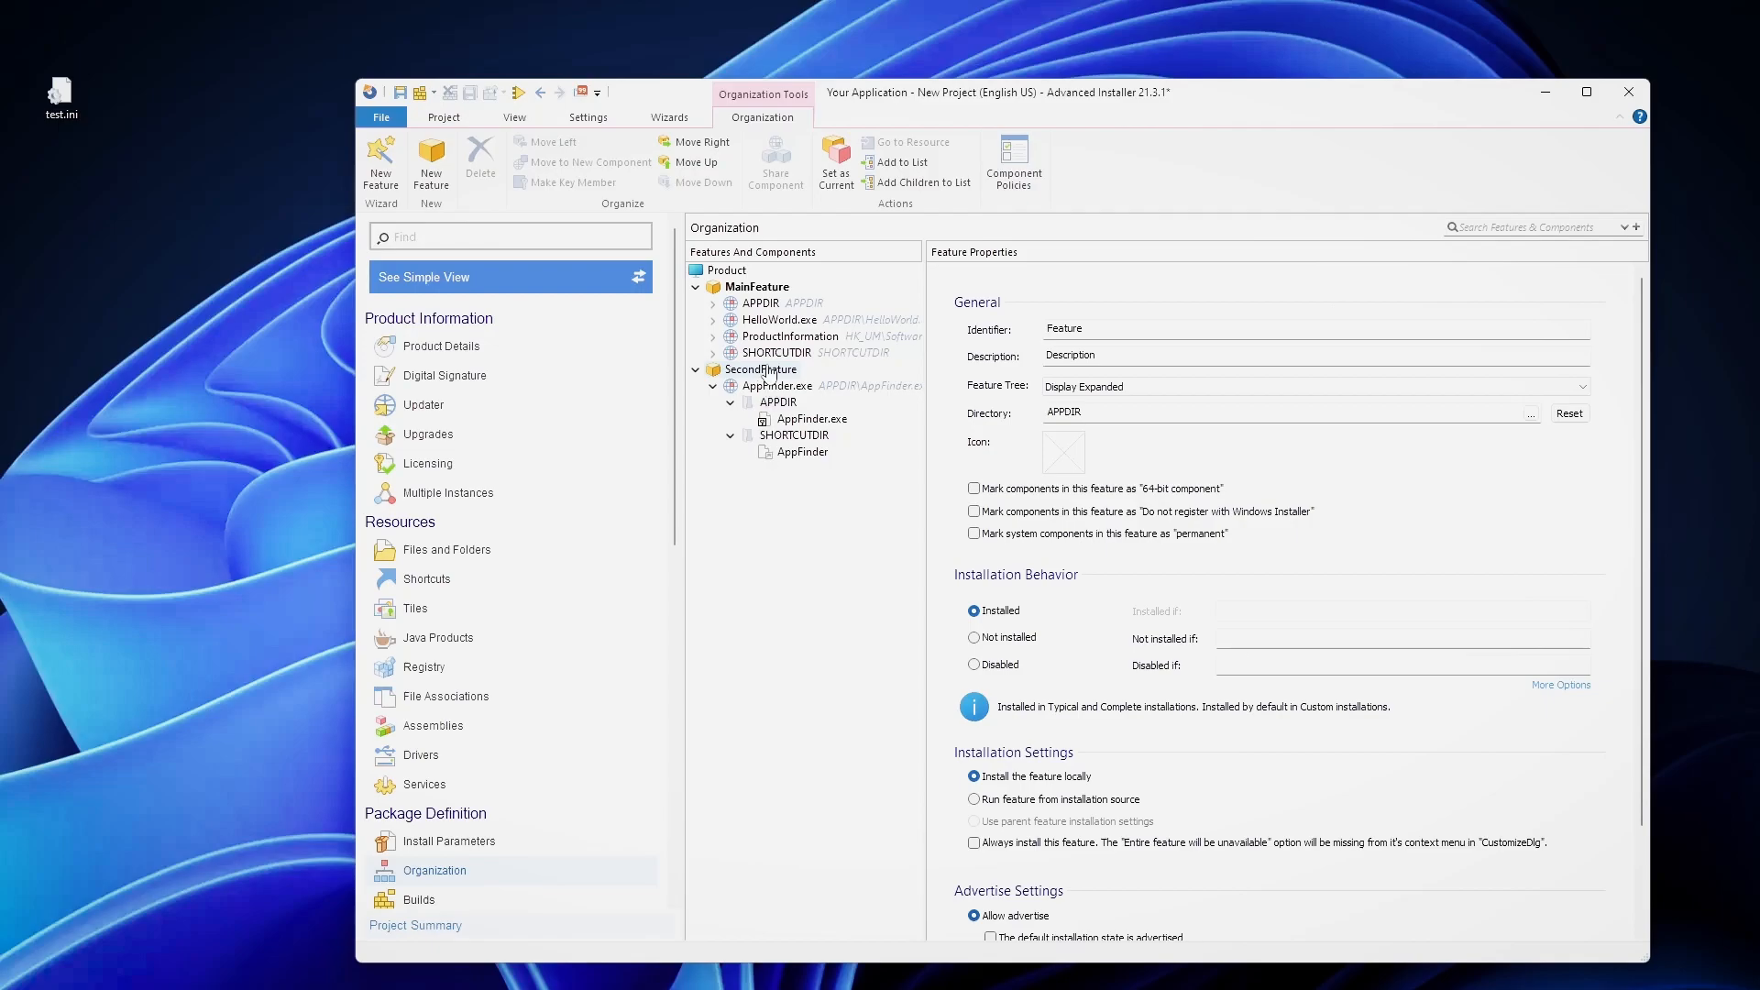
left_click(729, 401)
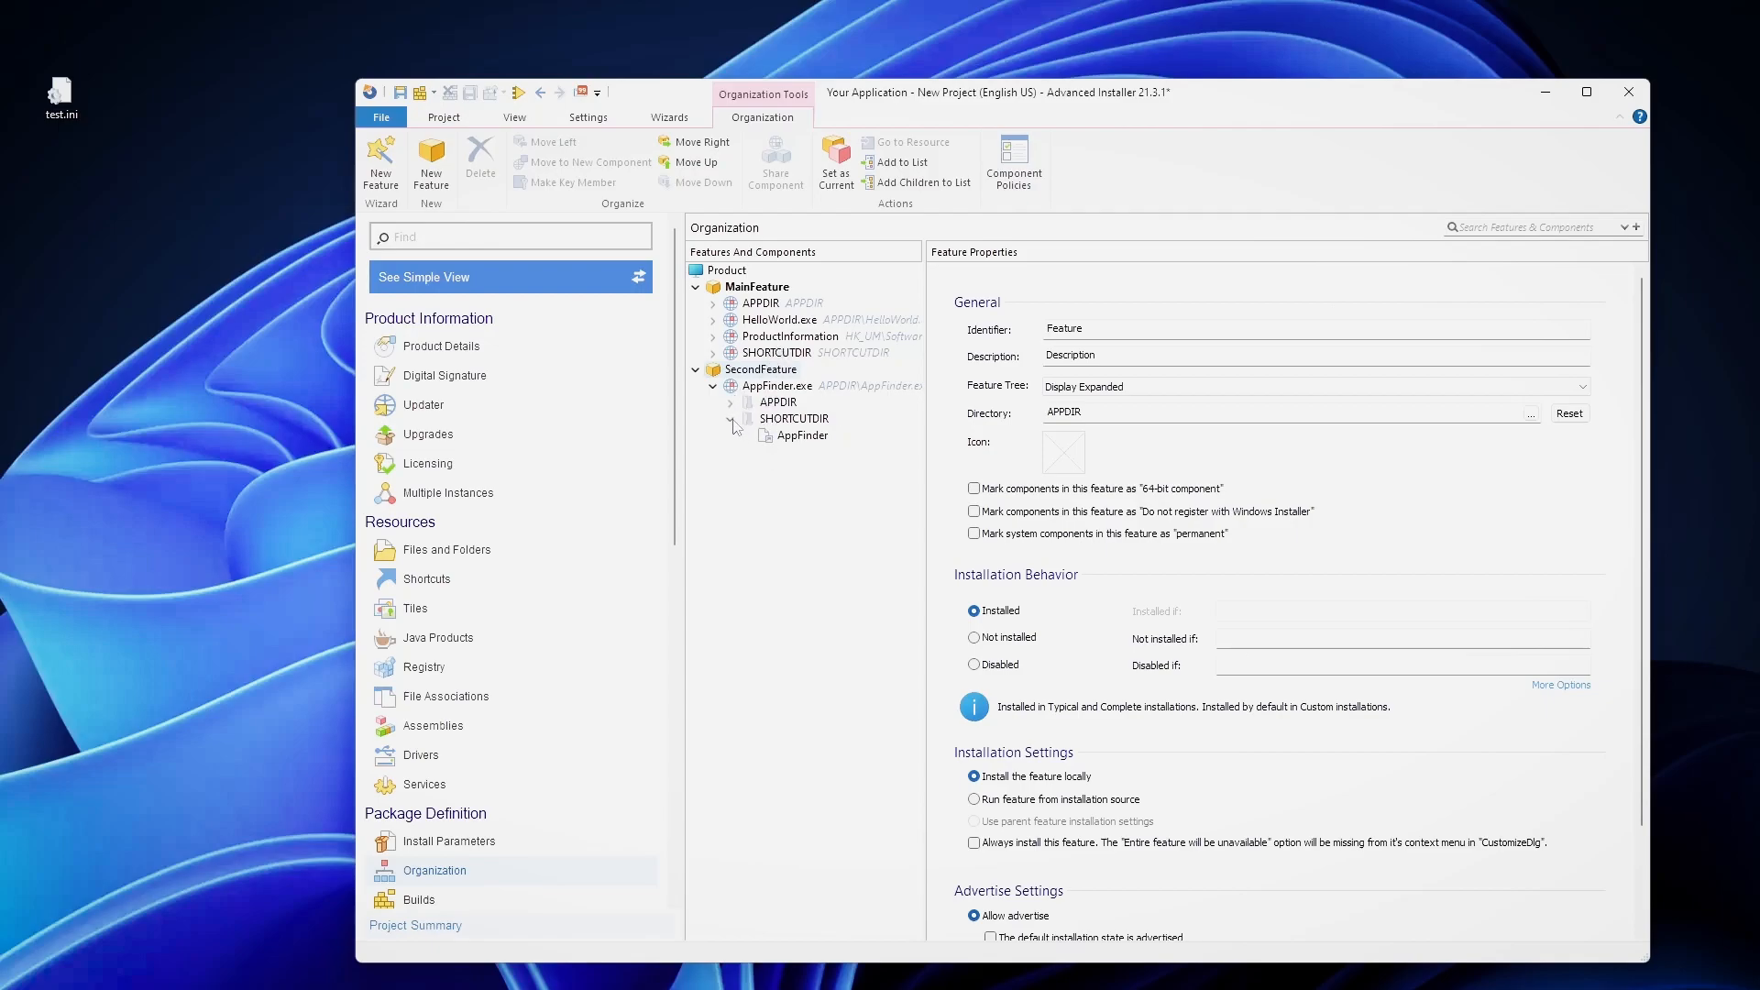
left_click(715, 386)
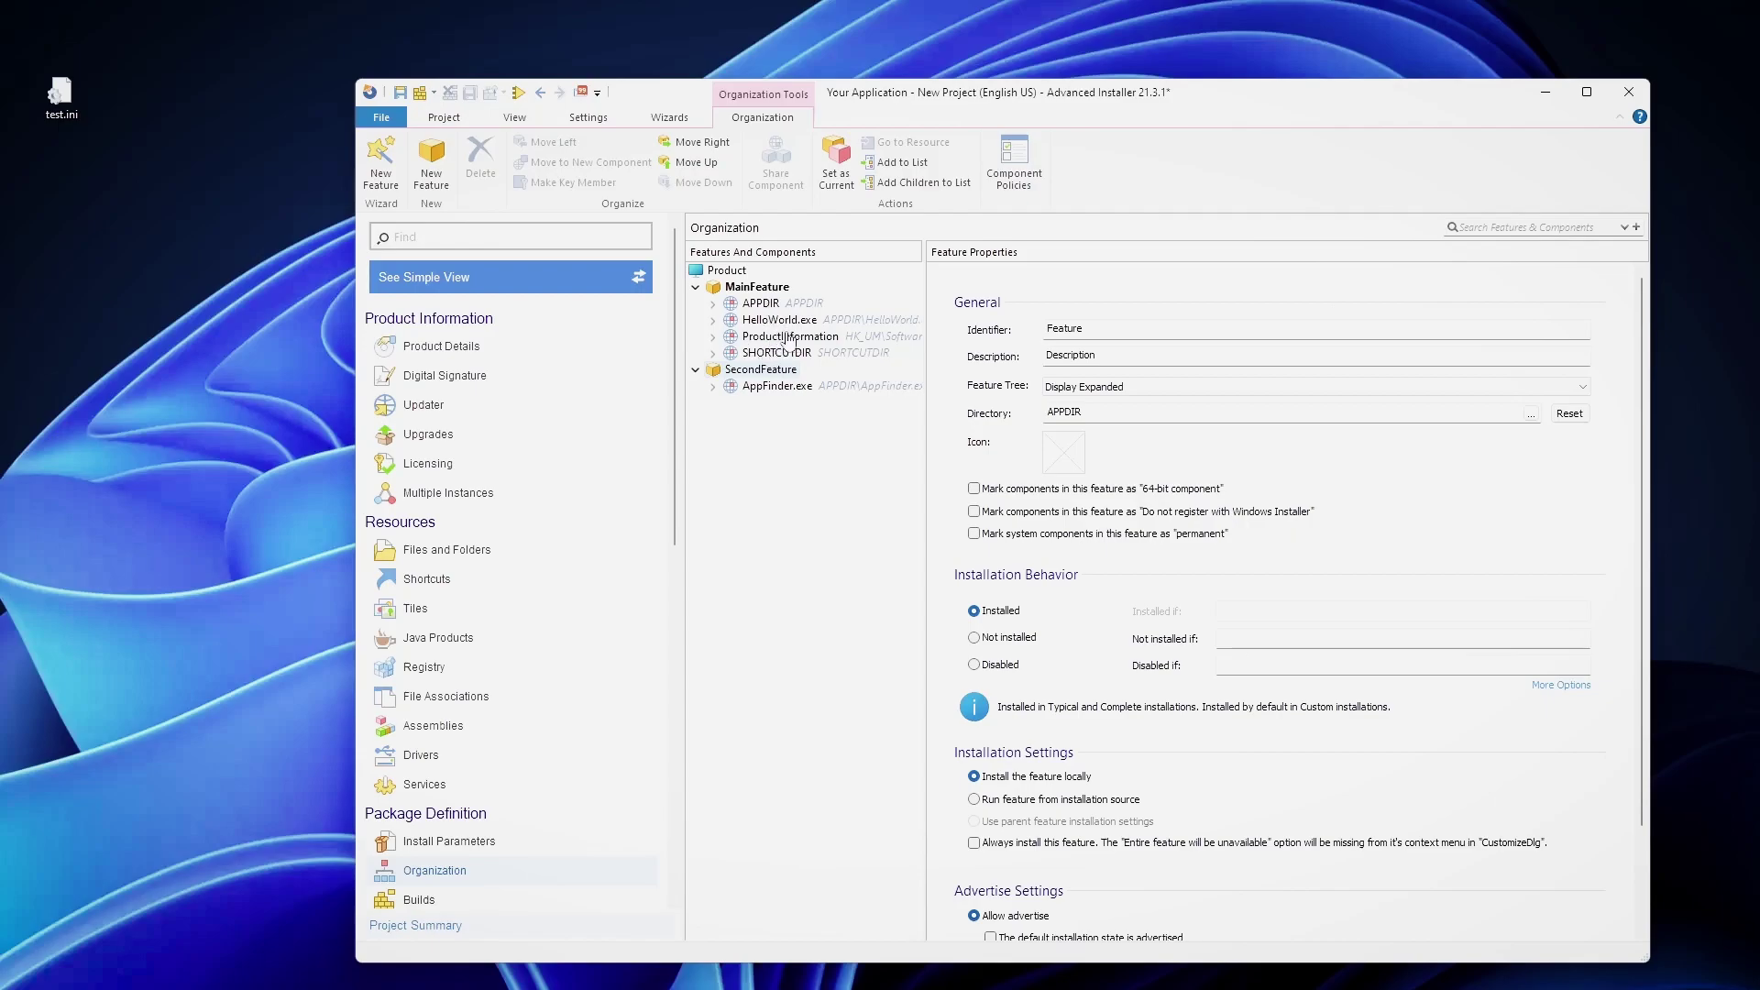
left_click(776, 386)
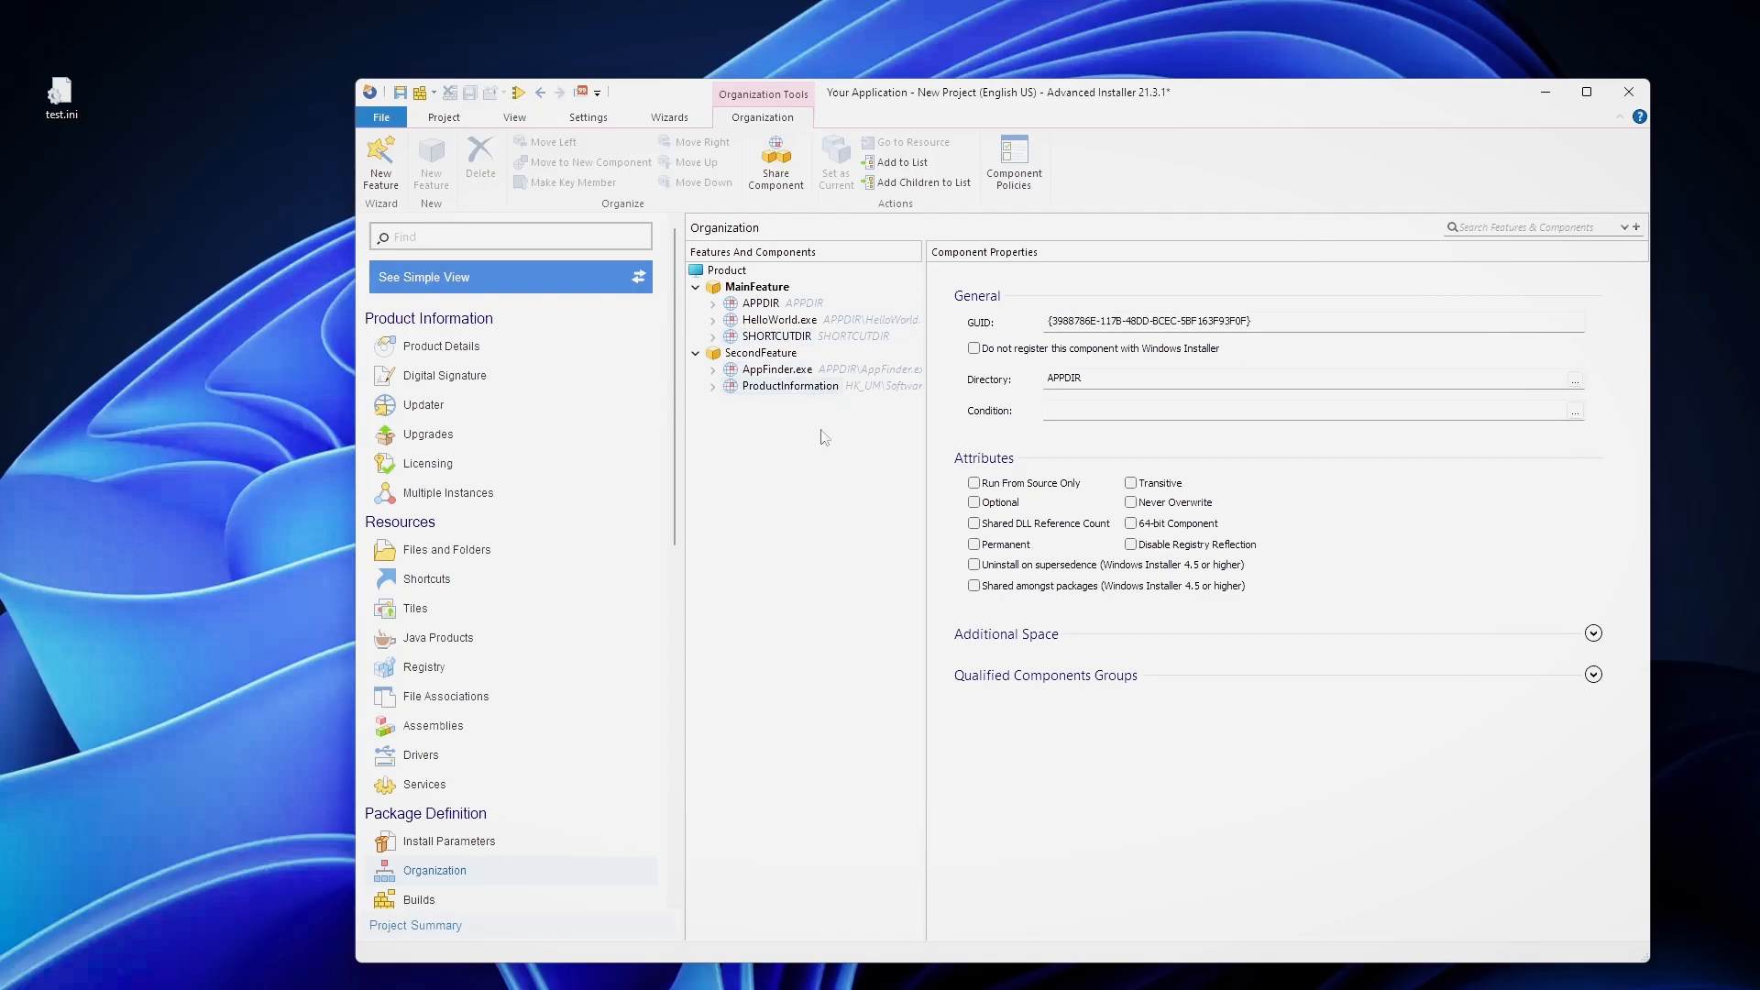
mouse_move(826, 439)
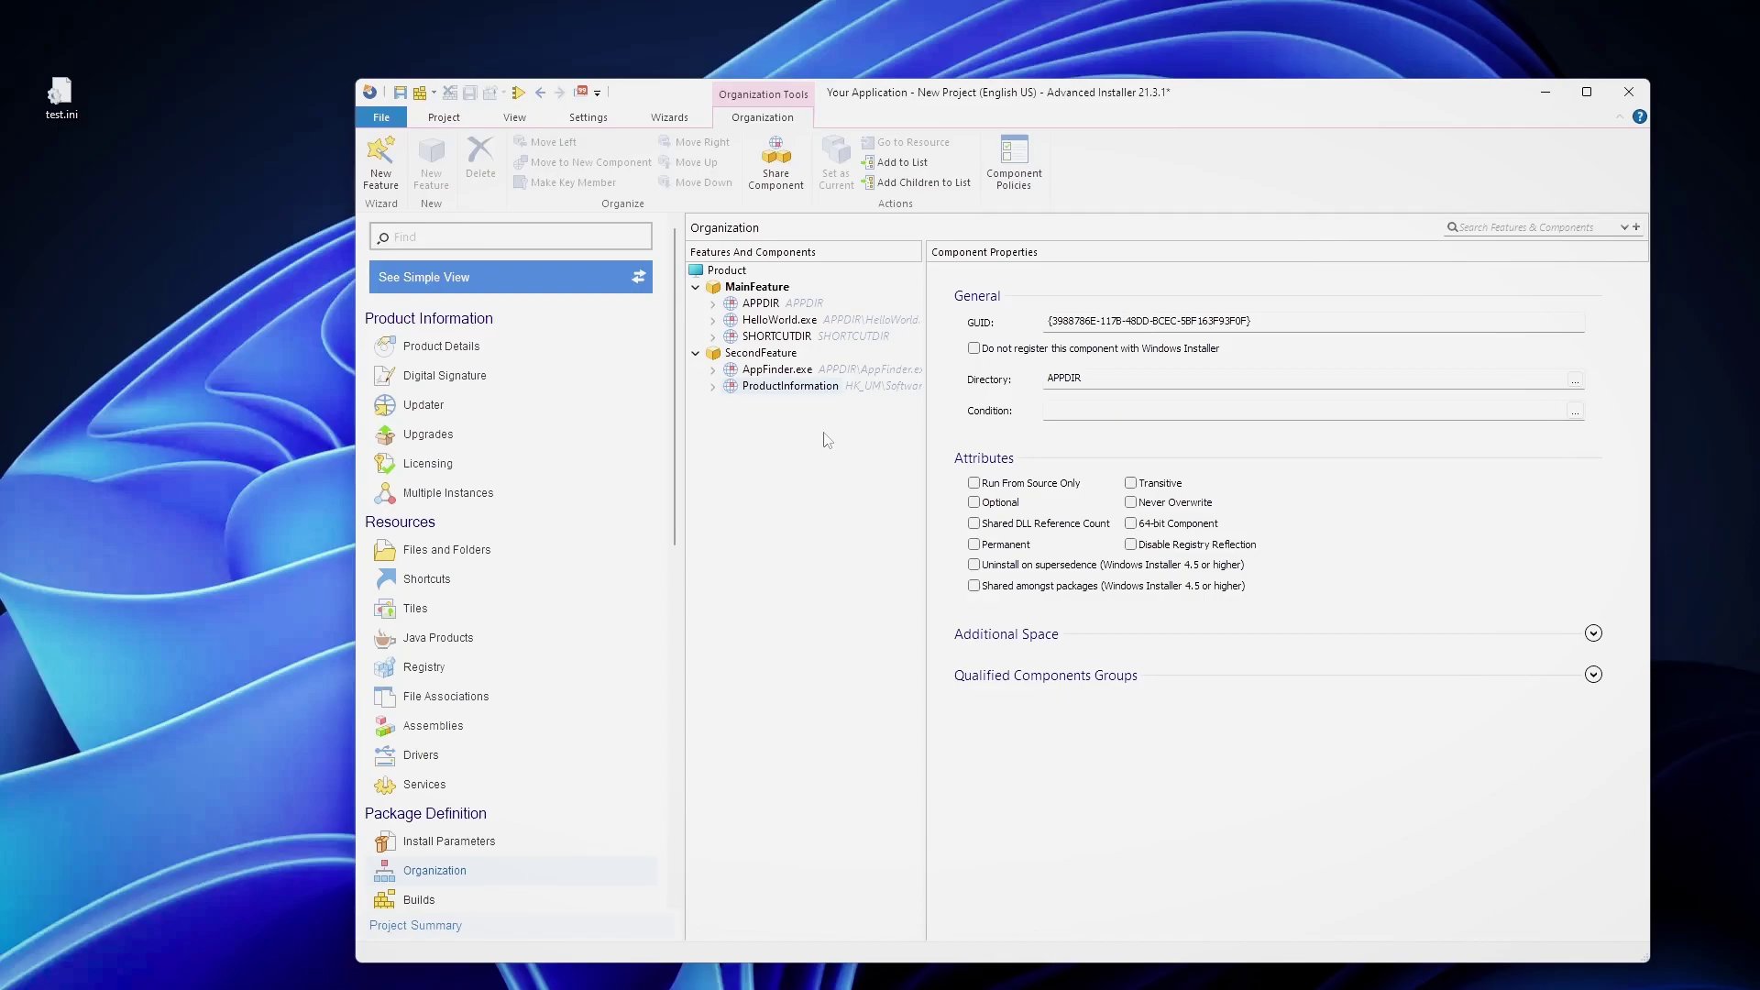
mouse_move(808, 426)
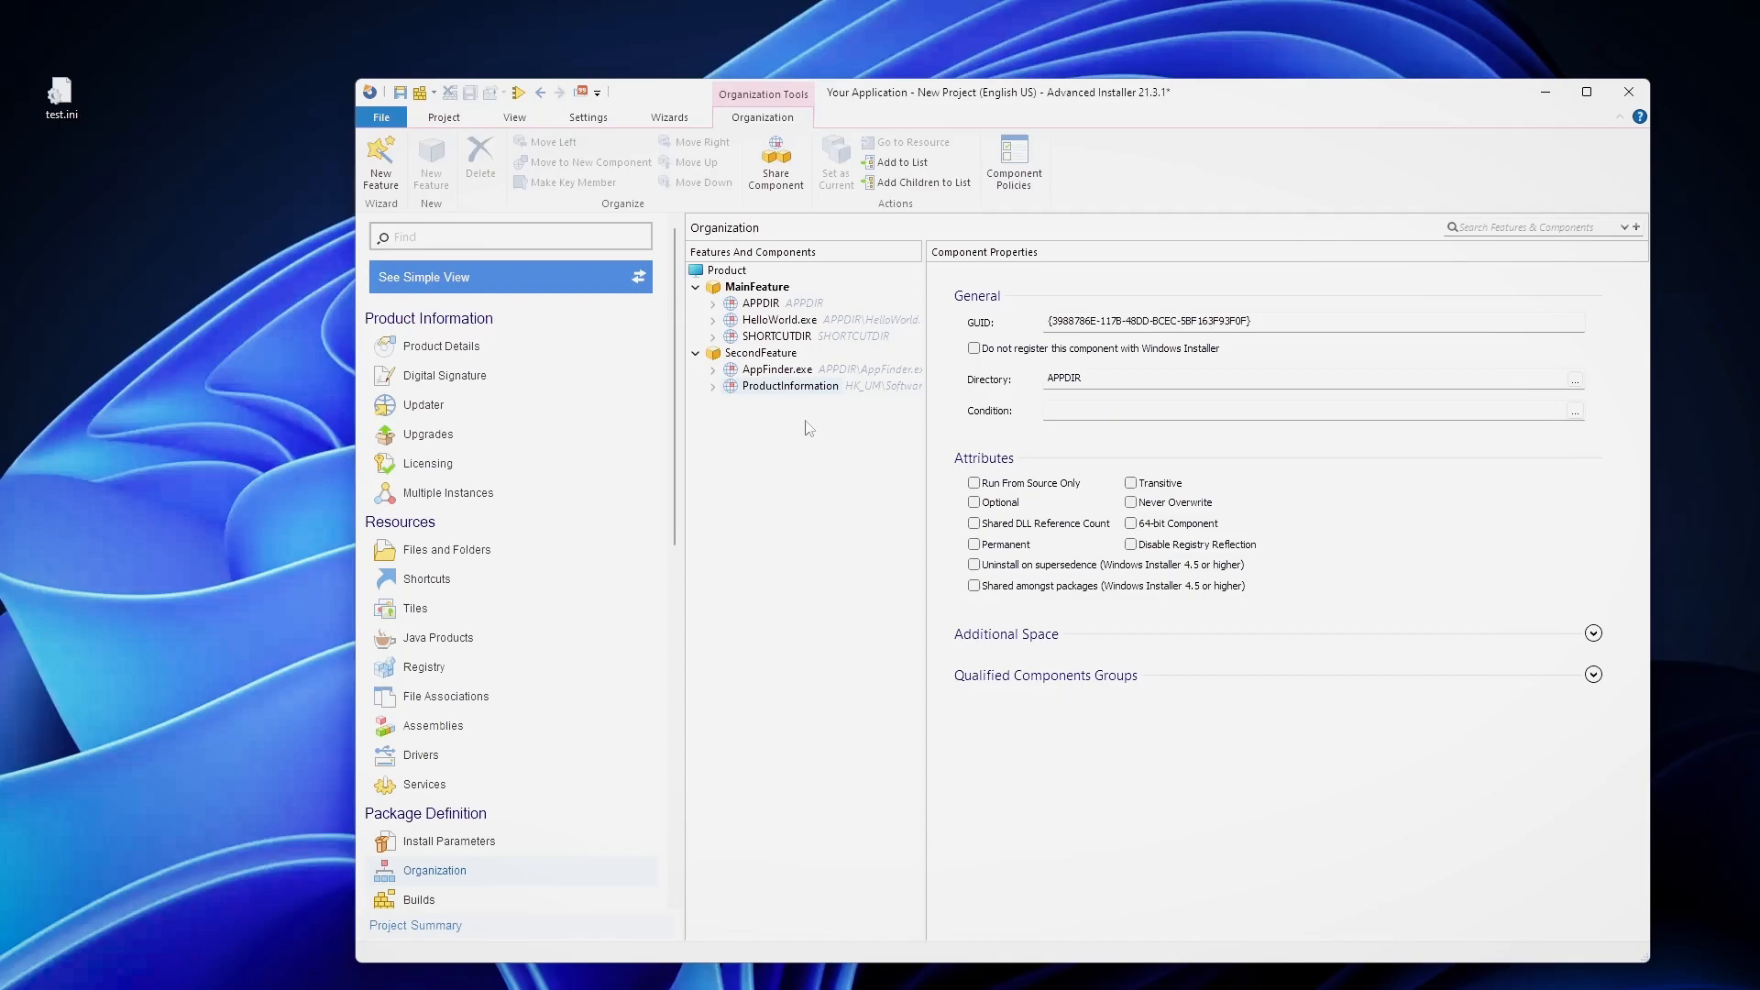
mouse_move(825, 401)
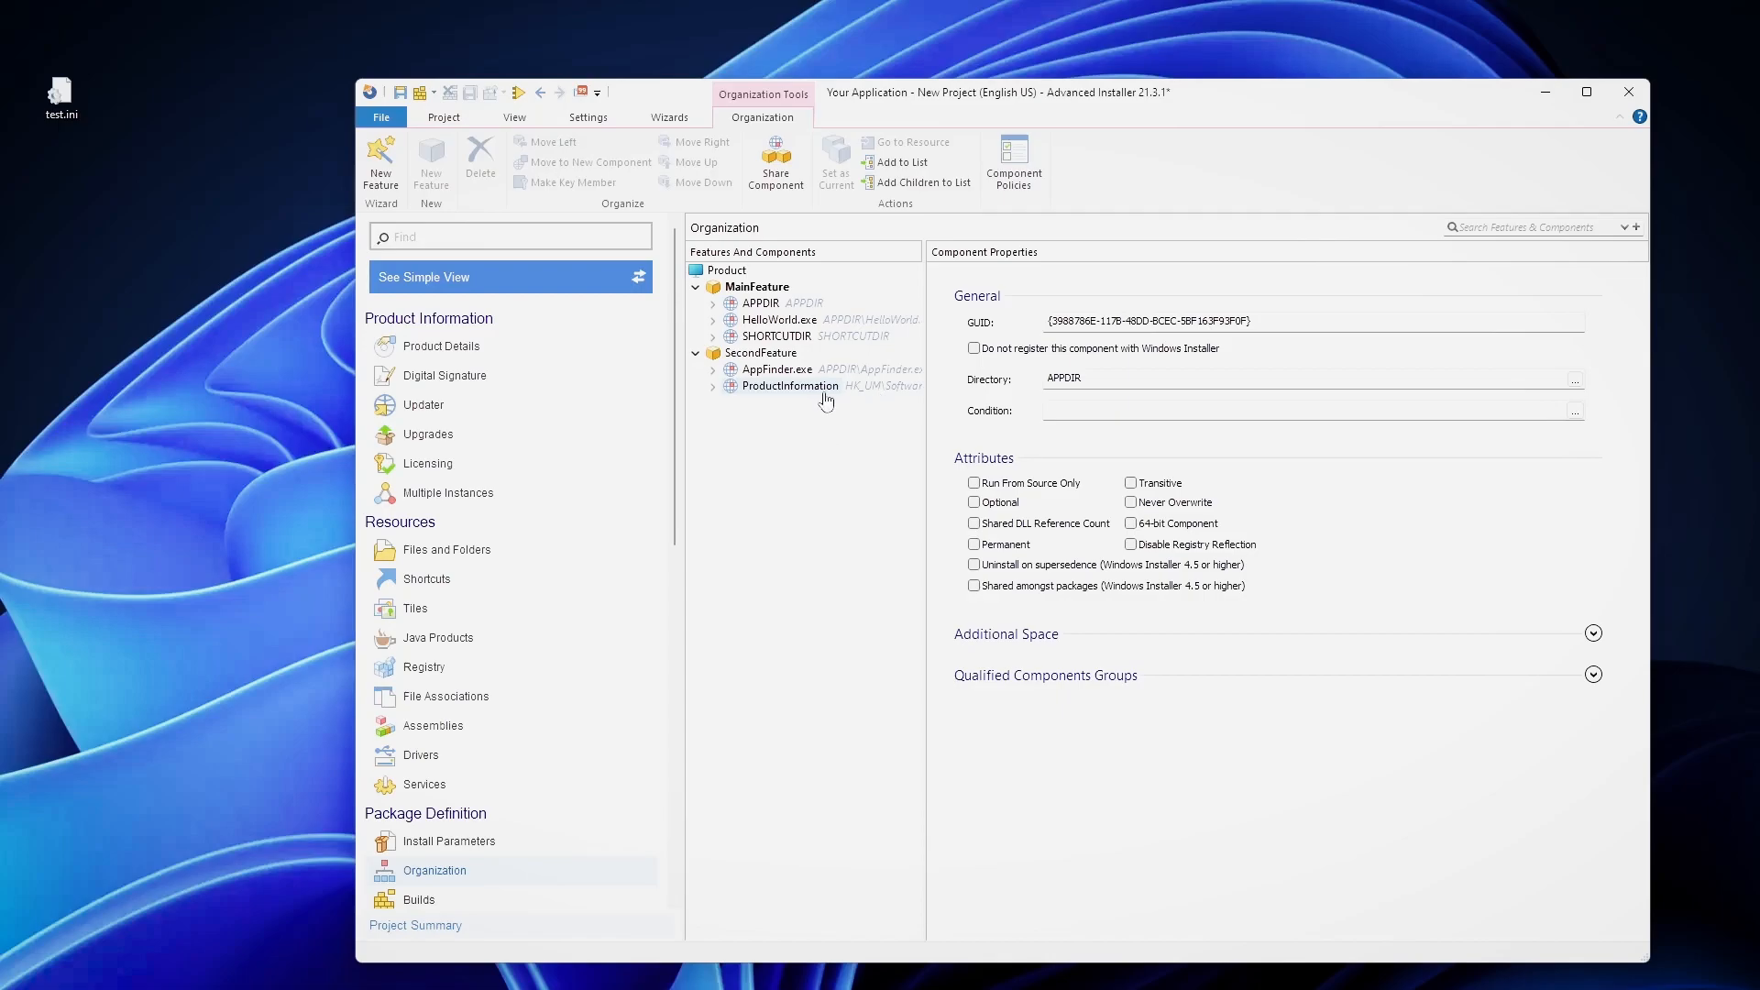
mouse_move(835, 390)
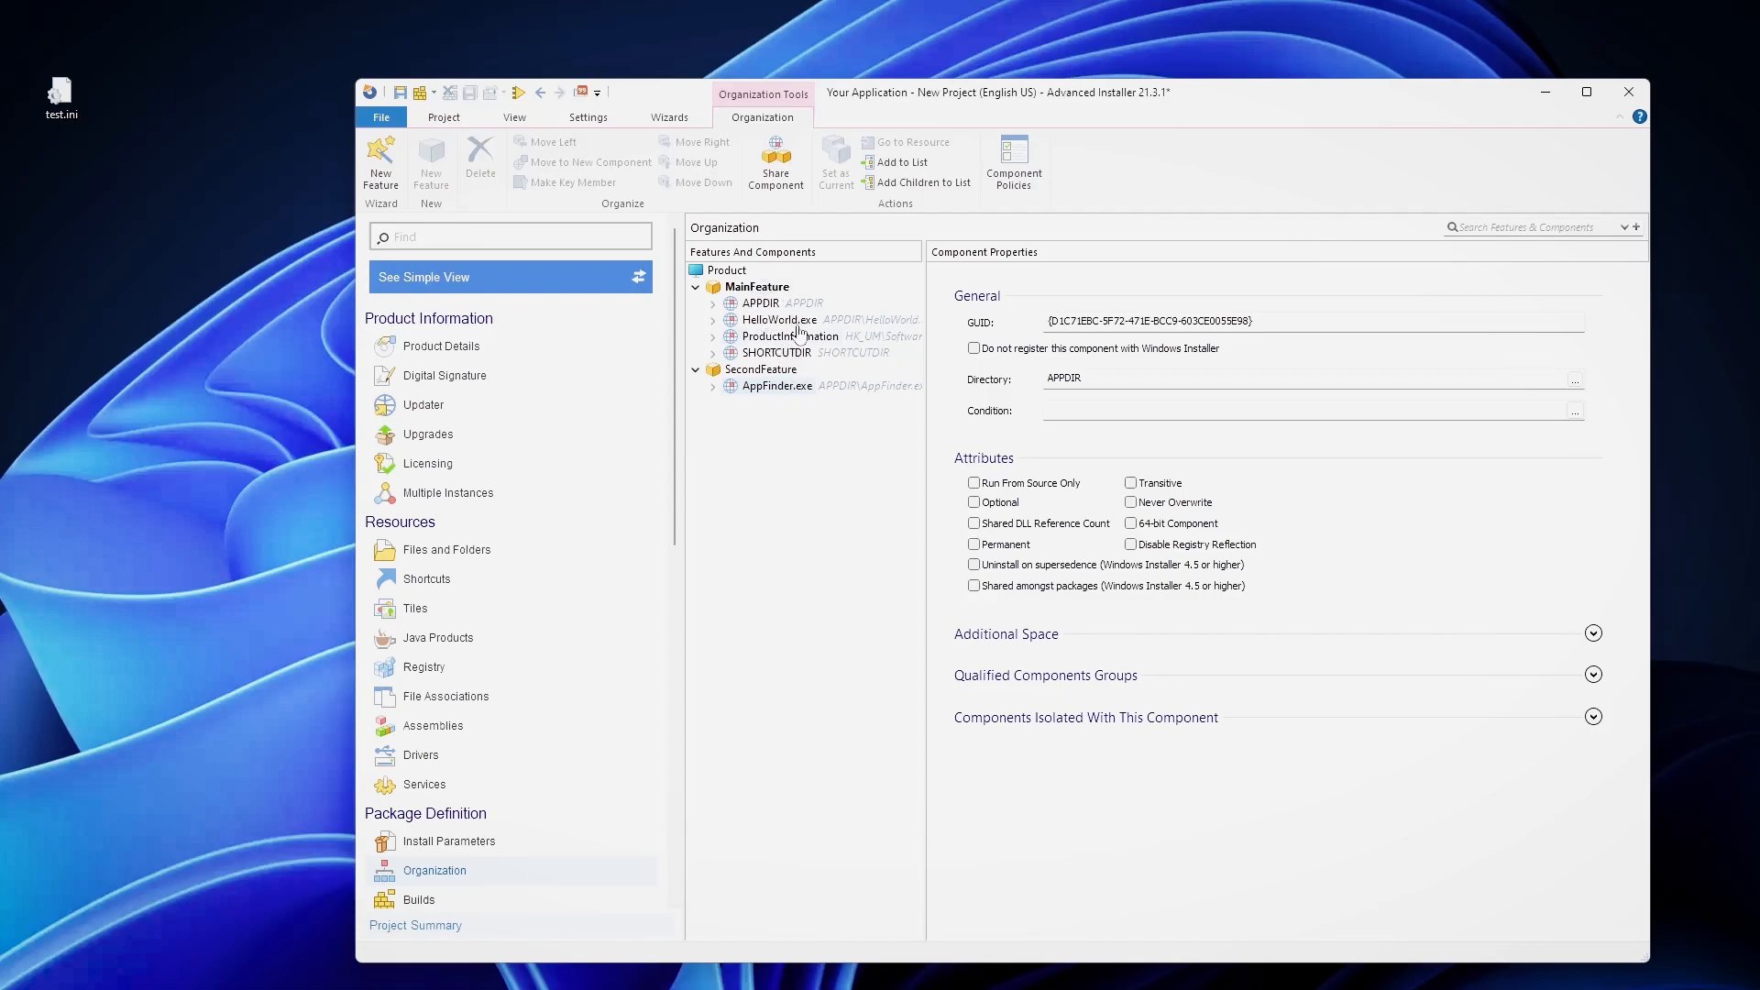
mouse_move(783, 393)
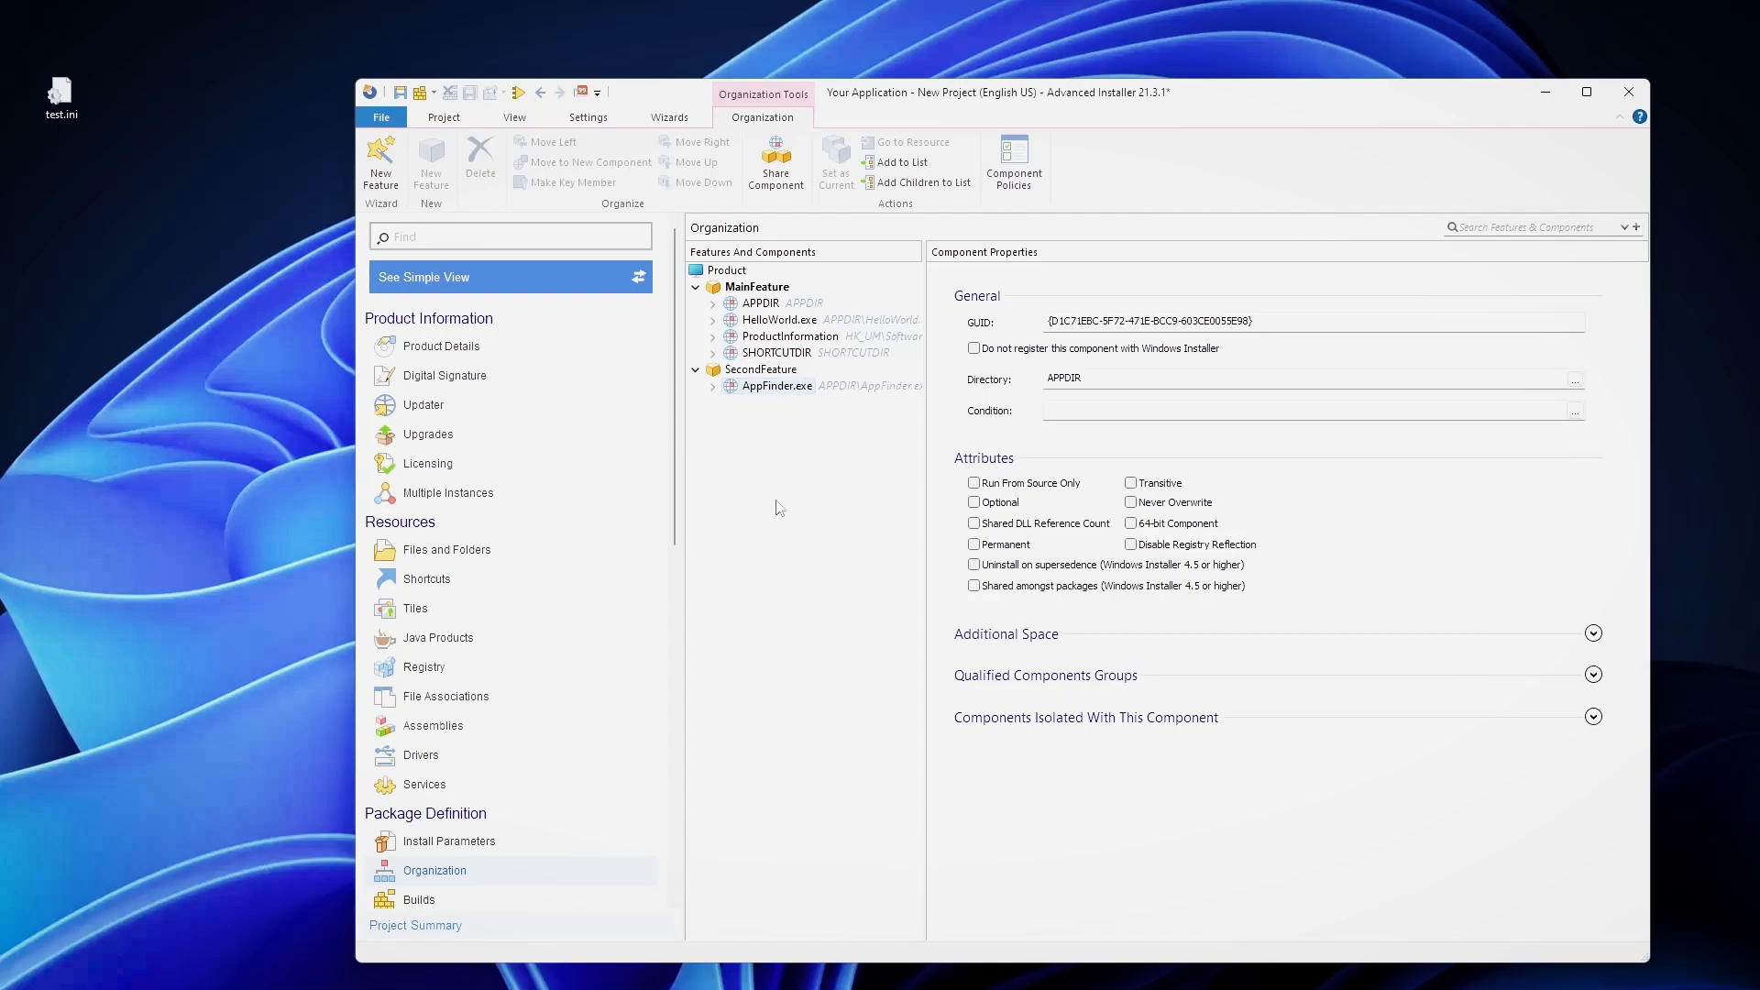
mouse_move(810, 341)
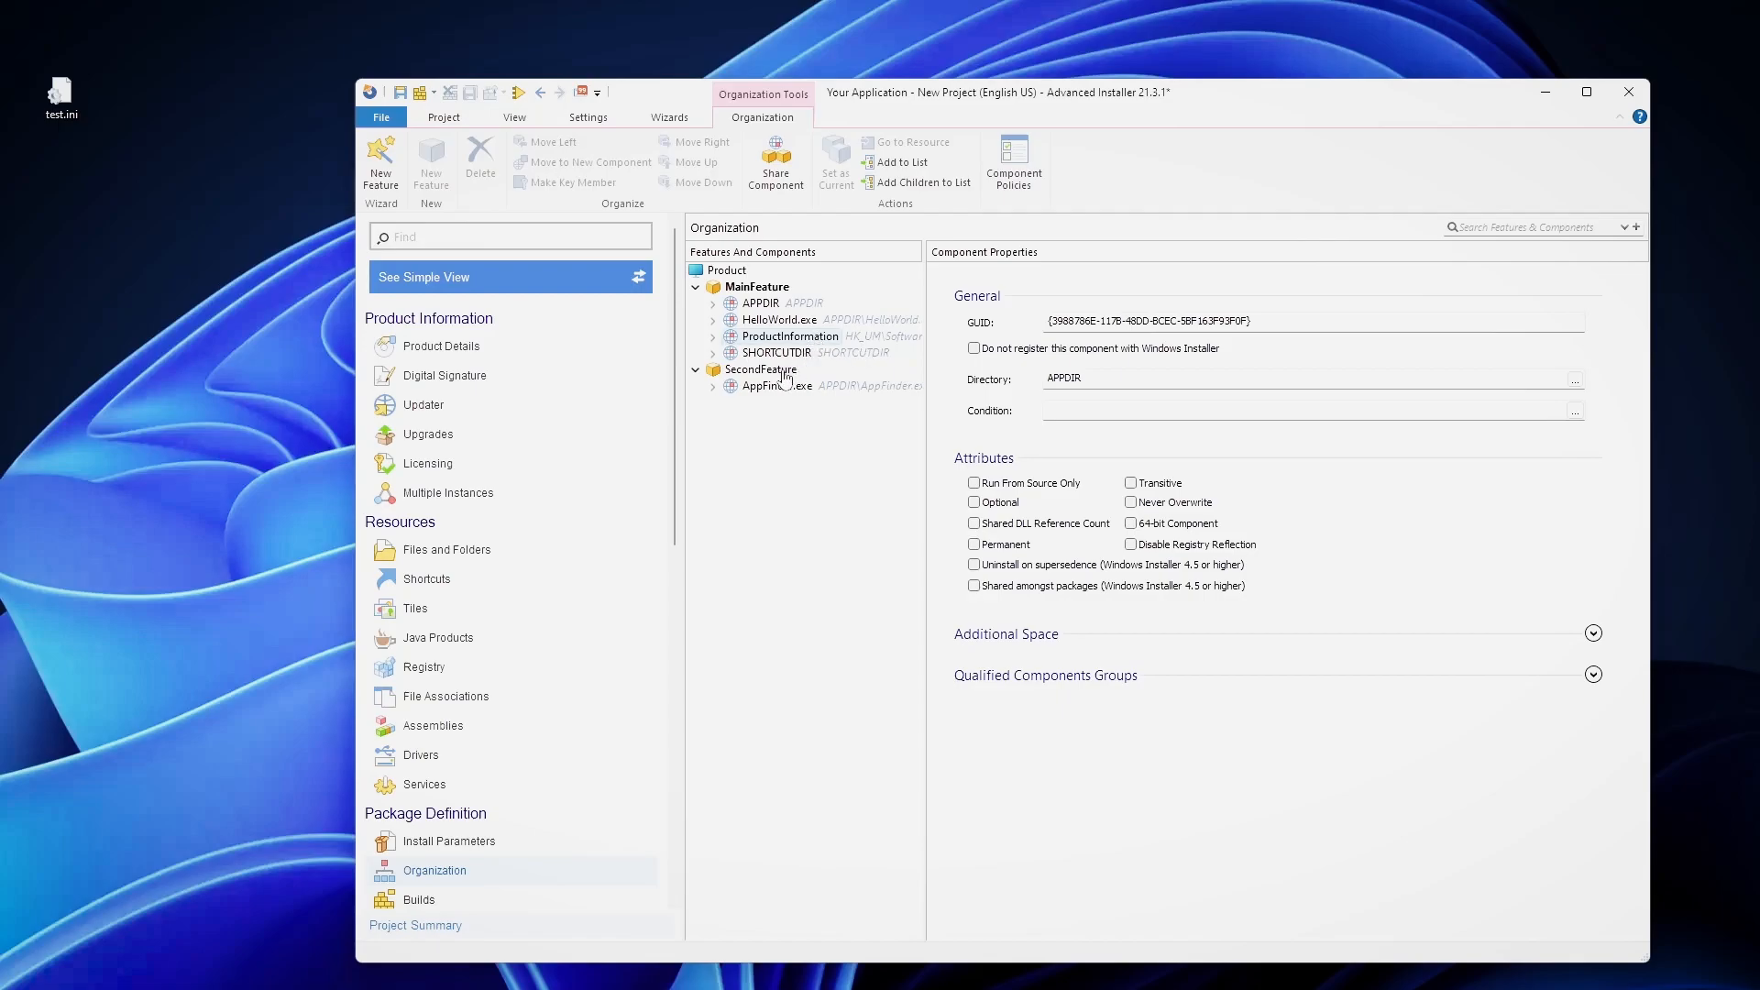
mouse_move(773, 384)
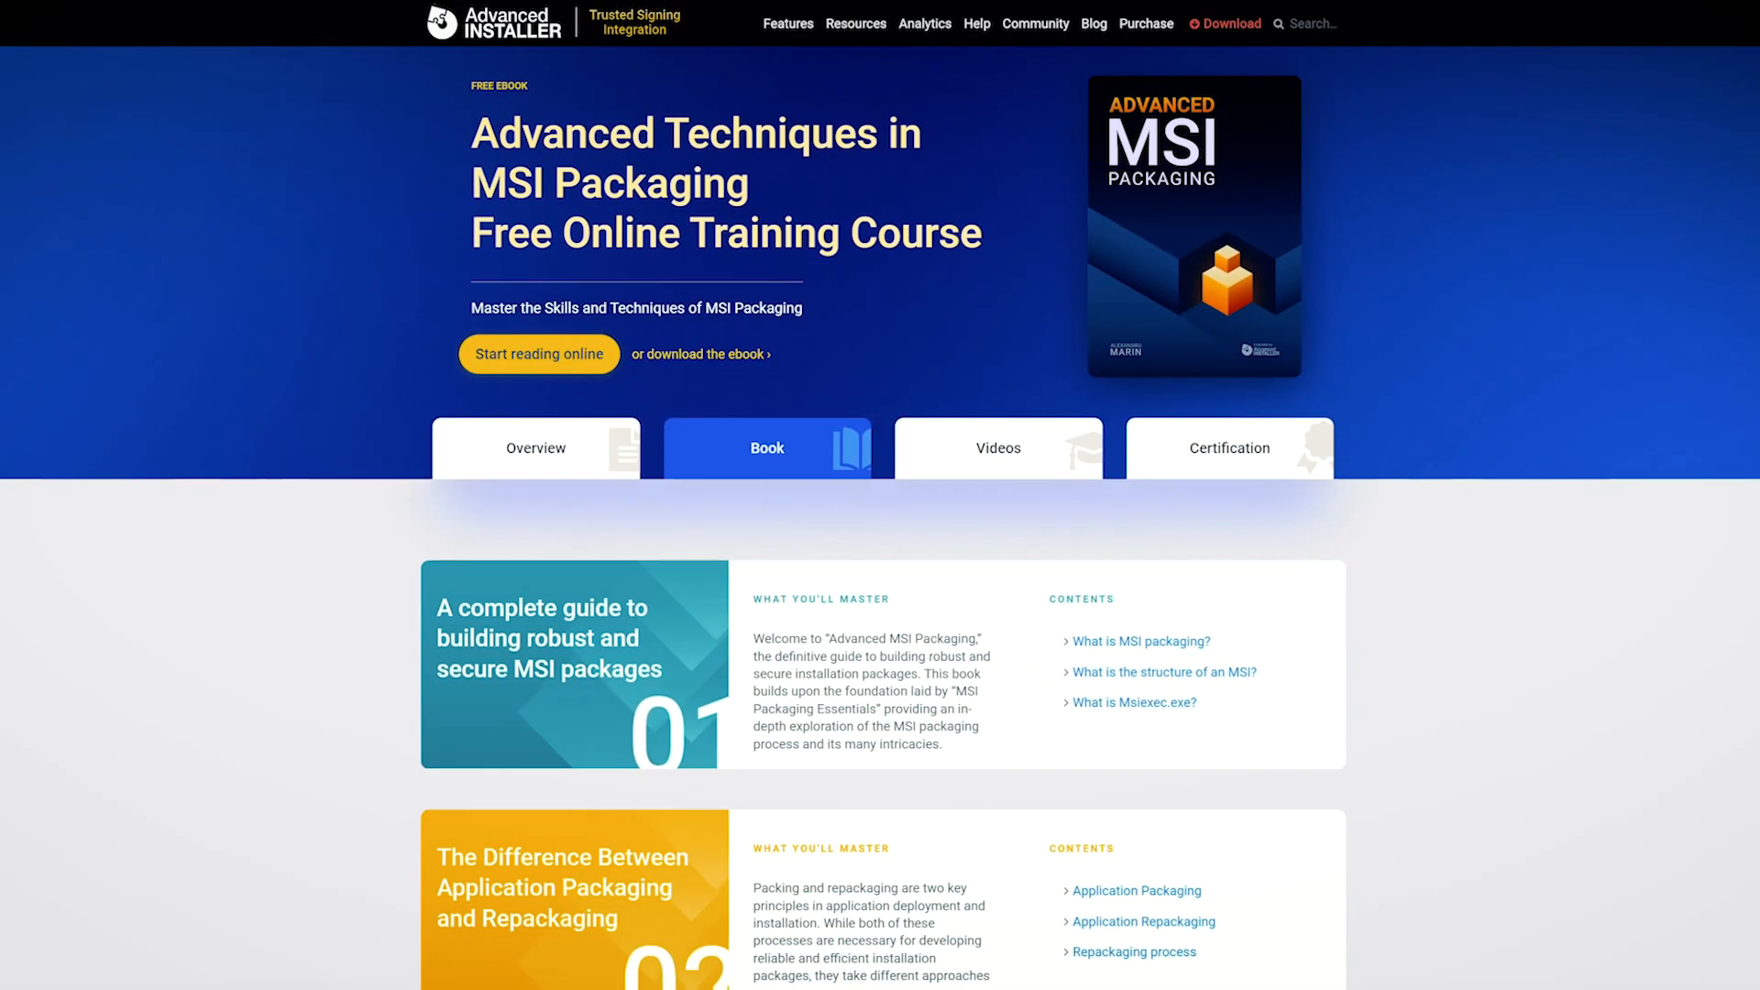
Scroll down through the Advanced Techniques in MSI Packaging chapter list.
scroll("down", 3)
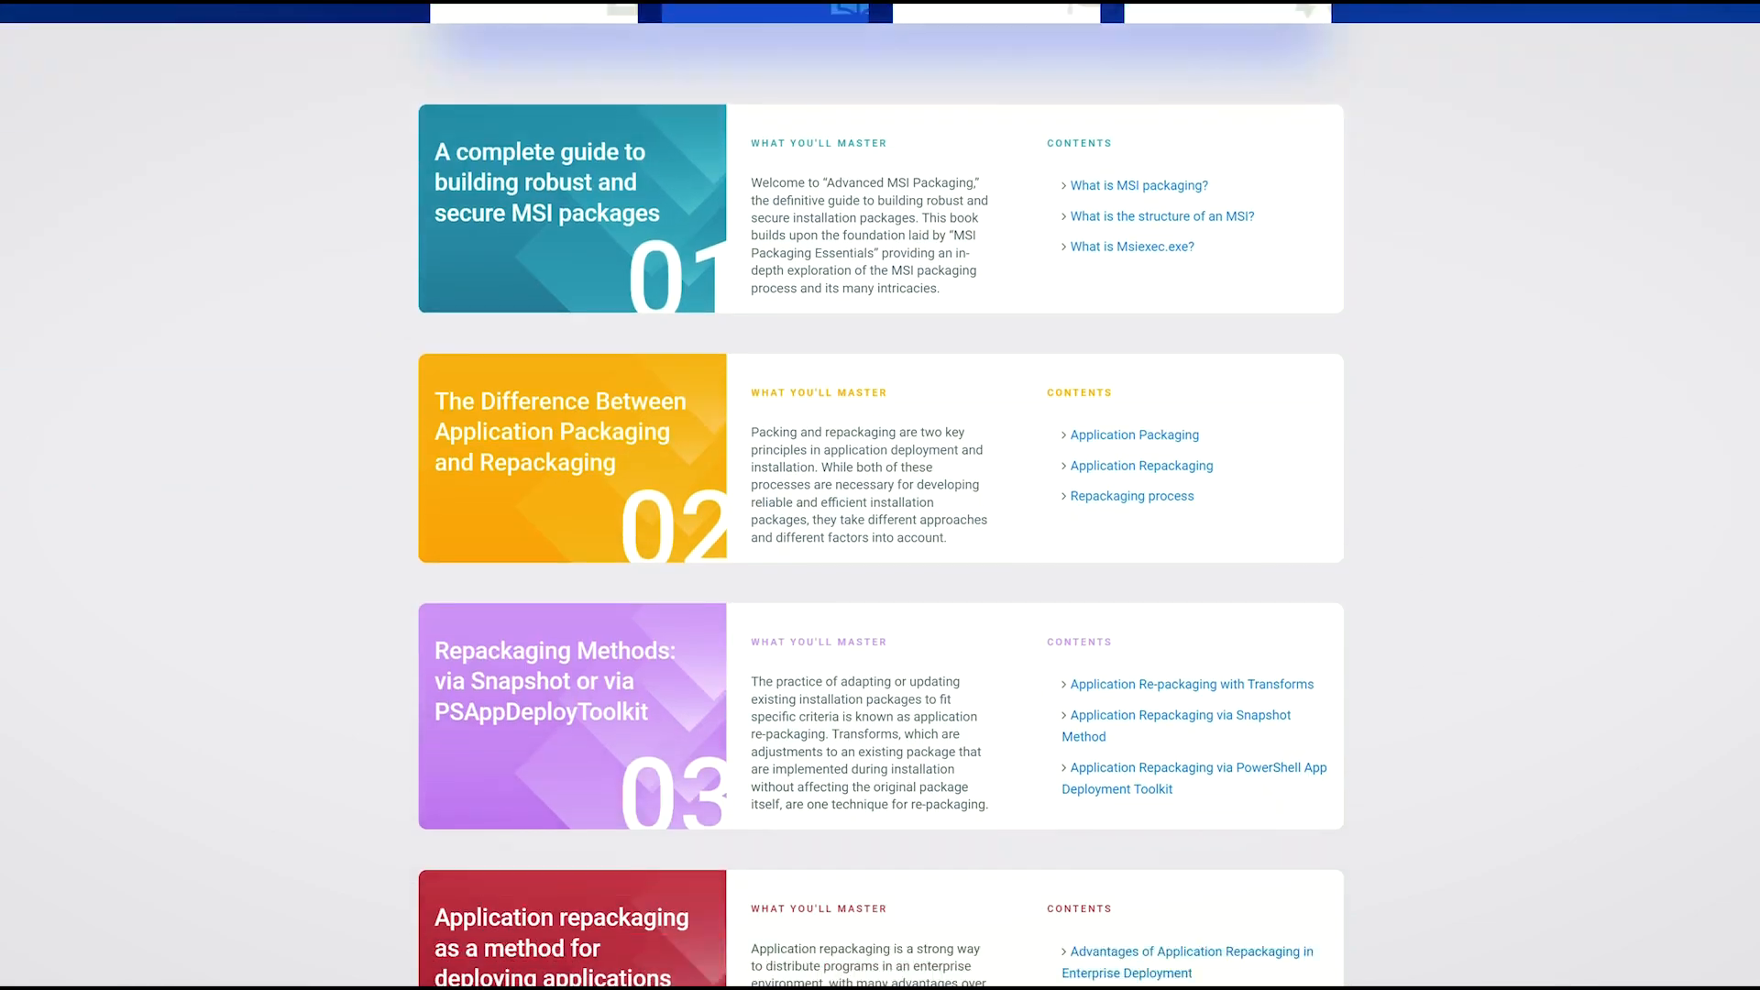
scroll("down", 3)
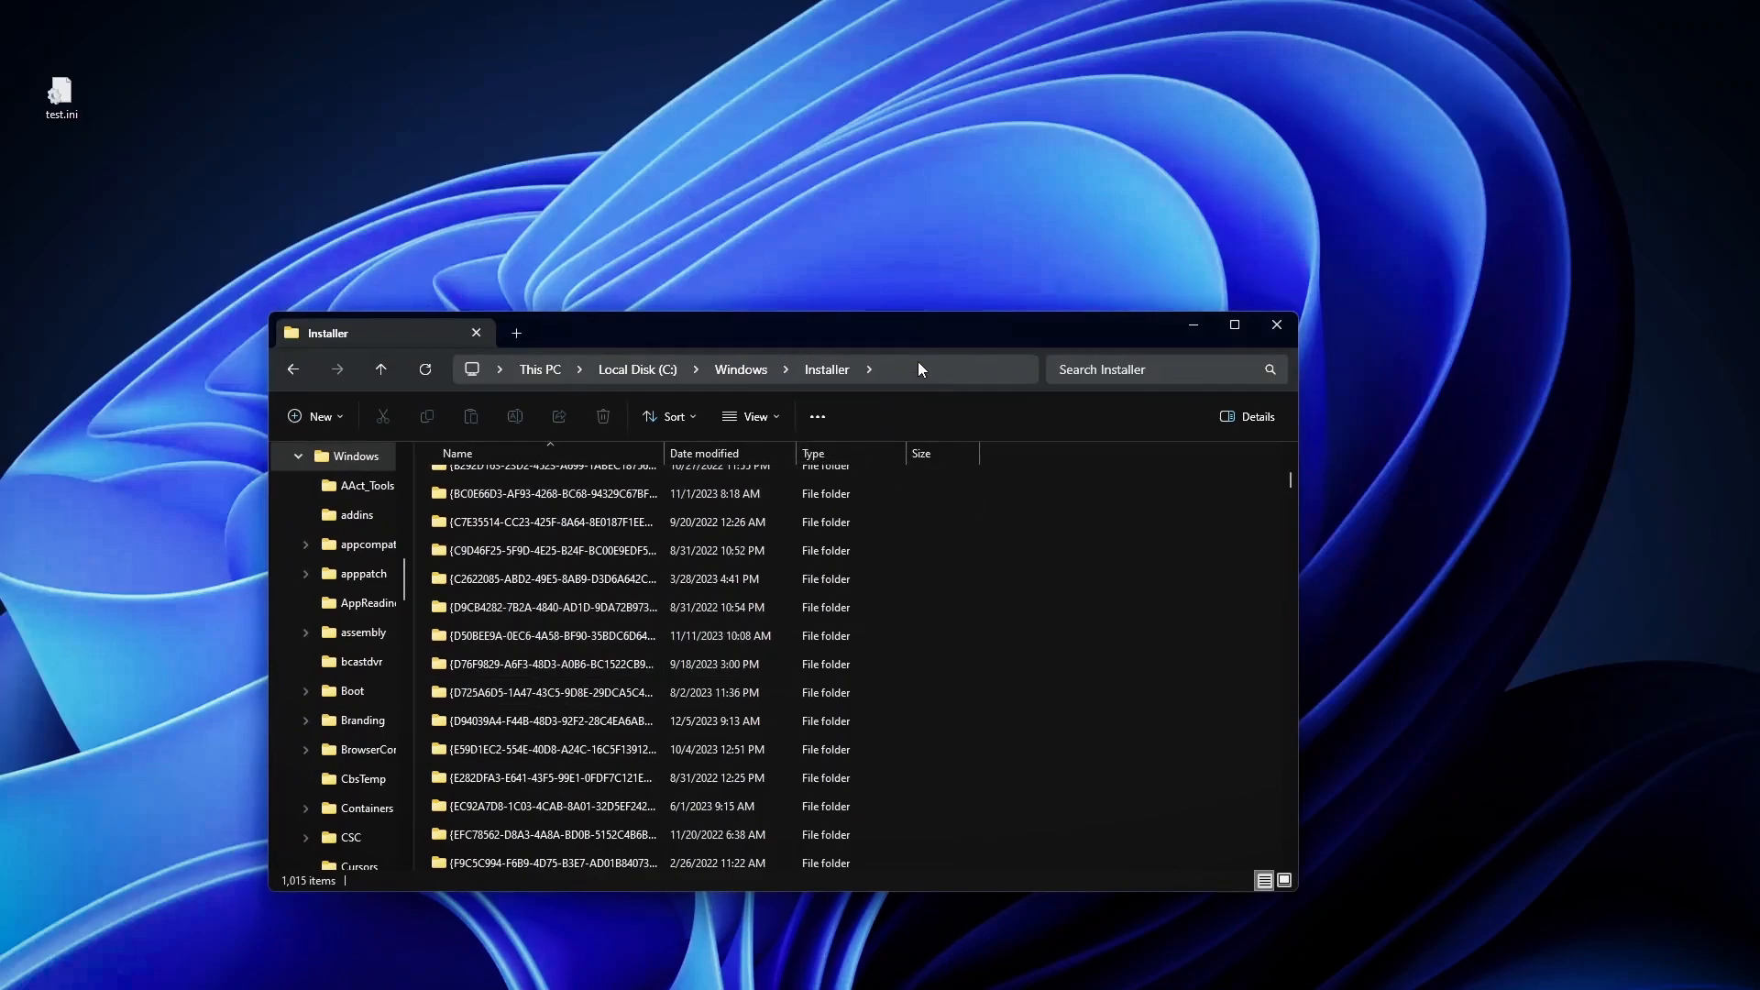
mouse_move(719, 431)
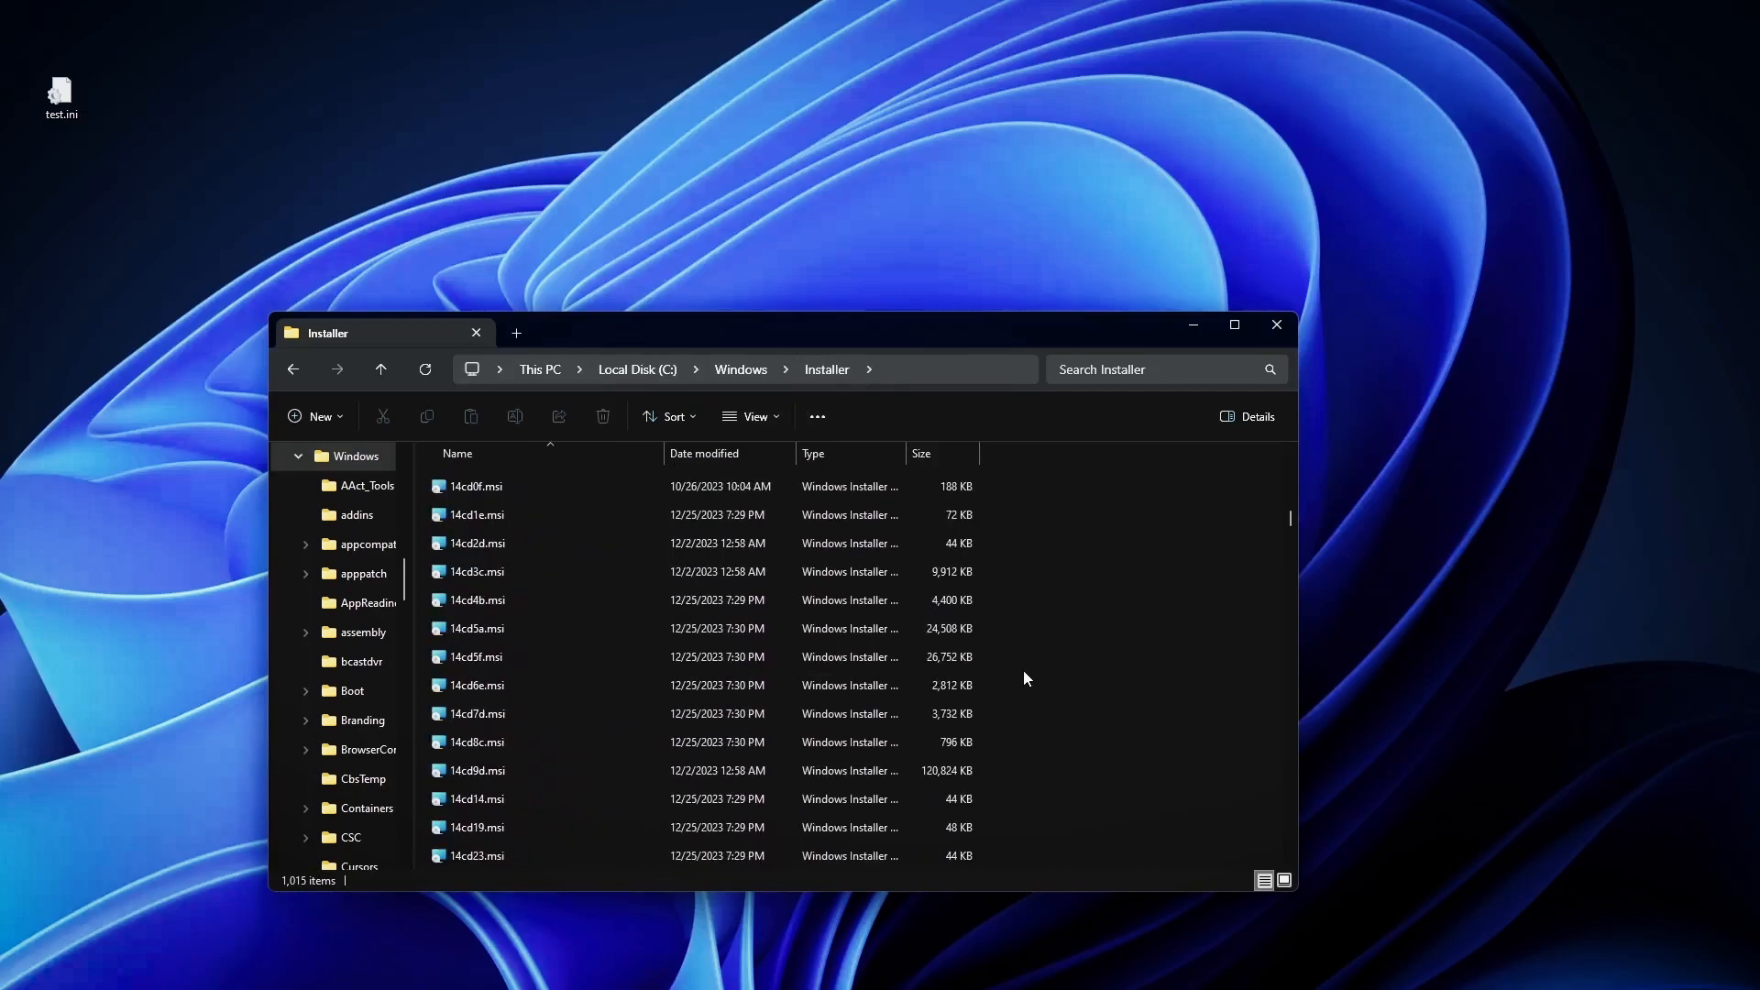
Scroll through the cached .msi packages in C:\Windows\Installer.
scroll("down", 3)
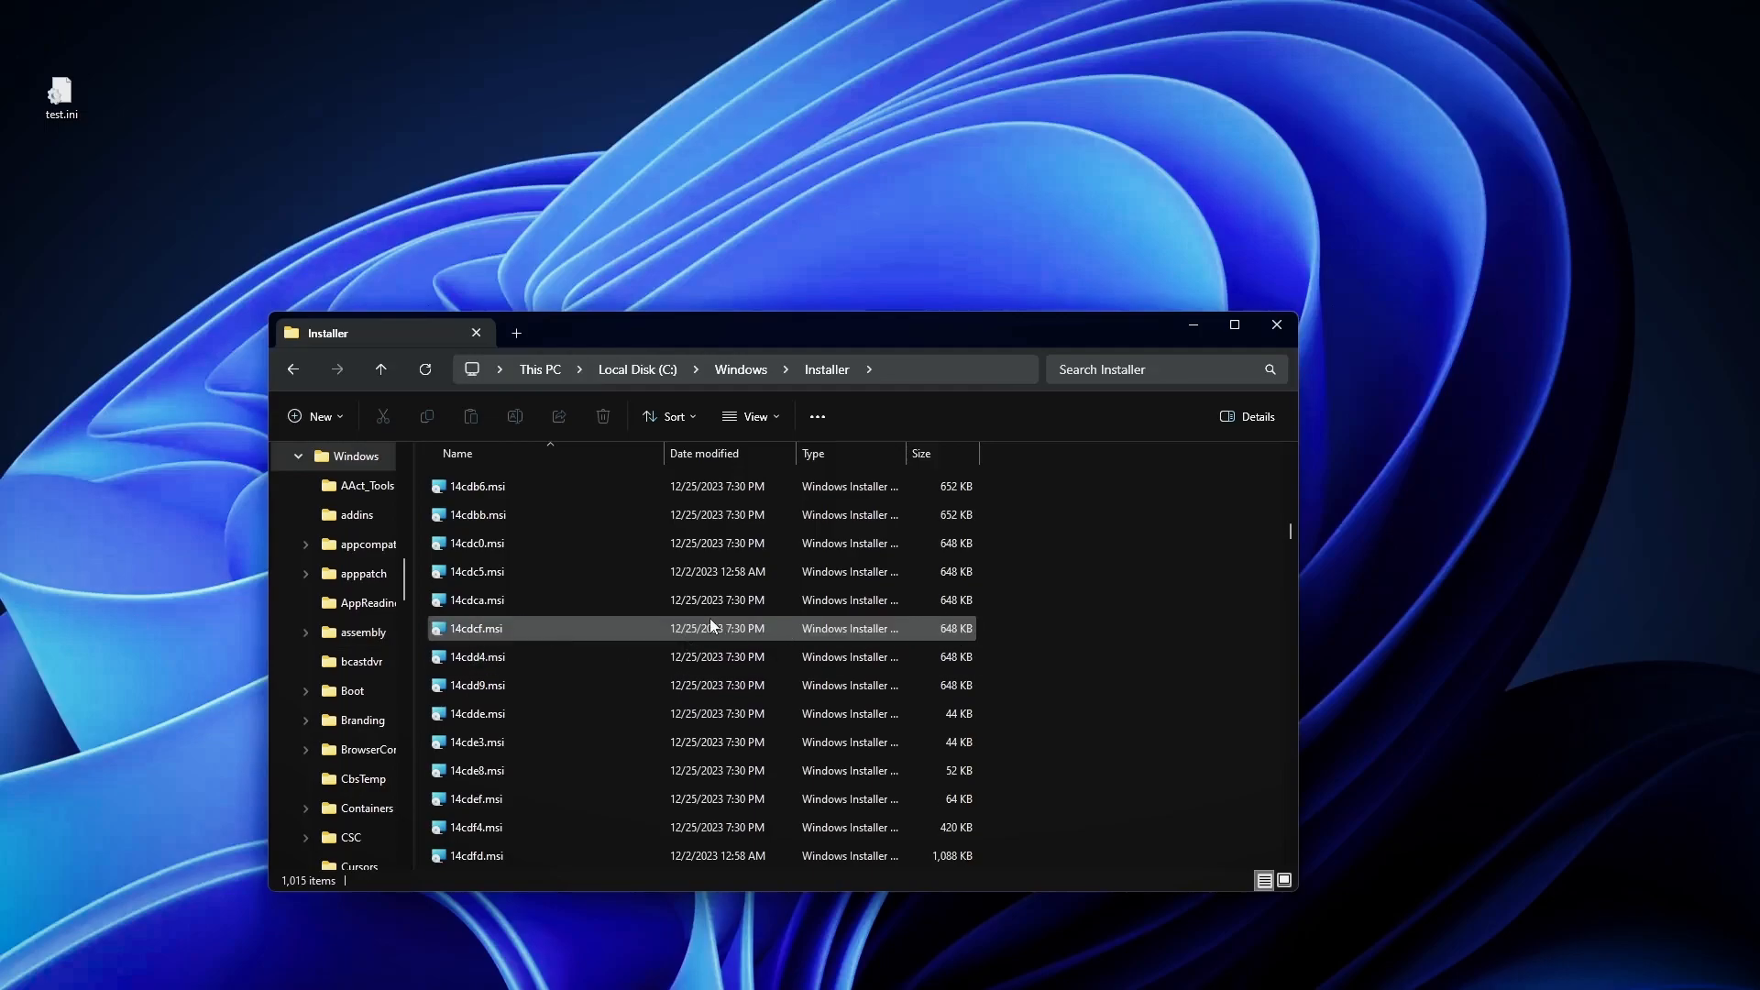
left_click(1006, 554)
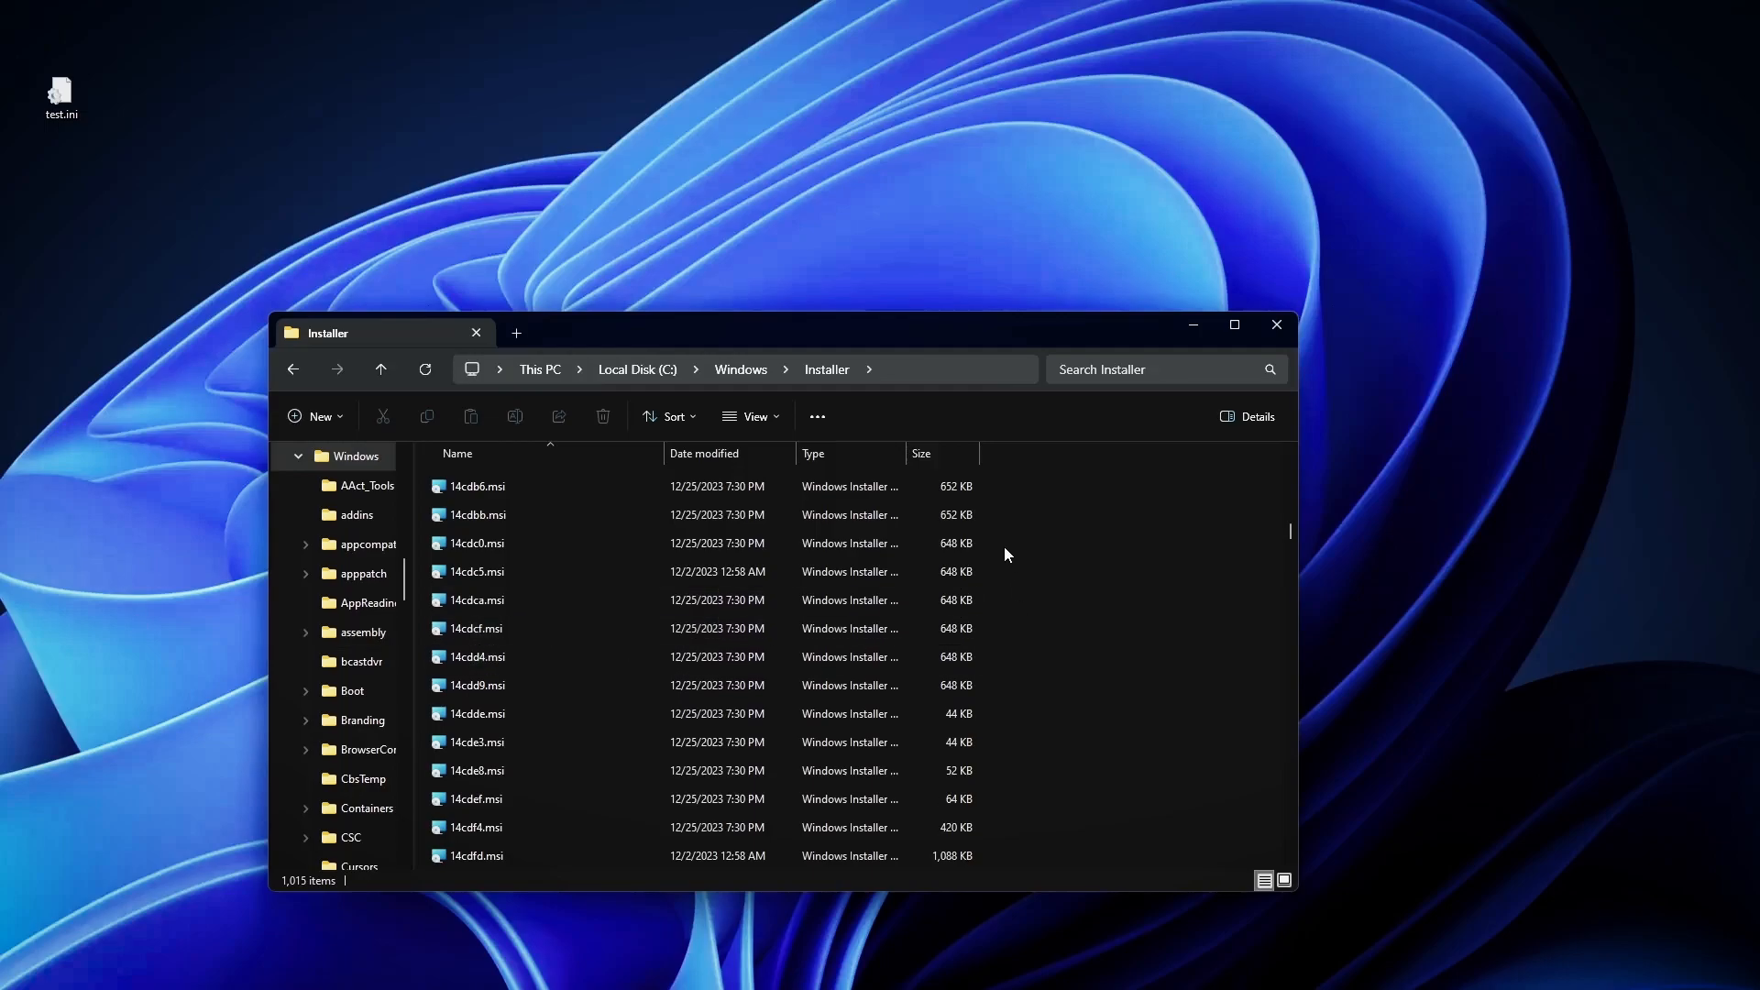
mouse_move(1006, 701)
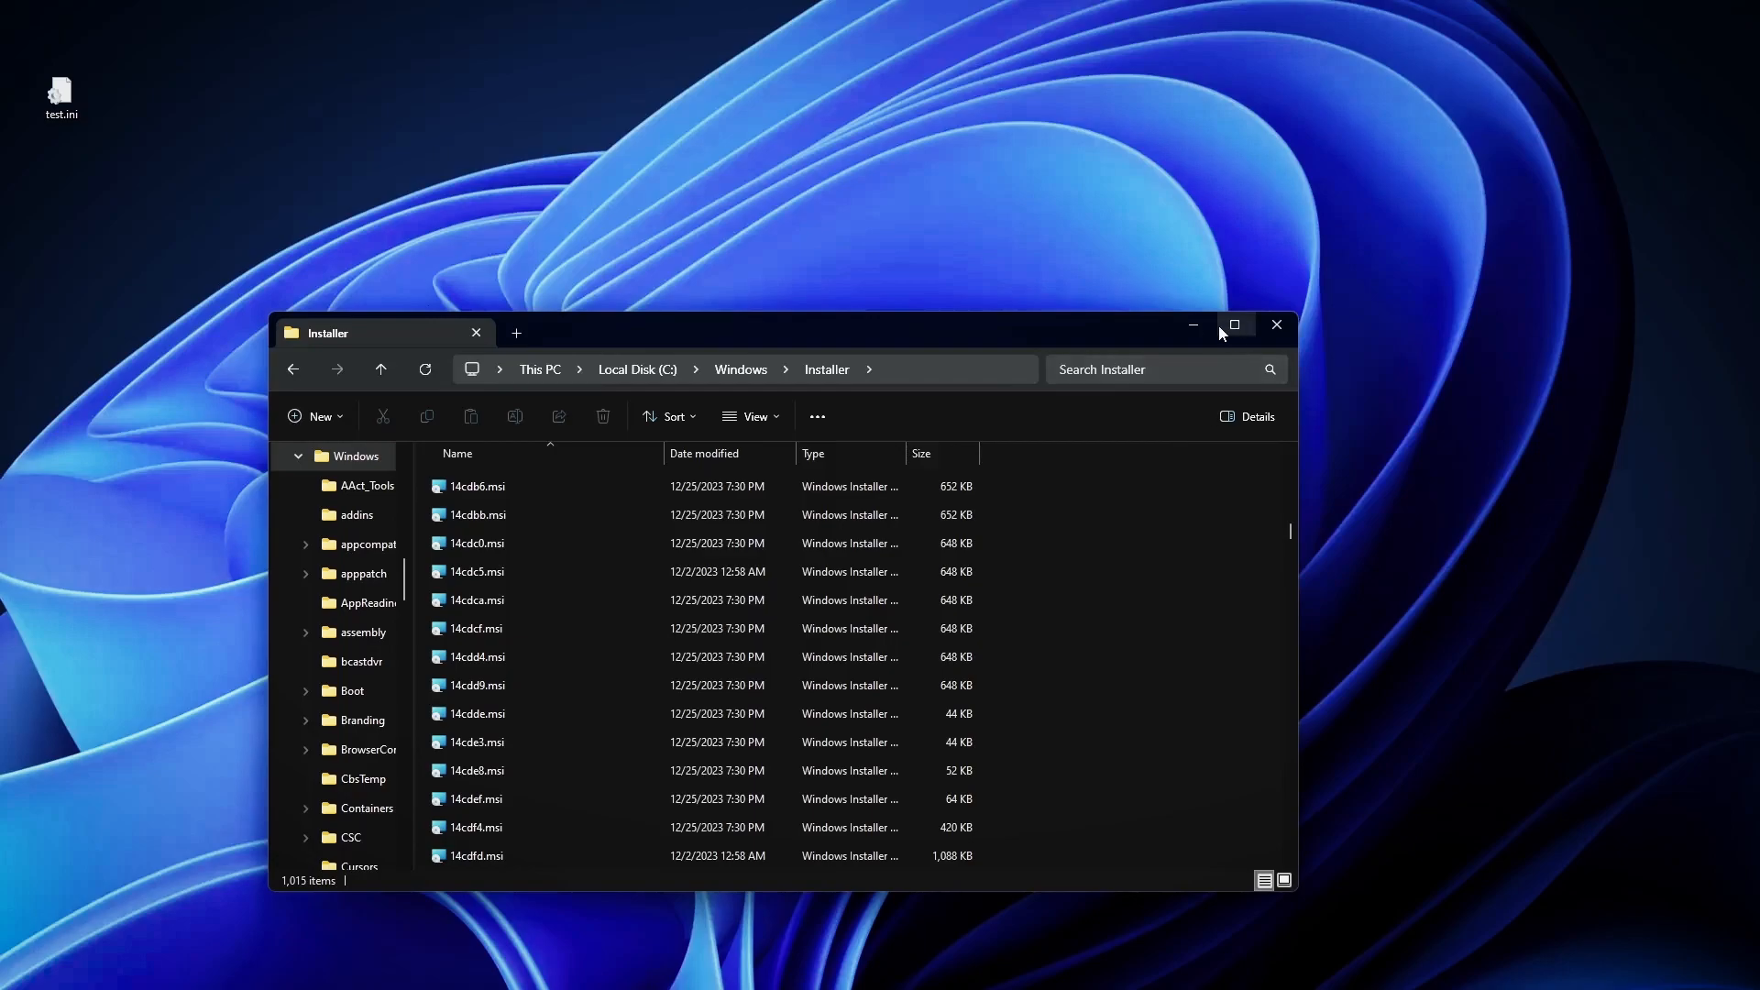
Minimize File Explorer and create a desktop text document named VLC.
left_click(1277, 324)
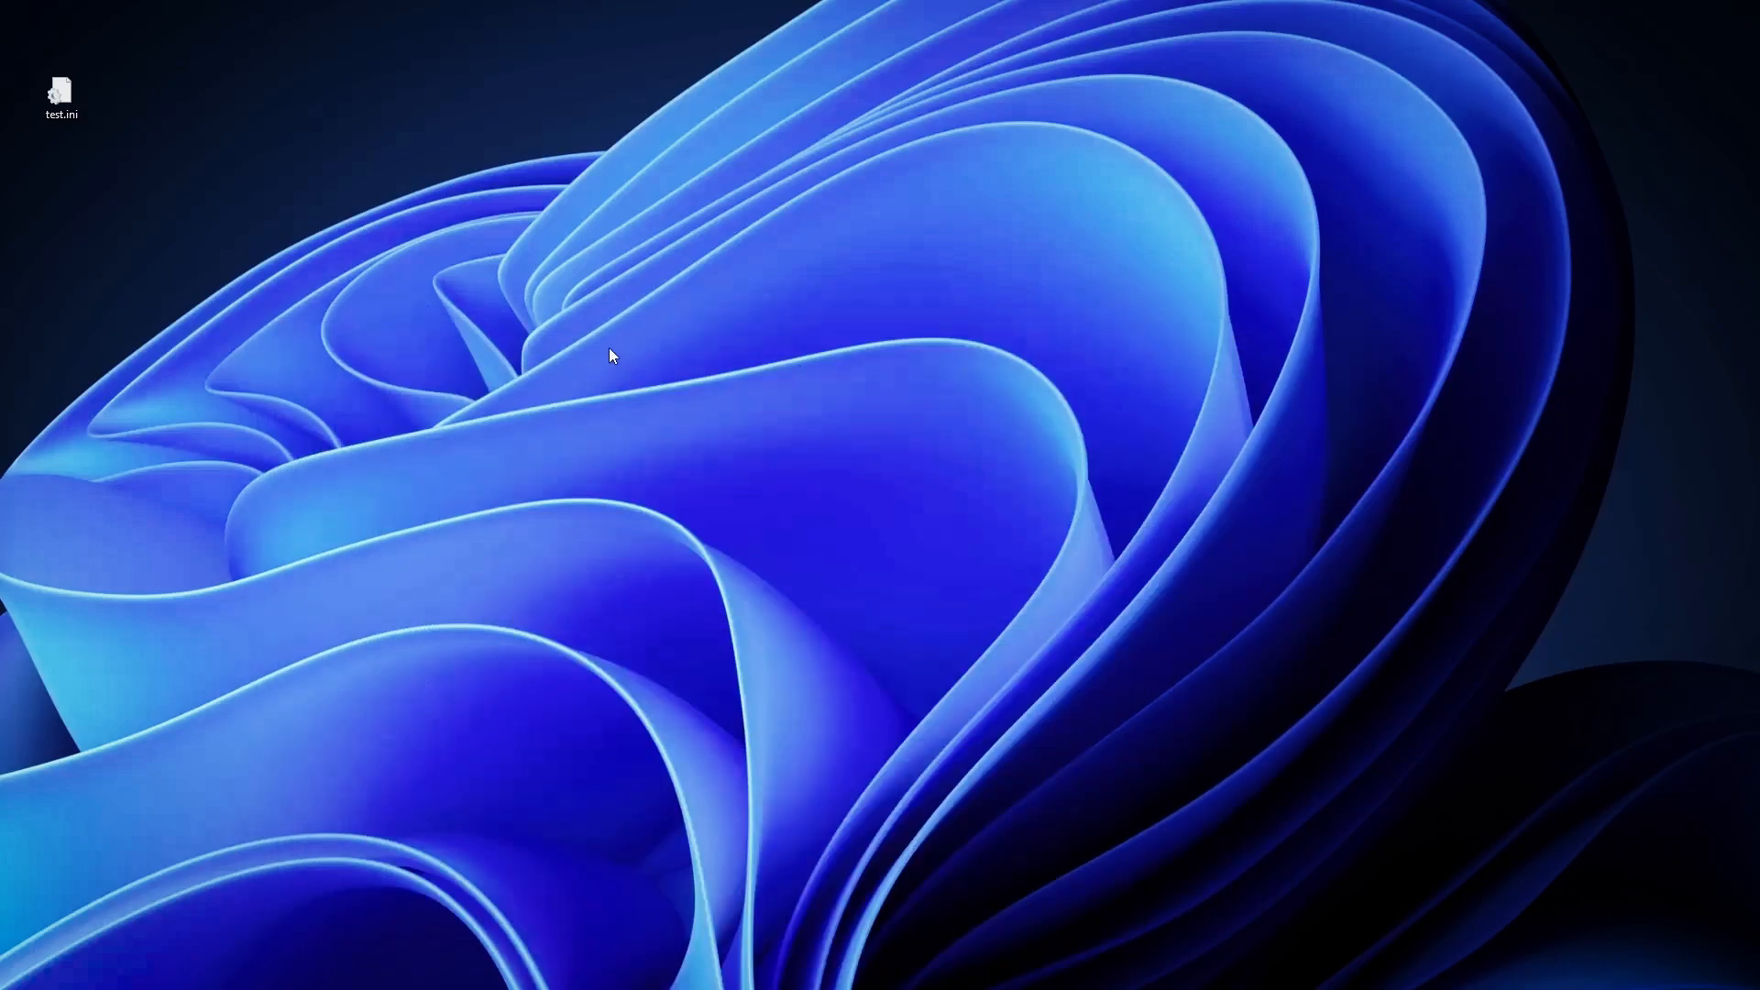
mouse_move(441, 264)
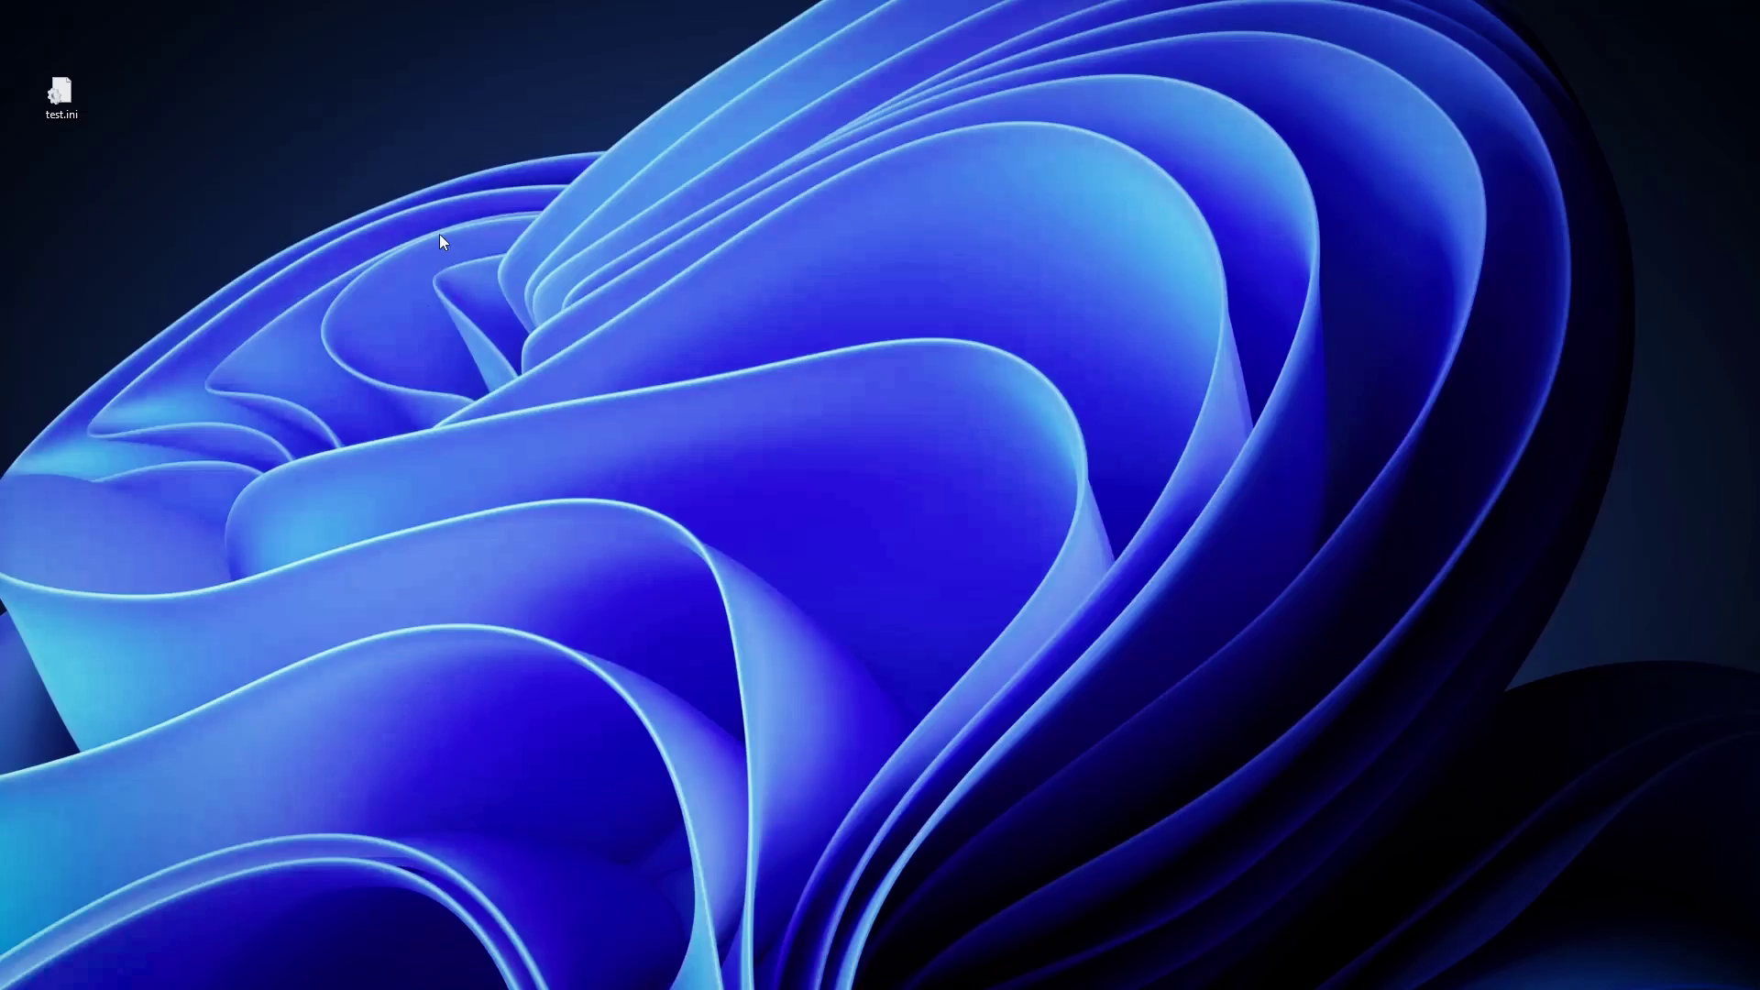
mouse_move(547, 272)
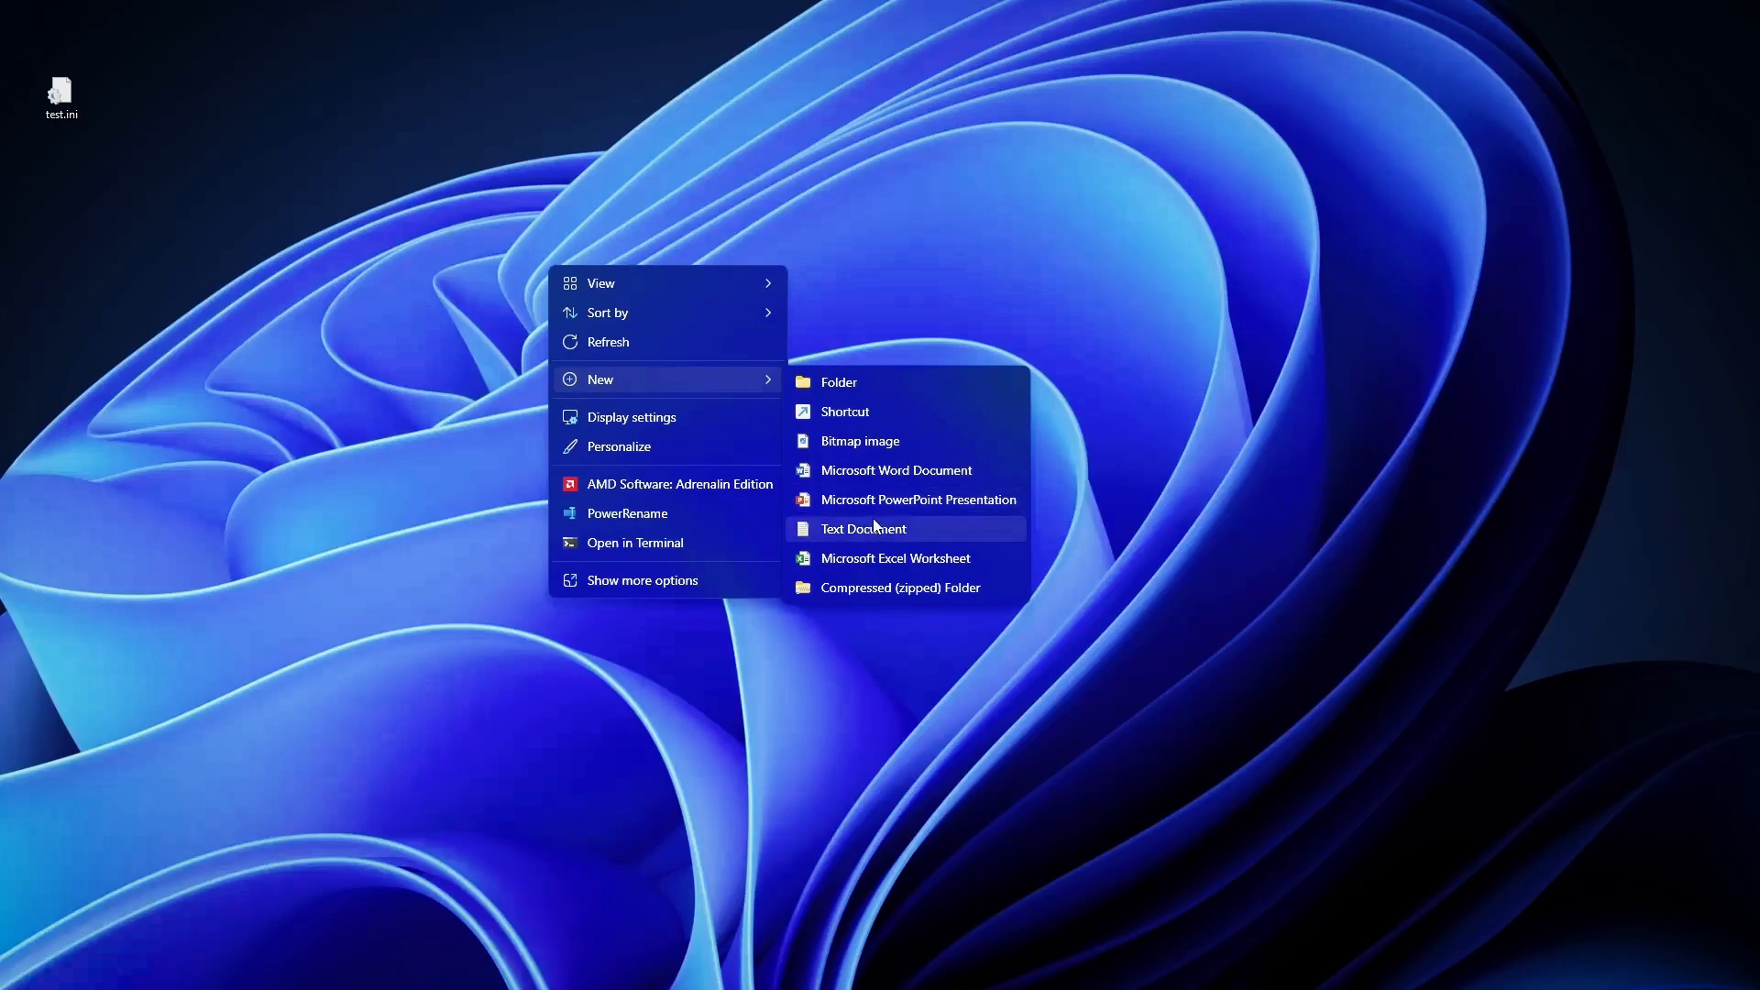
left_click(863, 529)
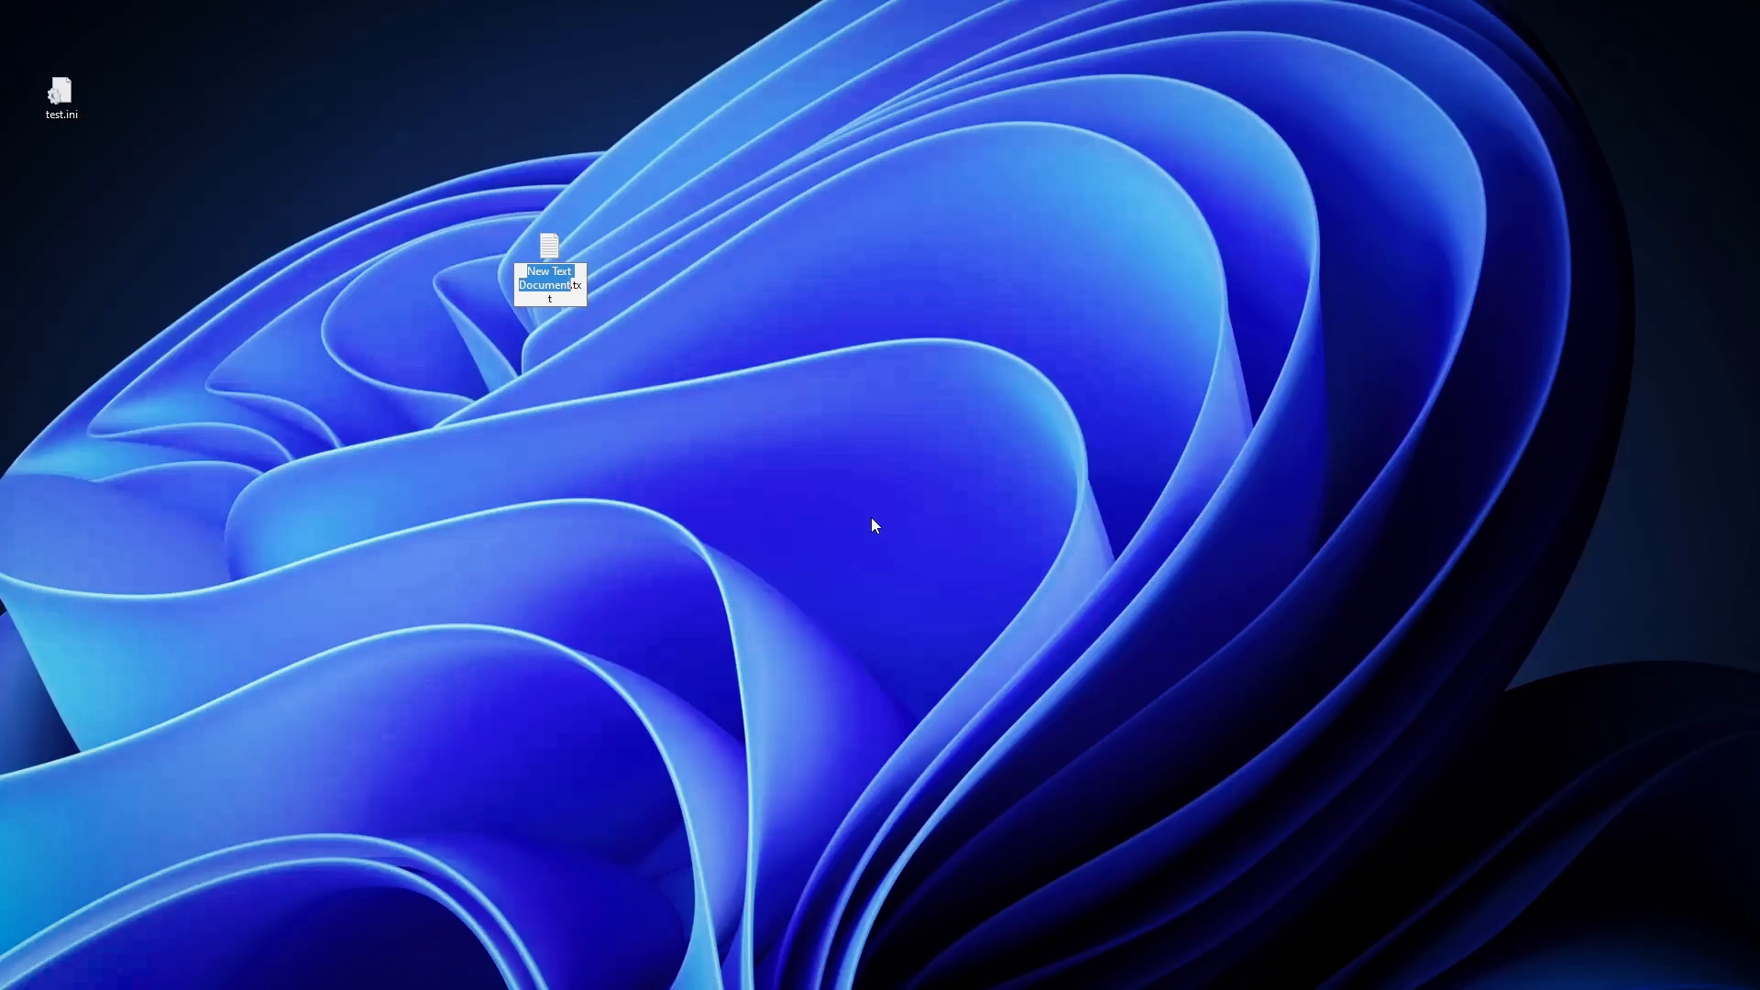
type("VLC.MSI")
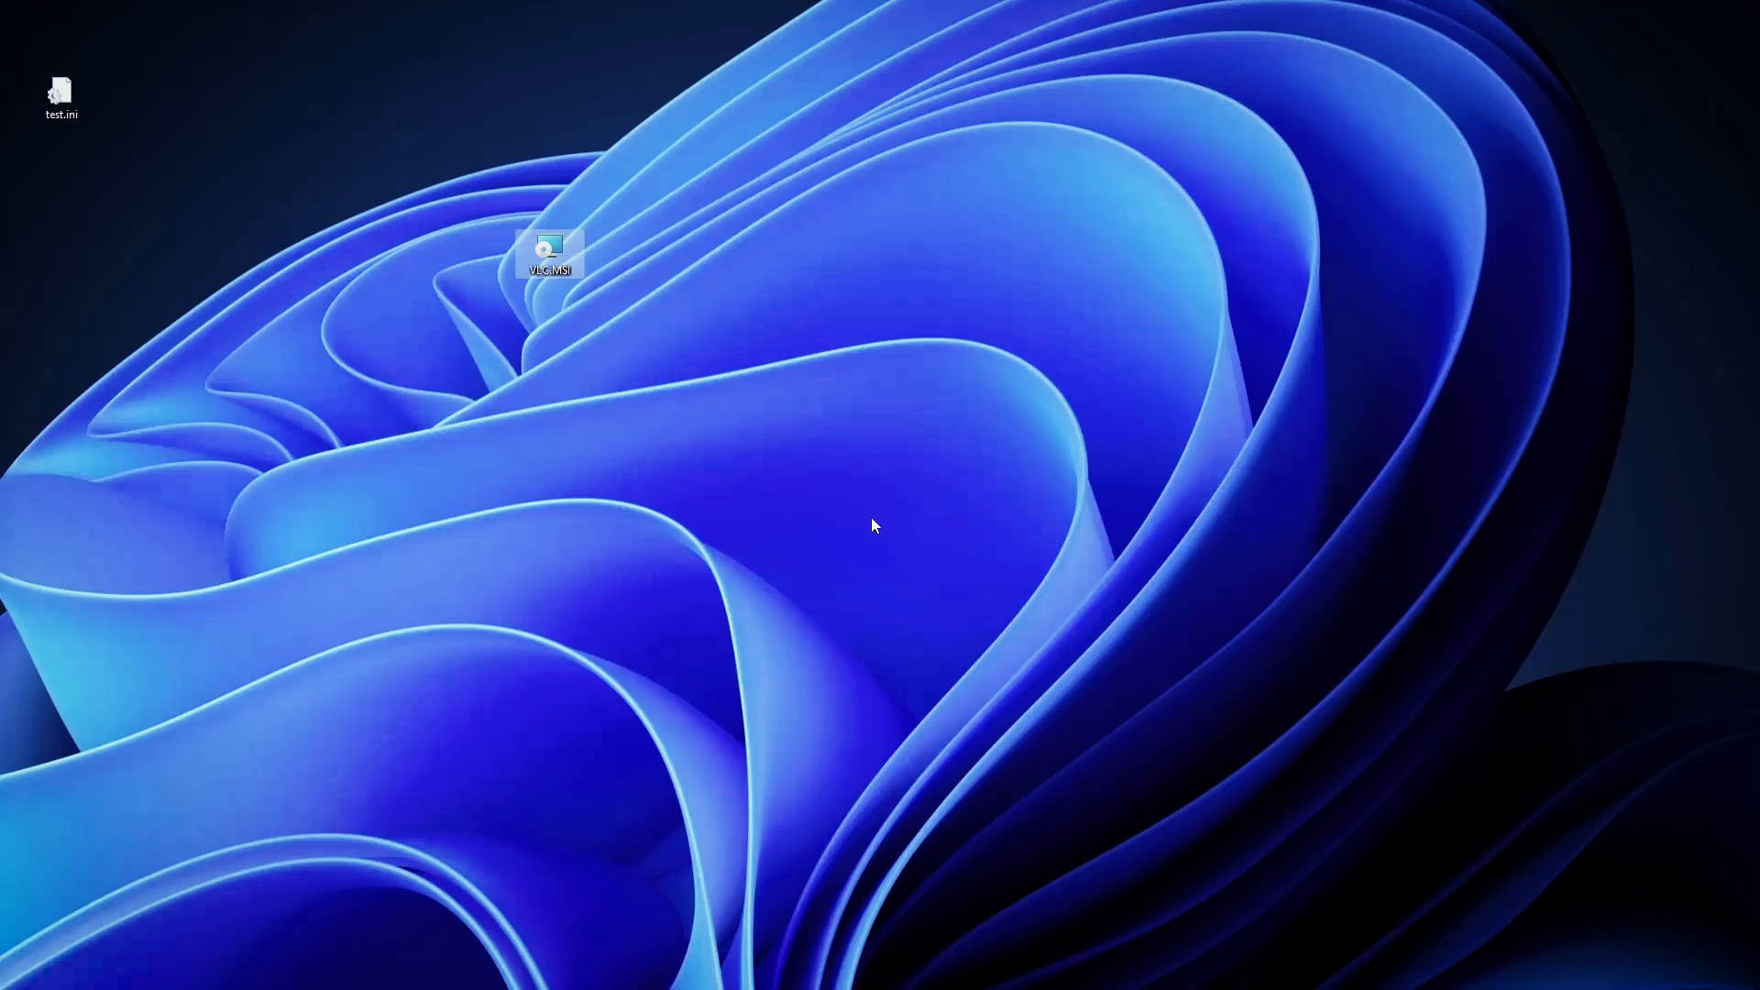
mouse_move(813, 491)
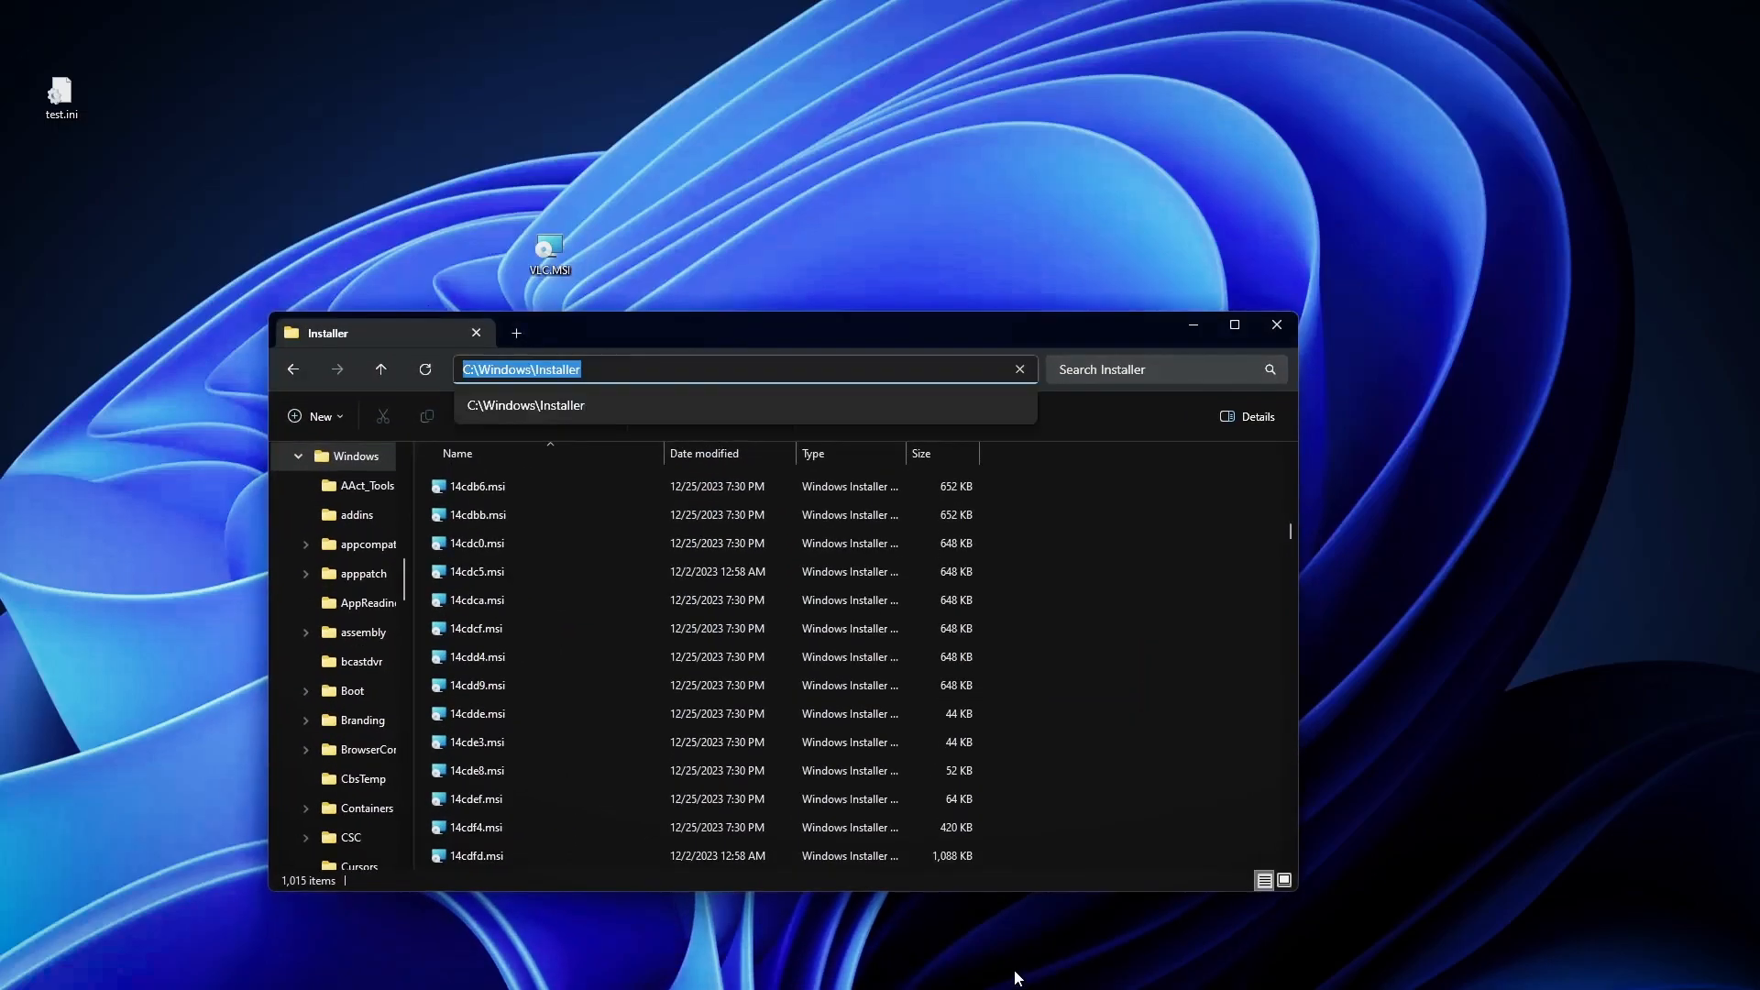
Navigate File Explorer to the AppData Roaming folder.
key("Enter")
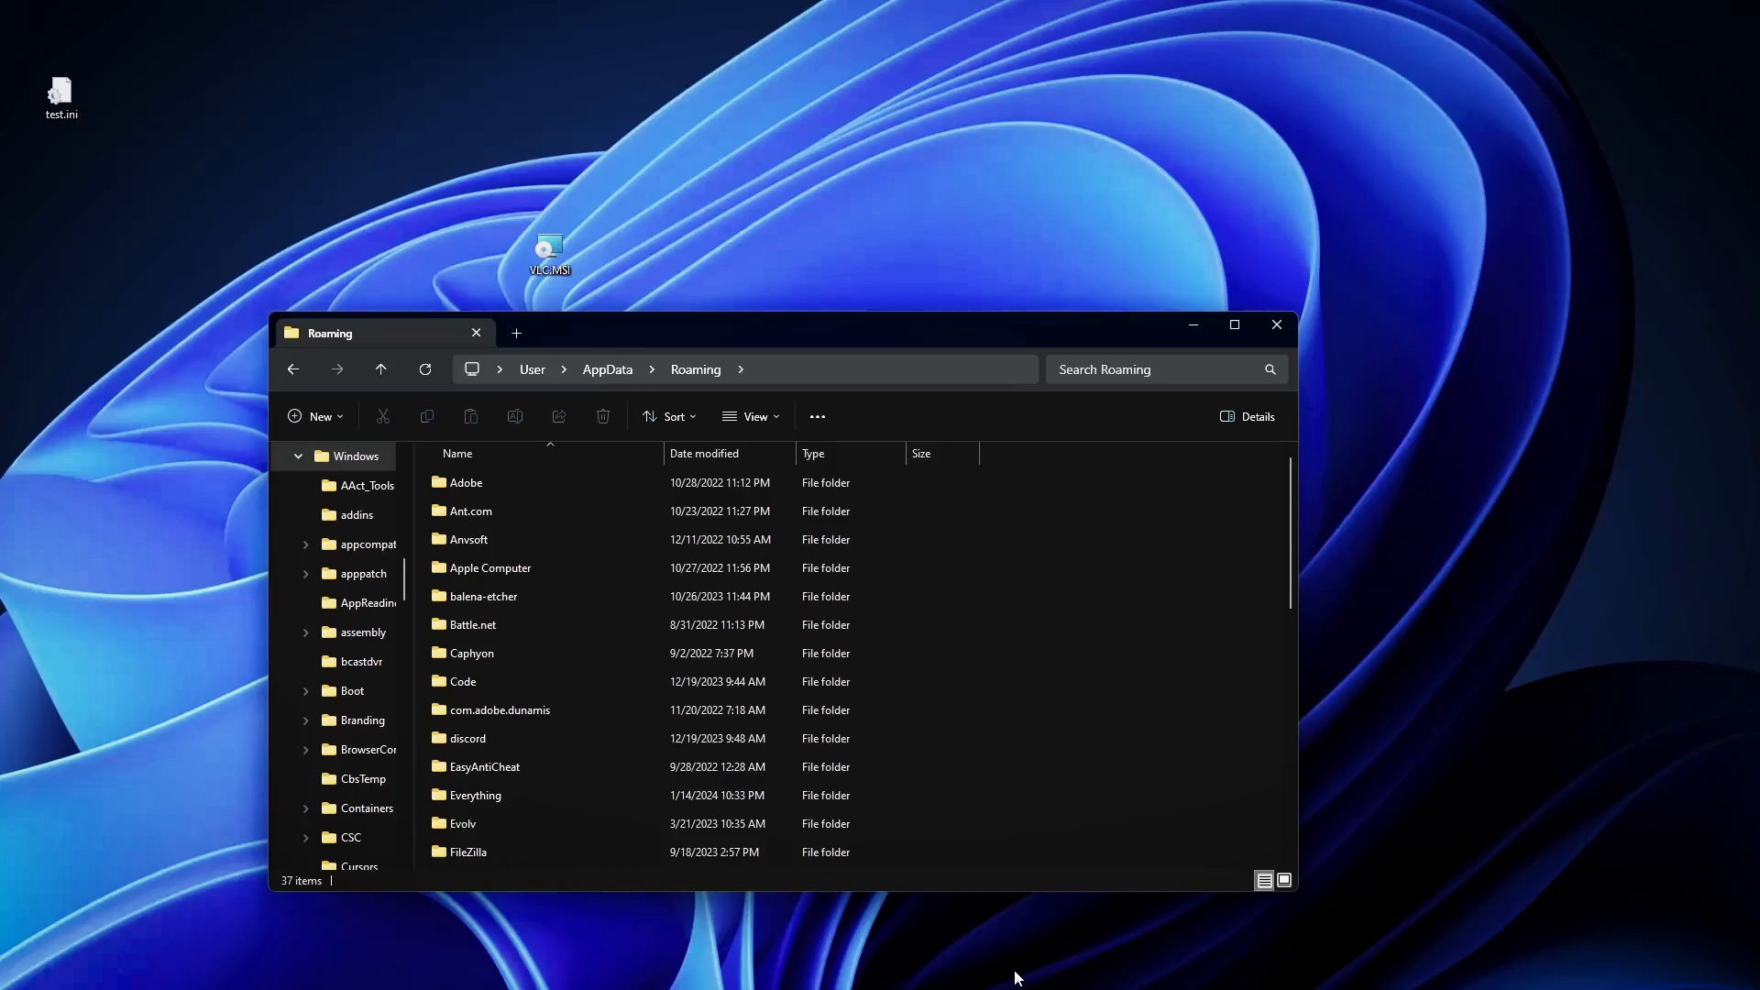
mouse_move(452, 198)
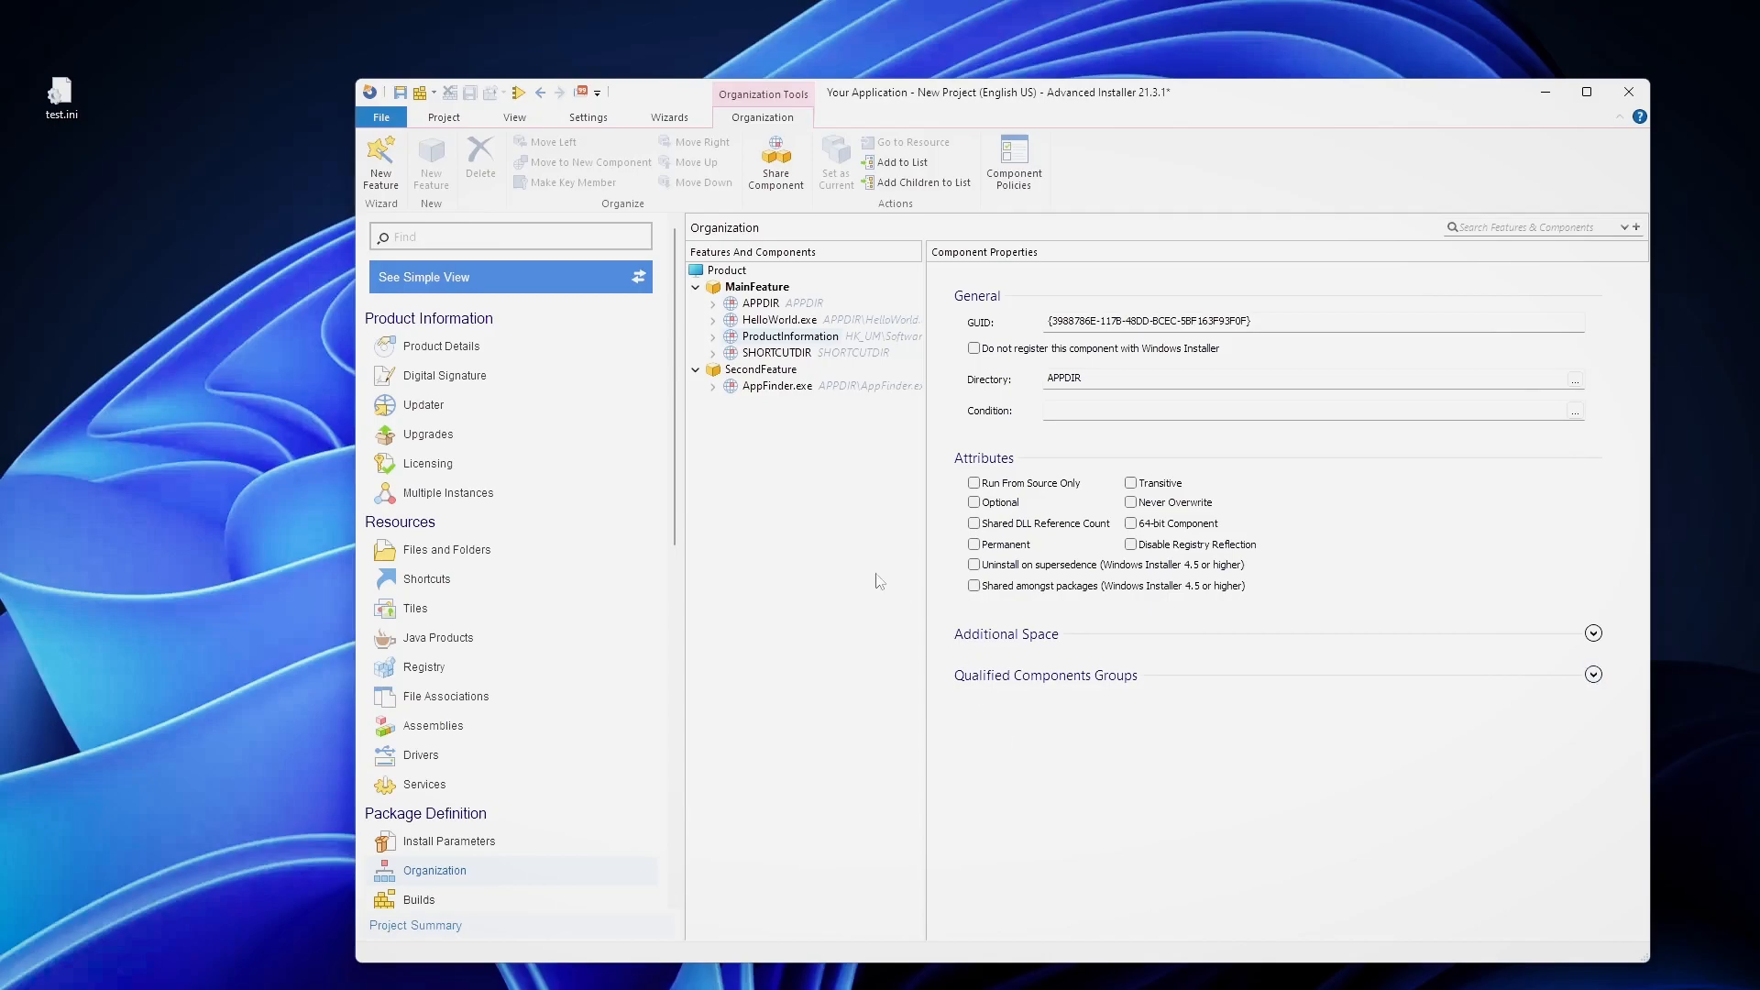
mouse_move(465, 624)
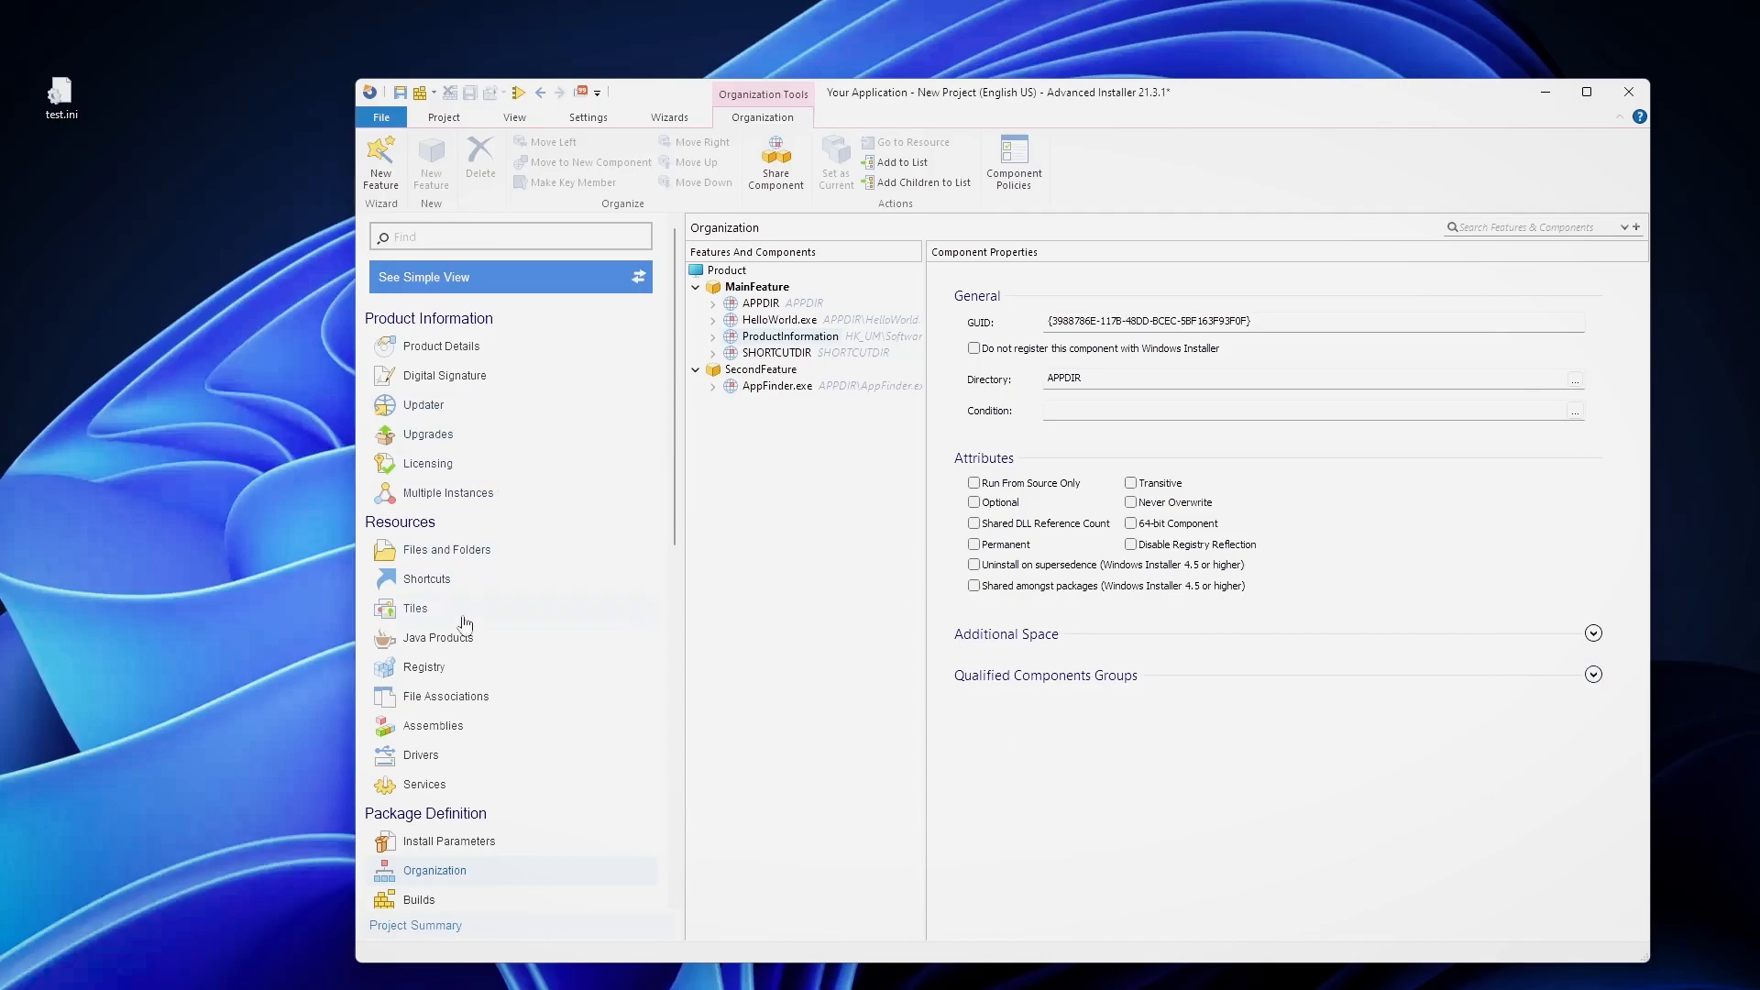
mouse_move(532, 740)
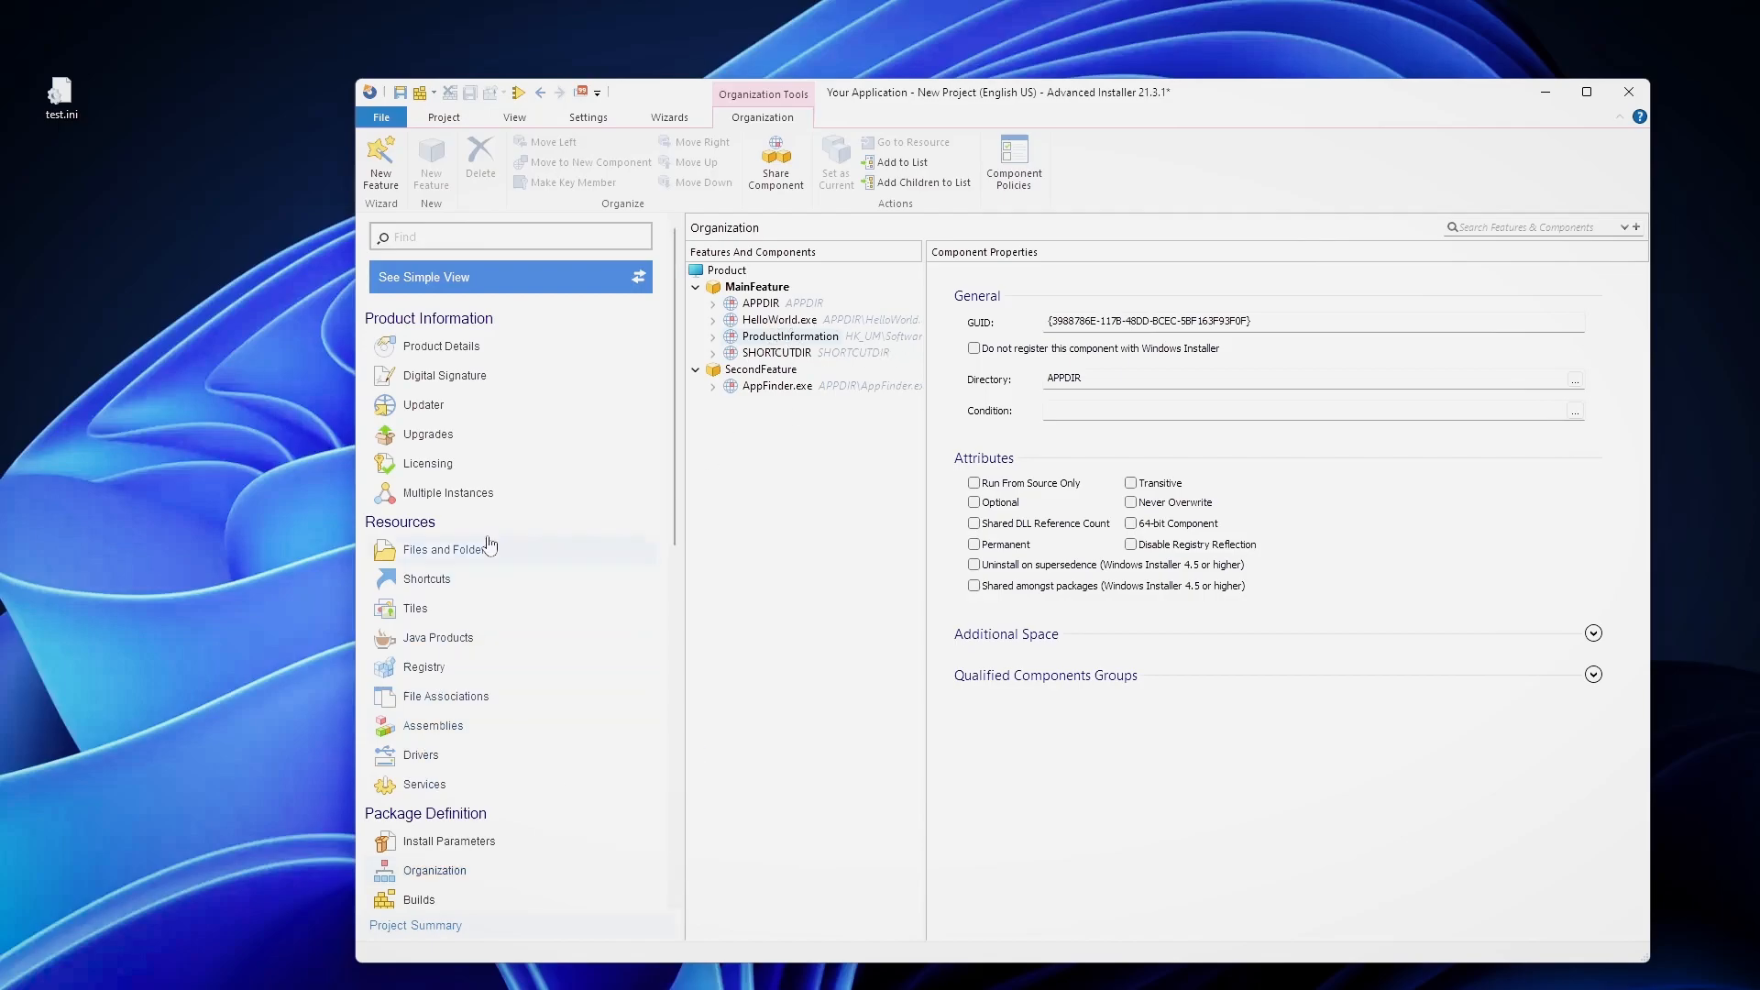
Add backupHKCU.reg to Local Application Data, browsing to it via %localappdata%.
left_click(446, 549)
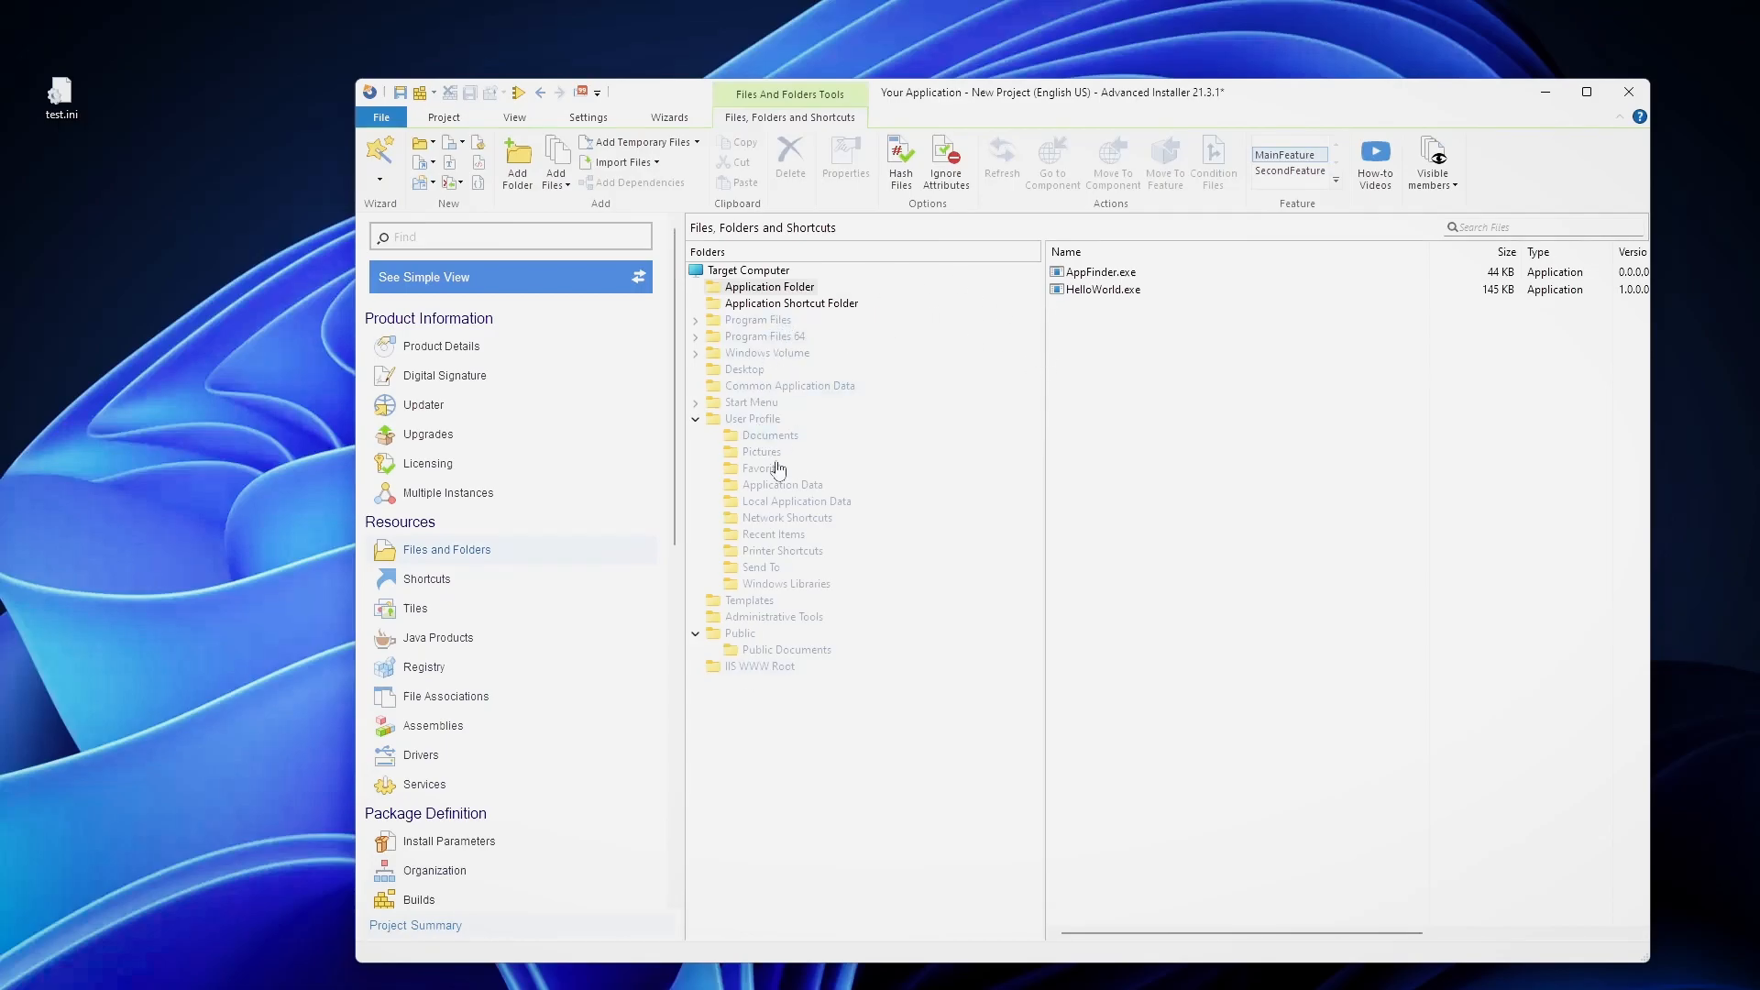
mouse_move(797, 491)
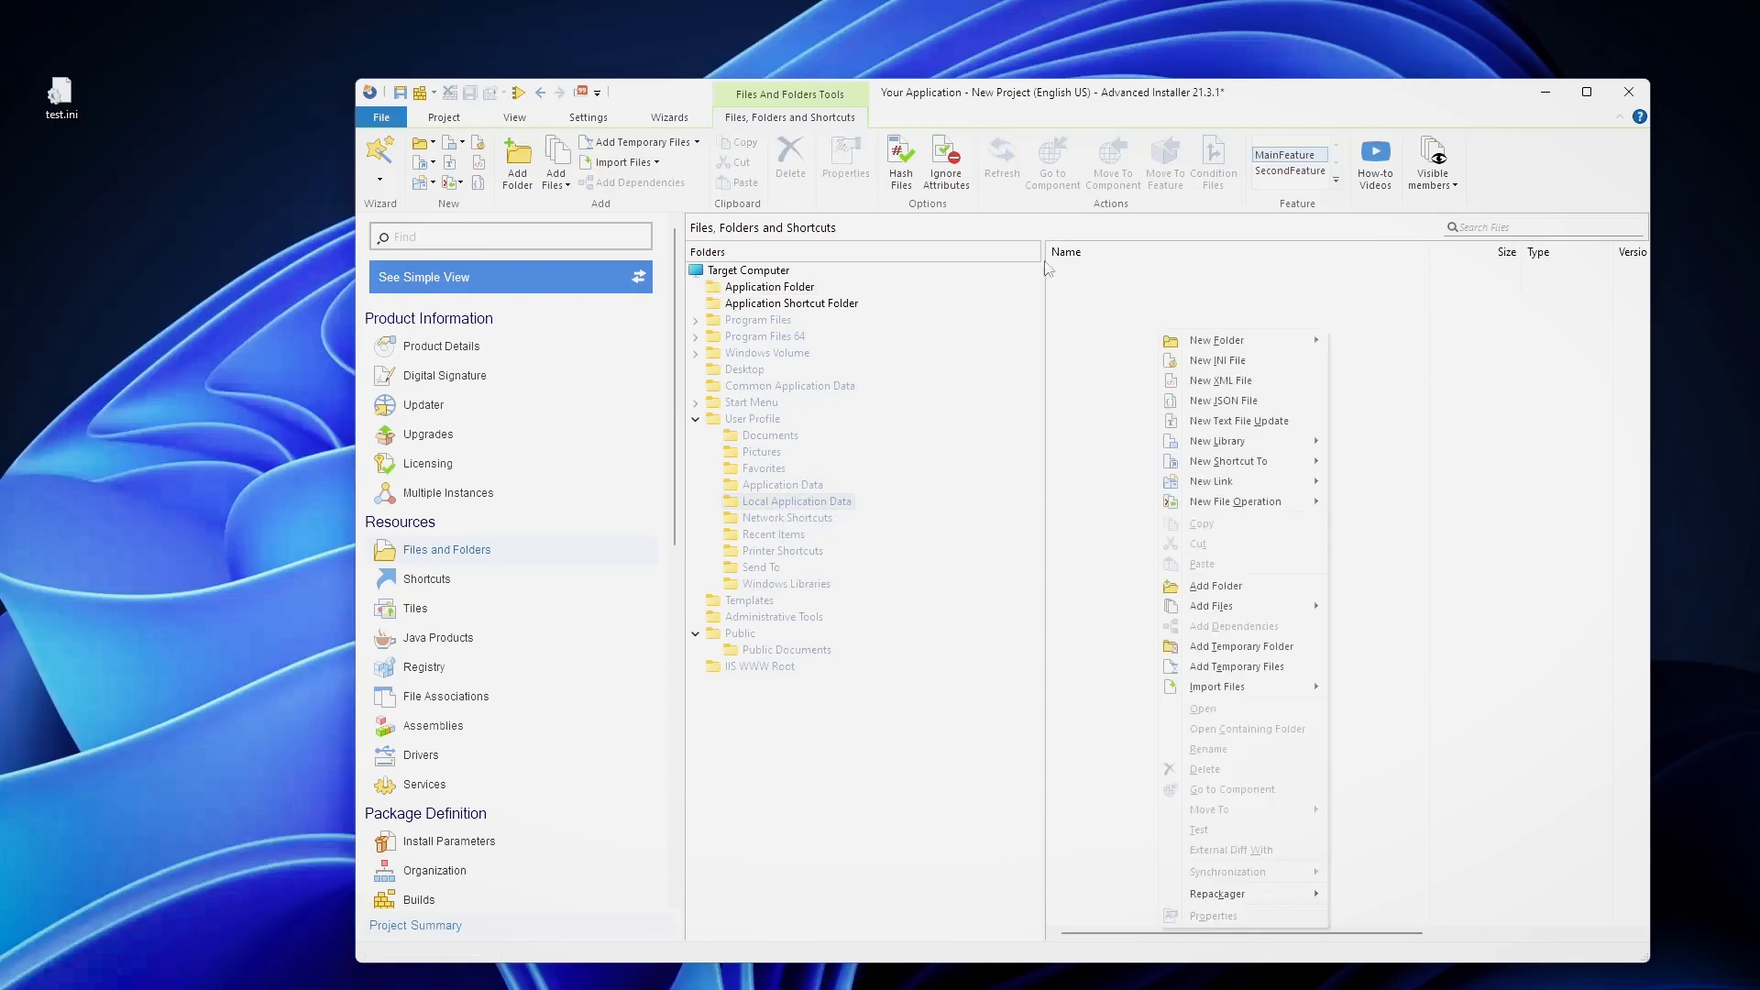
left_click(1211, 606)
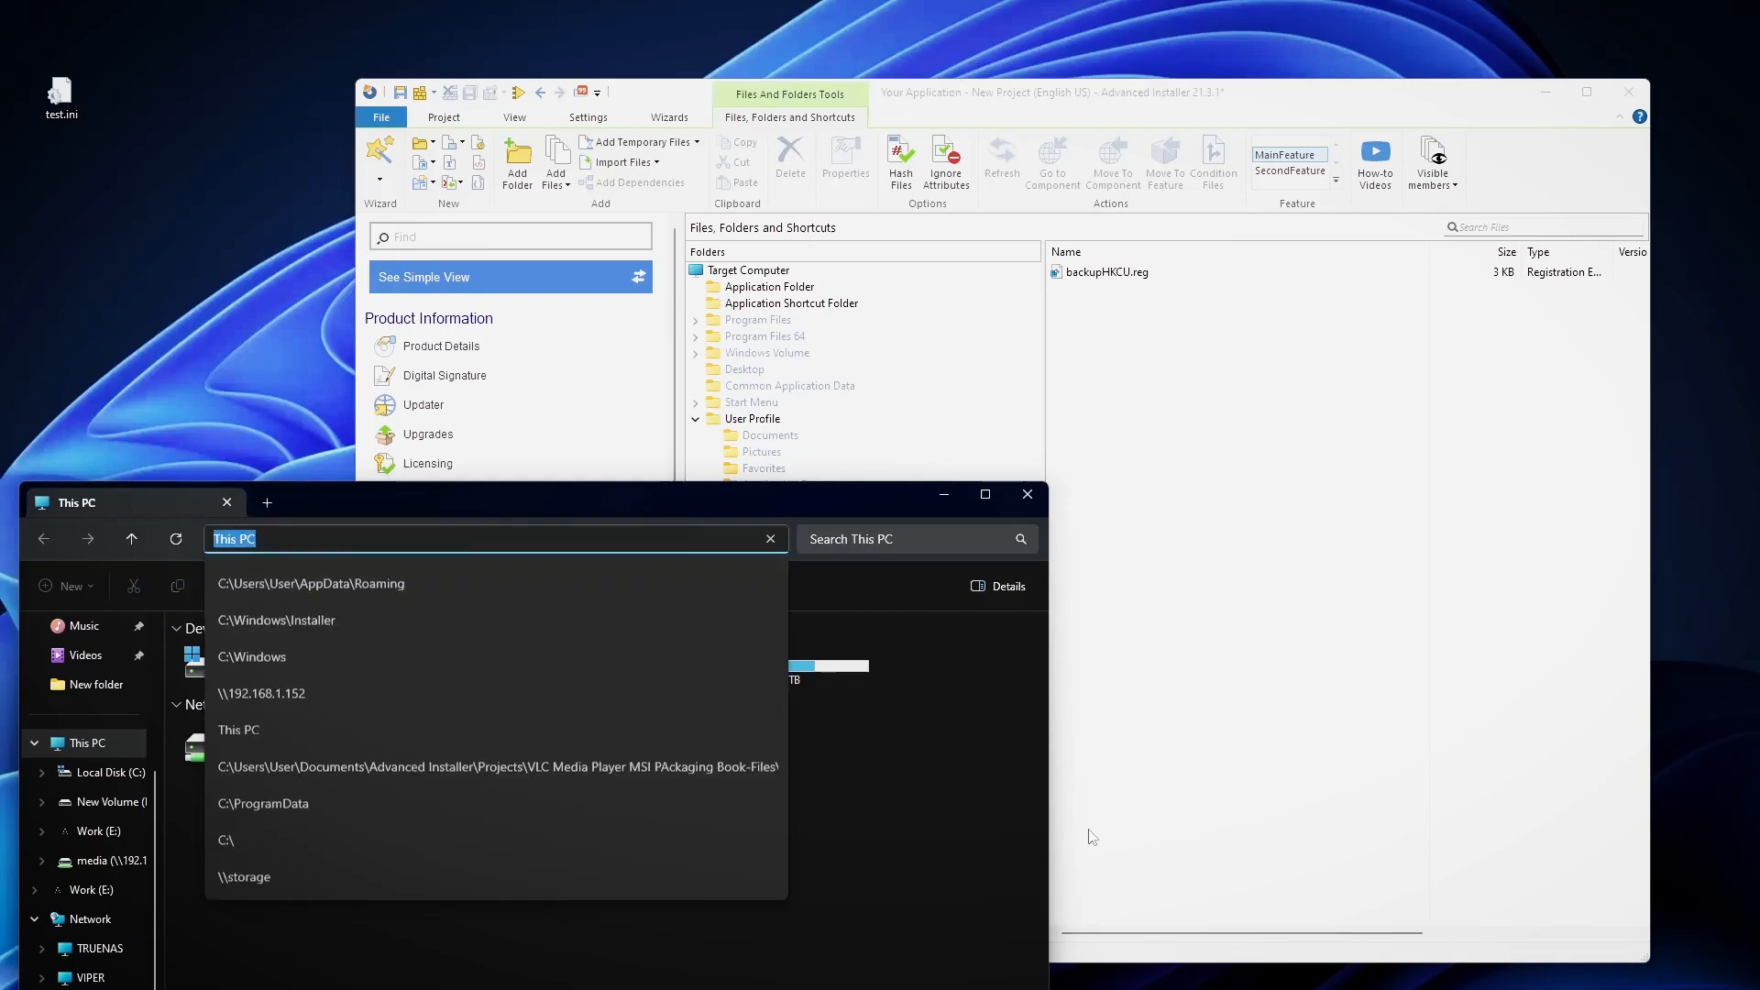
type("%local")
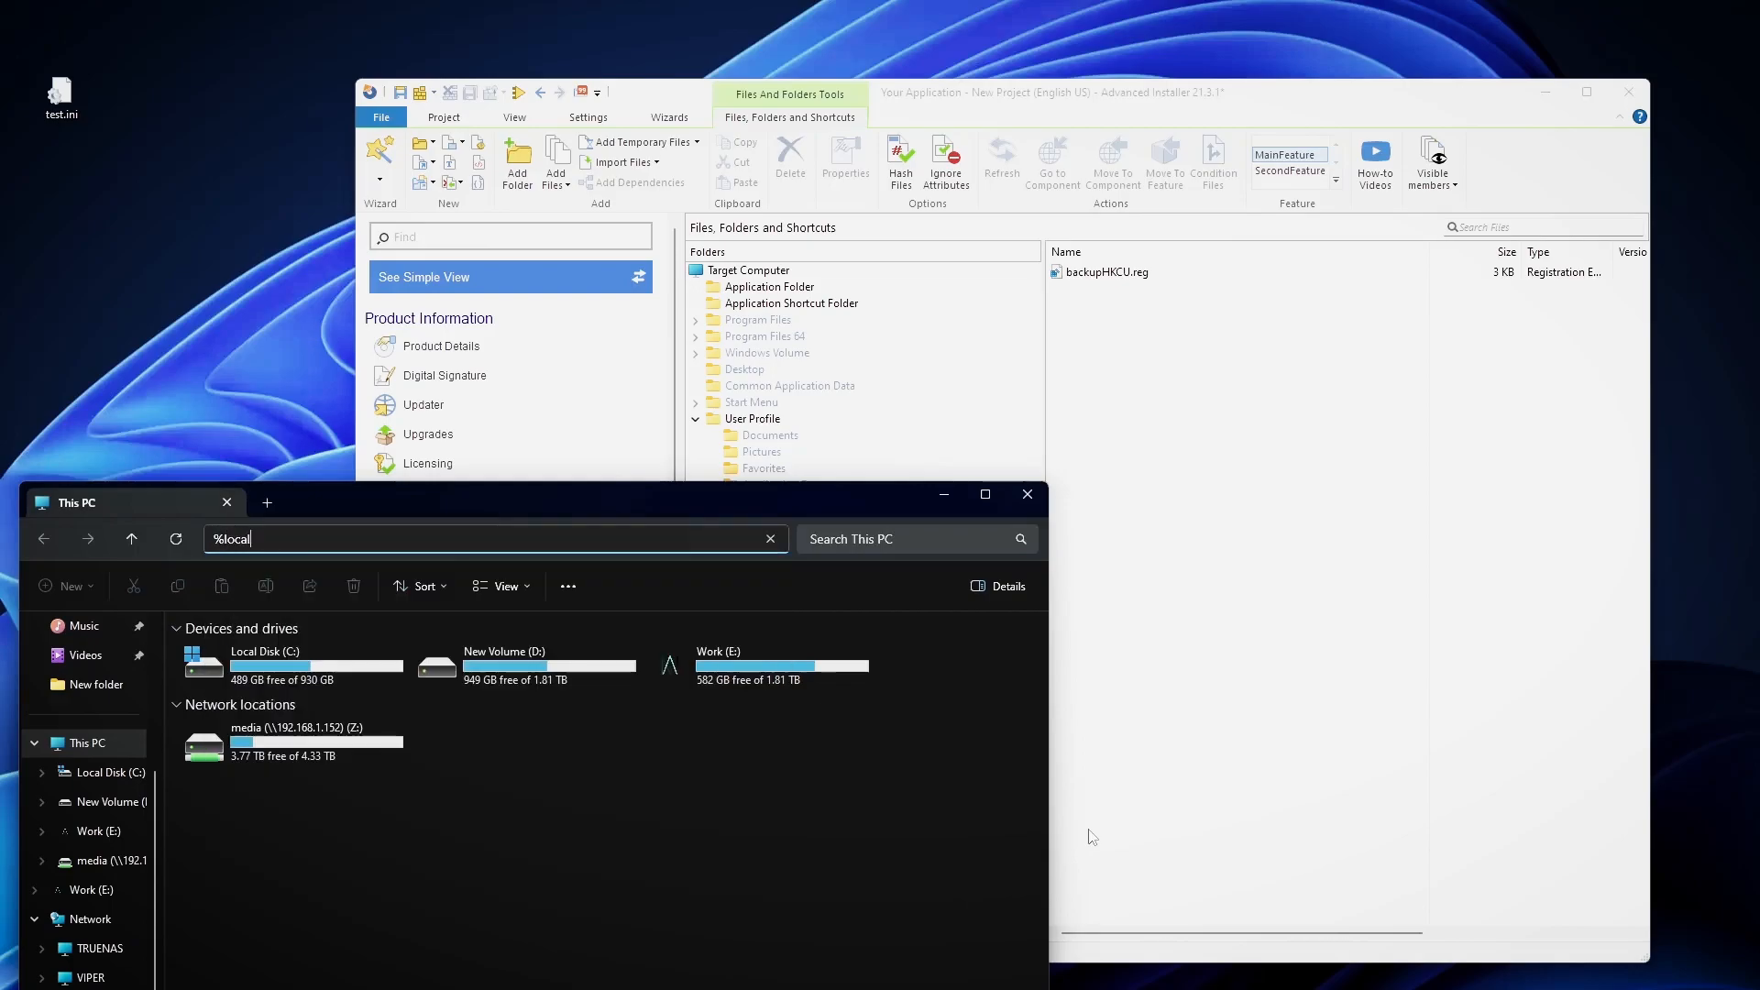
key("Enter")
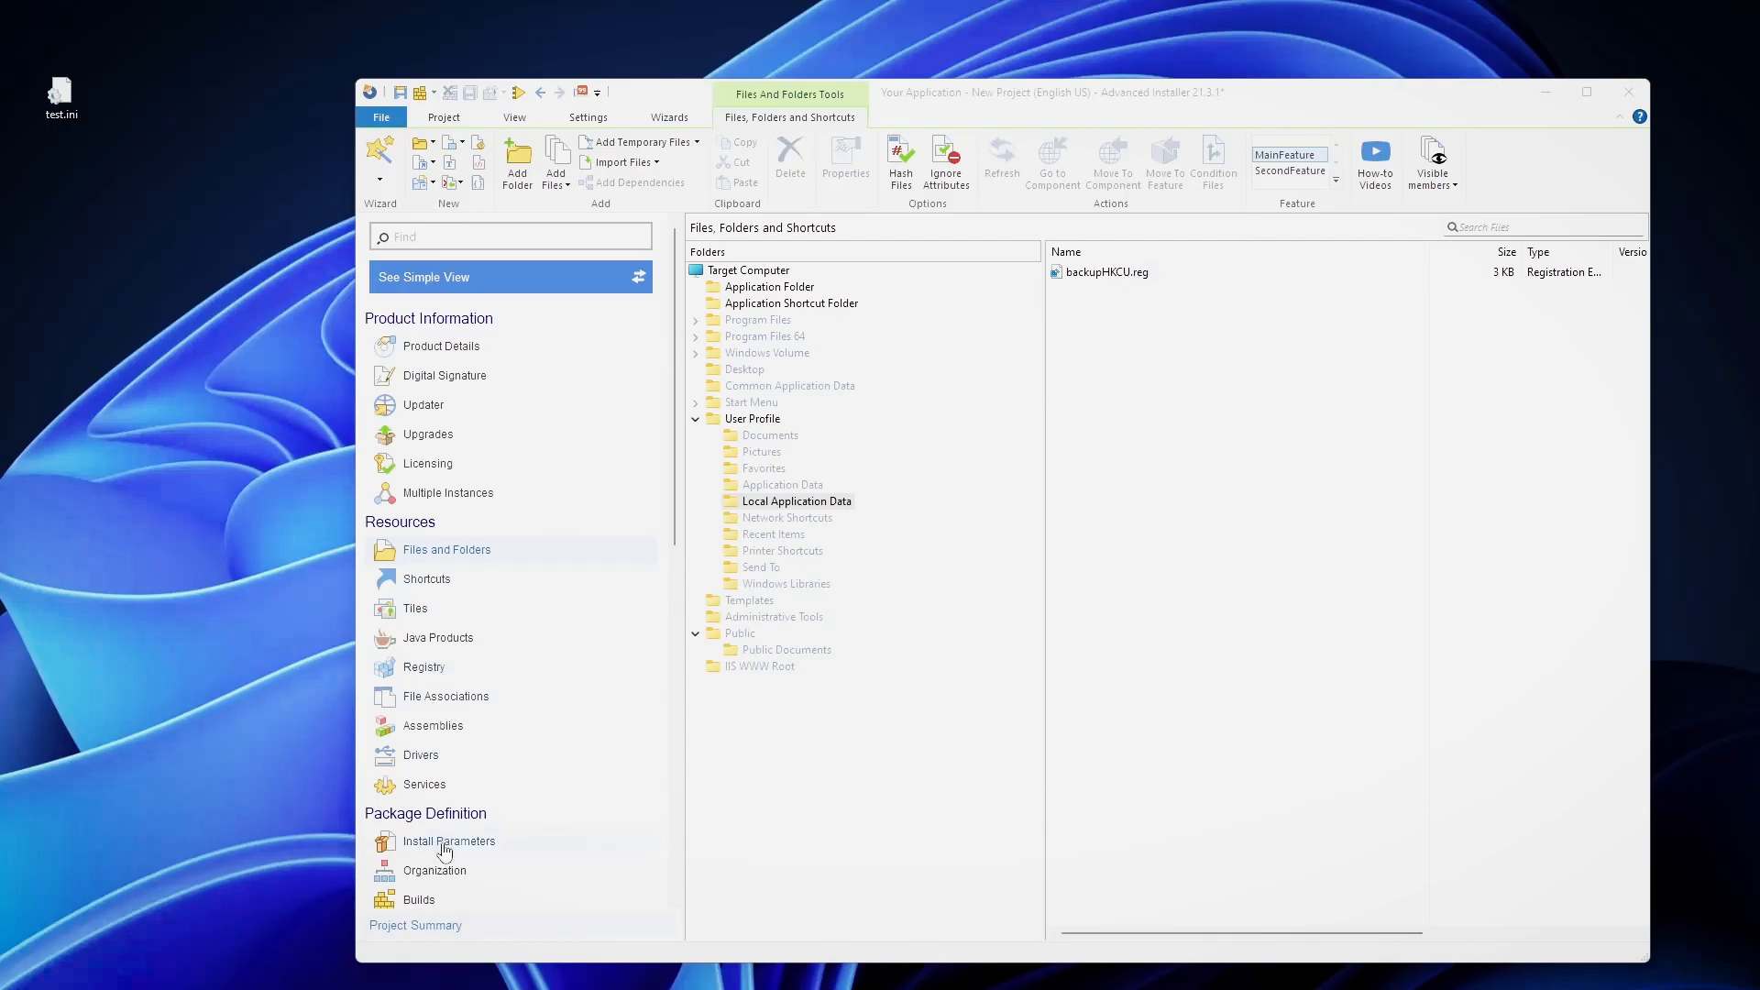
Create a new folder named AppDATA inside the Application Folder.
left_click(427, 578)
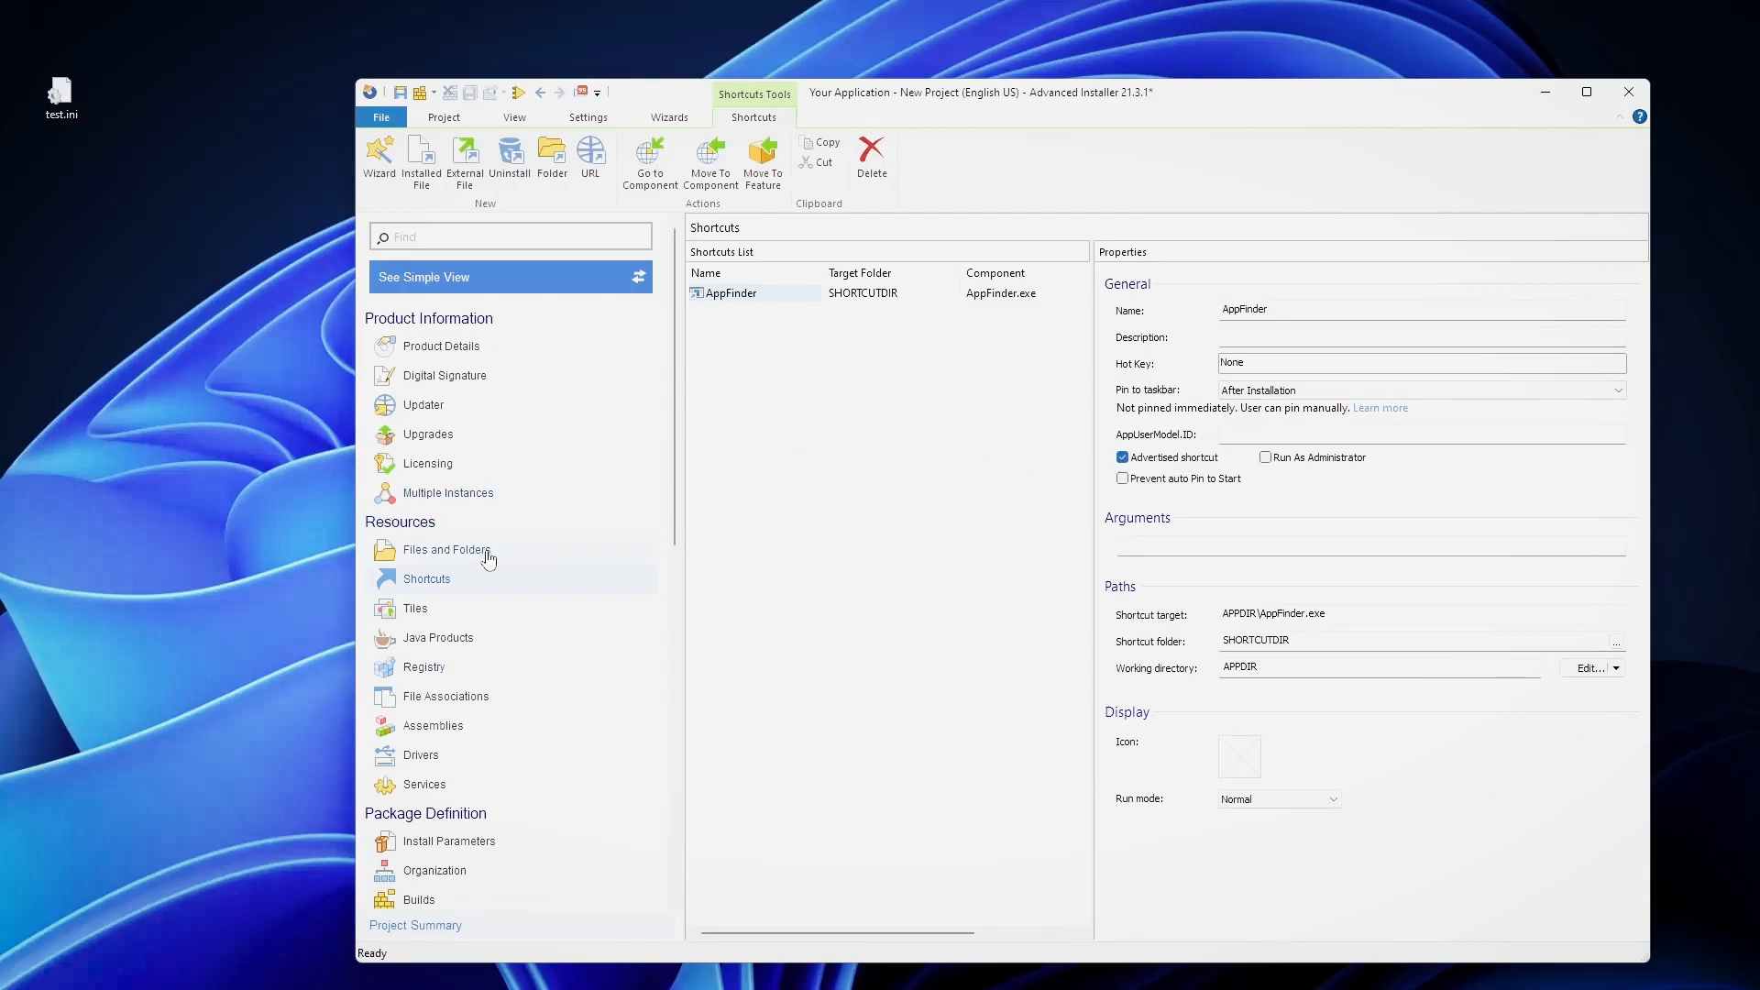
left_click(445, 549)
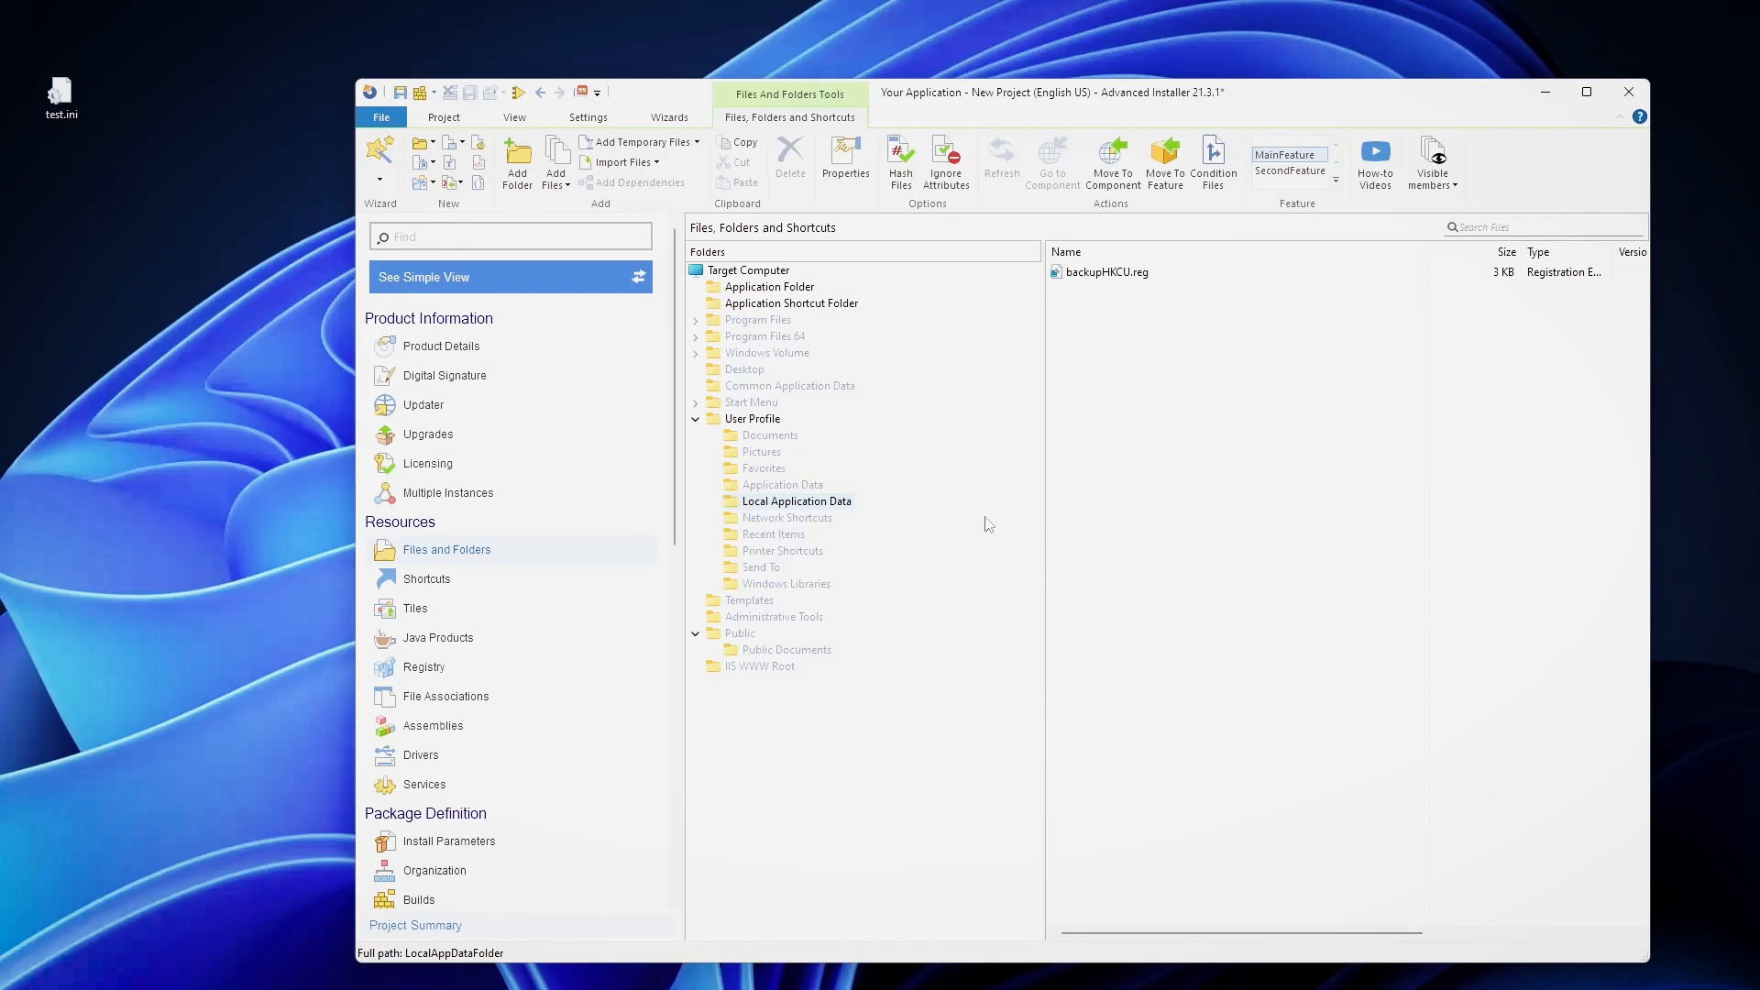
mouse_move(830, 478)
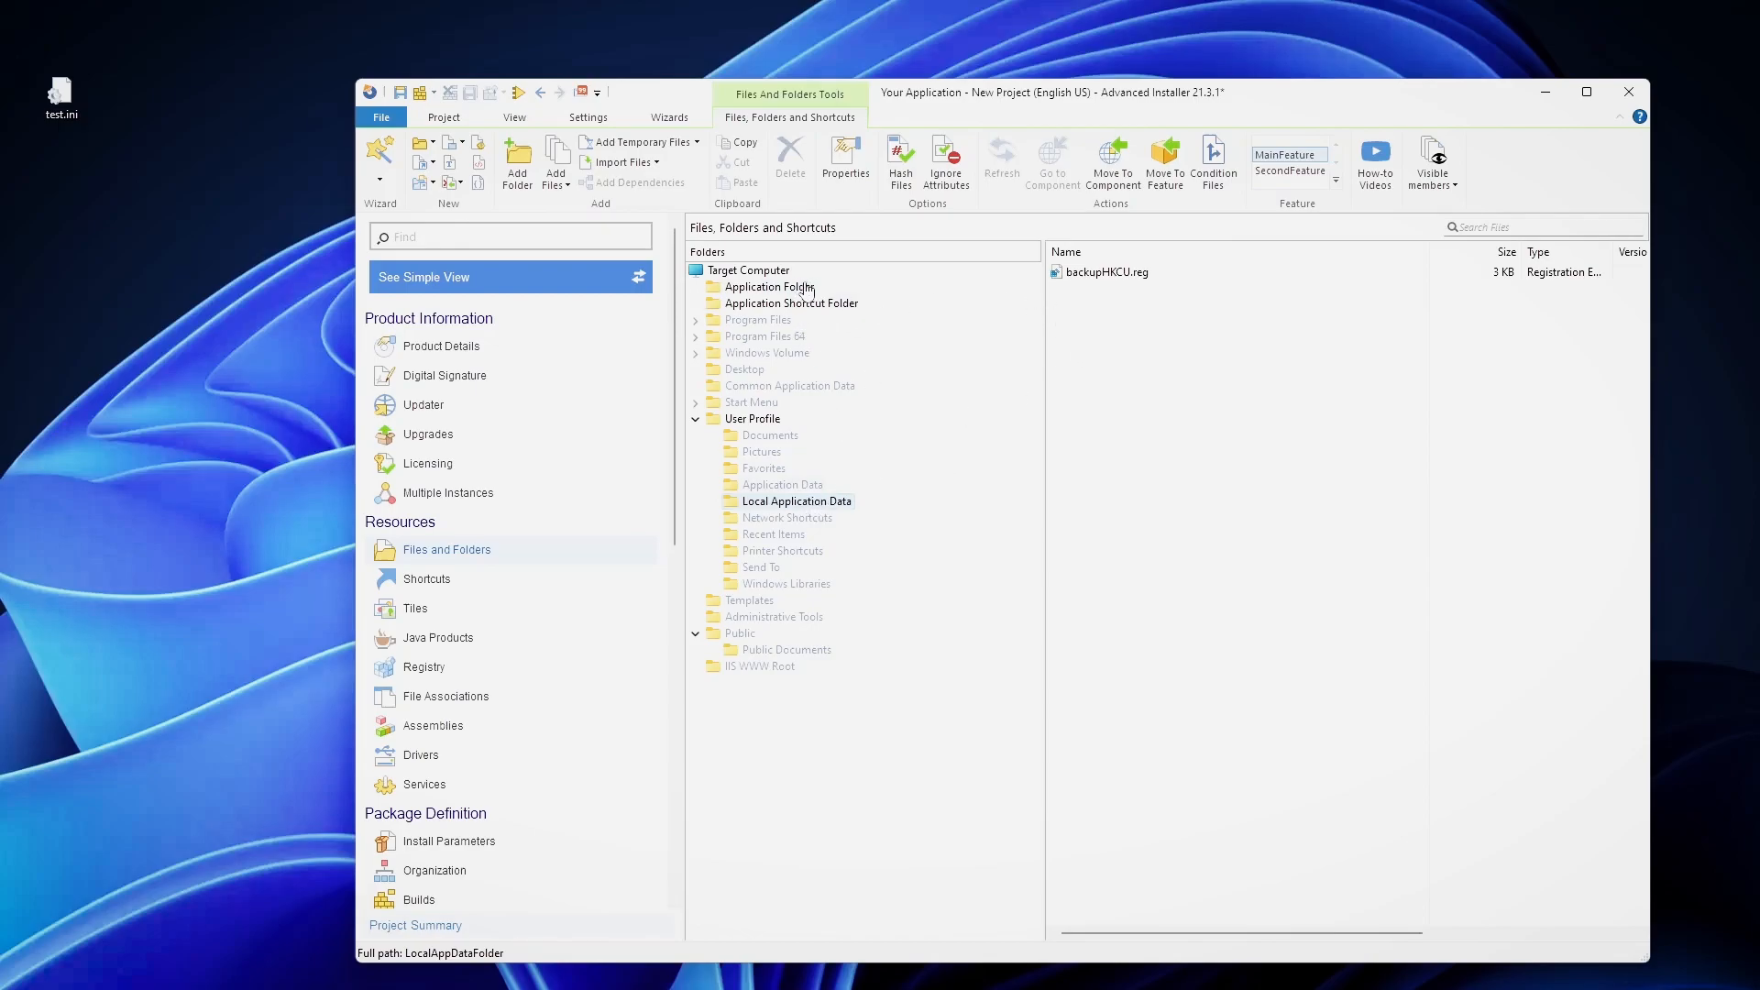
right_click(769, 287)
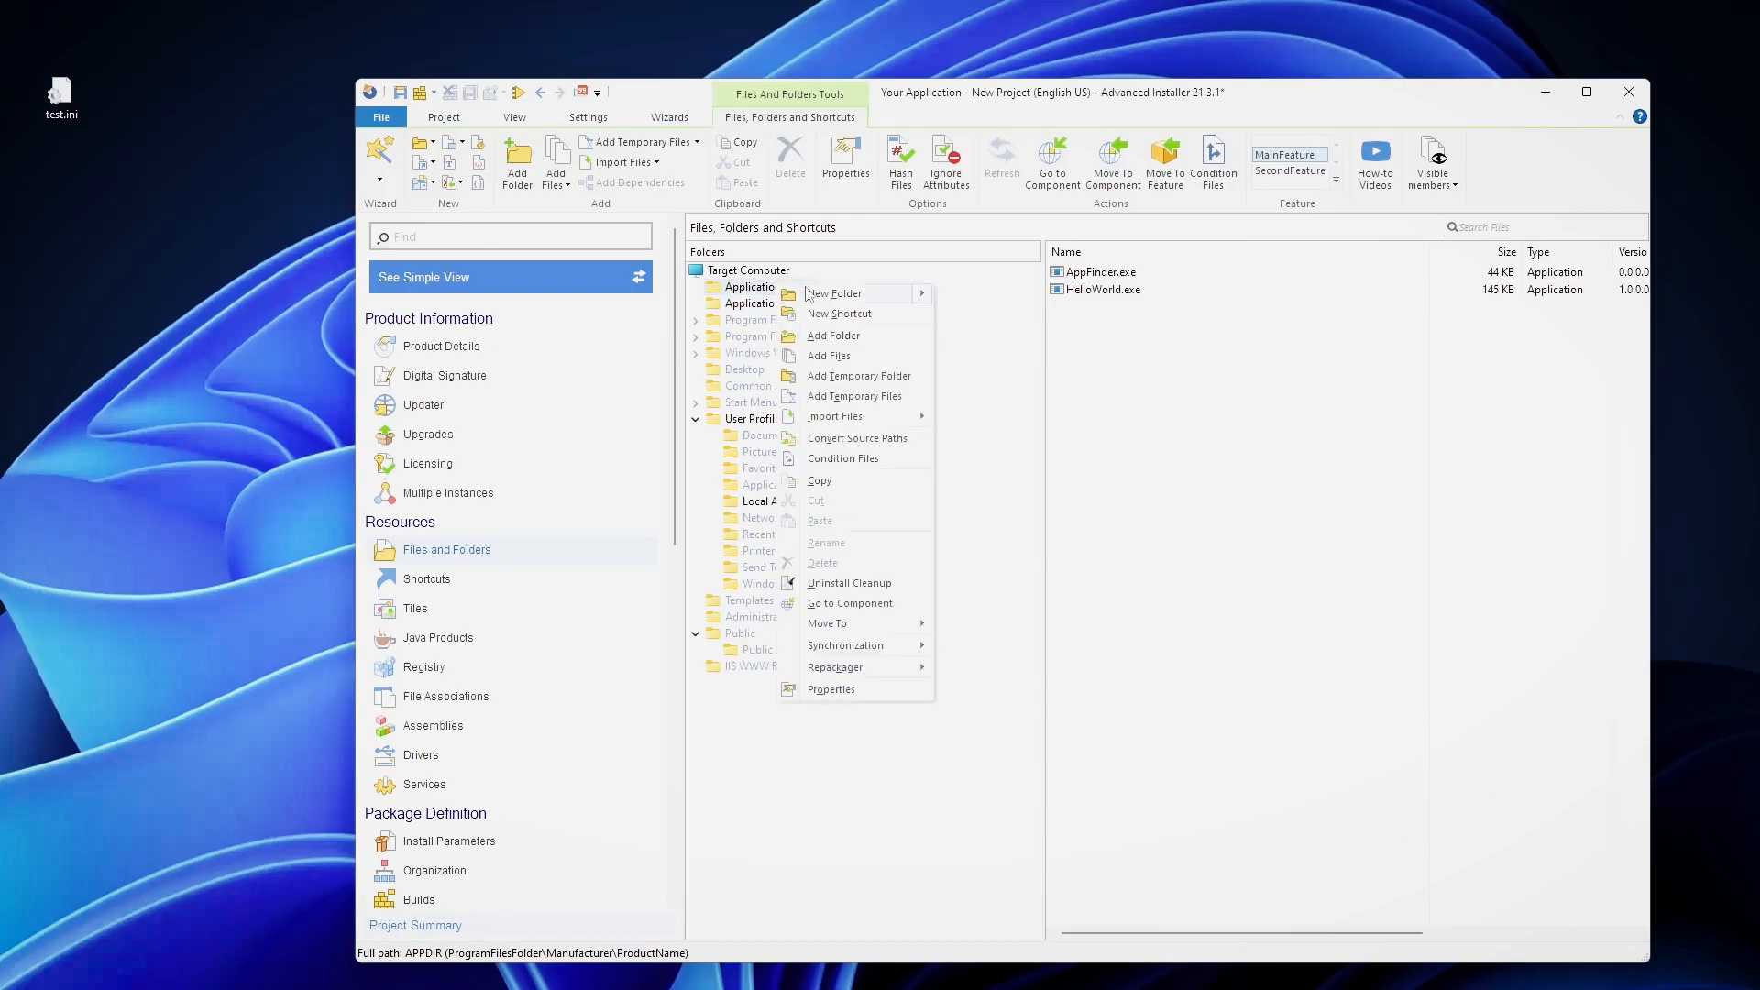
left_click(833, 292)
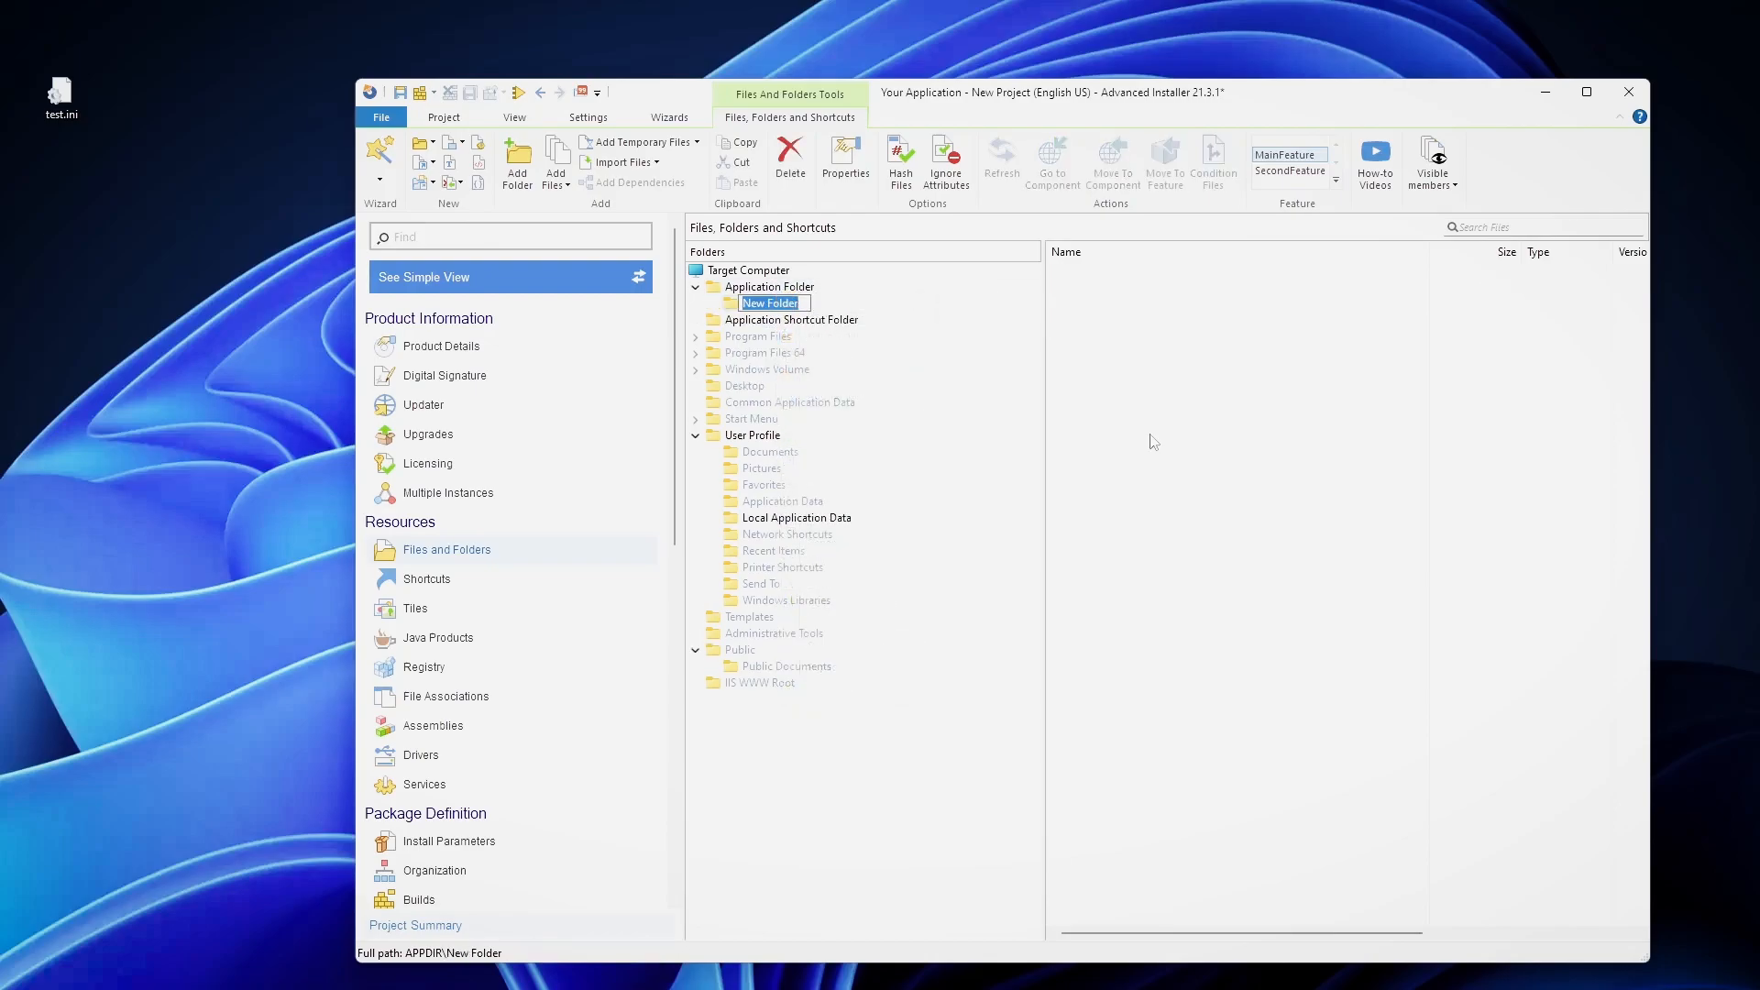
type("AppDATA")
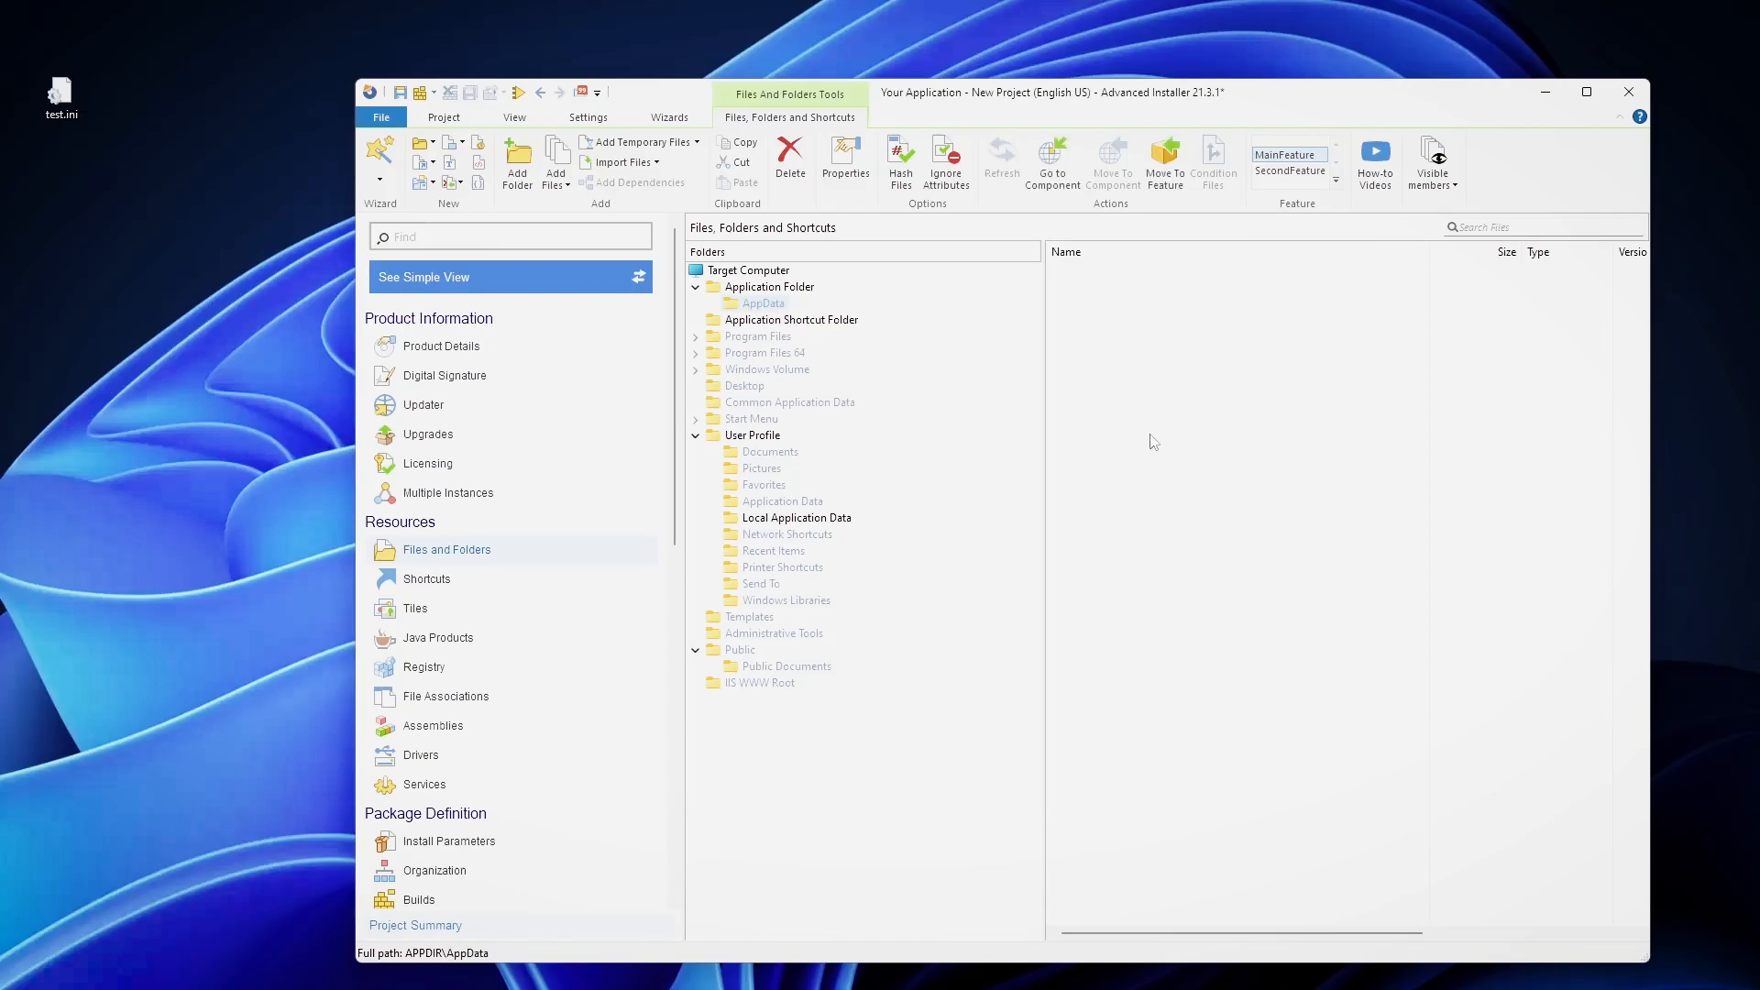
left_click(796, 518)
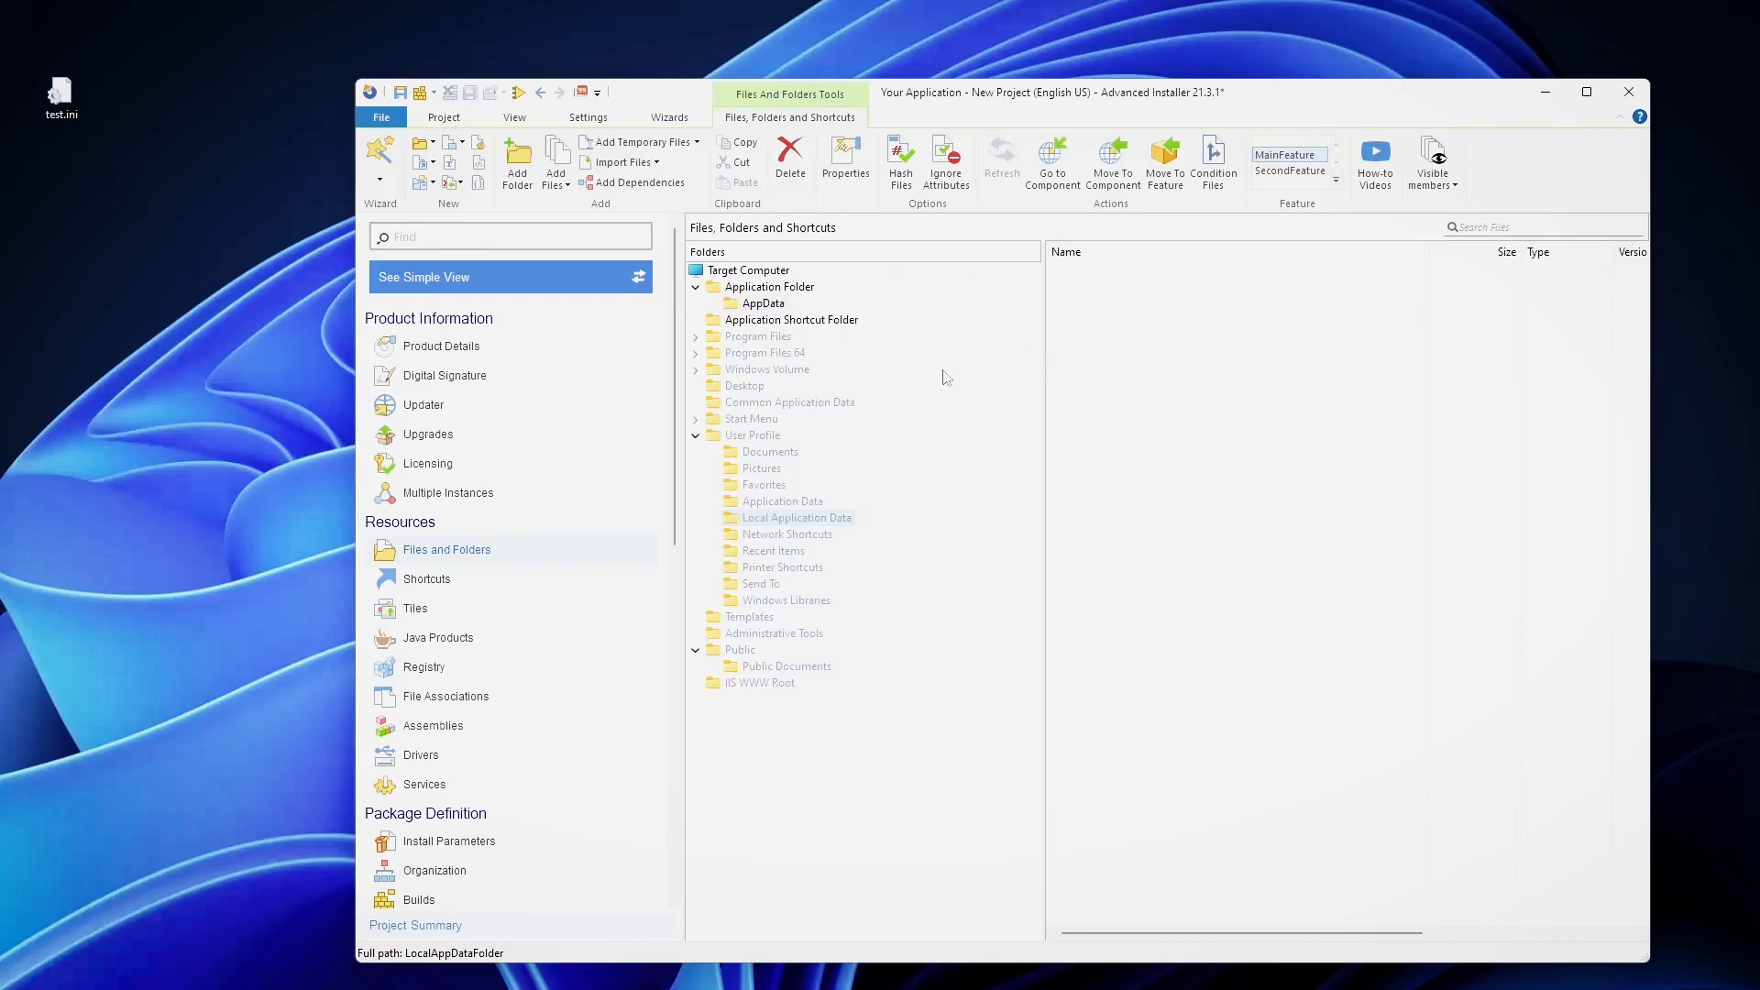
mouse_move(531, 584)
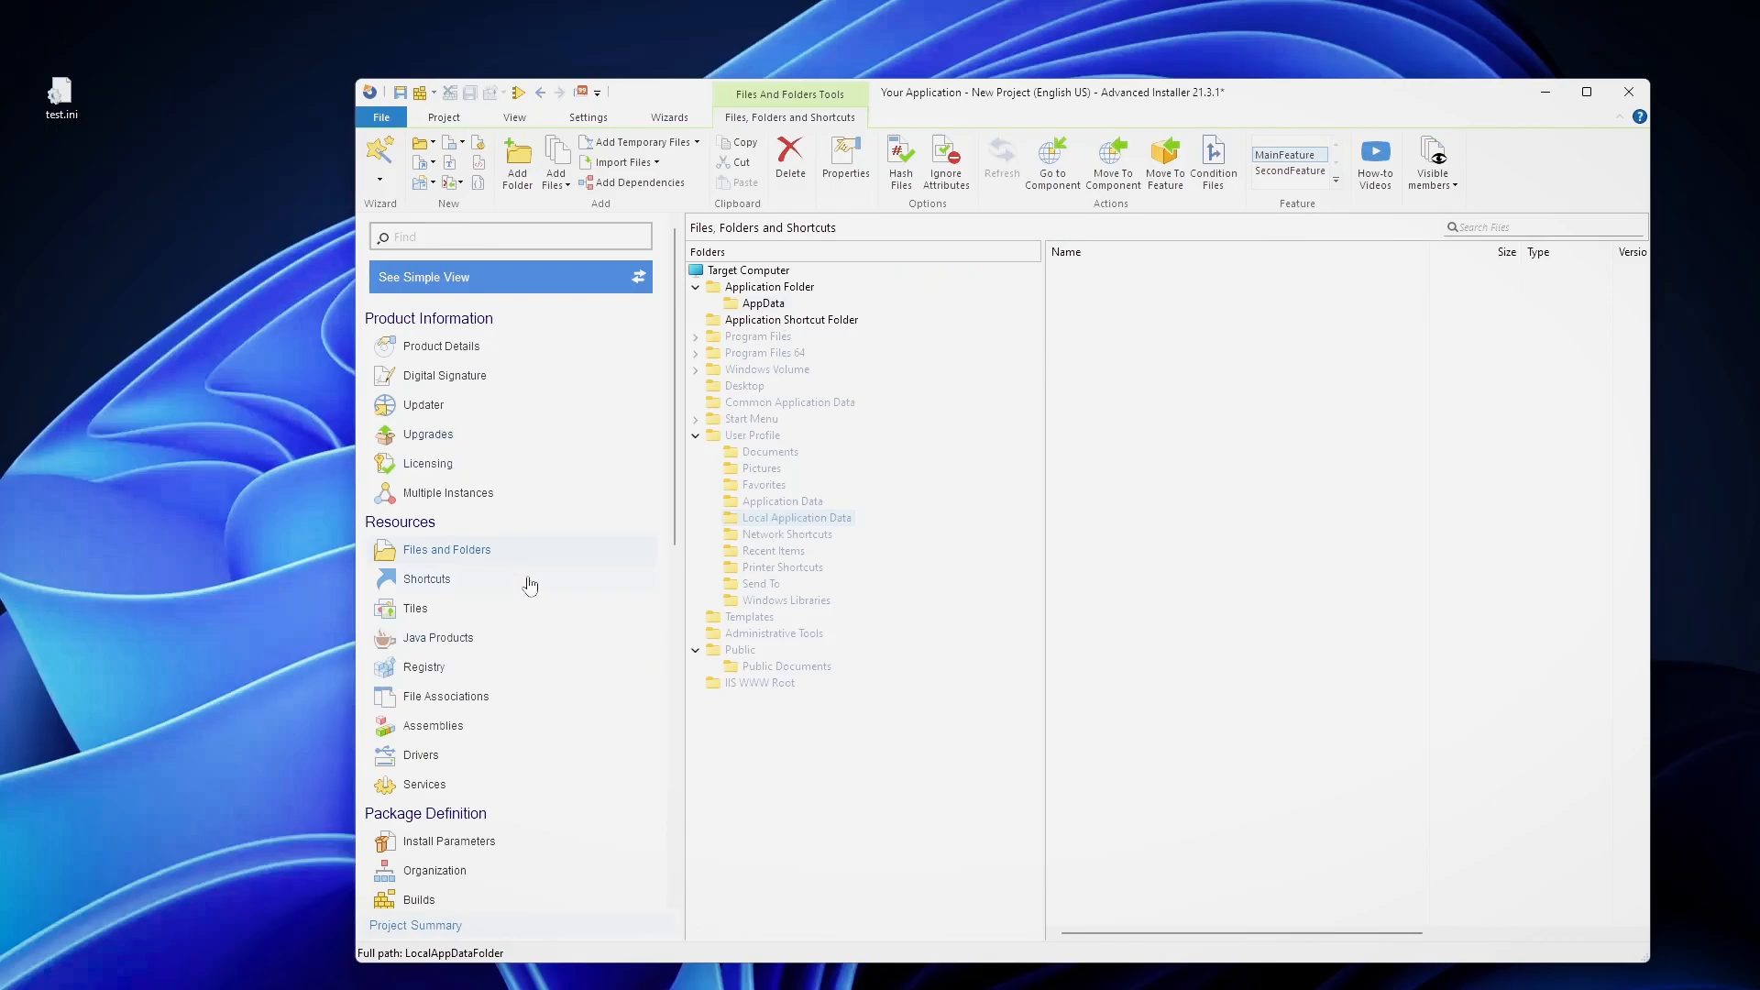
scroll("down", 3)
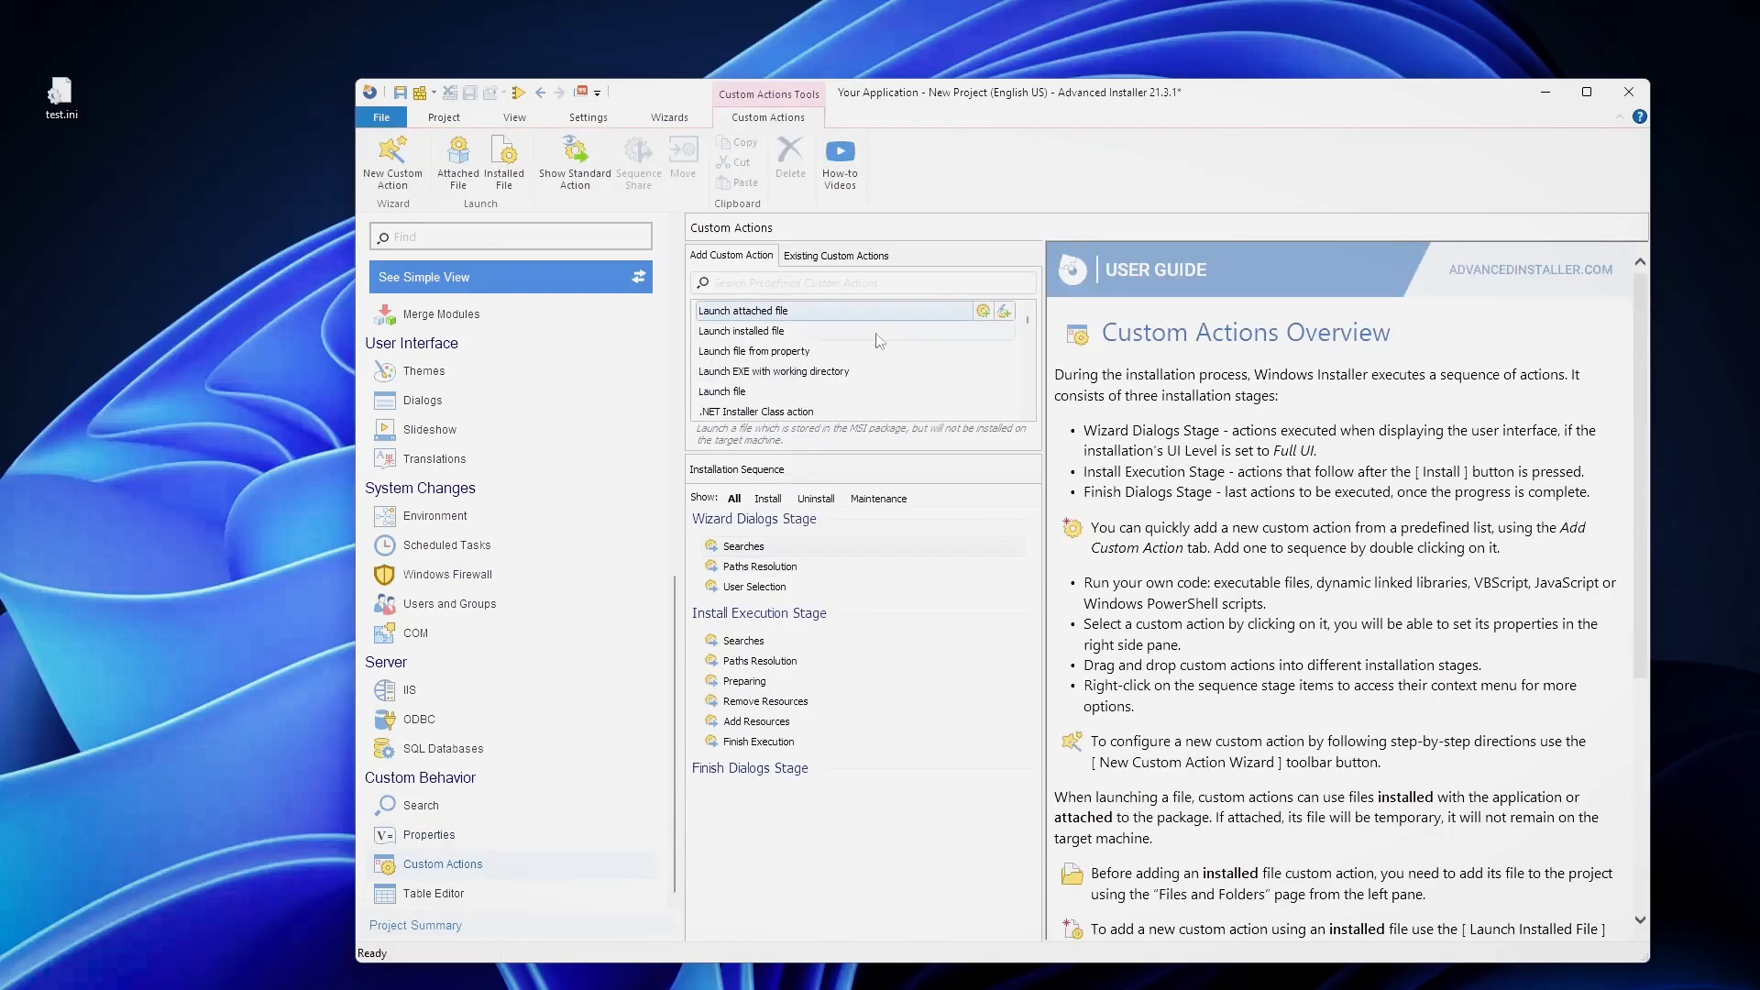
Add a Run PowerShell inline script custom action, found by searching 'powe'.
left_click(812, 283)
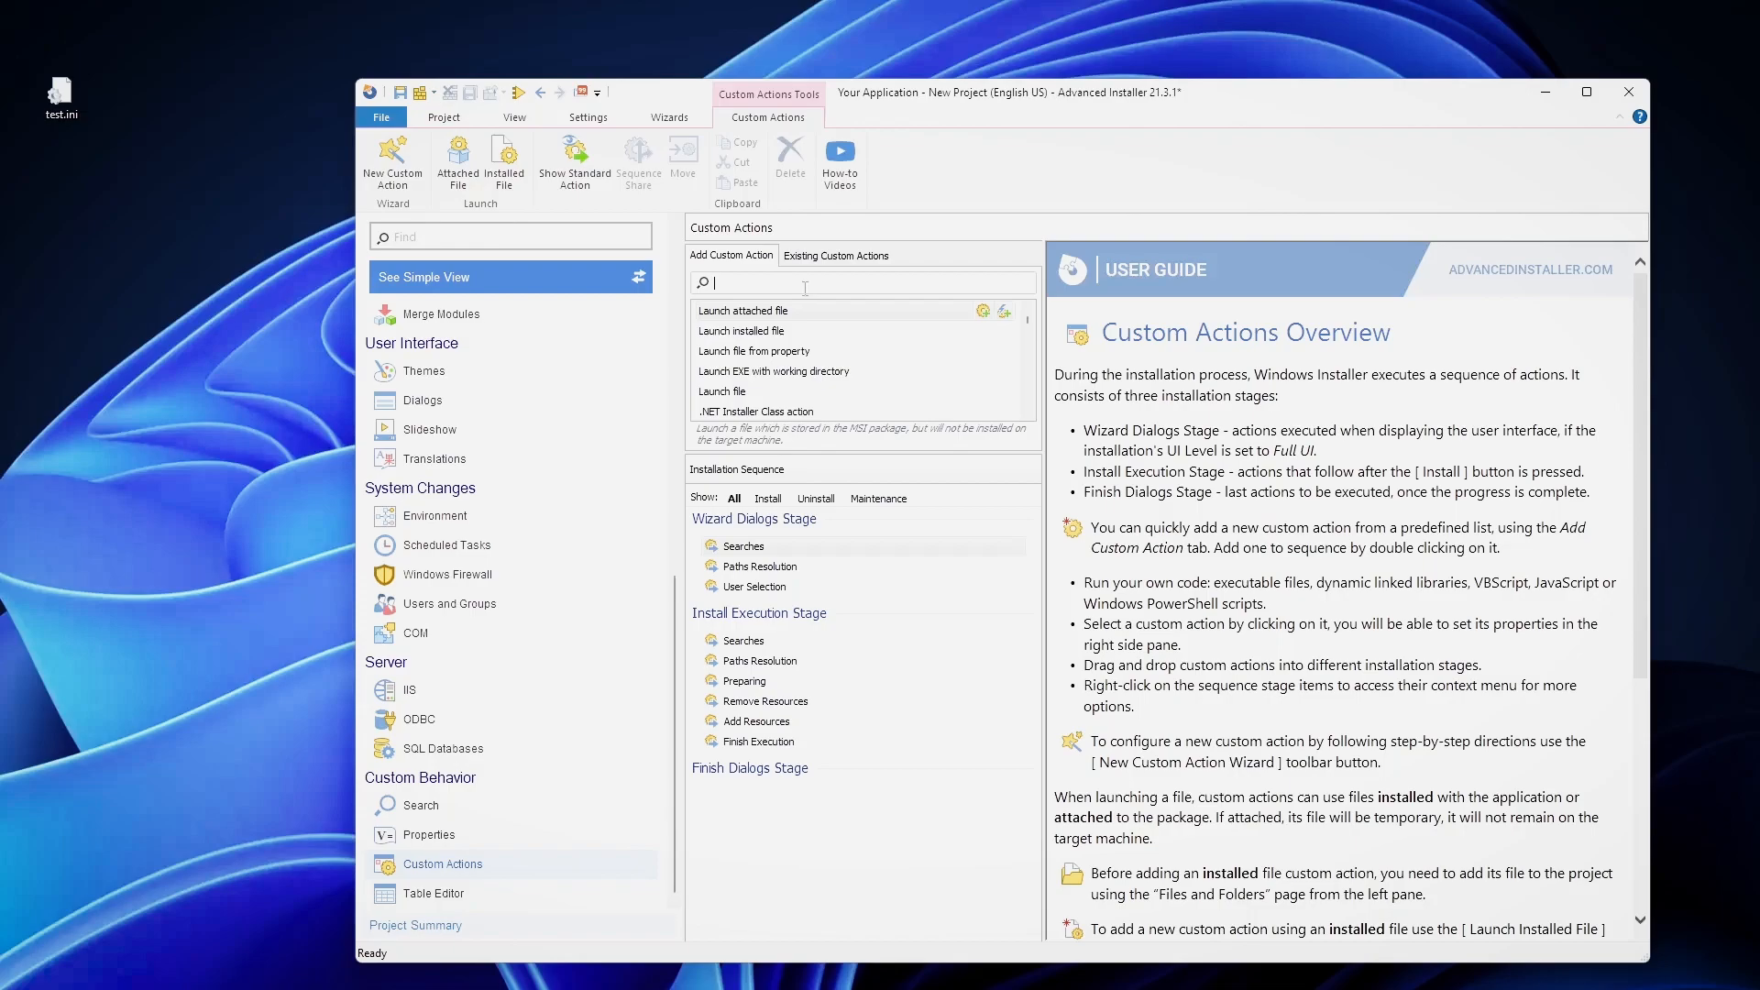
type("powe")
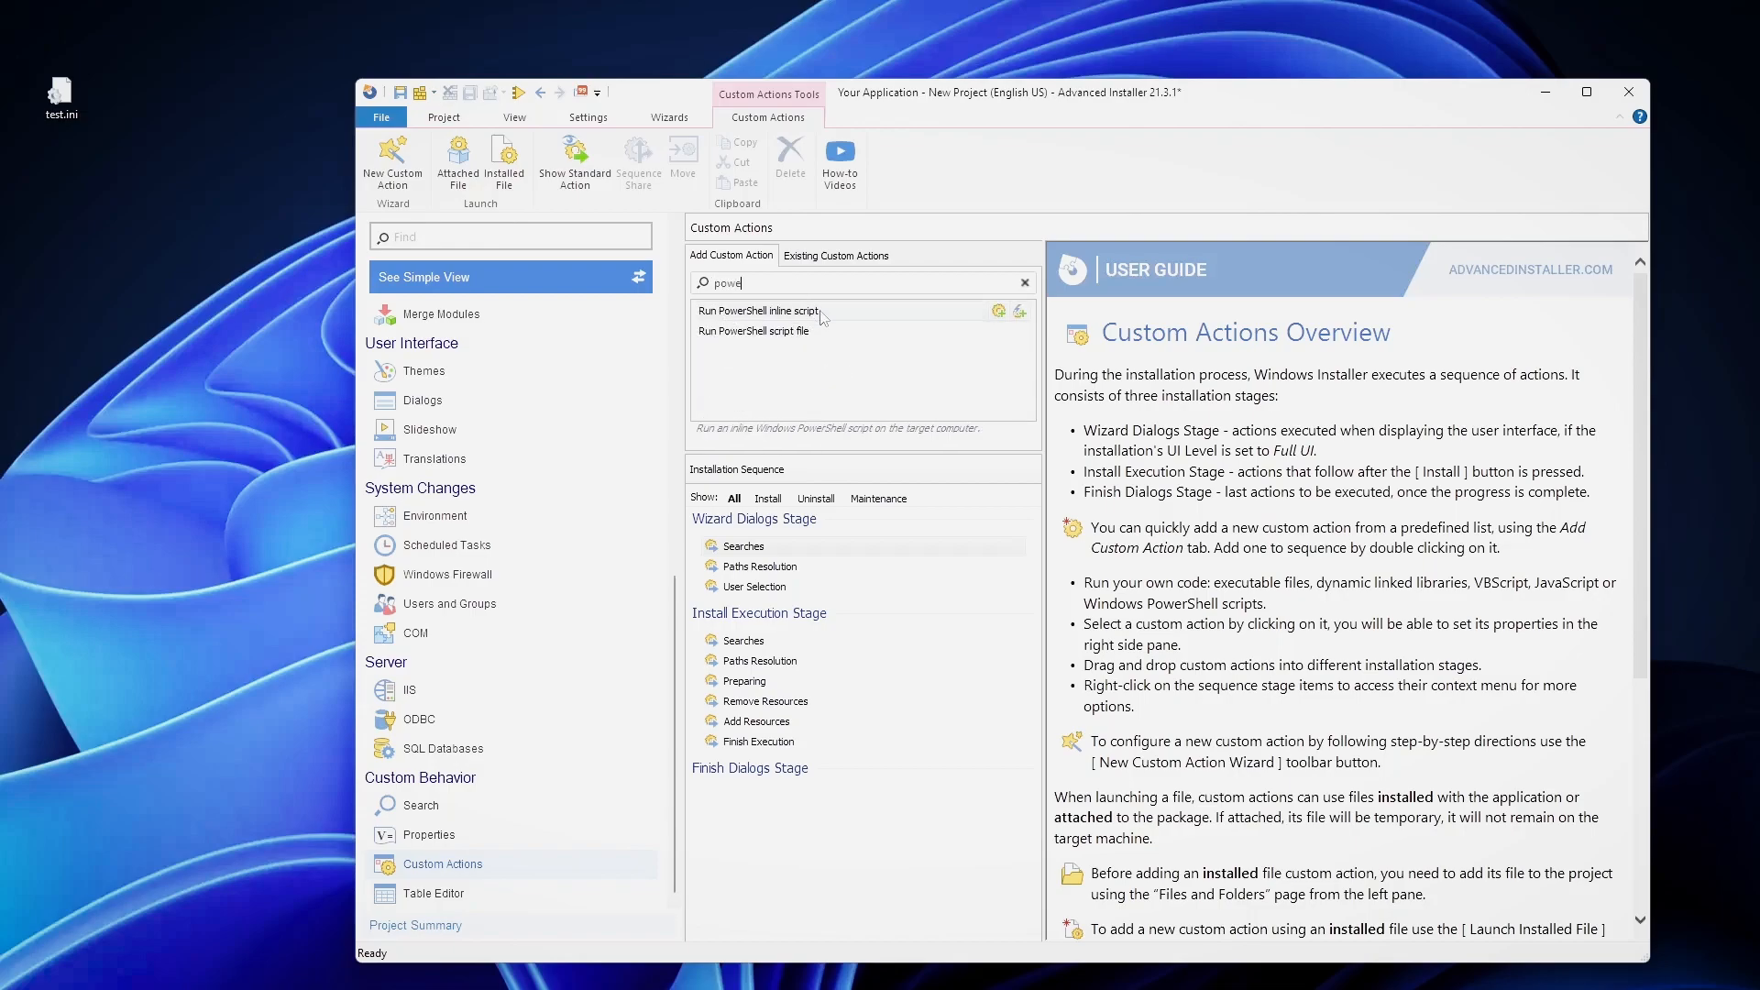
double_click(758, 310)
type("copy")
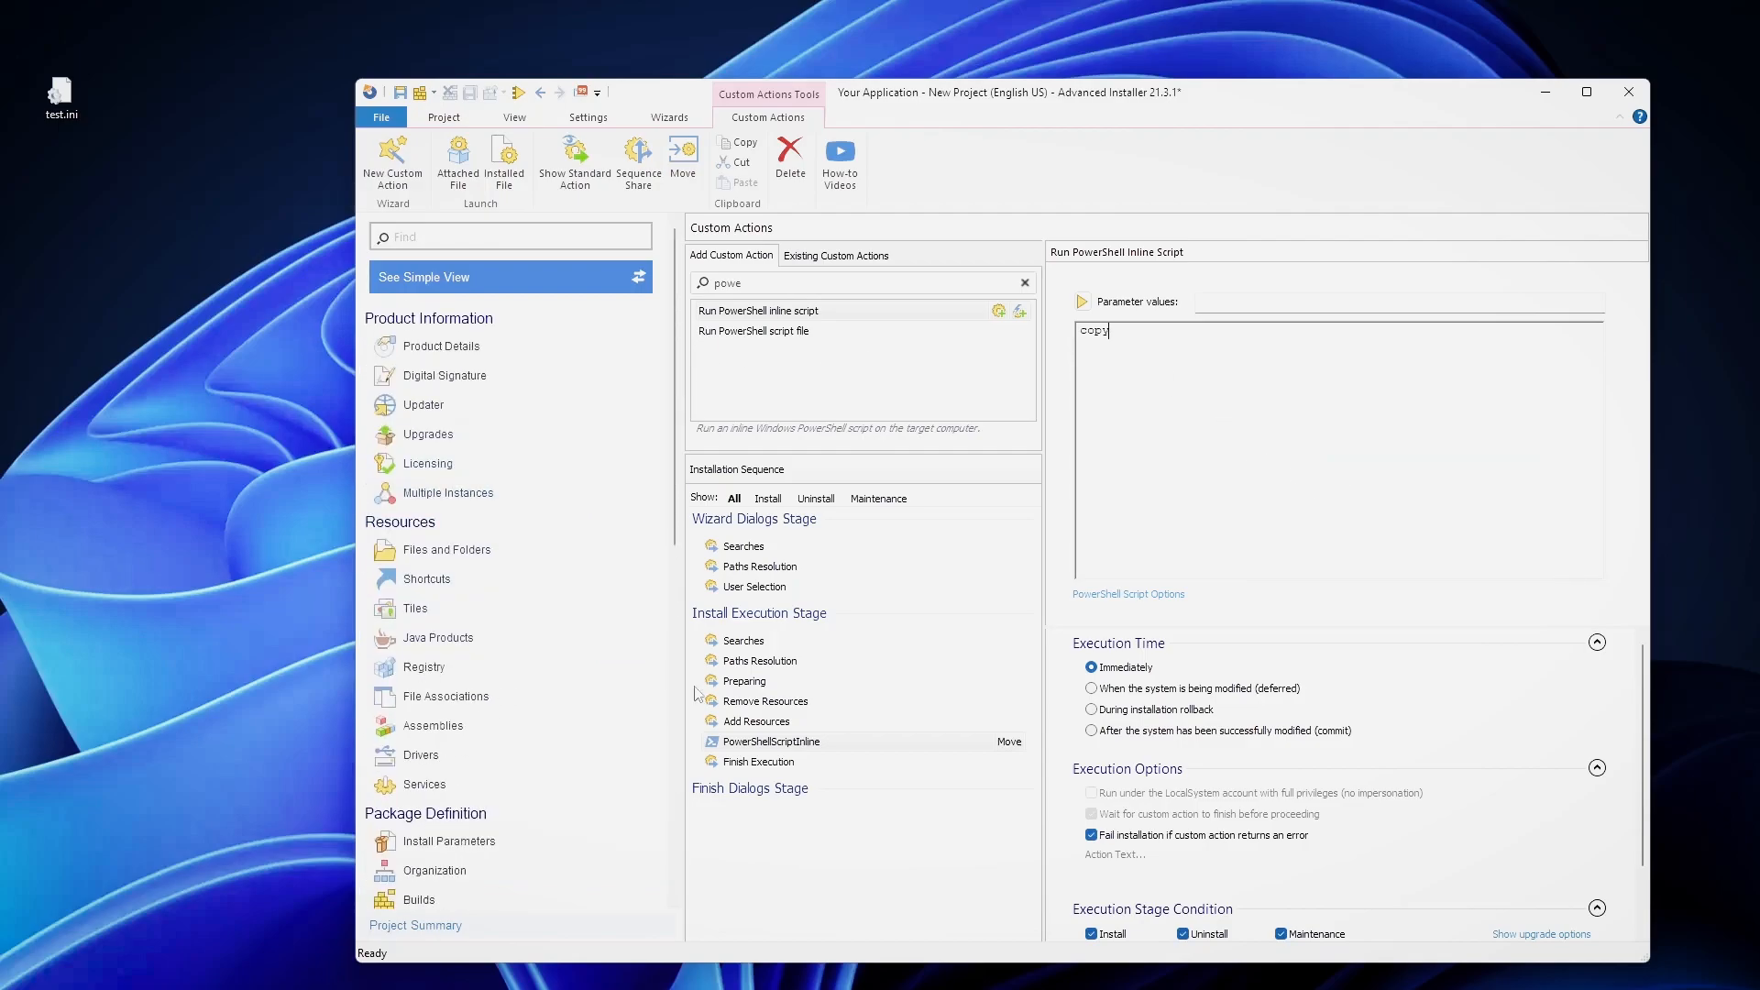
mouse_move(447, 550)
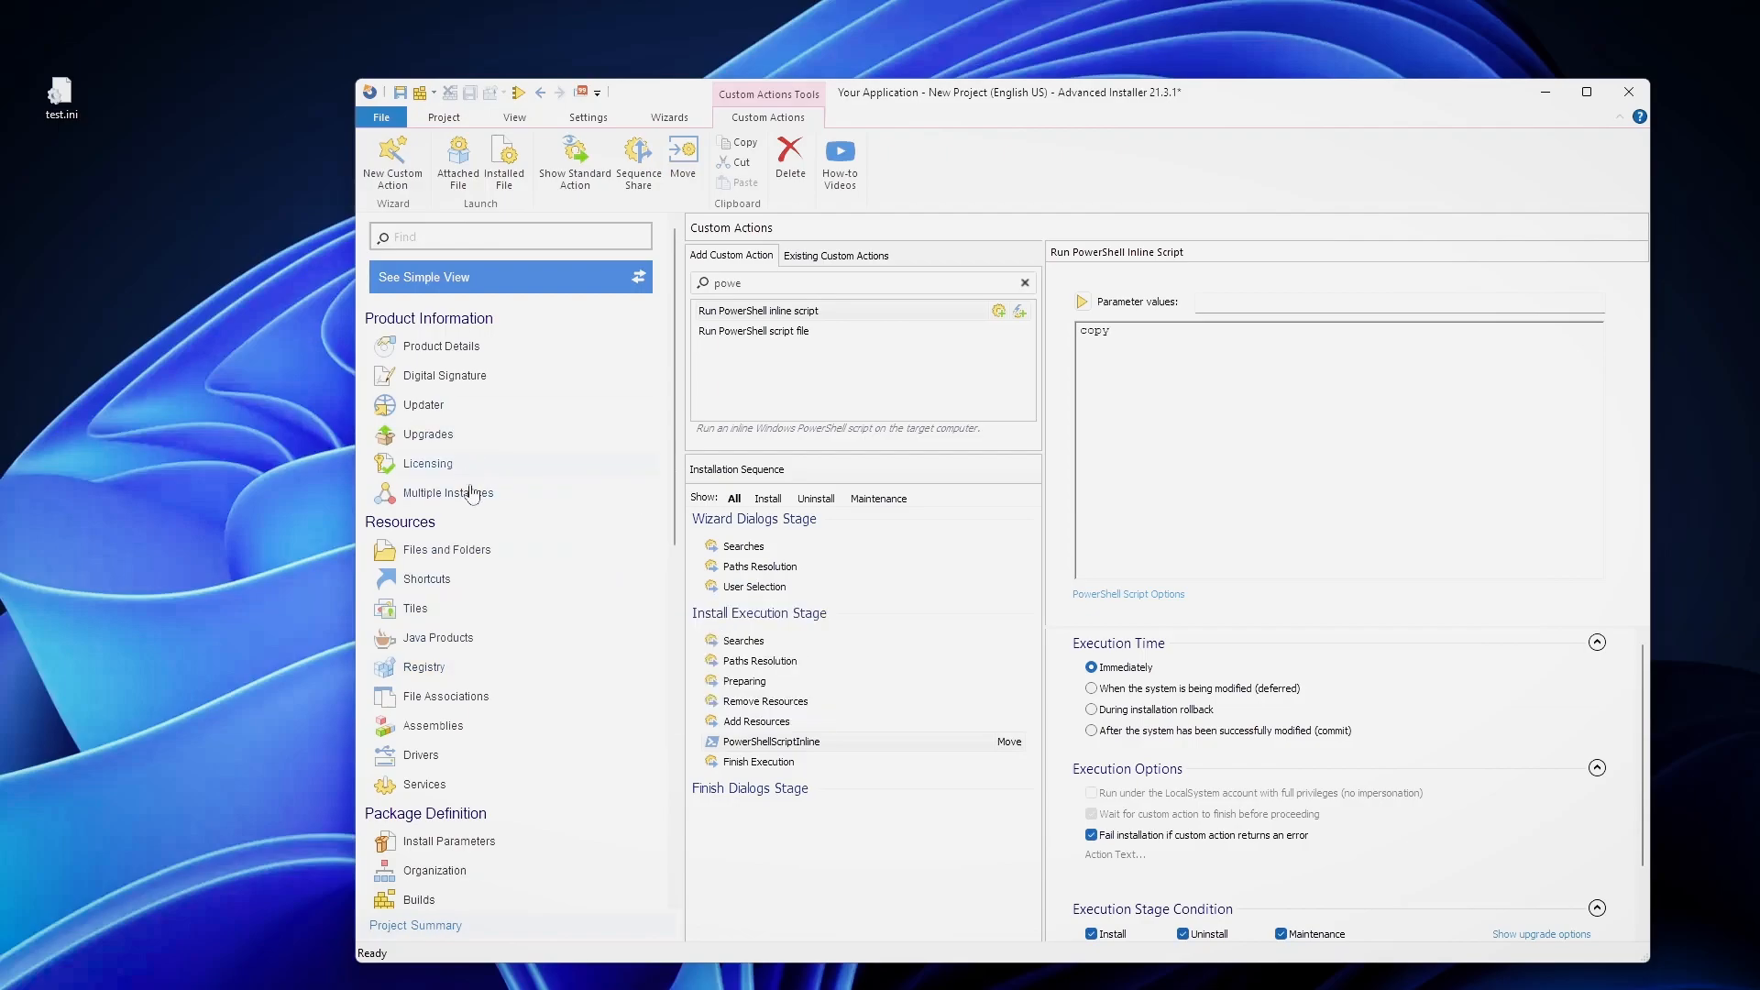
mouse_move(482, 660)
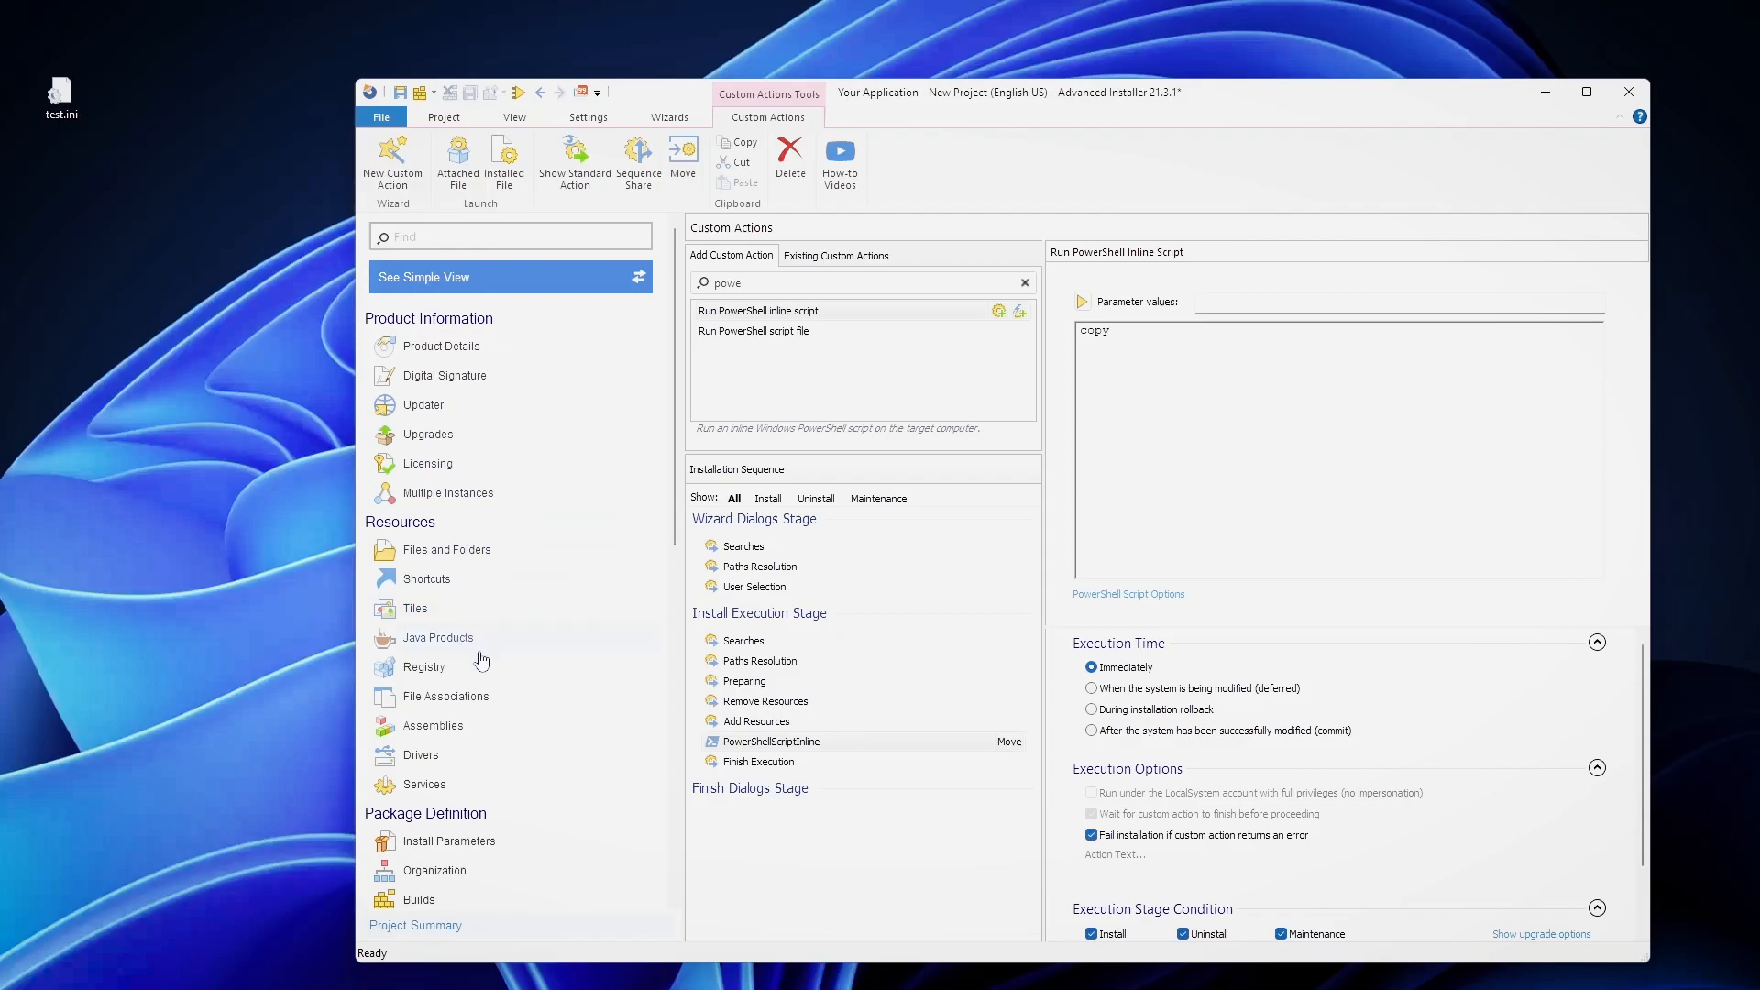
left_click(447, 550)
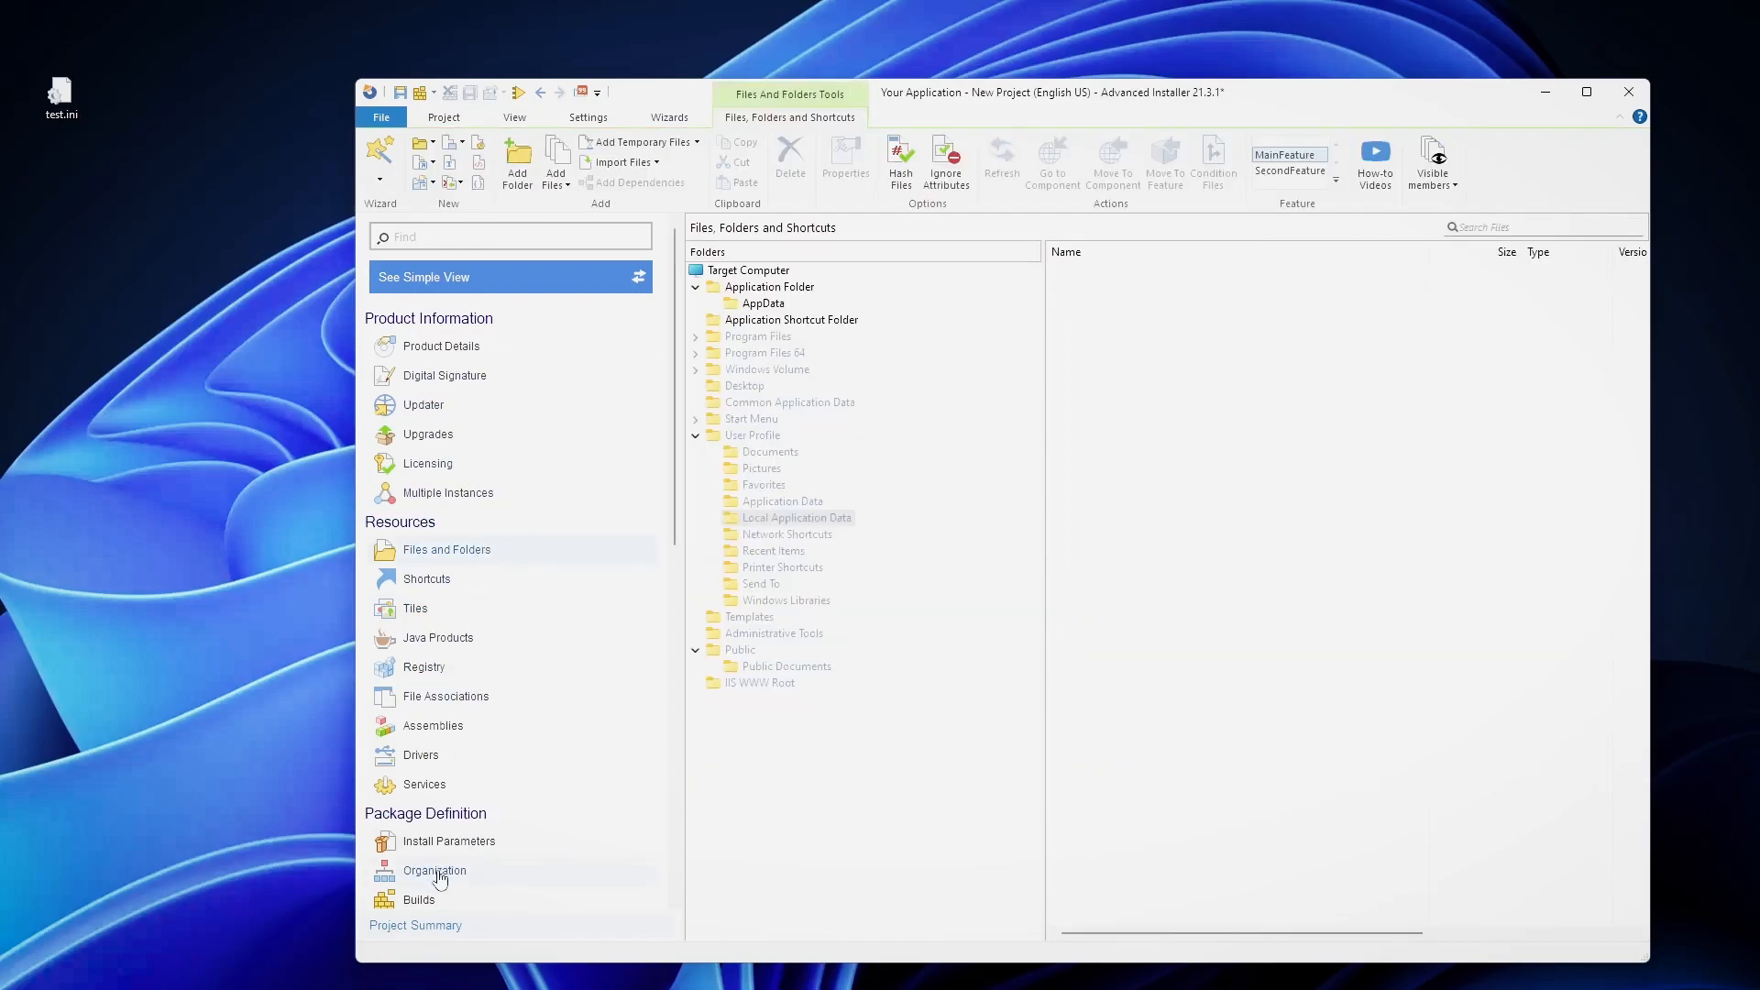
Review the features in Organization, view SecondFeature's context options, then show the Registry page.
left_click(435, 870)
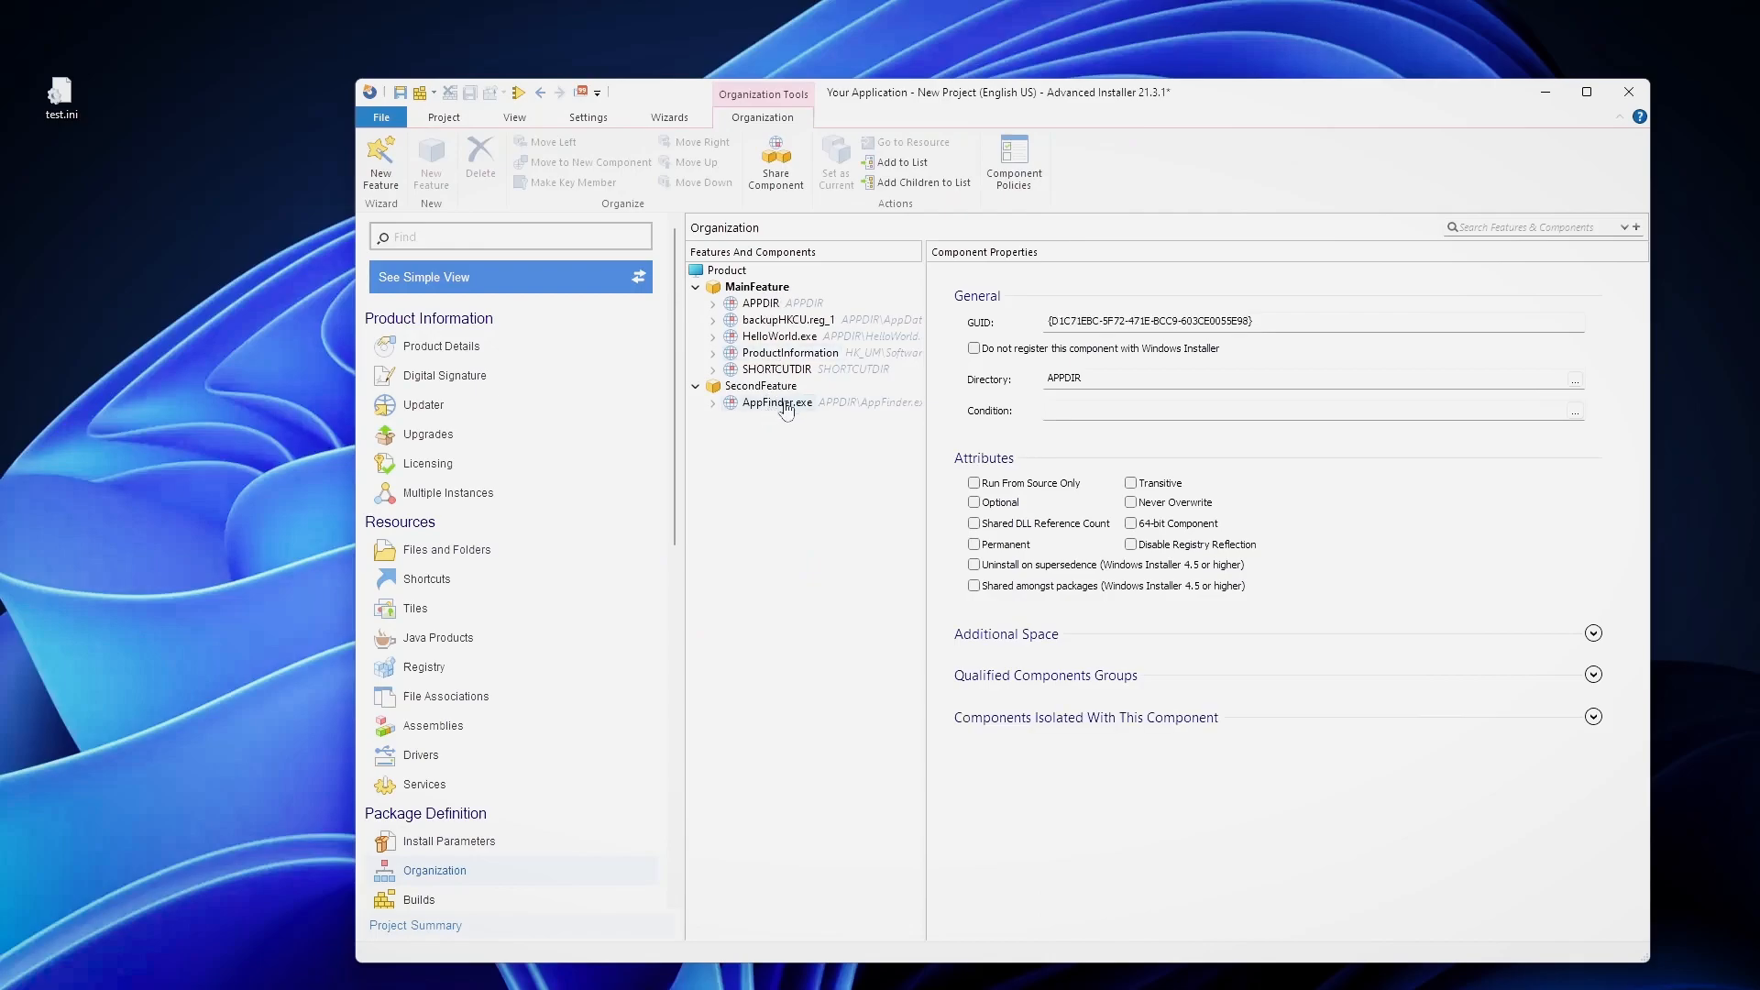
mouse_move(760, 287)
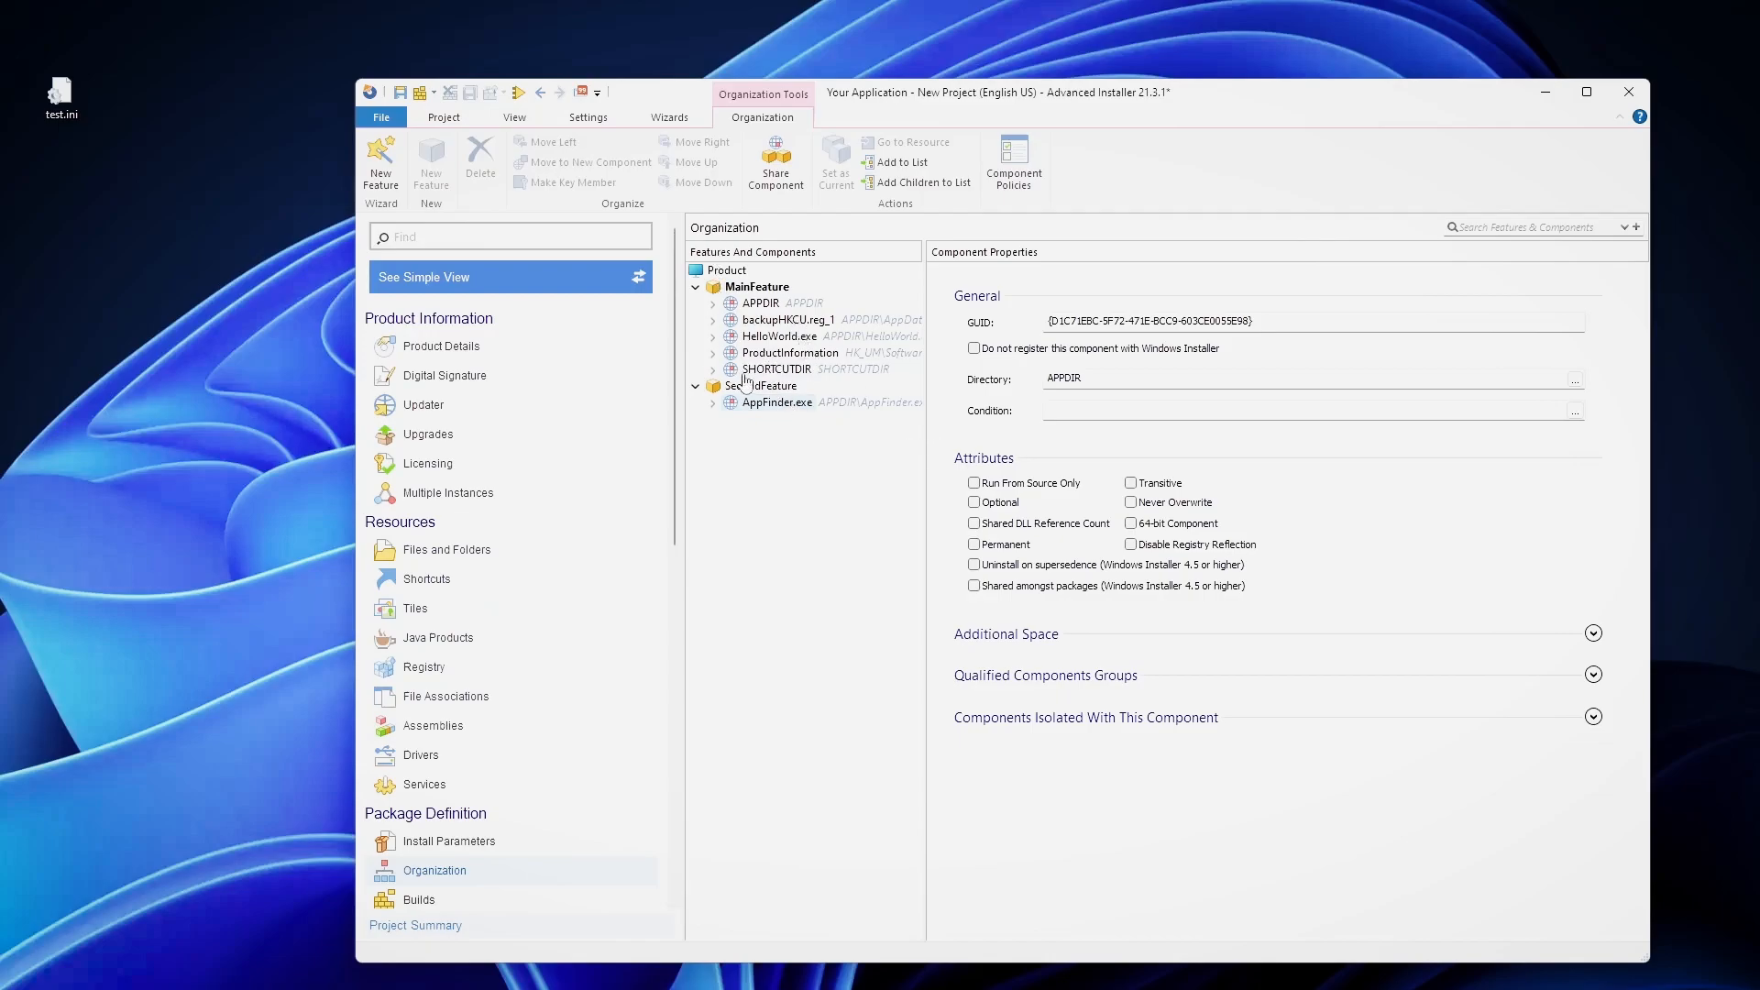
right_click(759, 386)
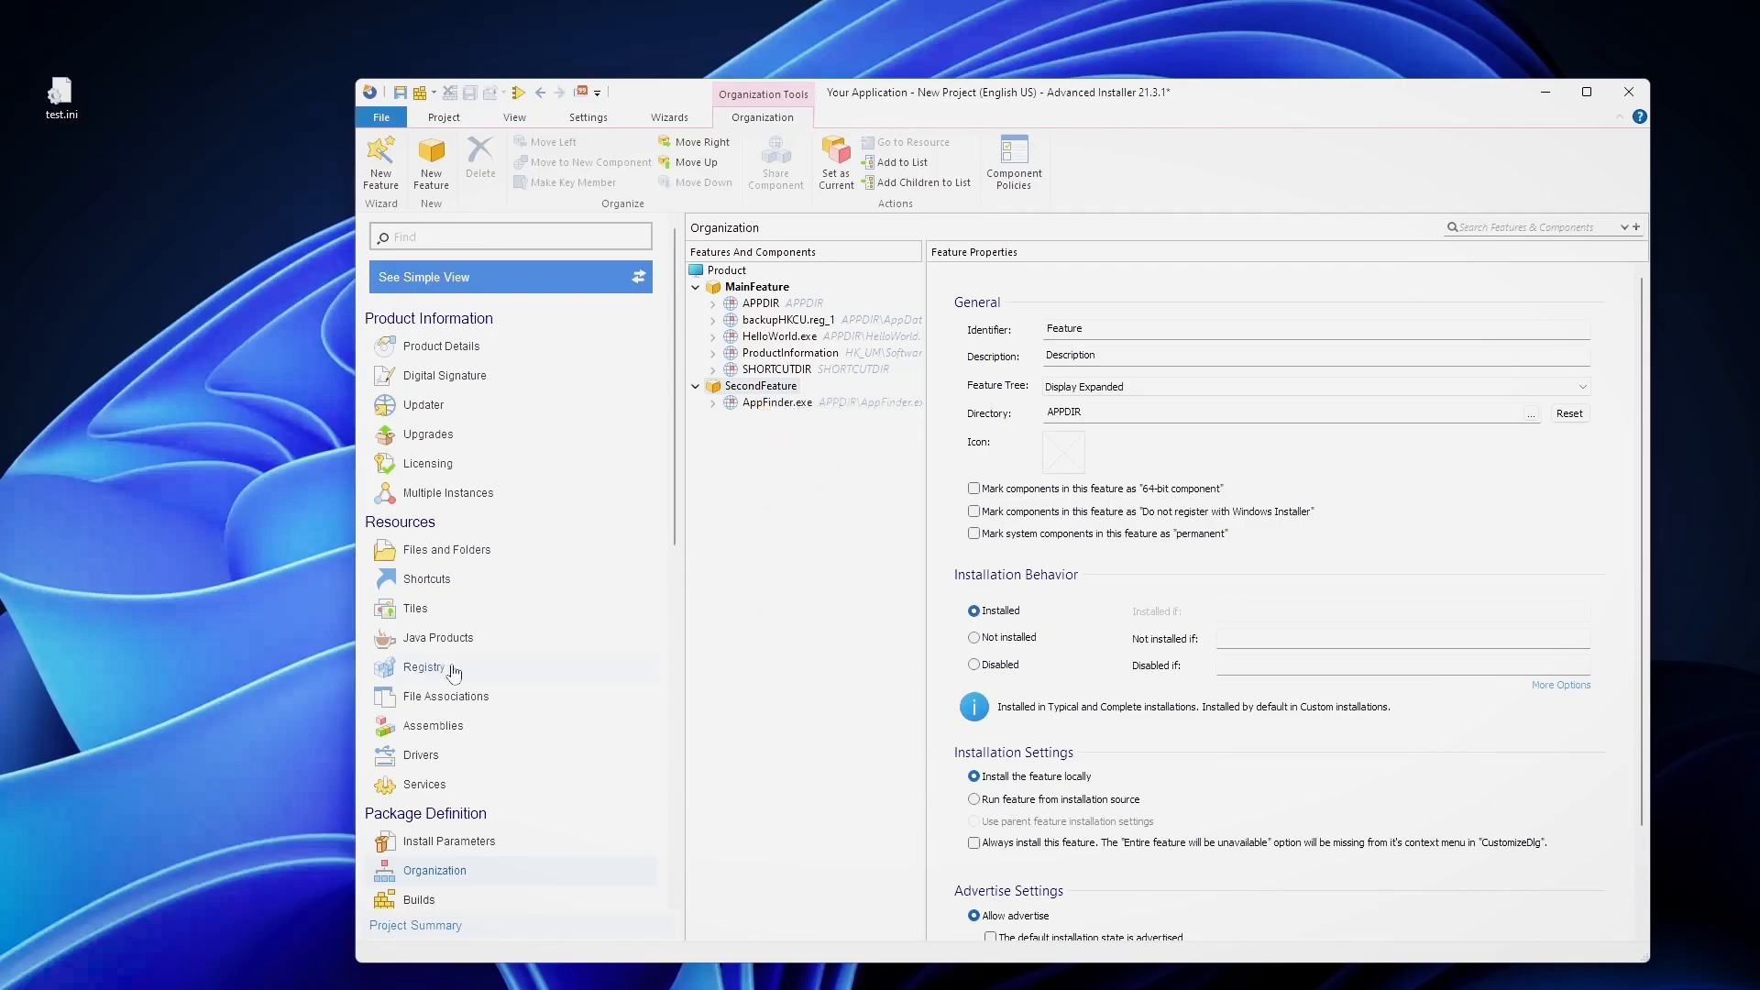
left_click(423, 667)
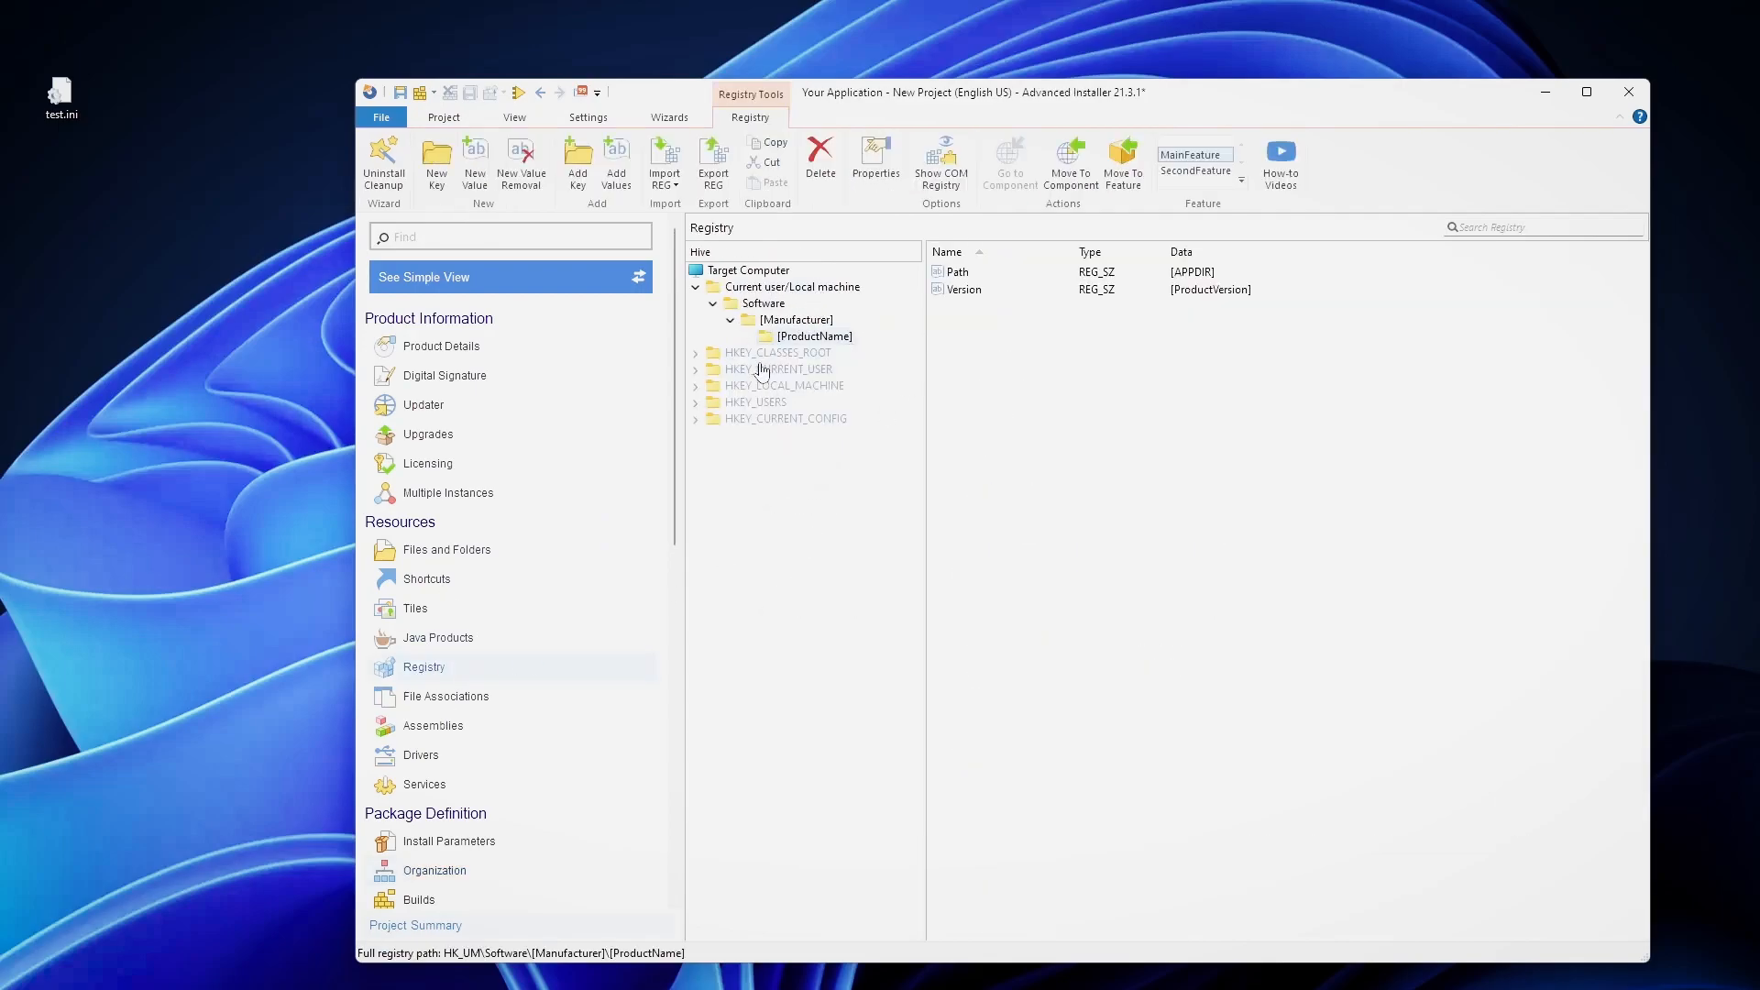
Create string value ISINstalled with data 1 under HKEY_CURRENT_USER\Software\[Manufacturer]\[ProductName].
left_click(695, 369)
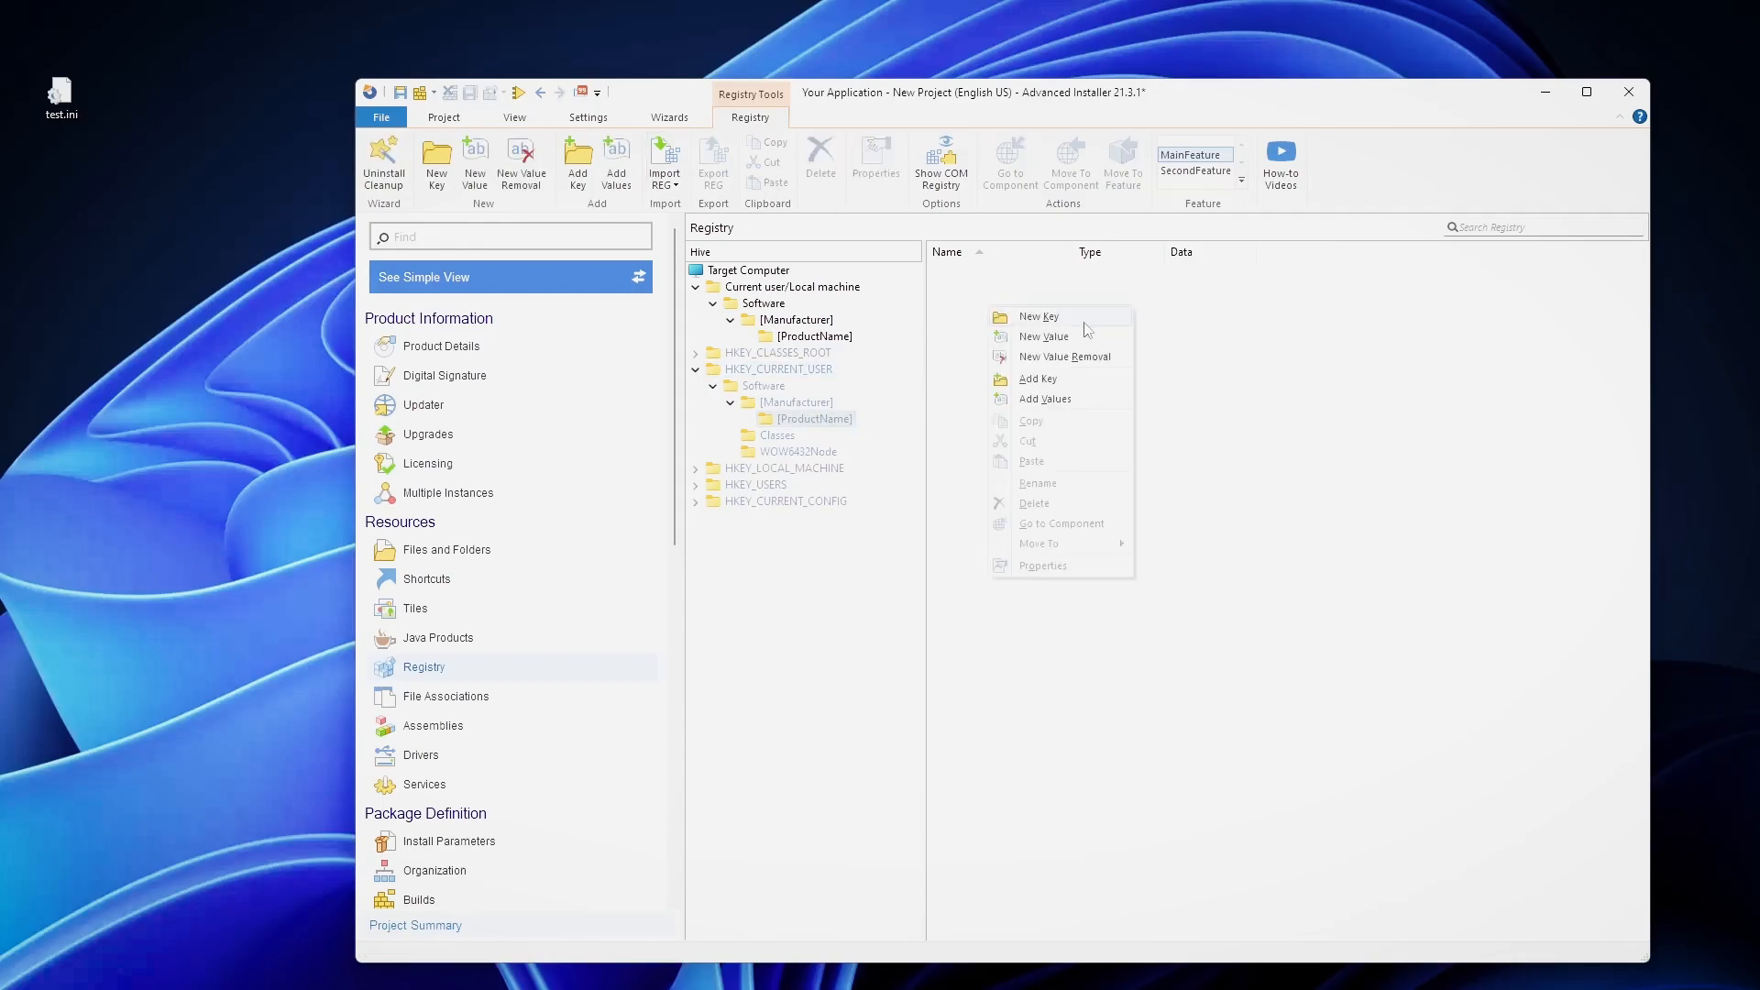
left_click(1043, 337)
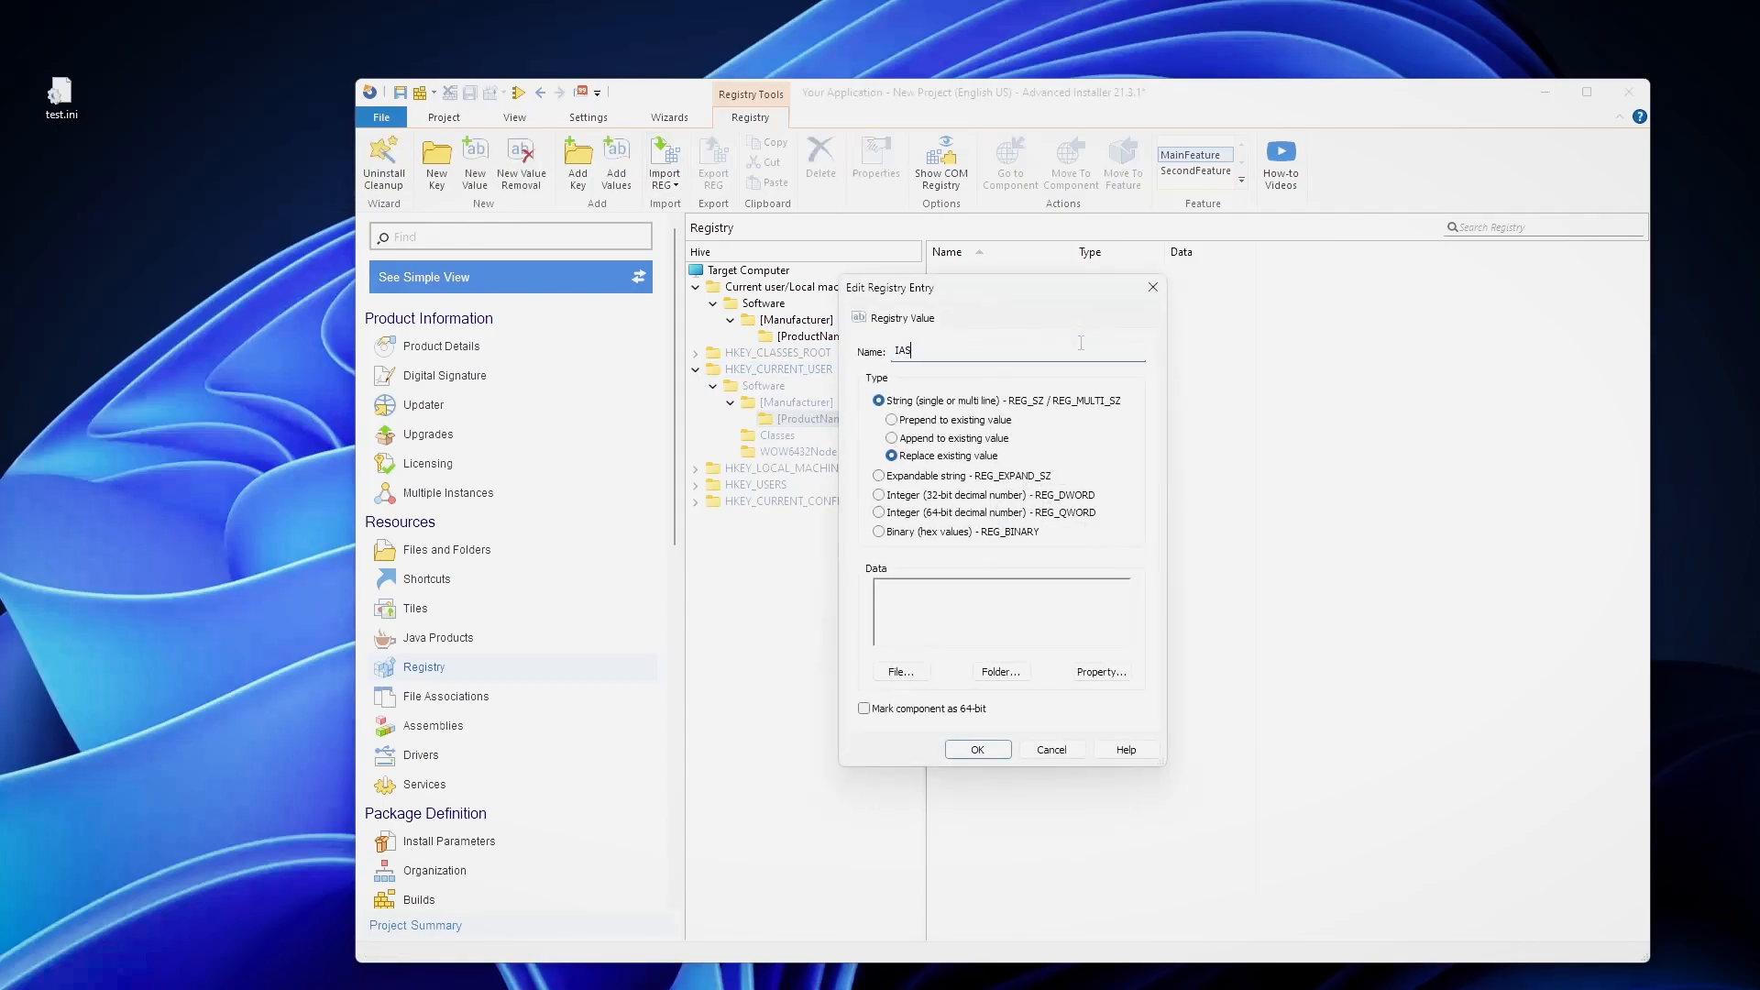
type("ISINstalled")
left_click(1001, 611)
type("1")
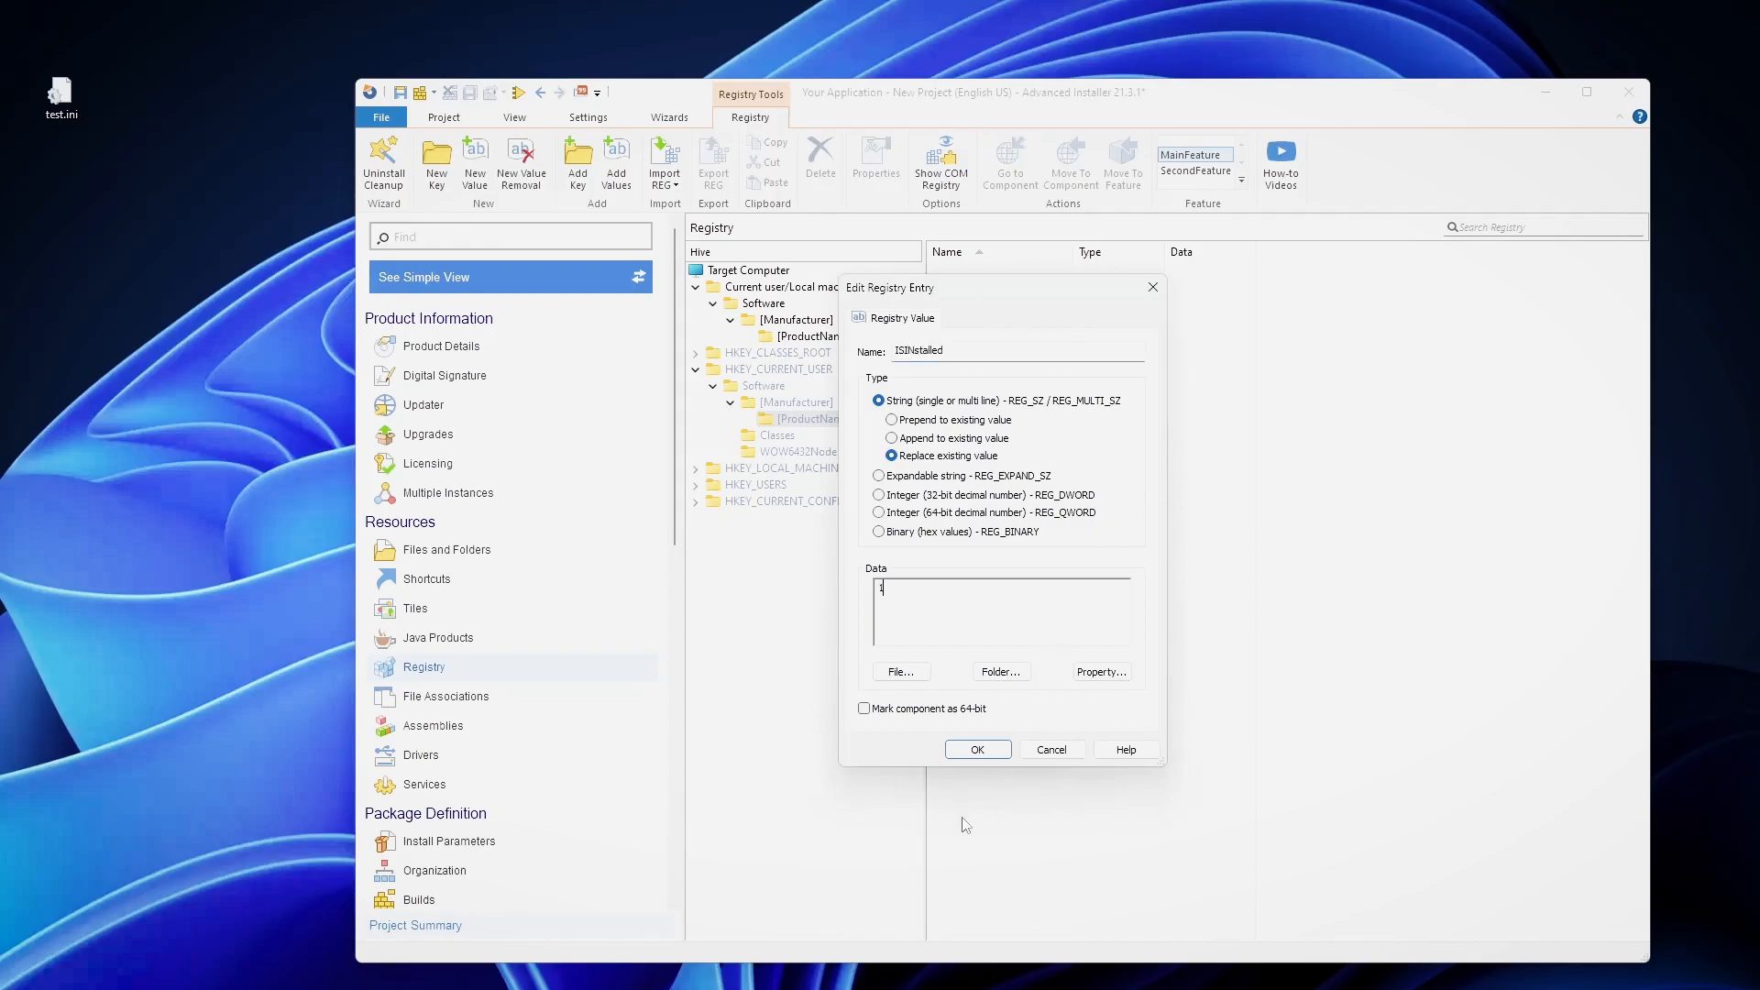
left_click(977, 749)
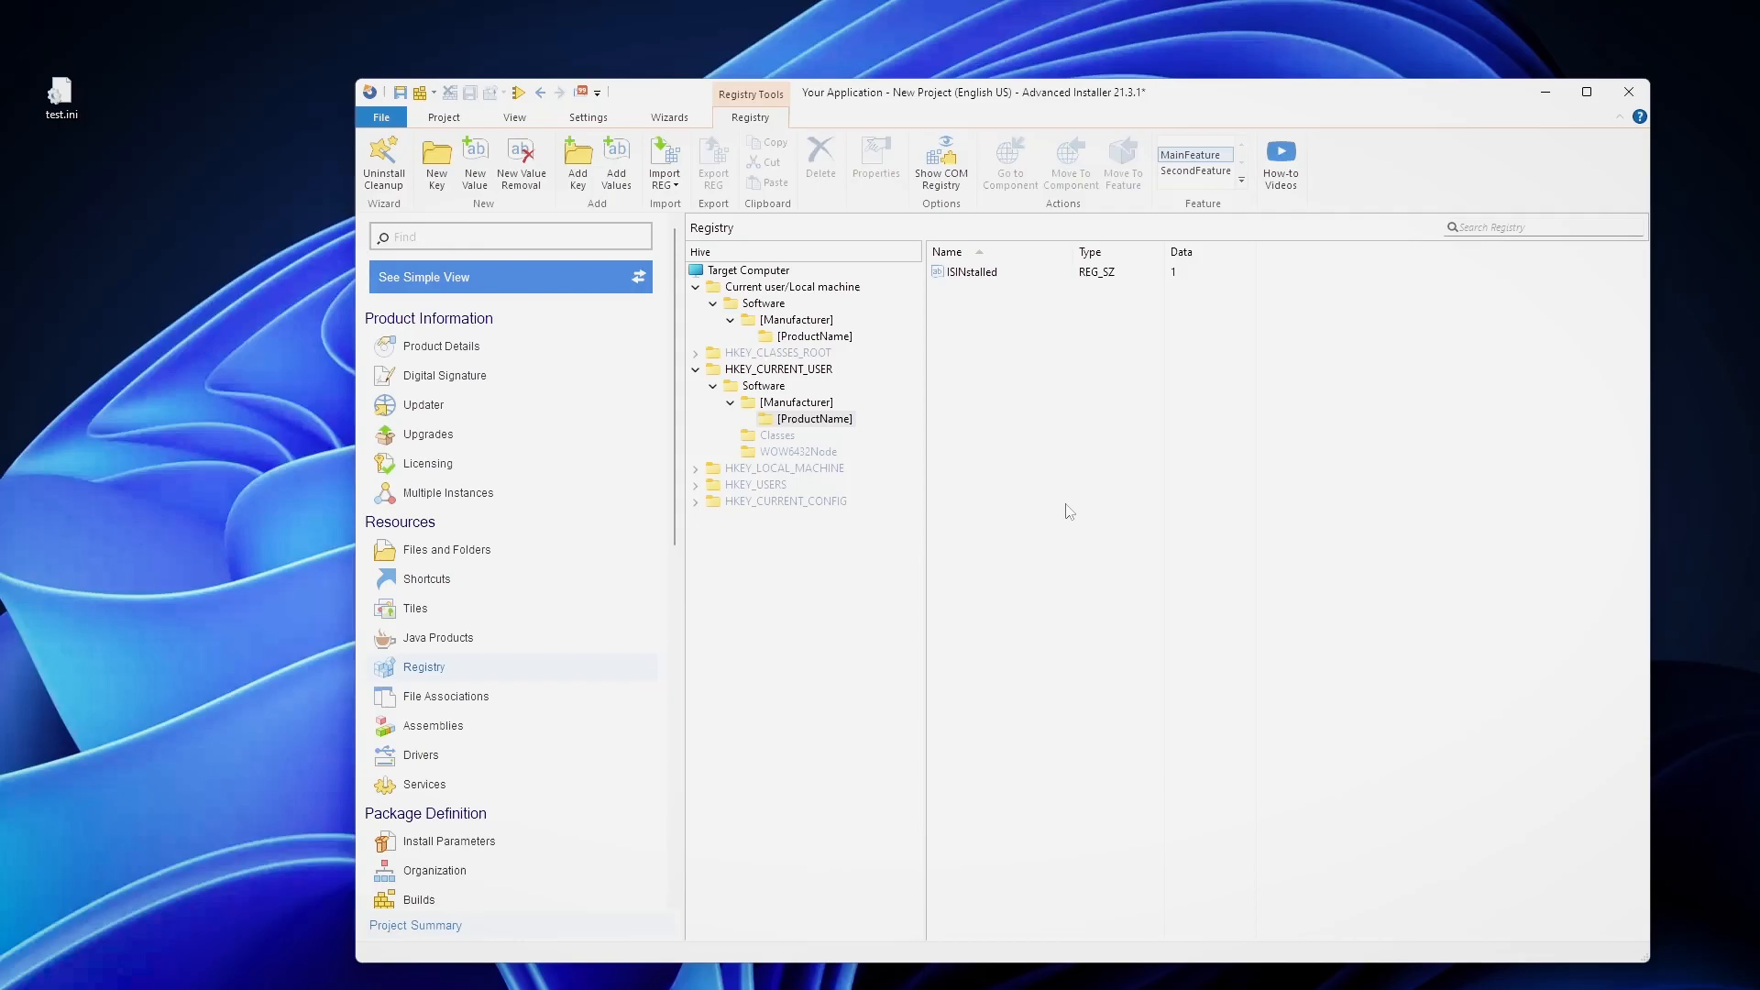
right_click(972, 271)
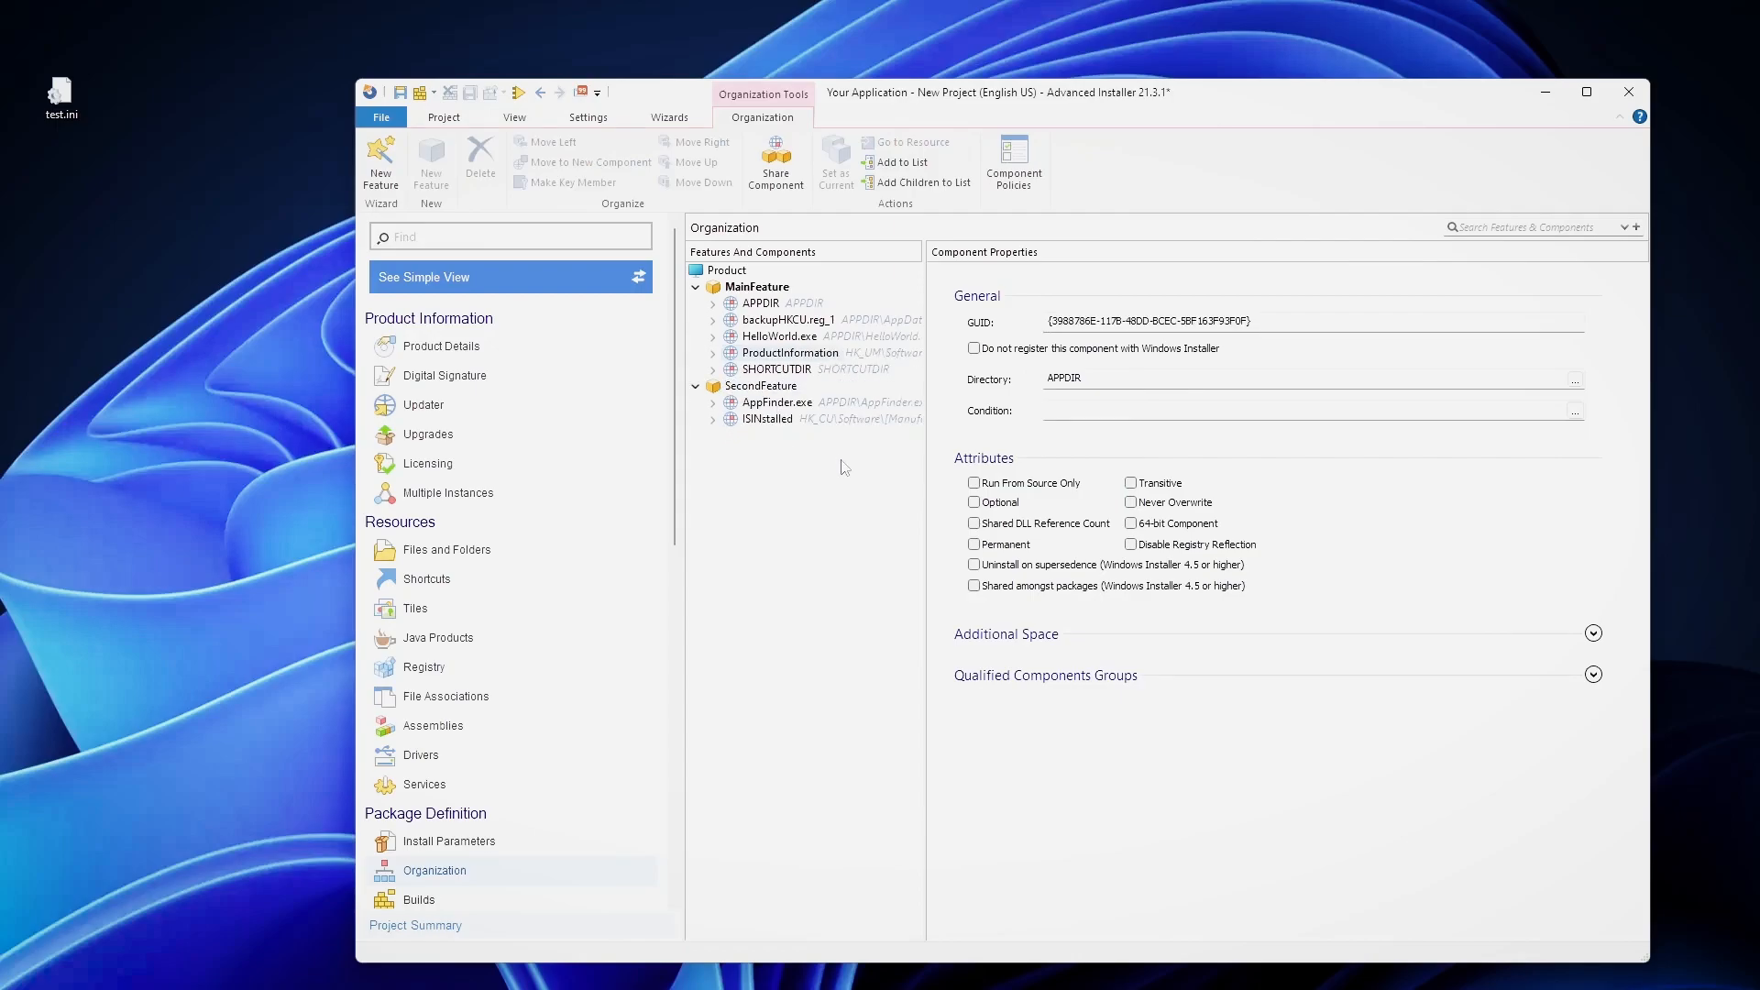
mouse_move(810, 463)
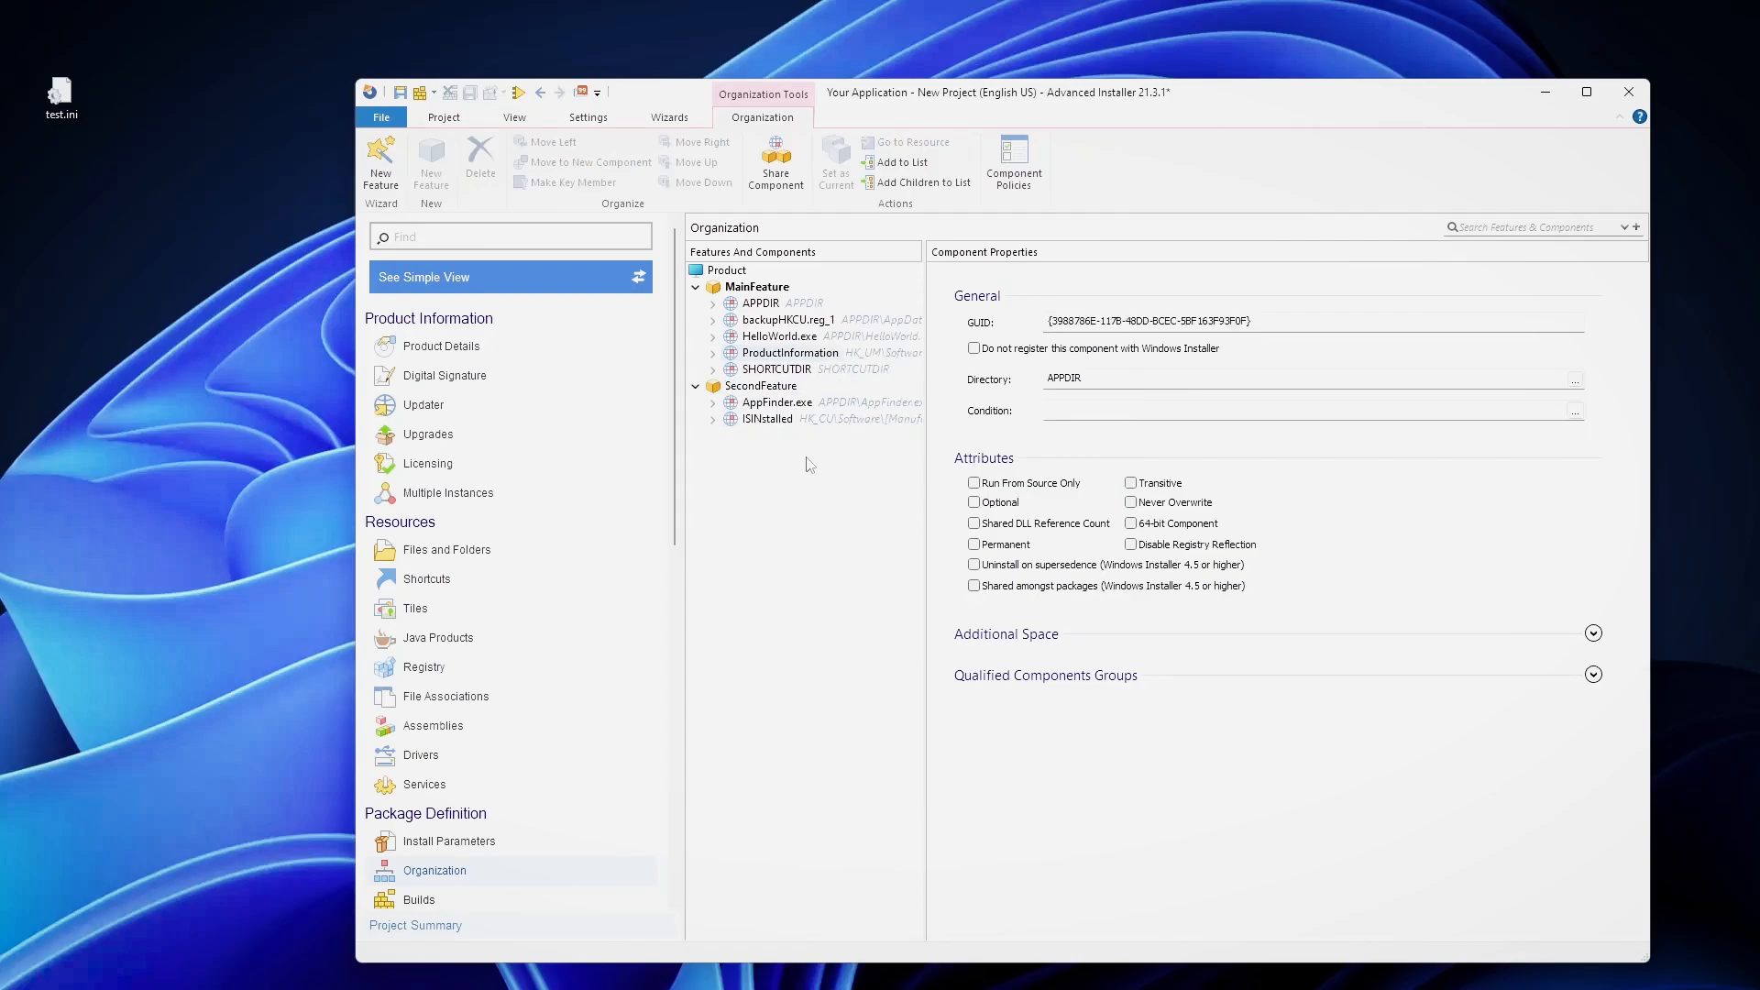
mouse_move(817, 510)
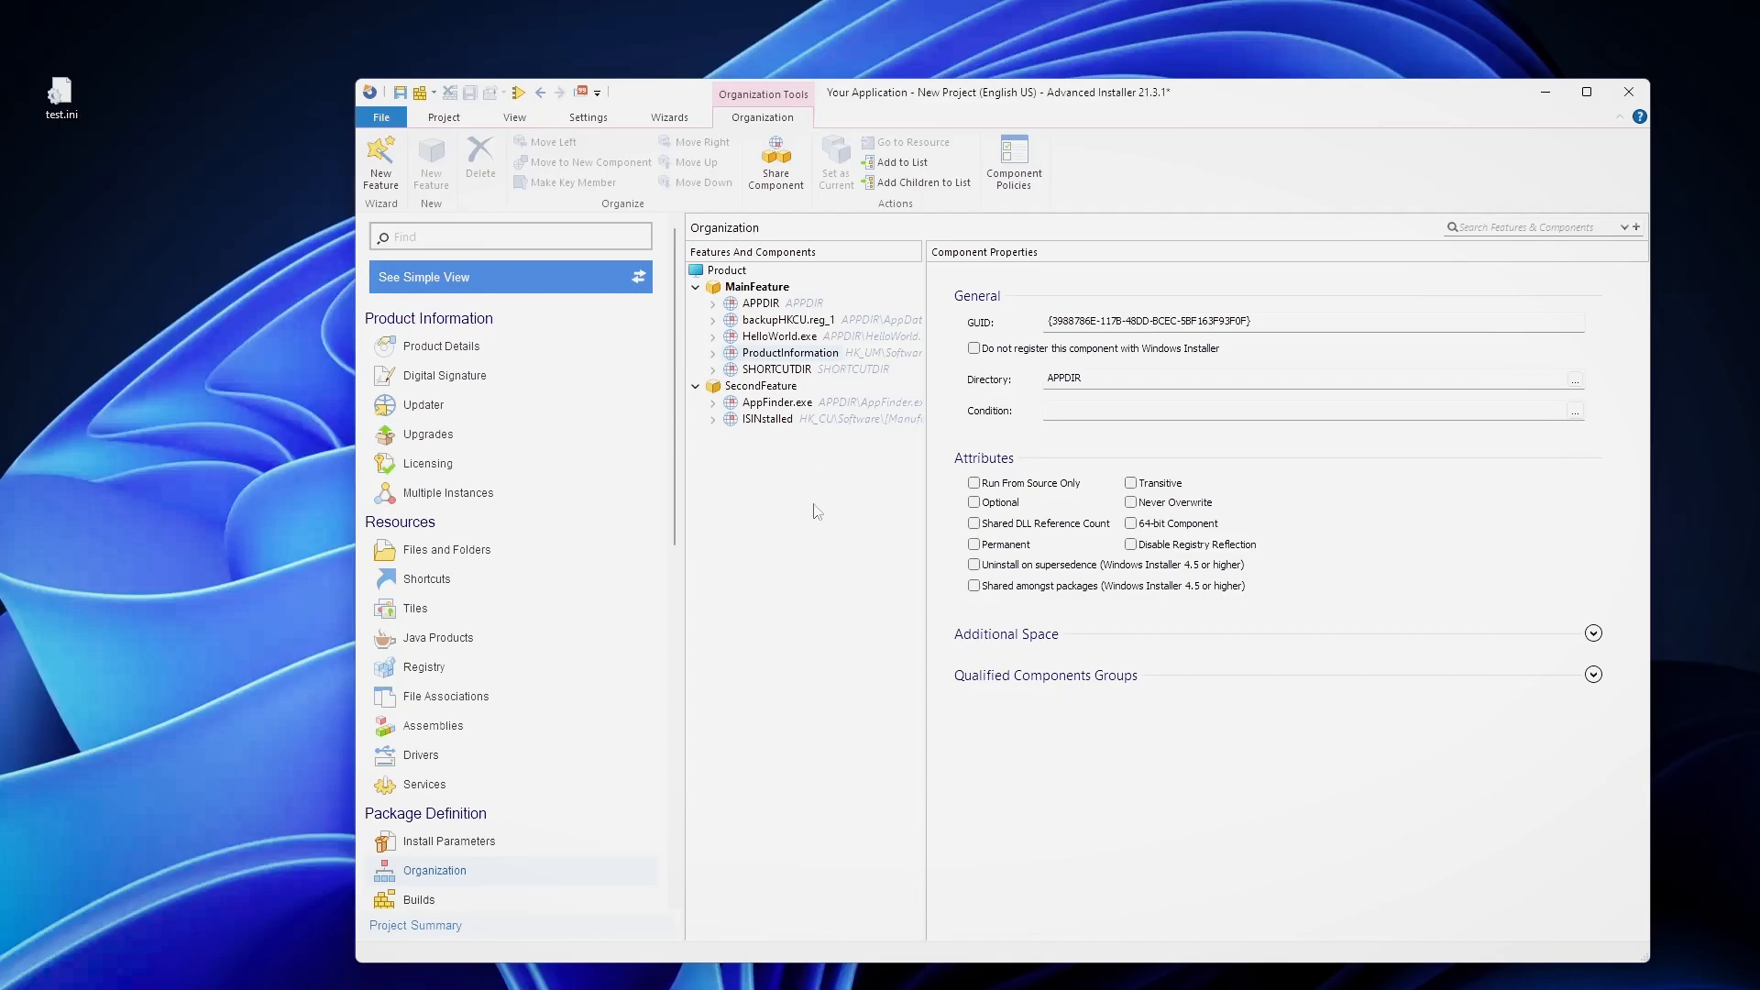
mouse_move(793, 415)
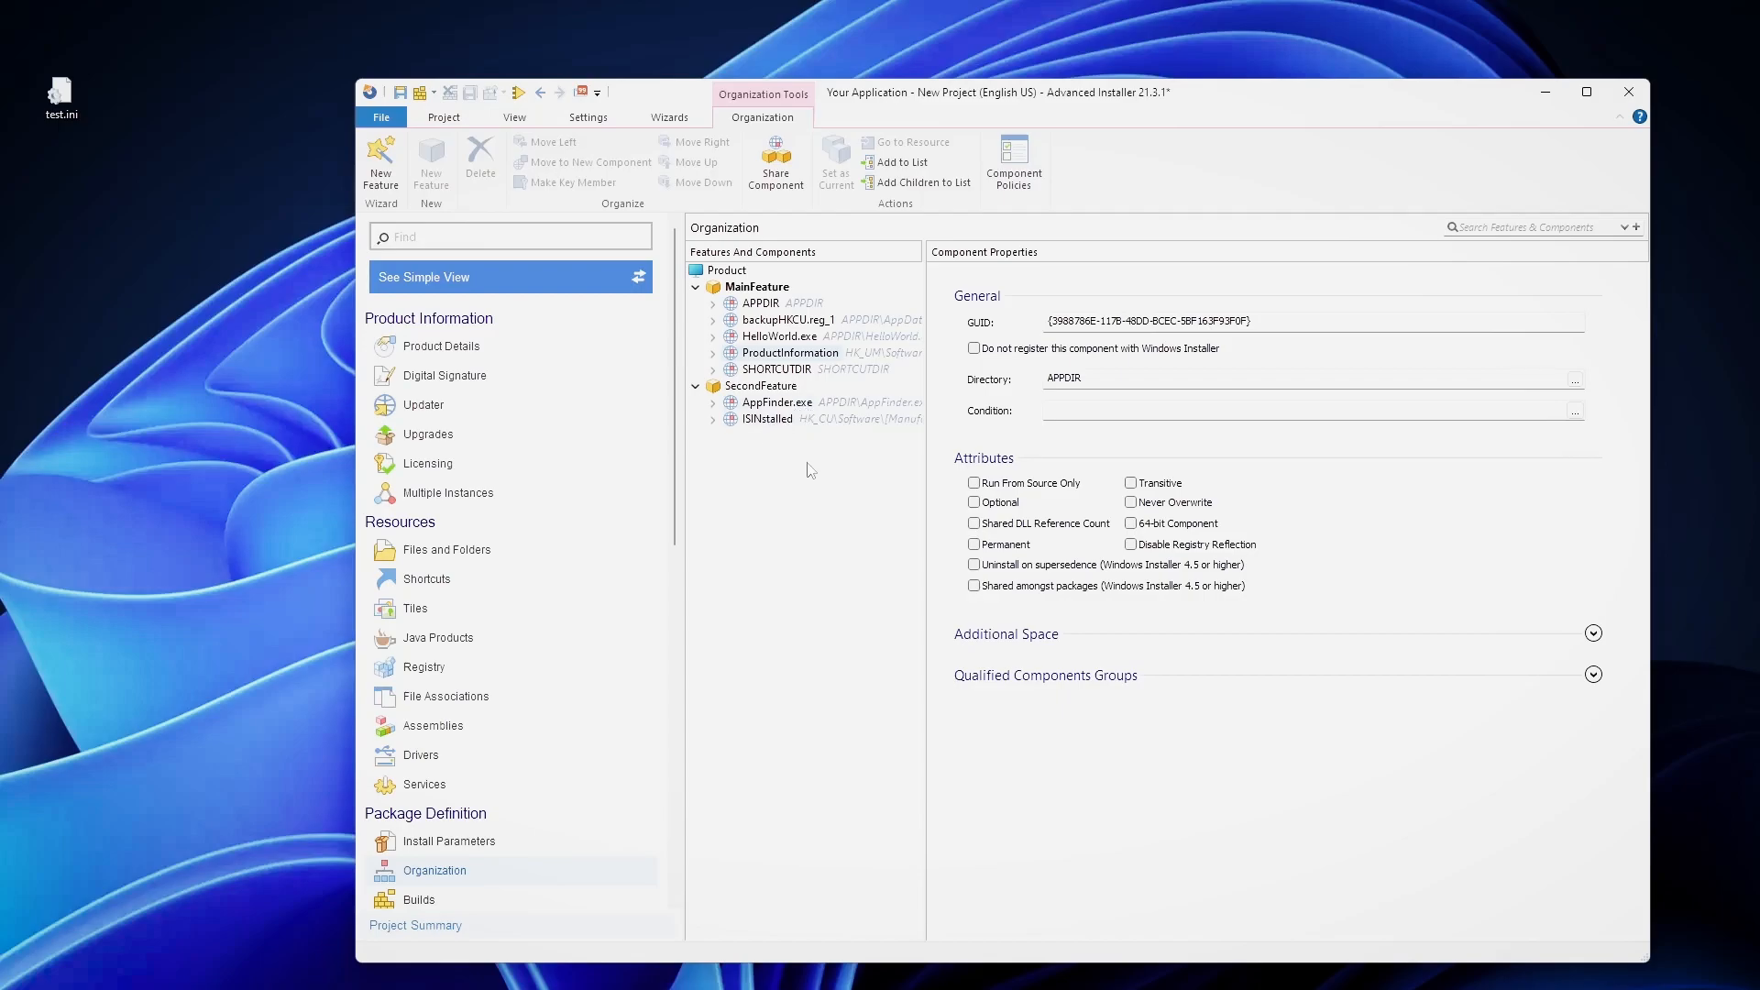
mouse_move(780, 432)
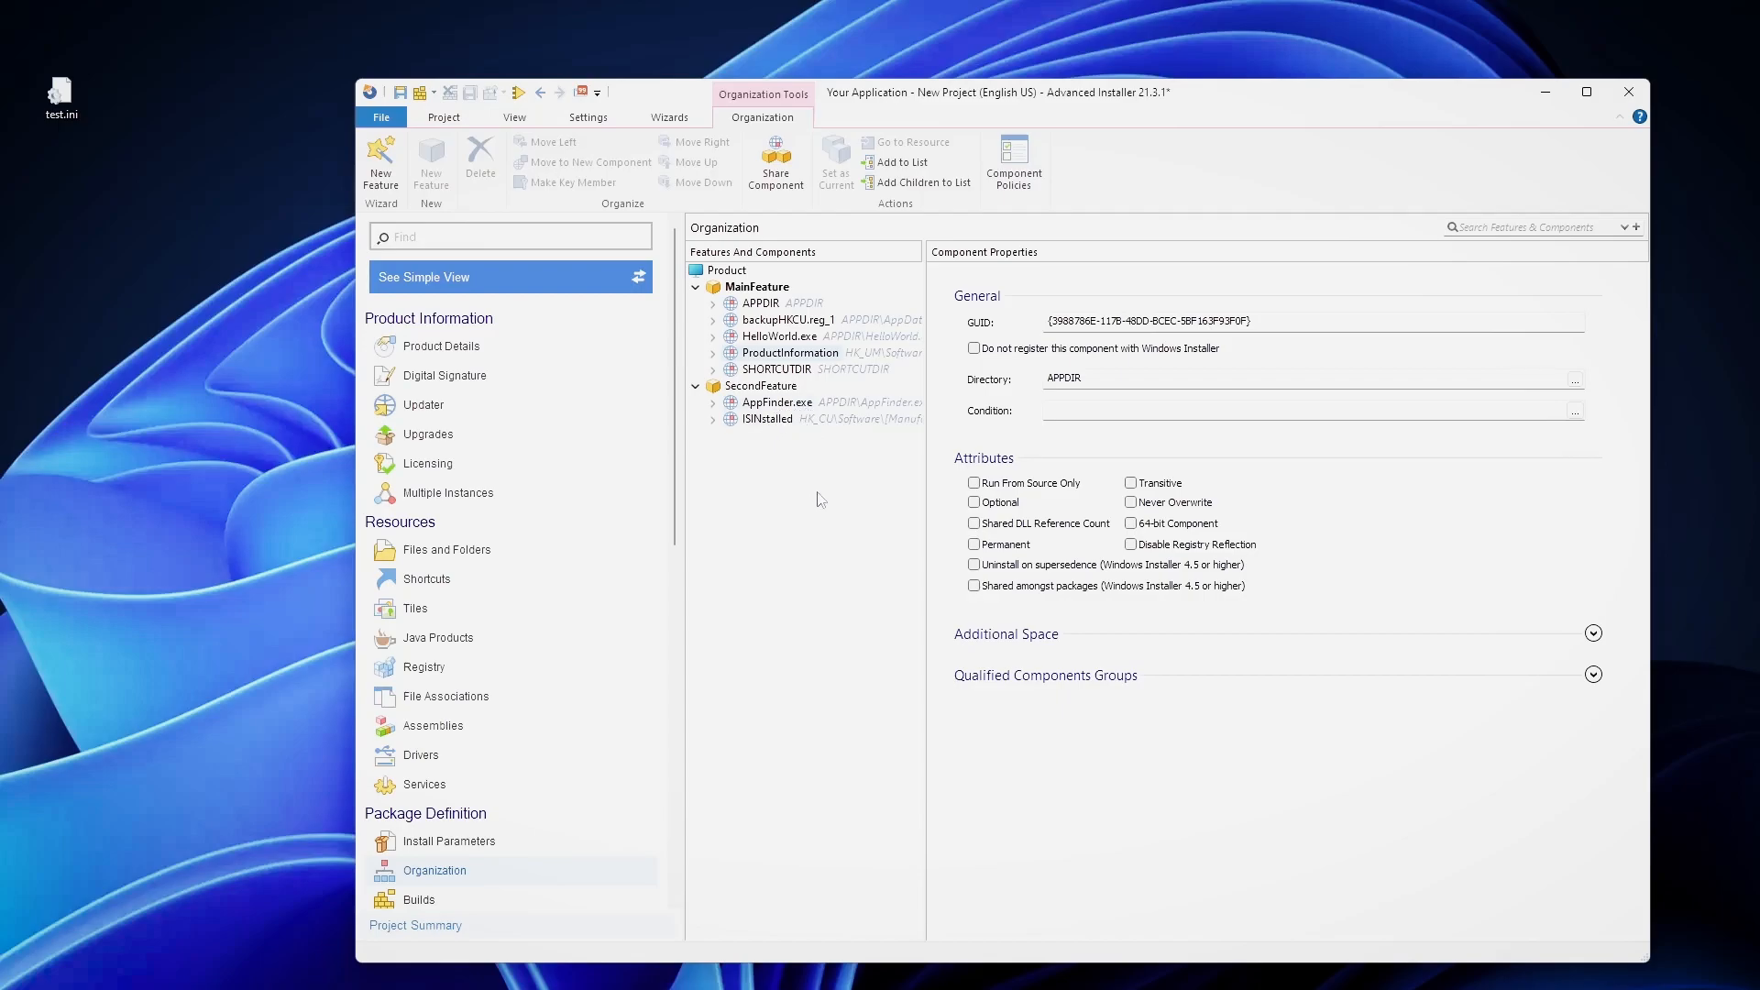
mouse_move(815, 451)
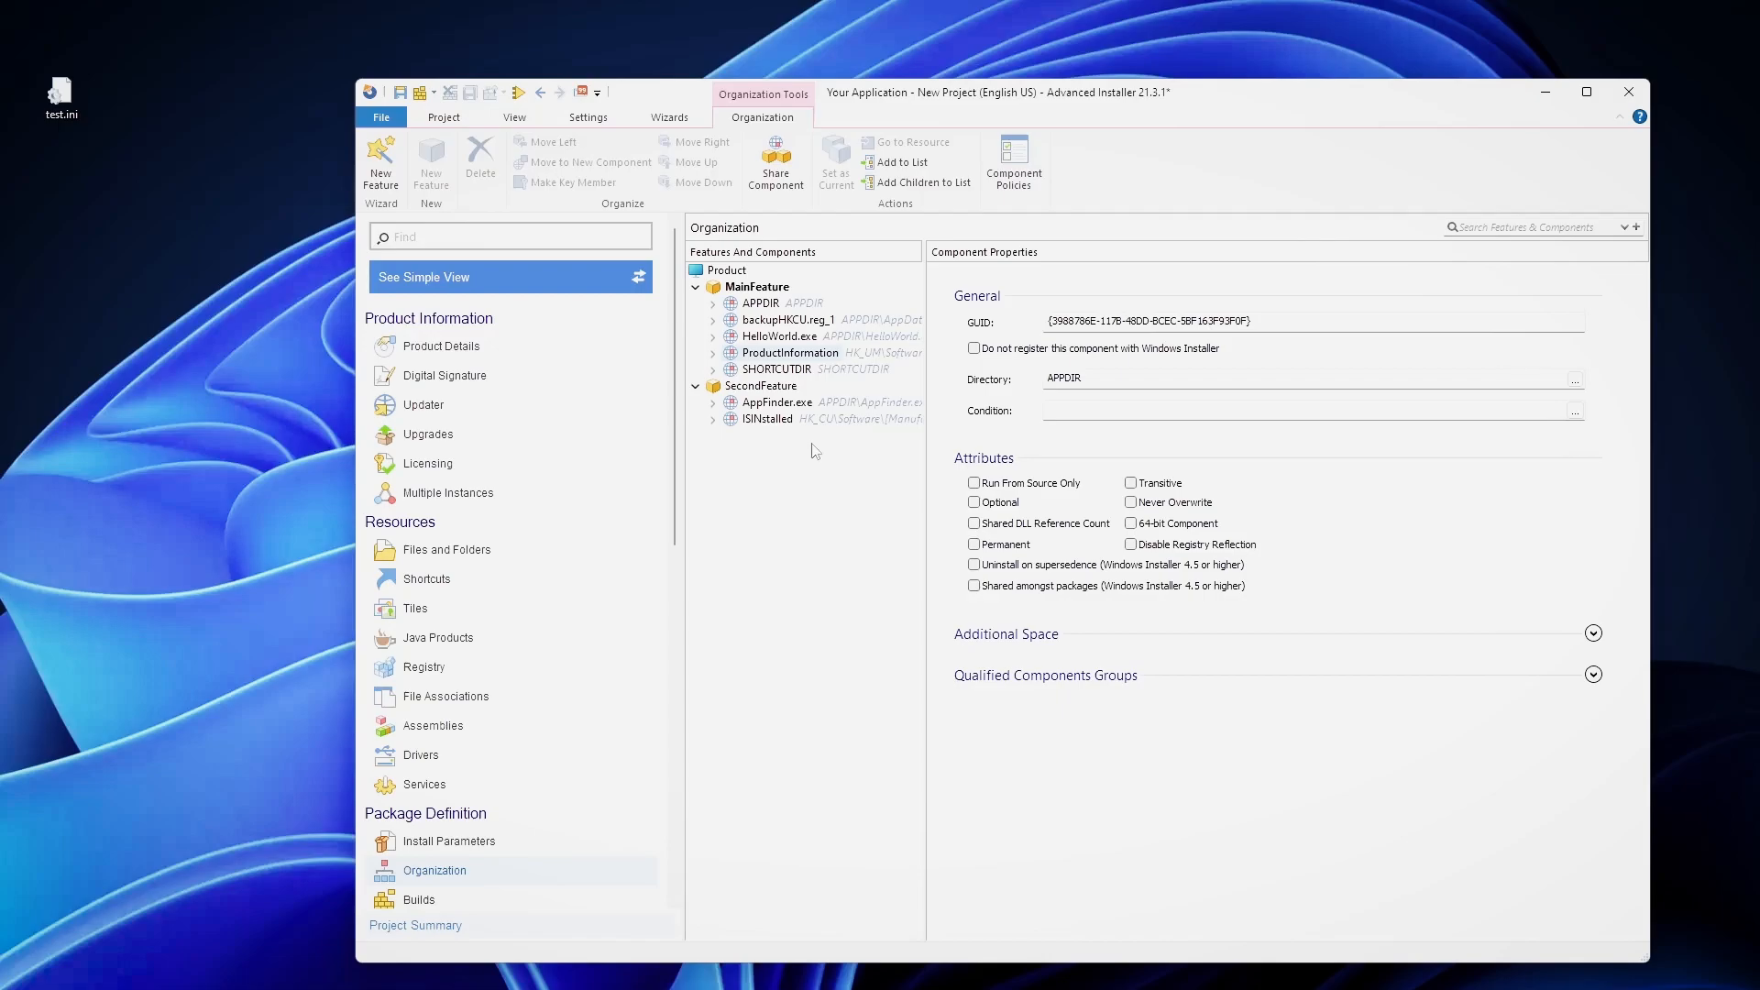
mouse_move(774, 435)
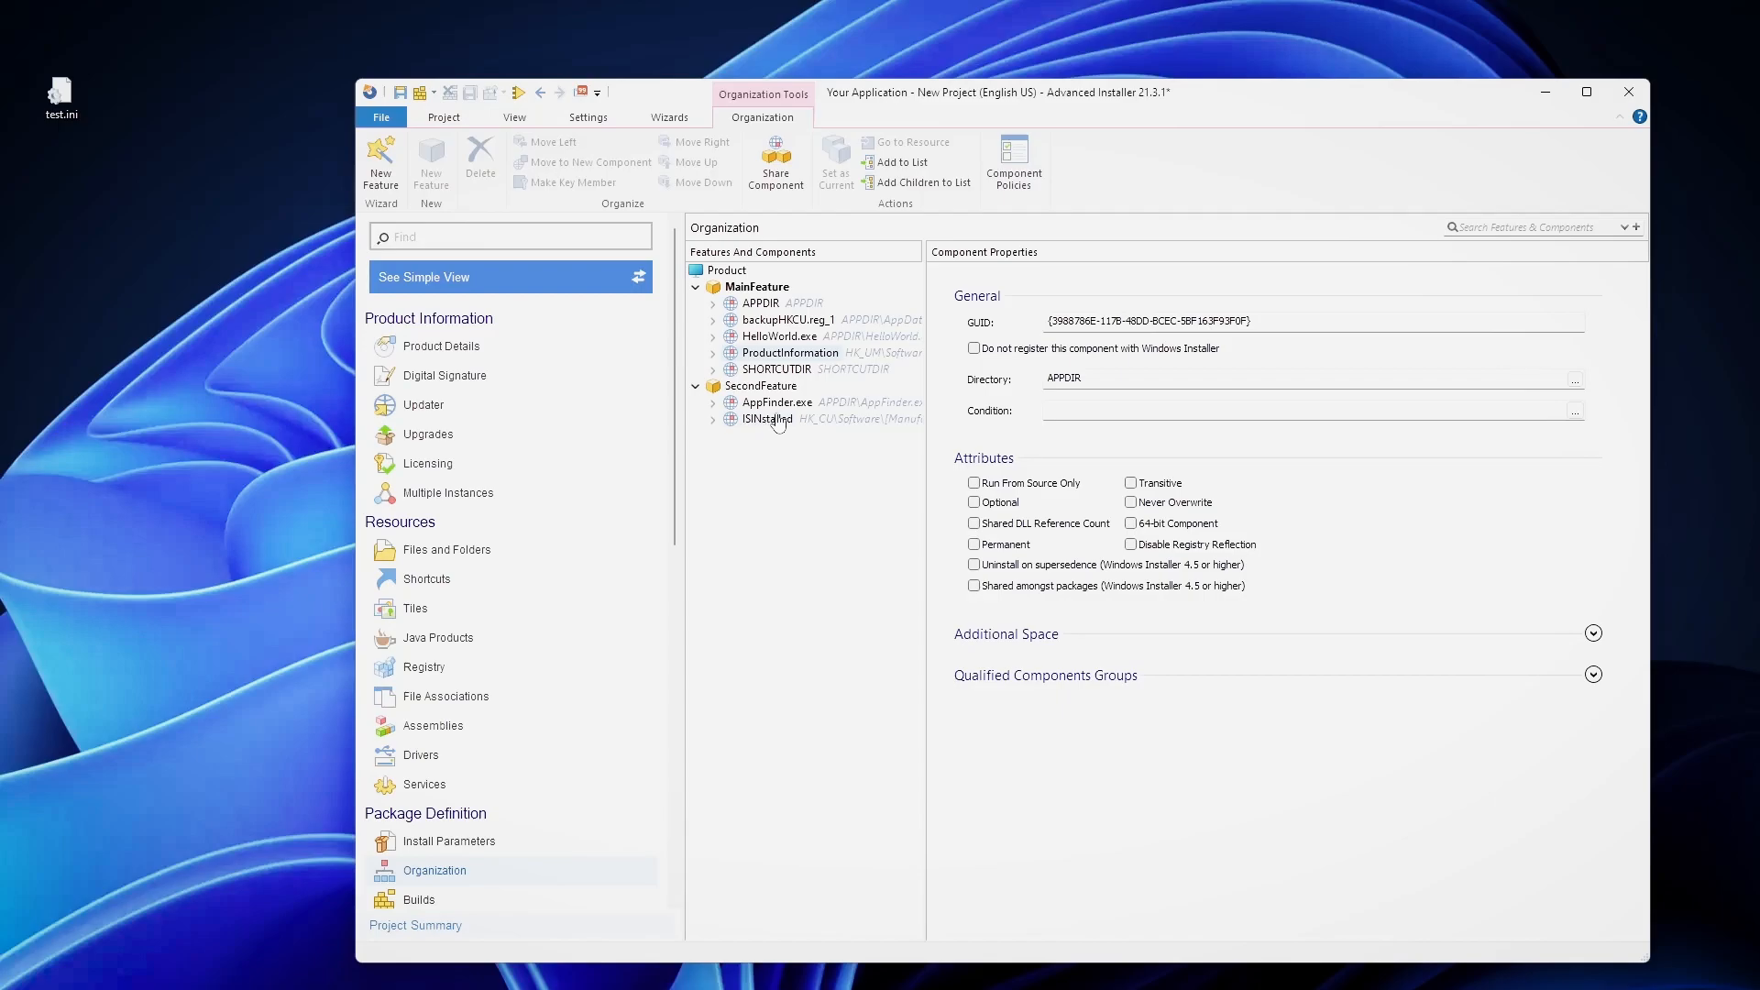
mouse_move(832, 432)
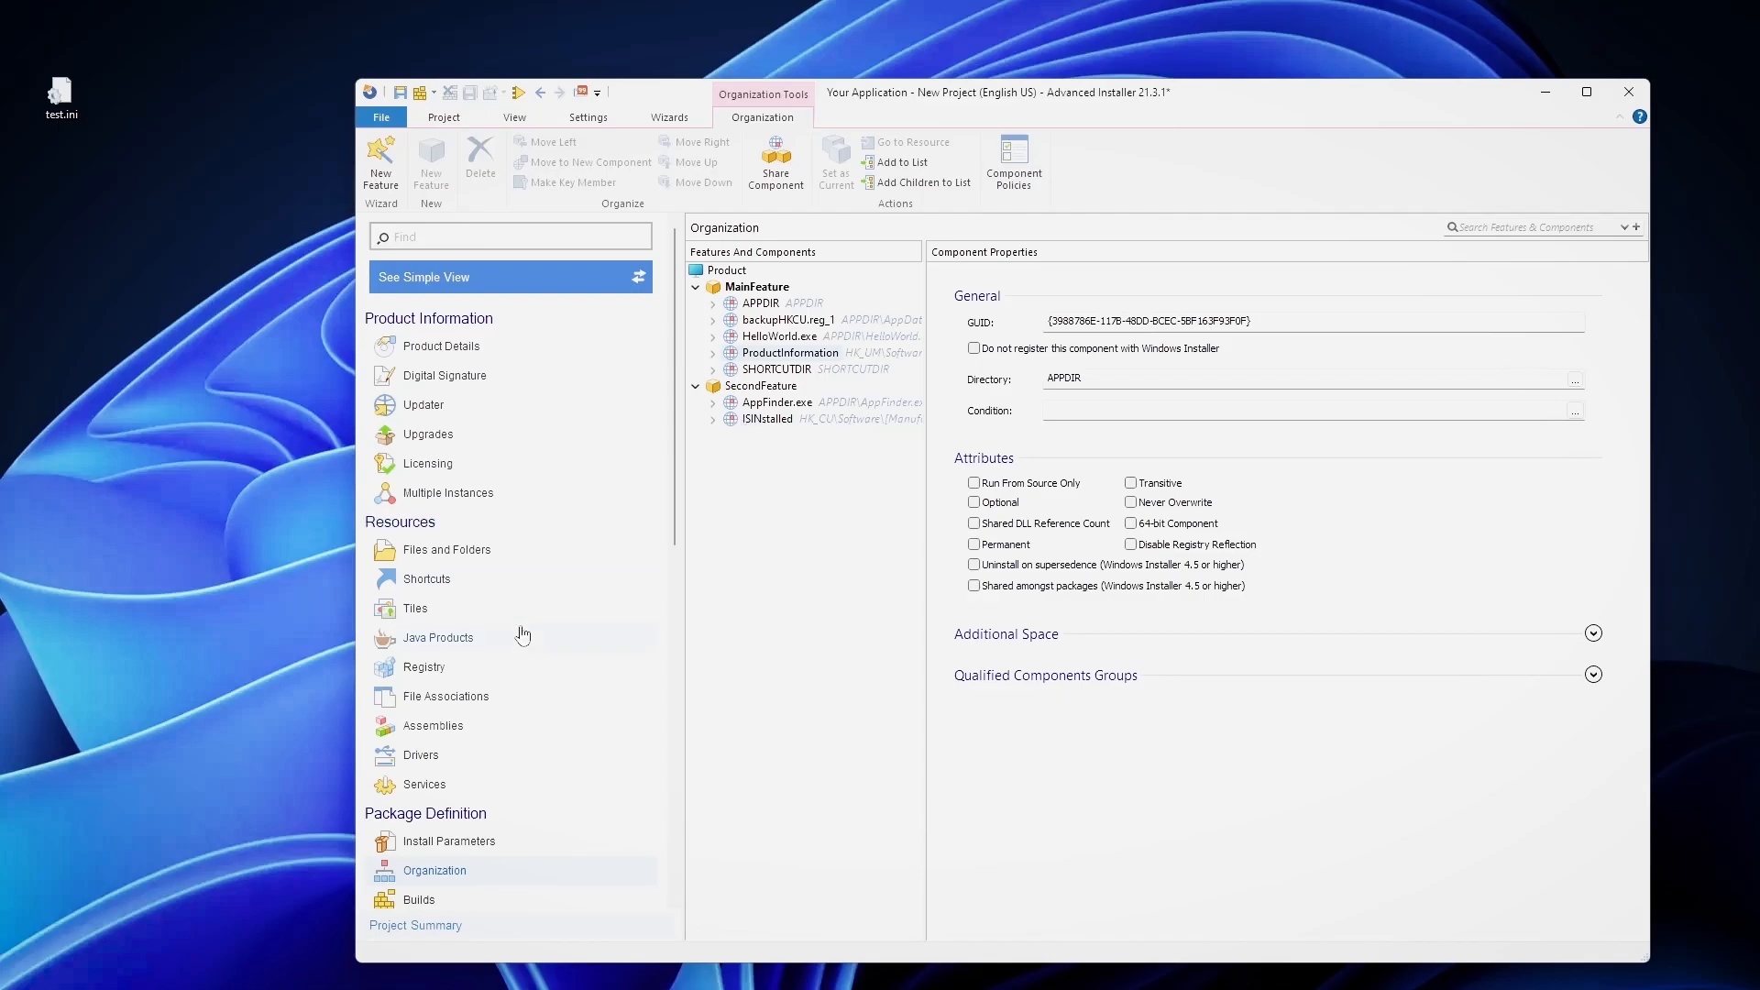
Review the custom action properties, then show backupHKCU.reg in the AppData folder.
left_click(442, 864)
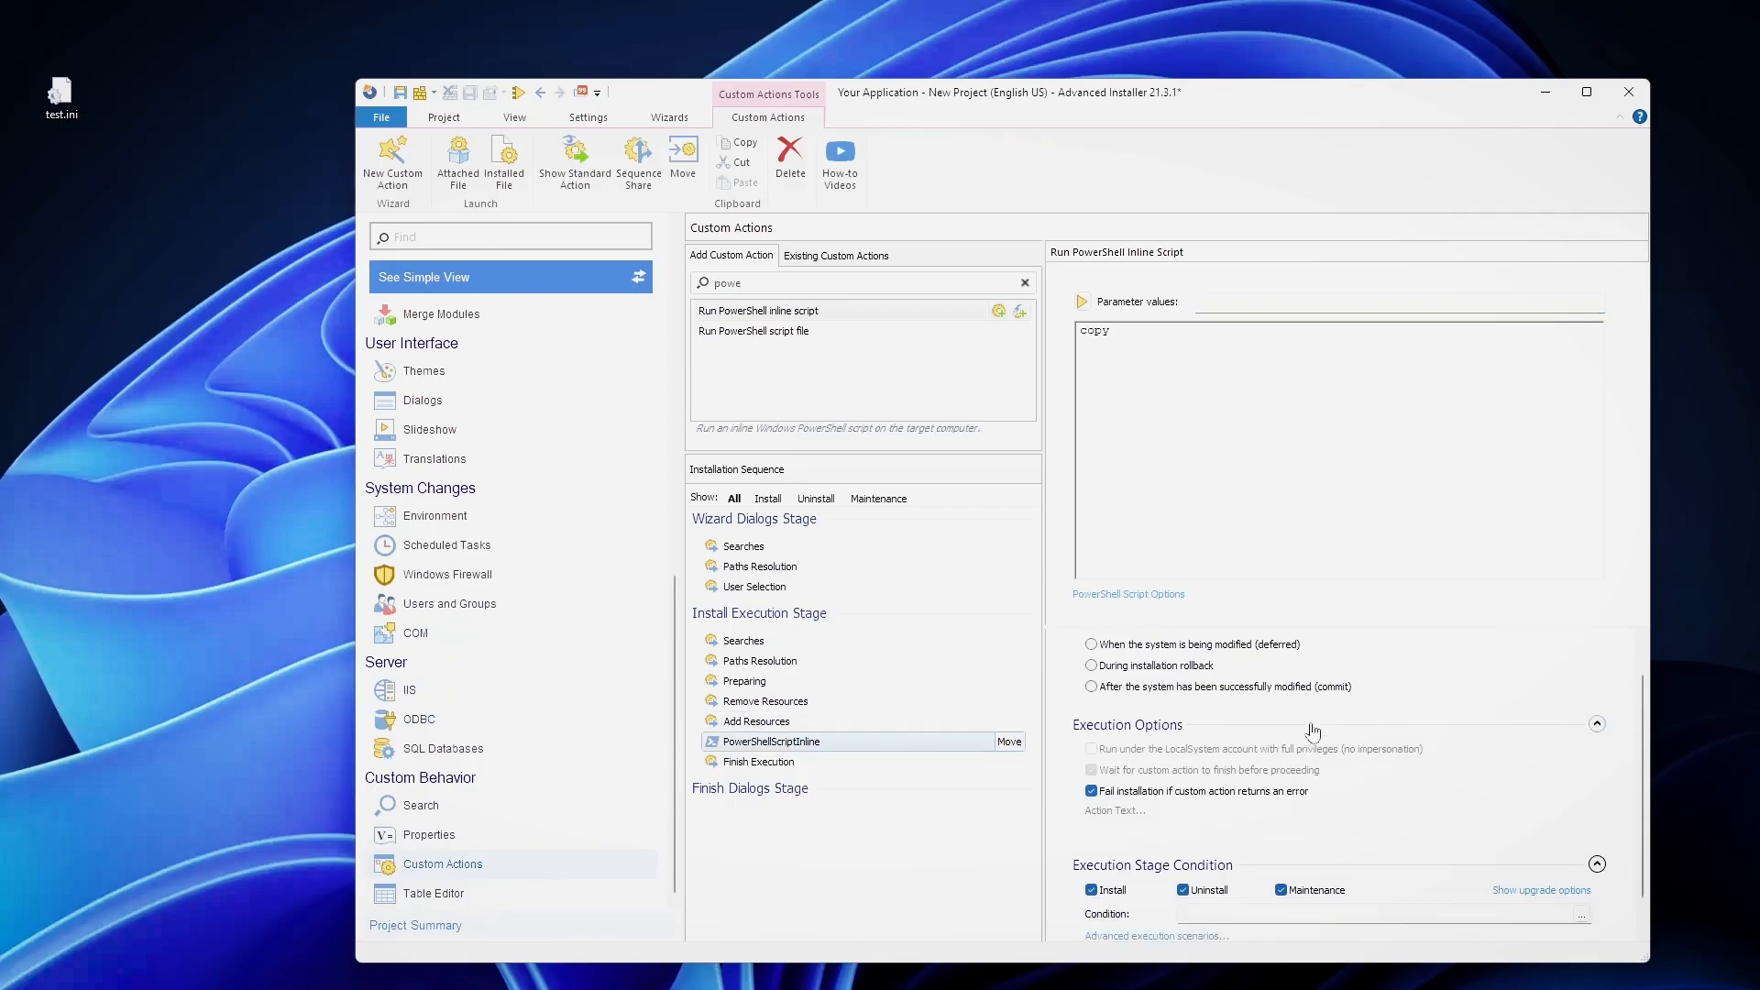
scroll("down", 3)
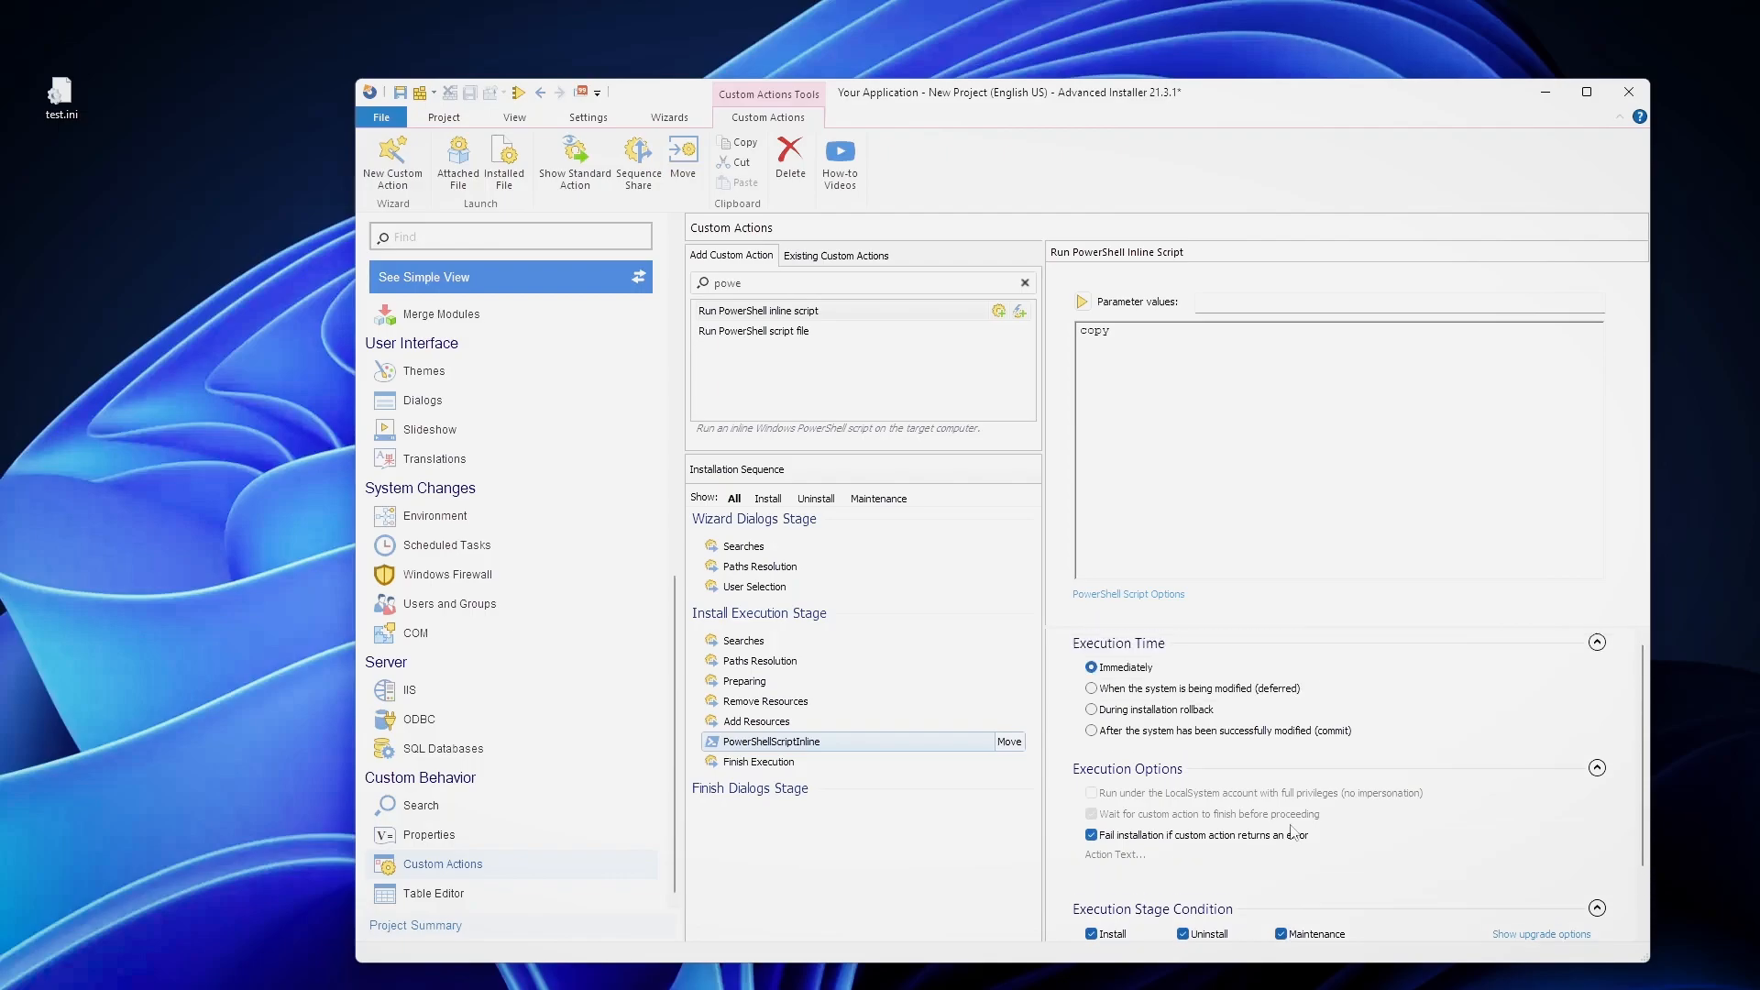
mouse_move(1360, 804)
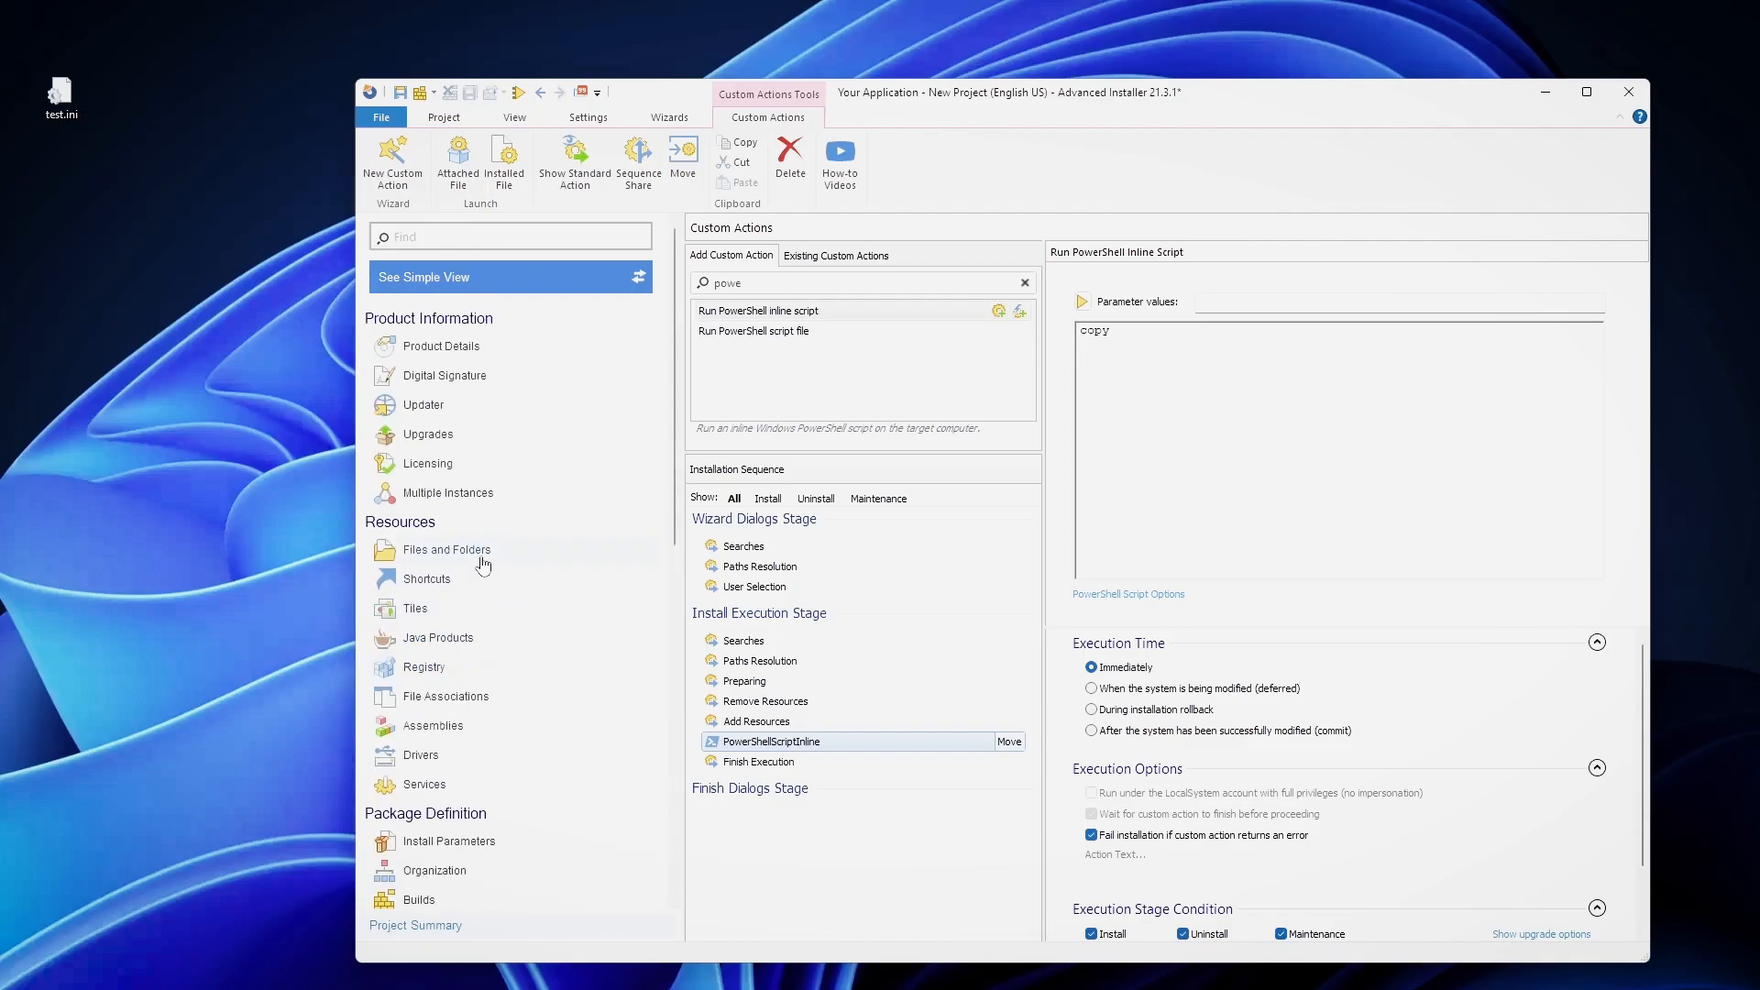
left_click(446, 549)
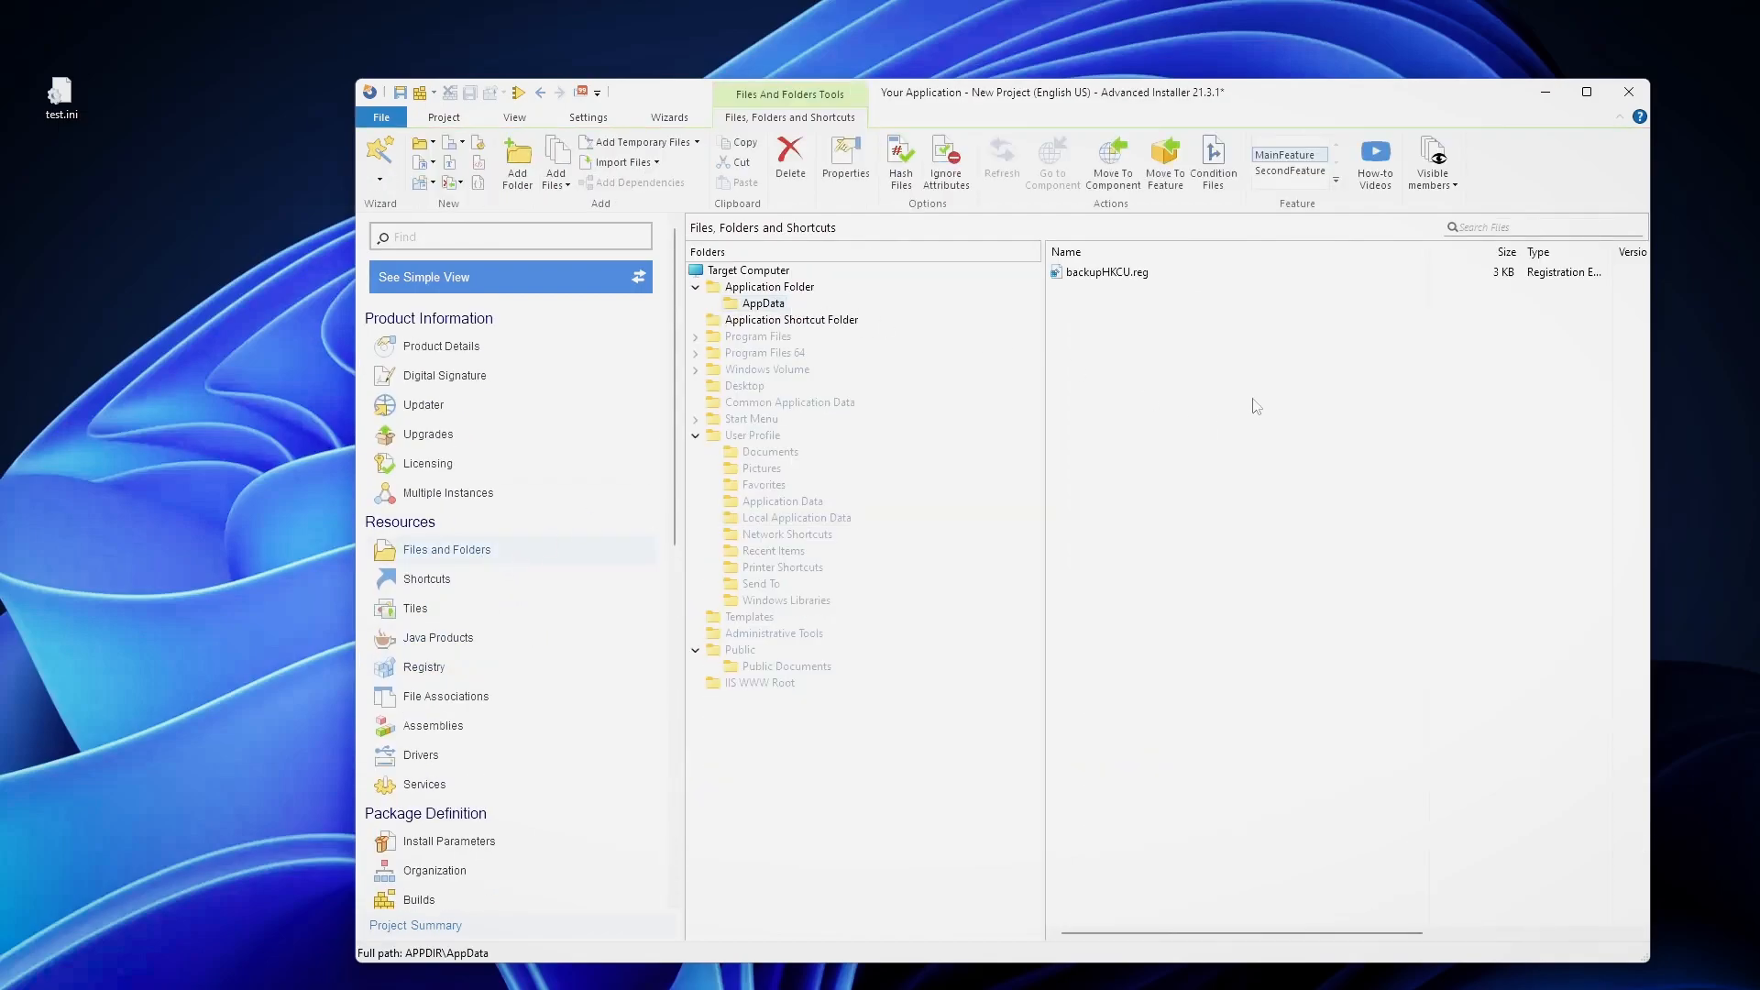
mouse_move(1167, 319)
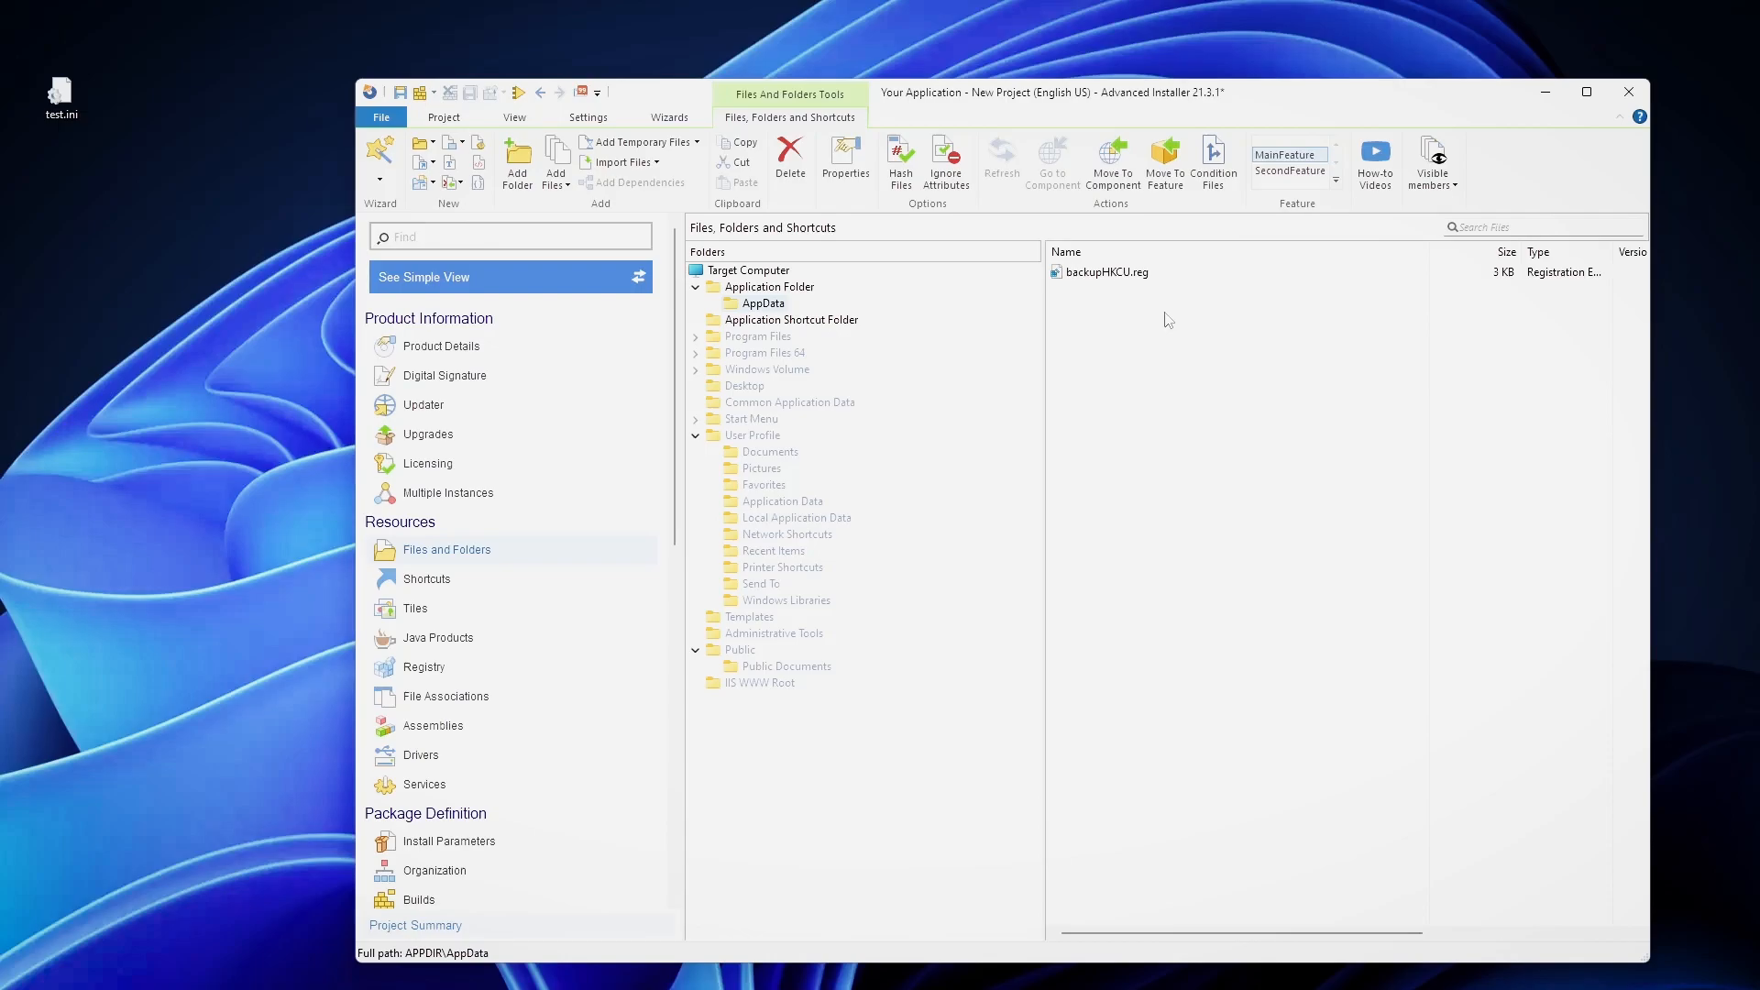
mouse_move(792, 327)
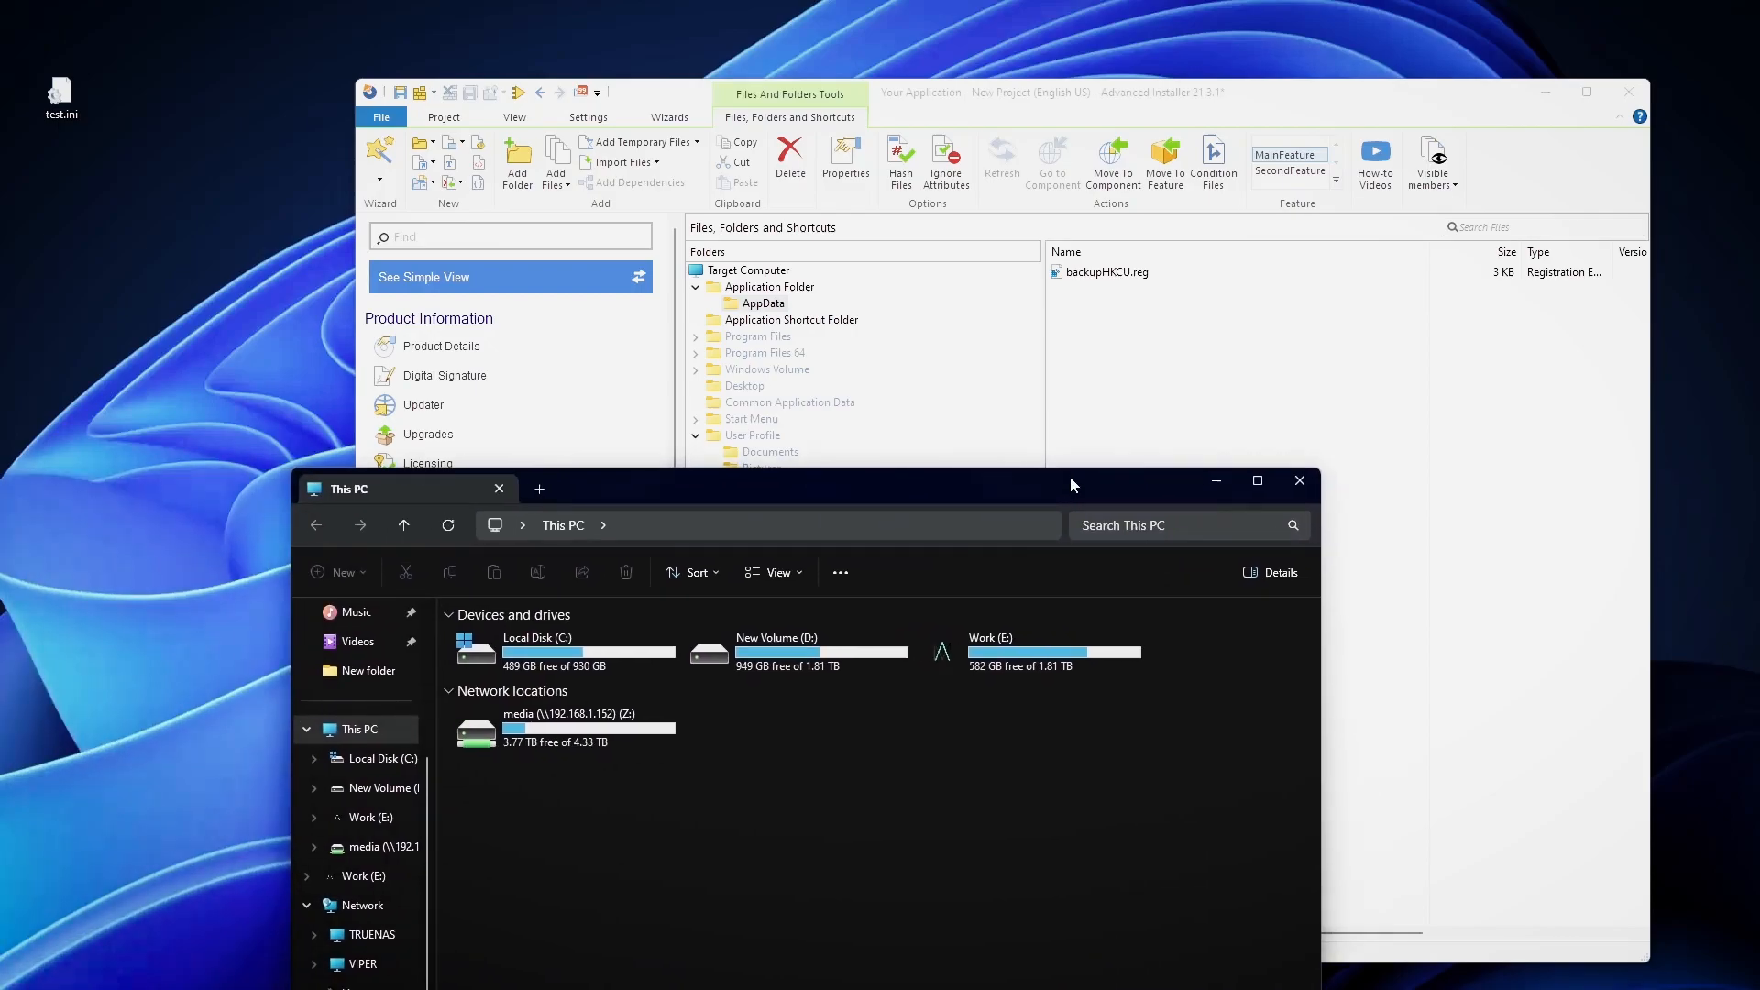
Browse to %localappdata% in File Explorer, then close the window.
type("%localappda")
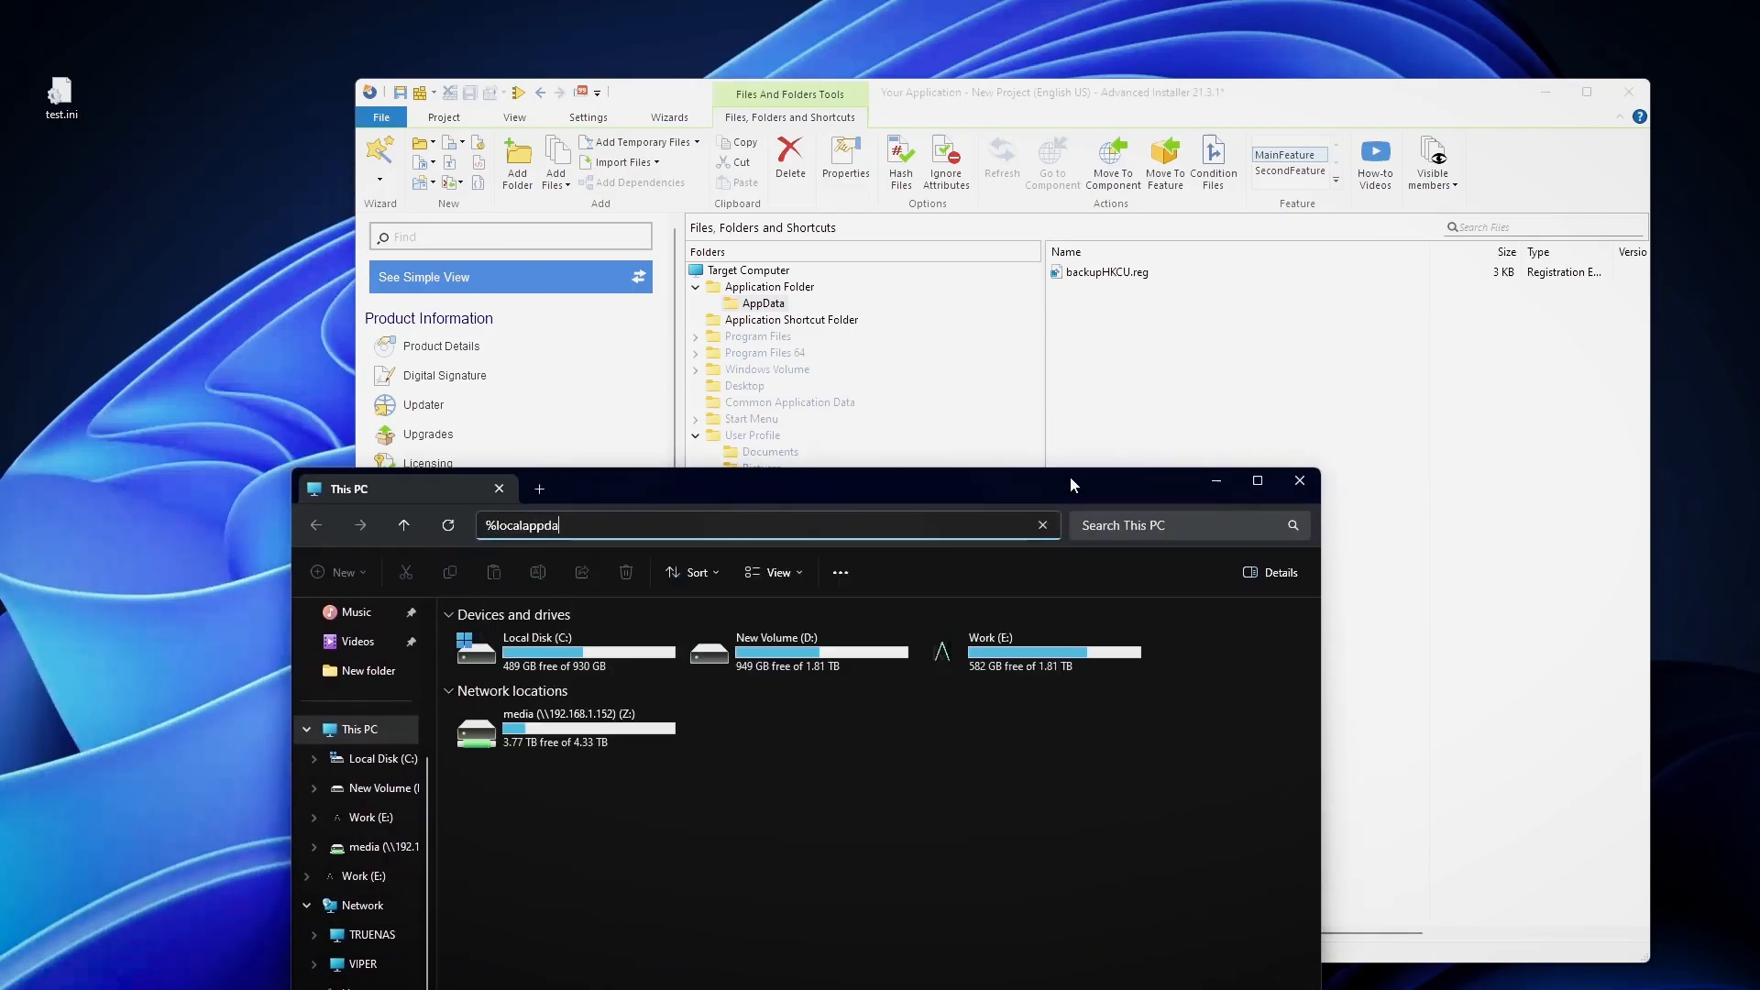
key("Enter")
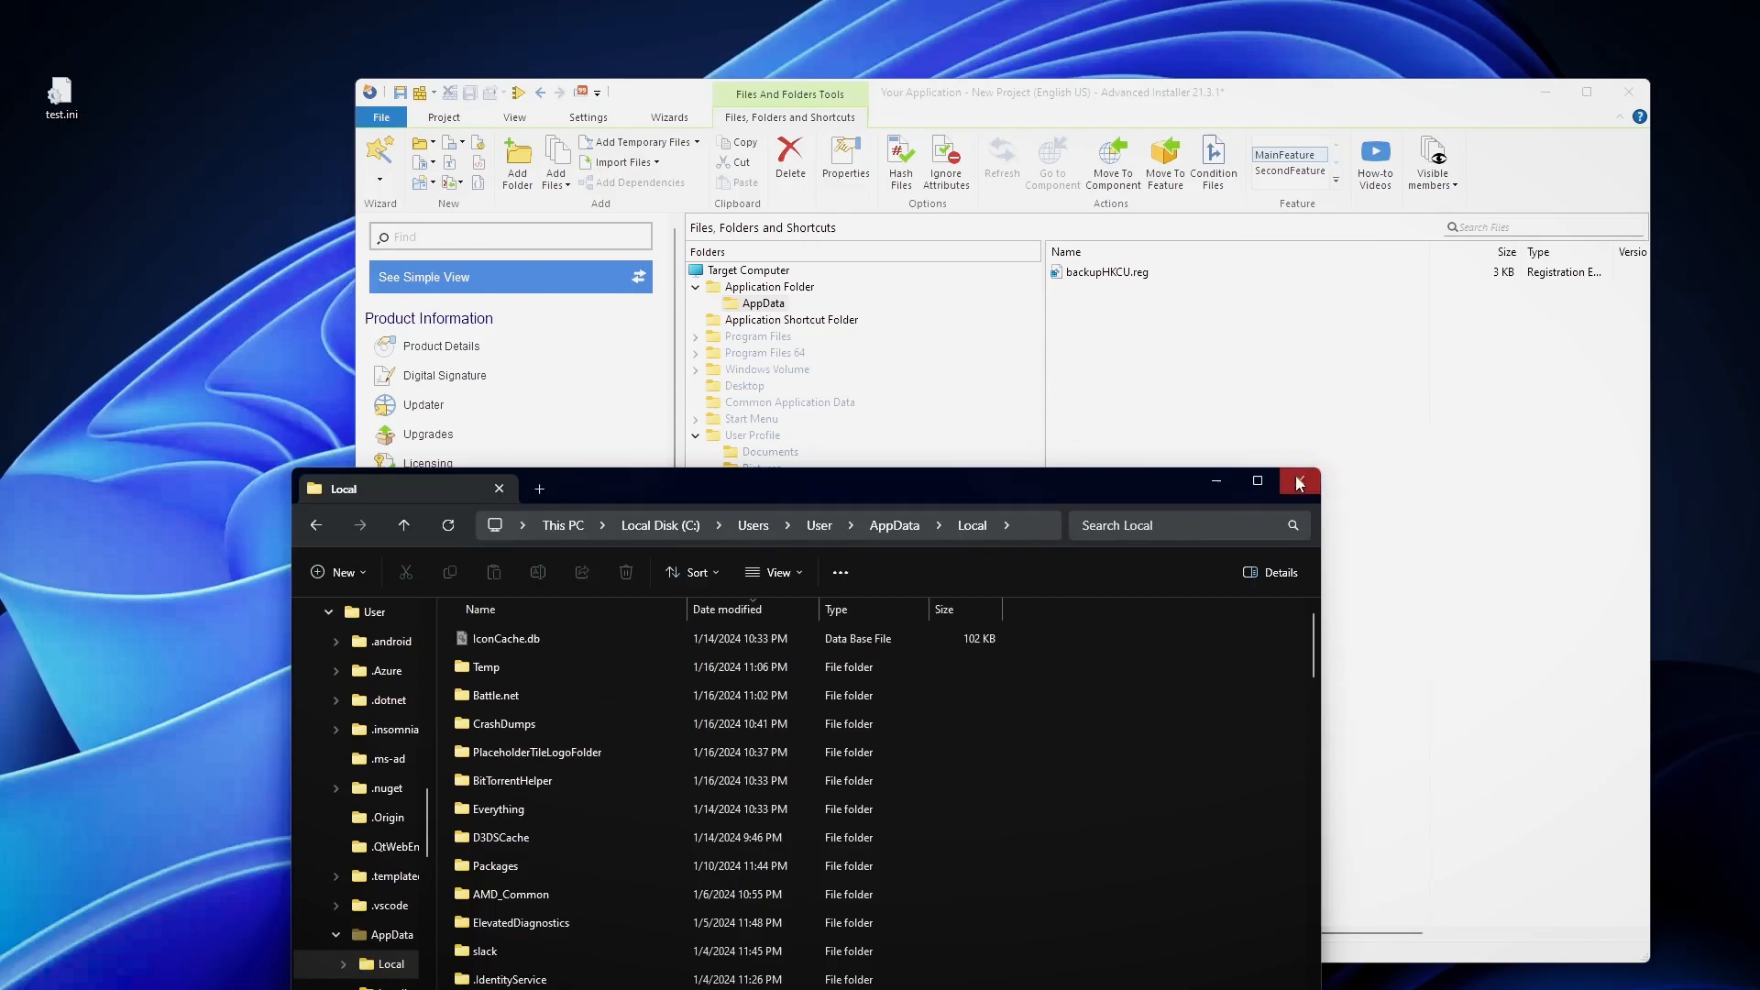
left_click(1298, 481)
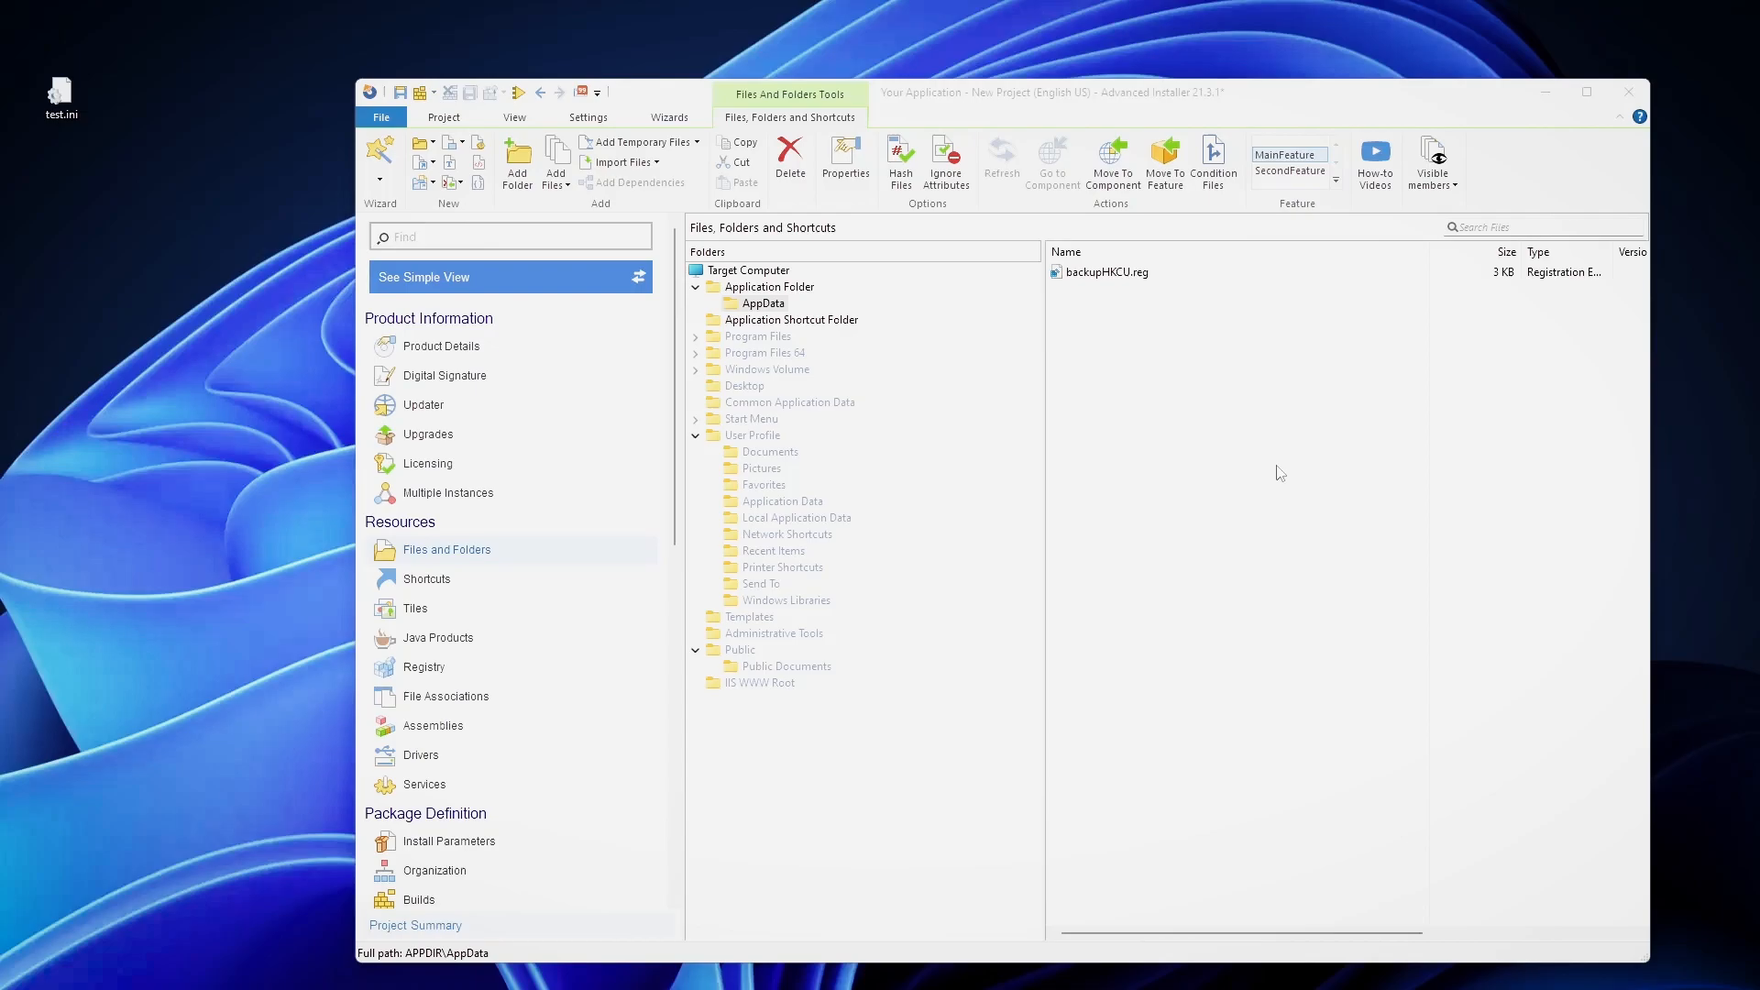
mouse_move(520, 593)
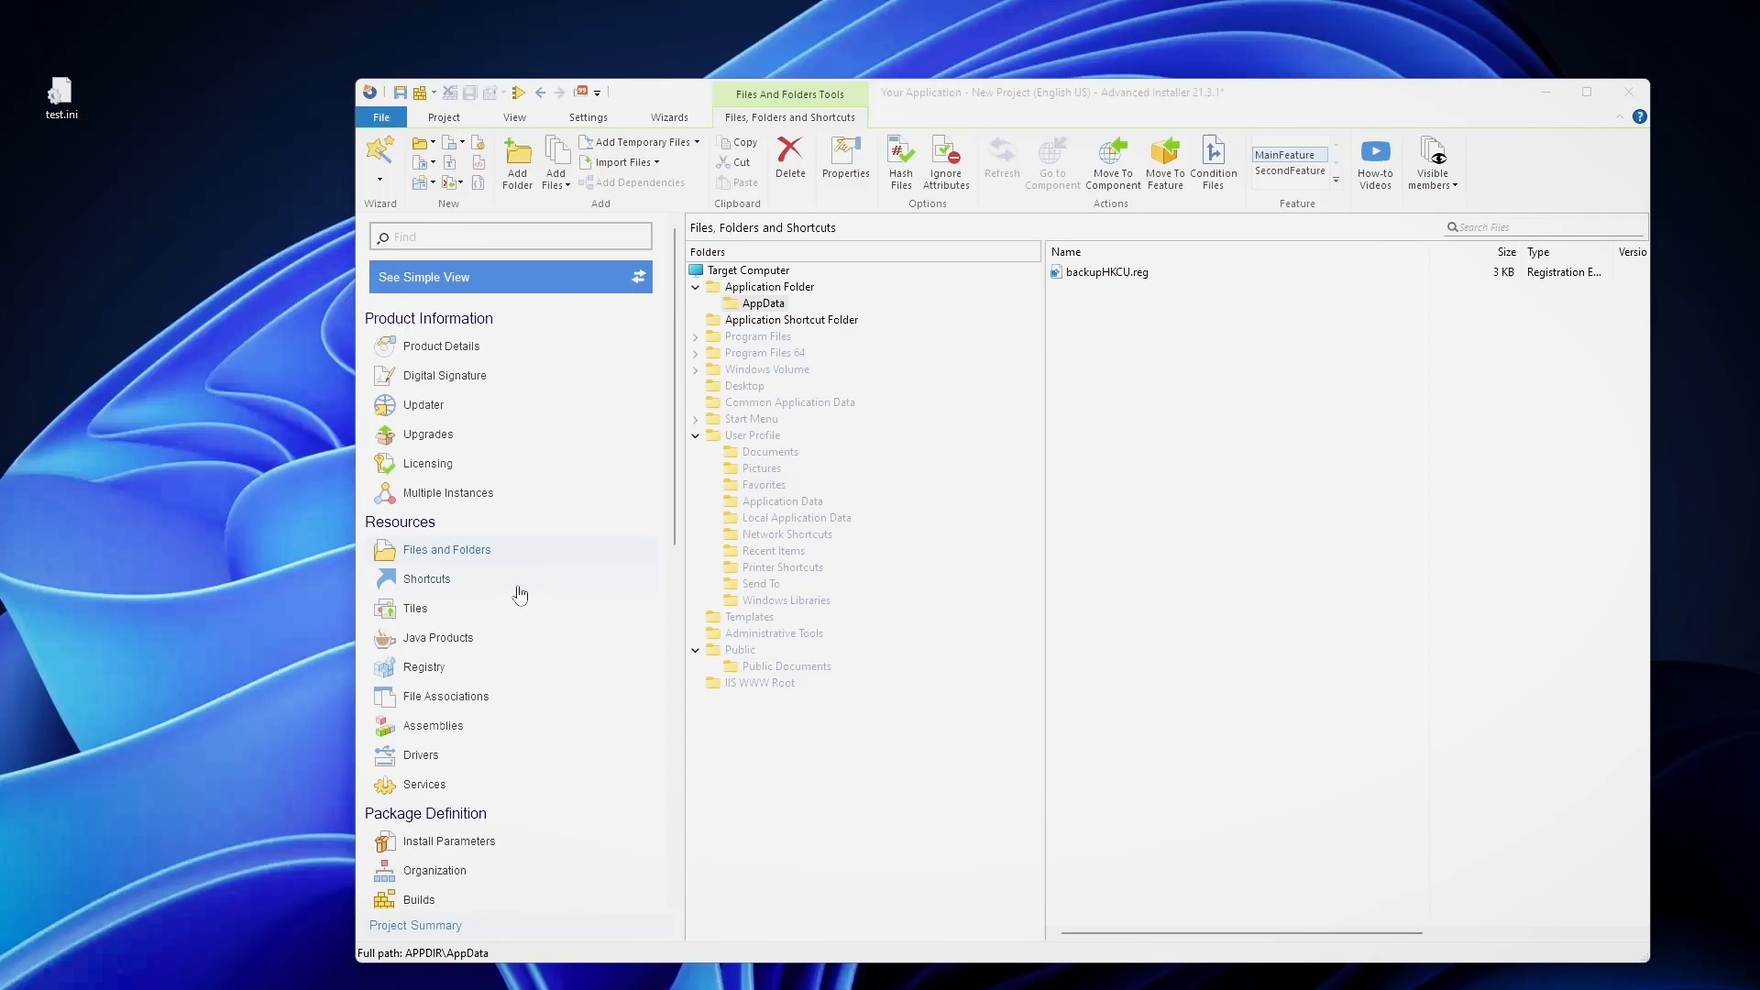
Turn off the Advertised shortcut option for the AppFinder shortcut.
left_click(427, 578)
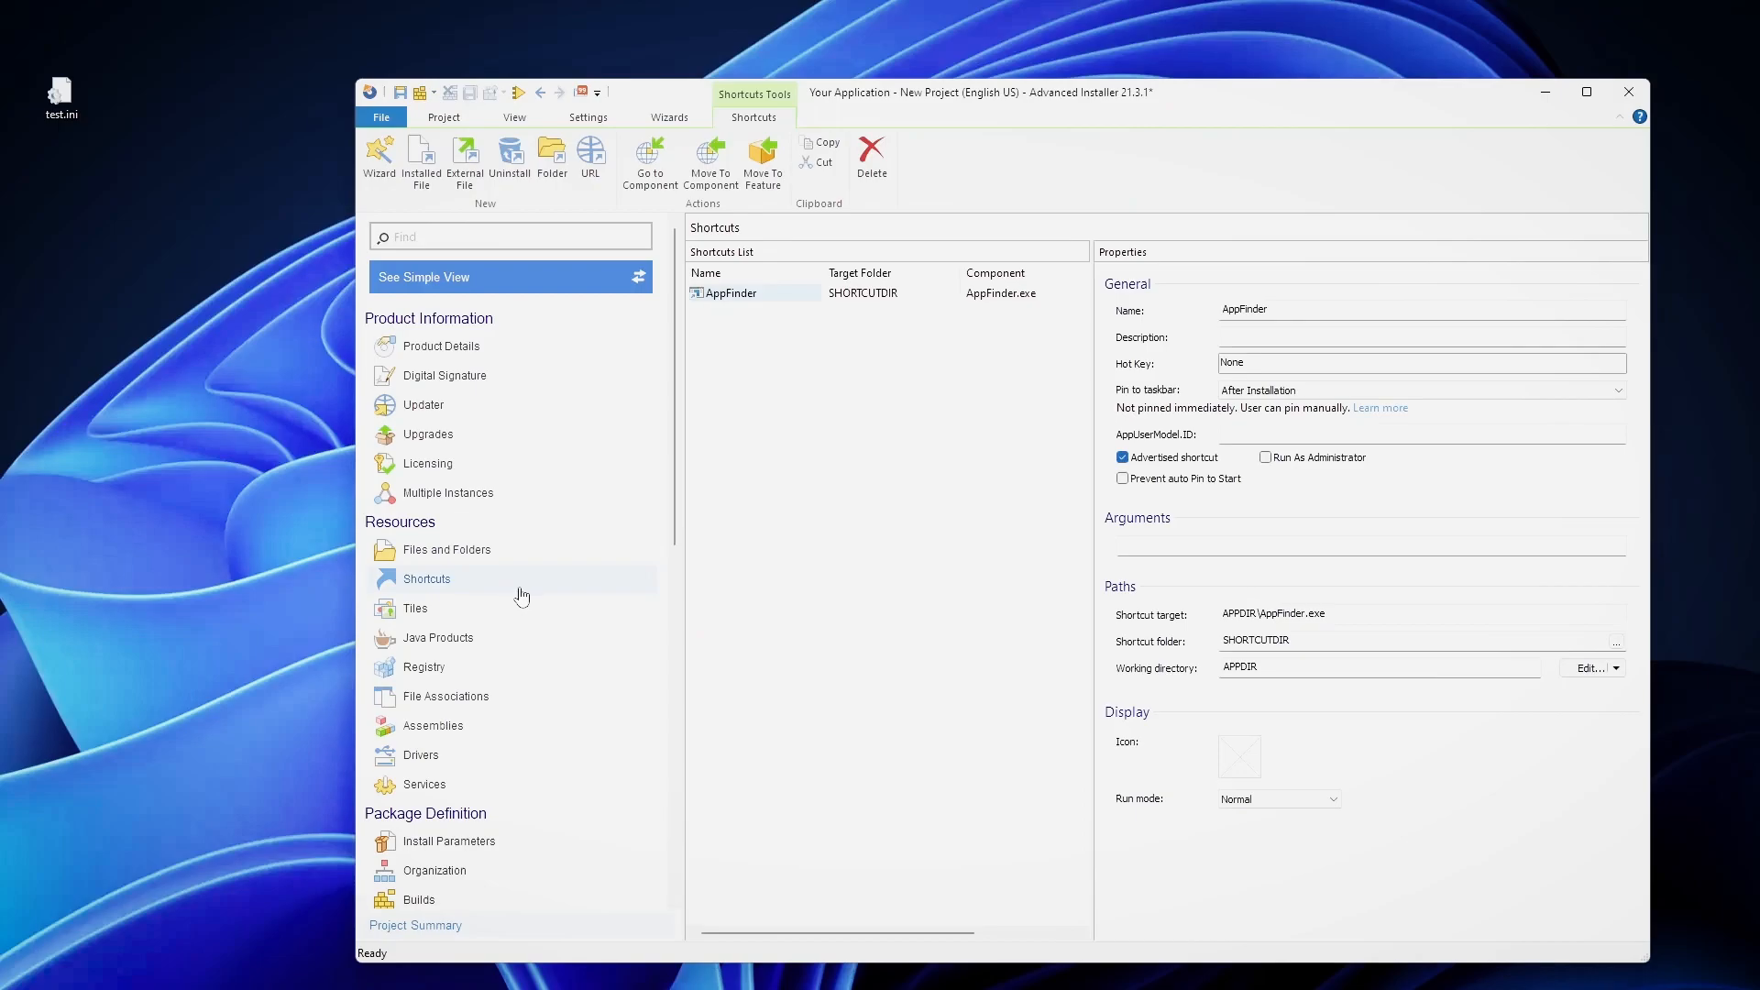
mouse_move(1035, 516)
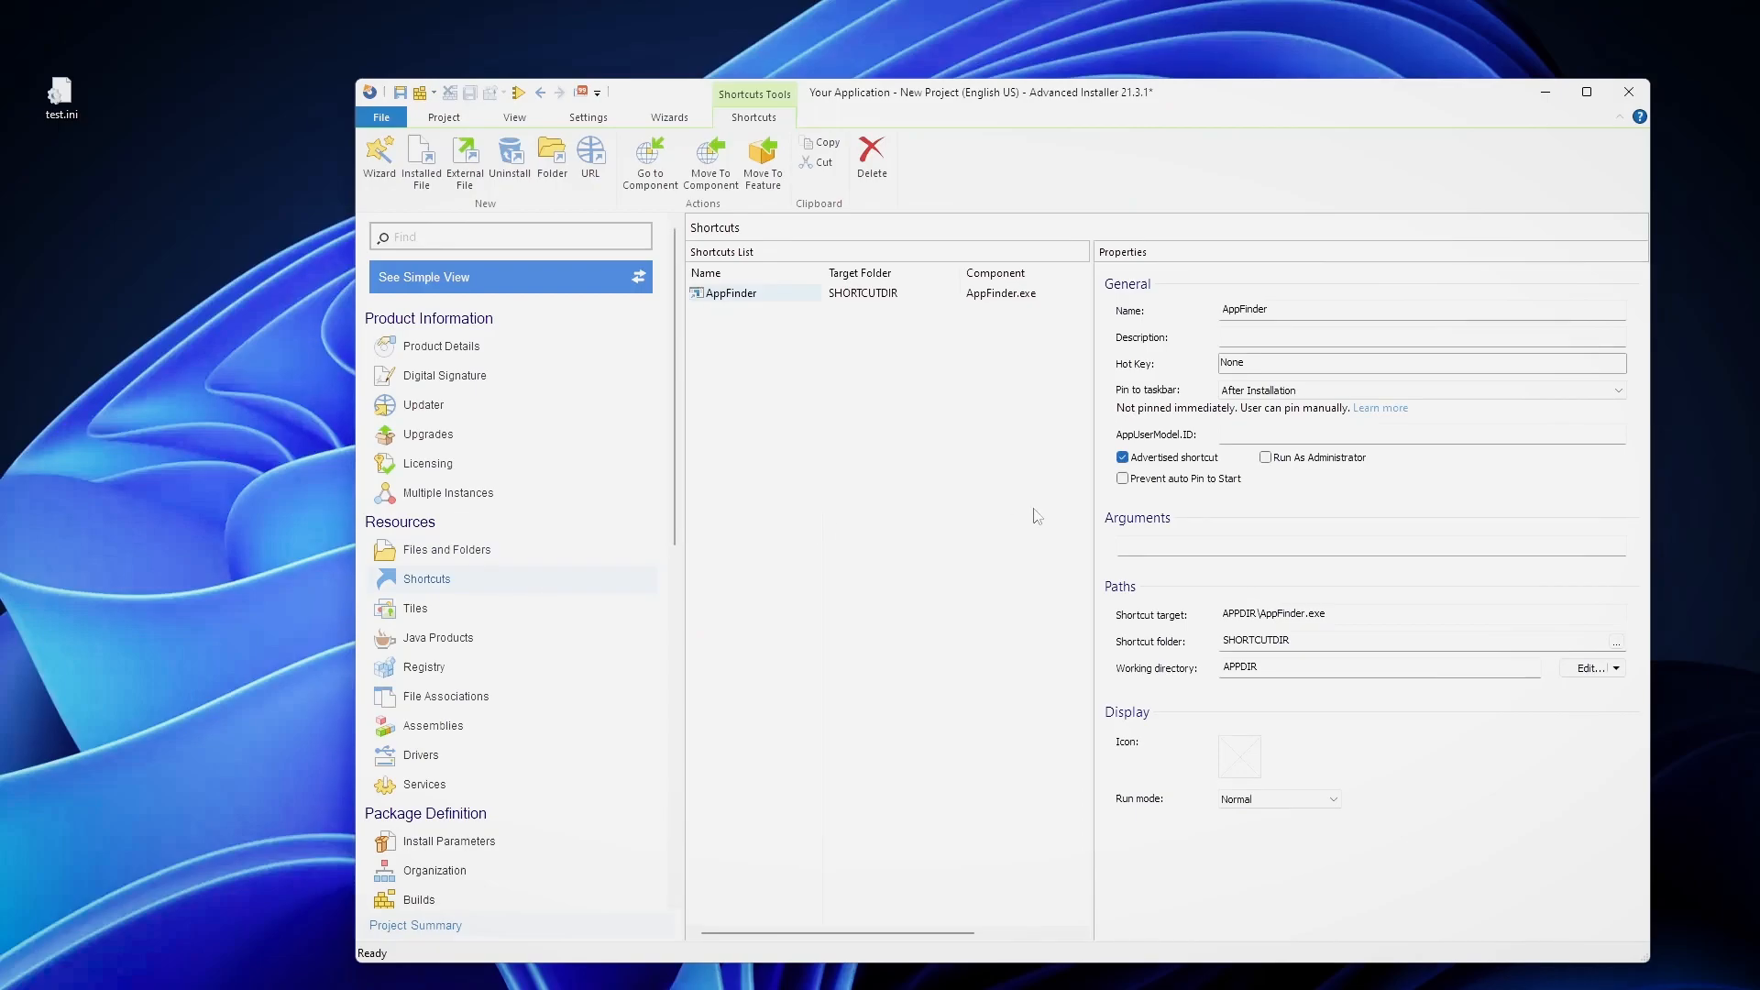
left_click(1122, 458)
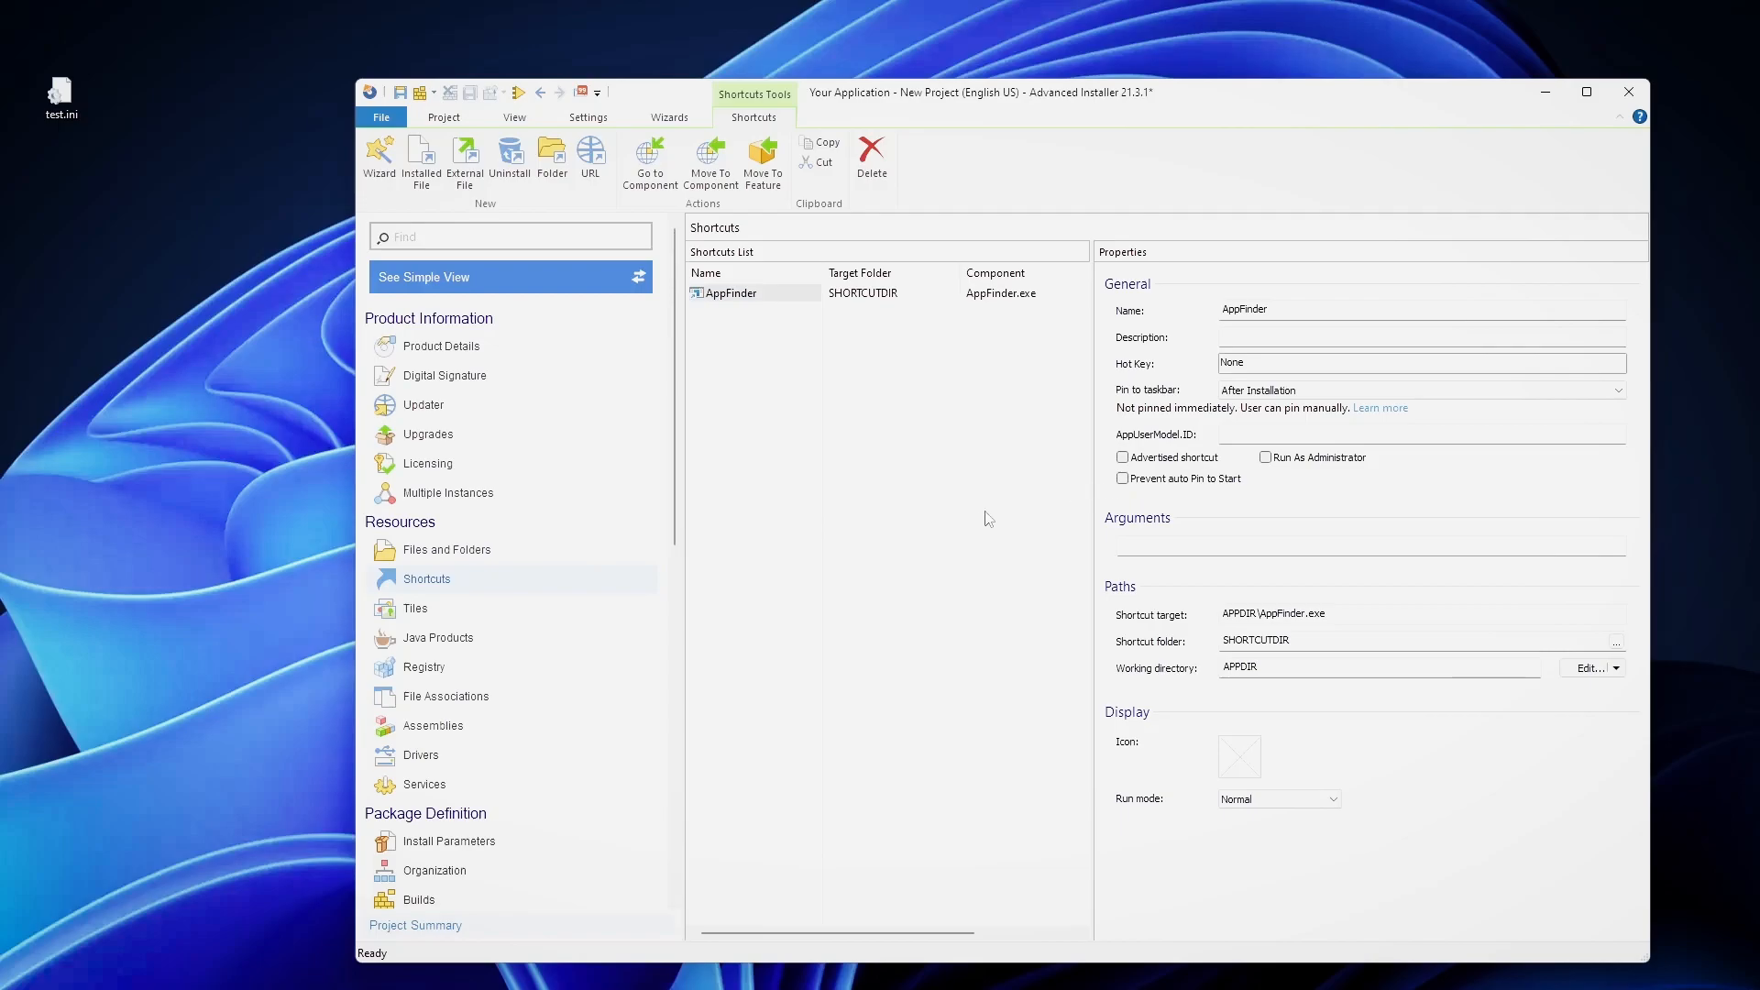
mouse_move(540, 618)
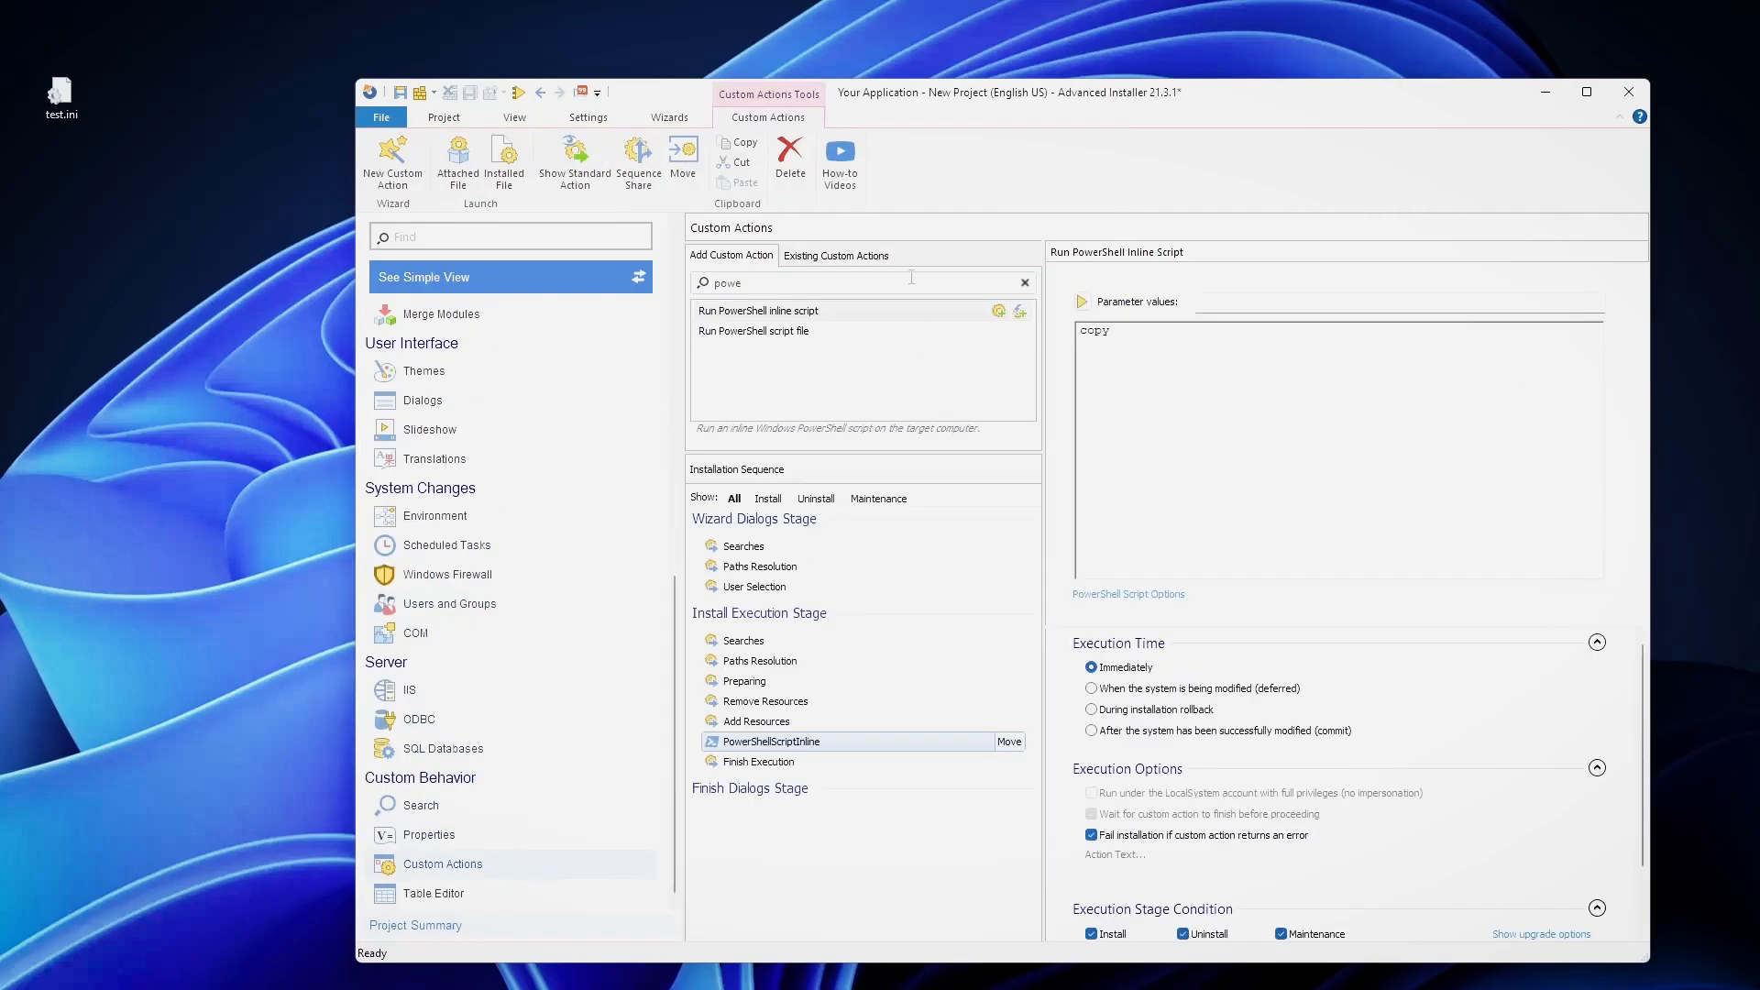
mouse_move(1267, 330)
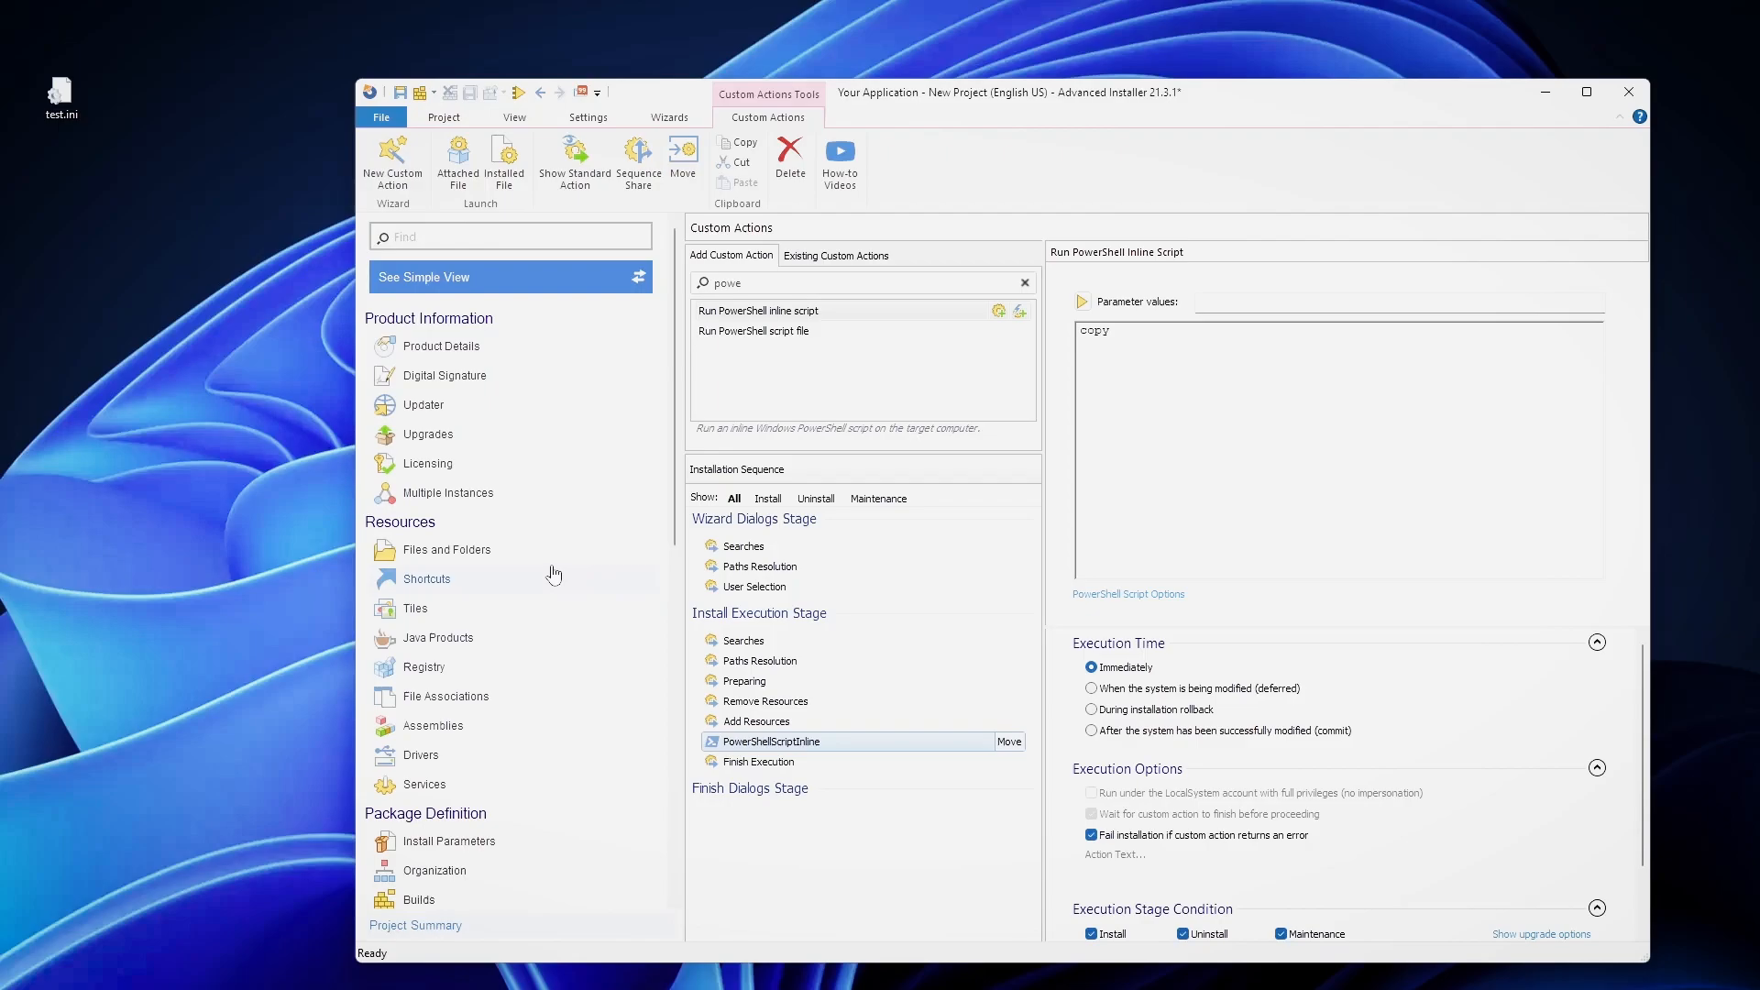
mouse_move(490, 590)
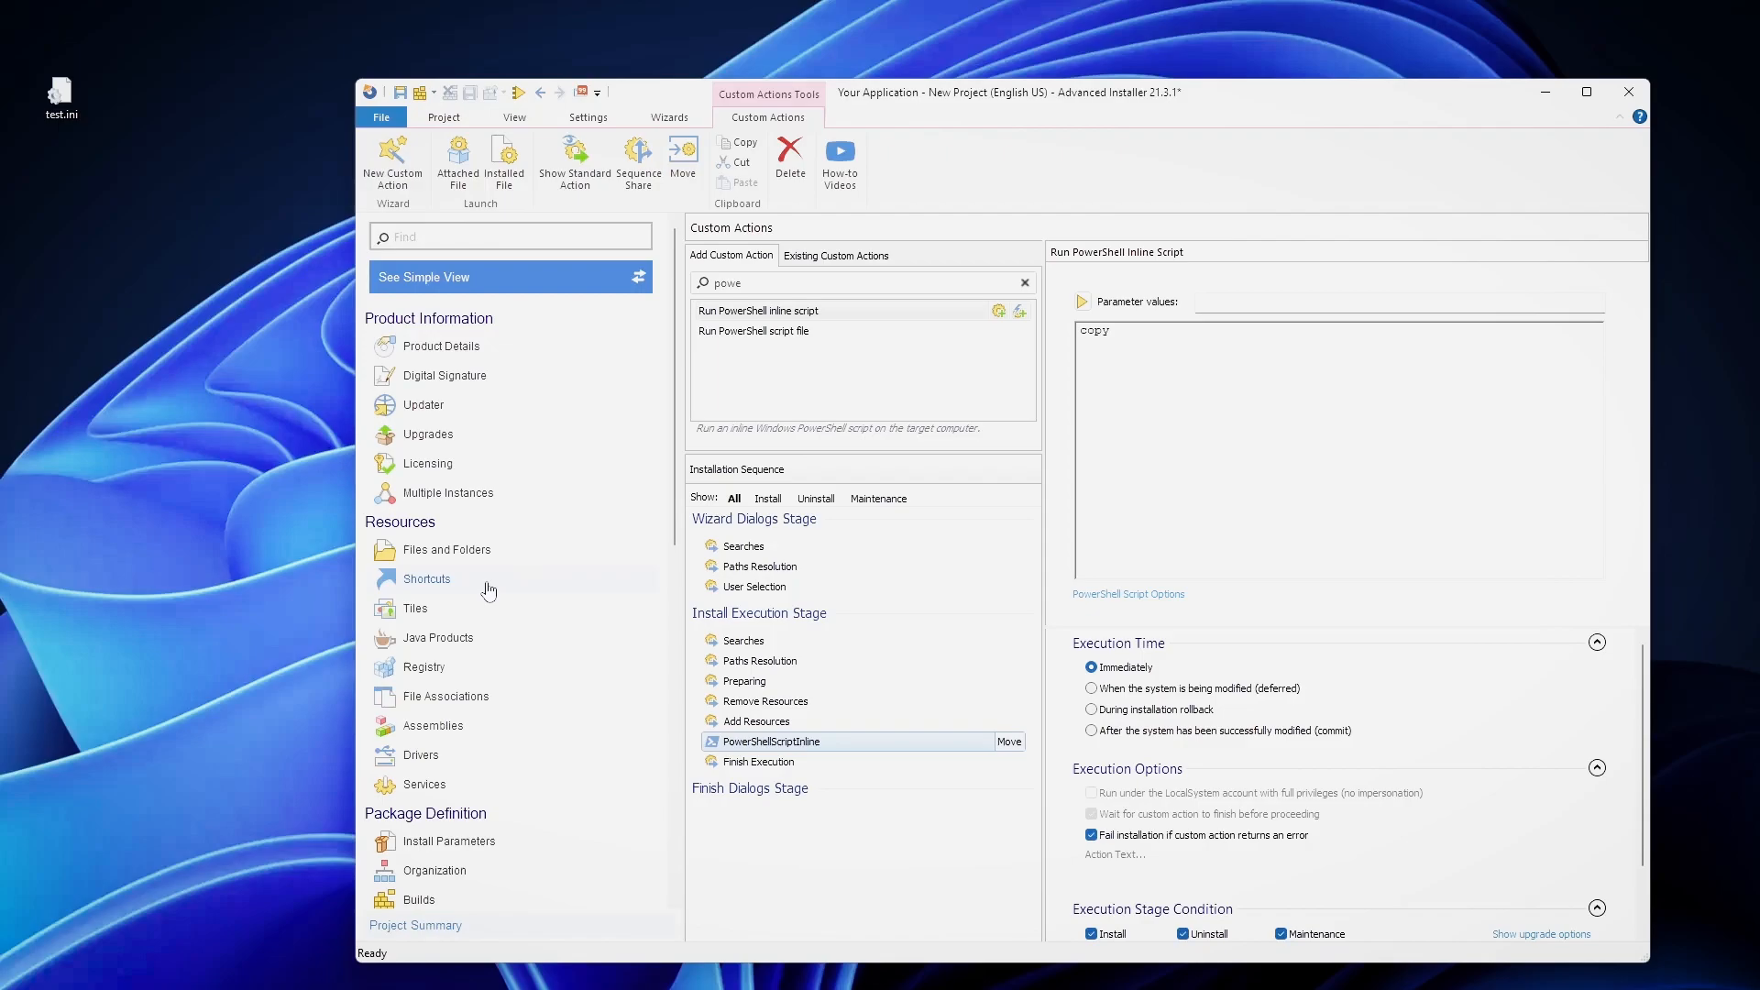
mouse_move(500, 357)
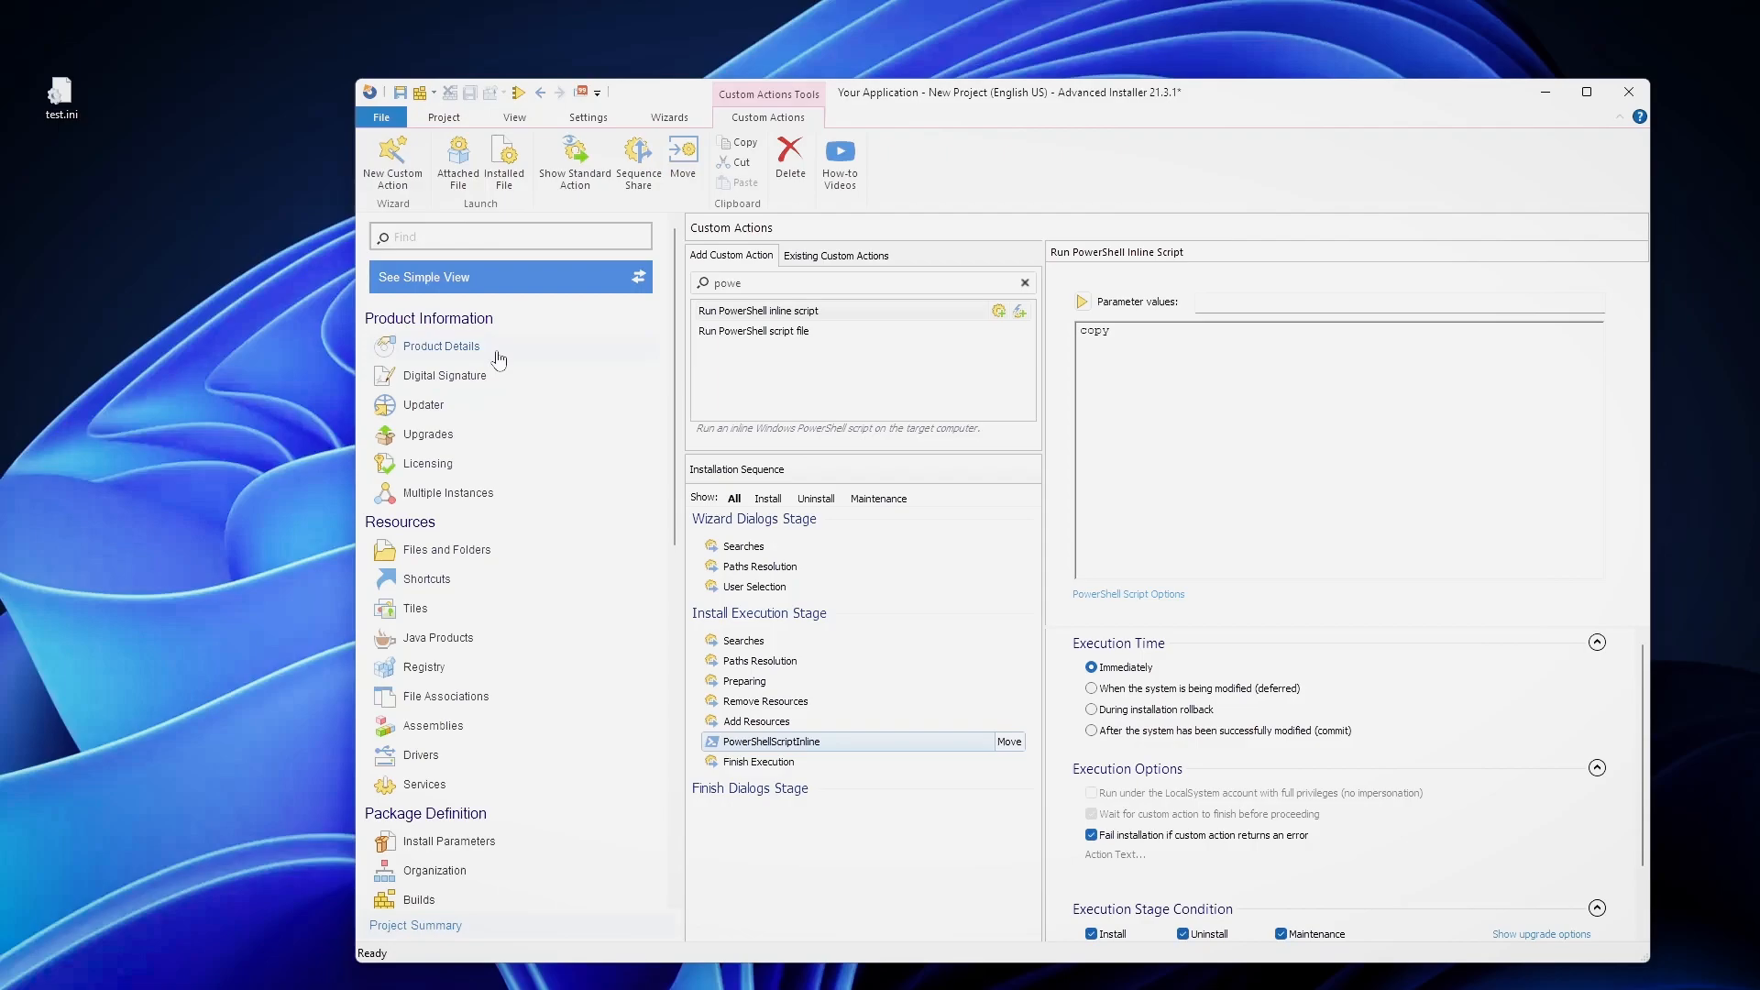
In Product Details, add an Active Setup command with stub path msiexec /fou [ProductCode] /qb.
left_click(441, 345)
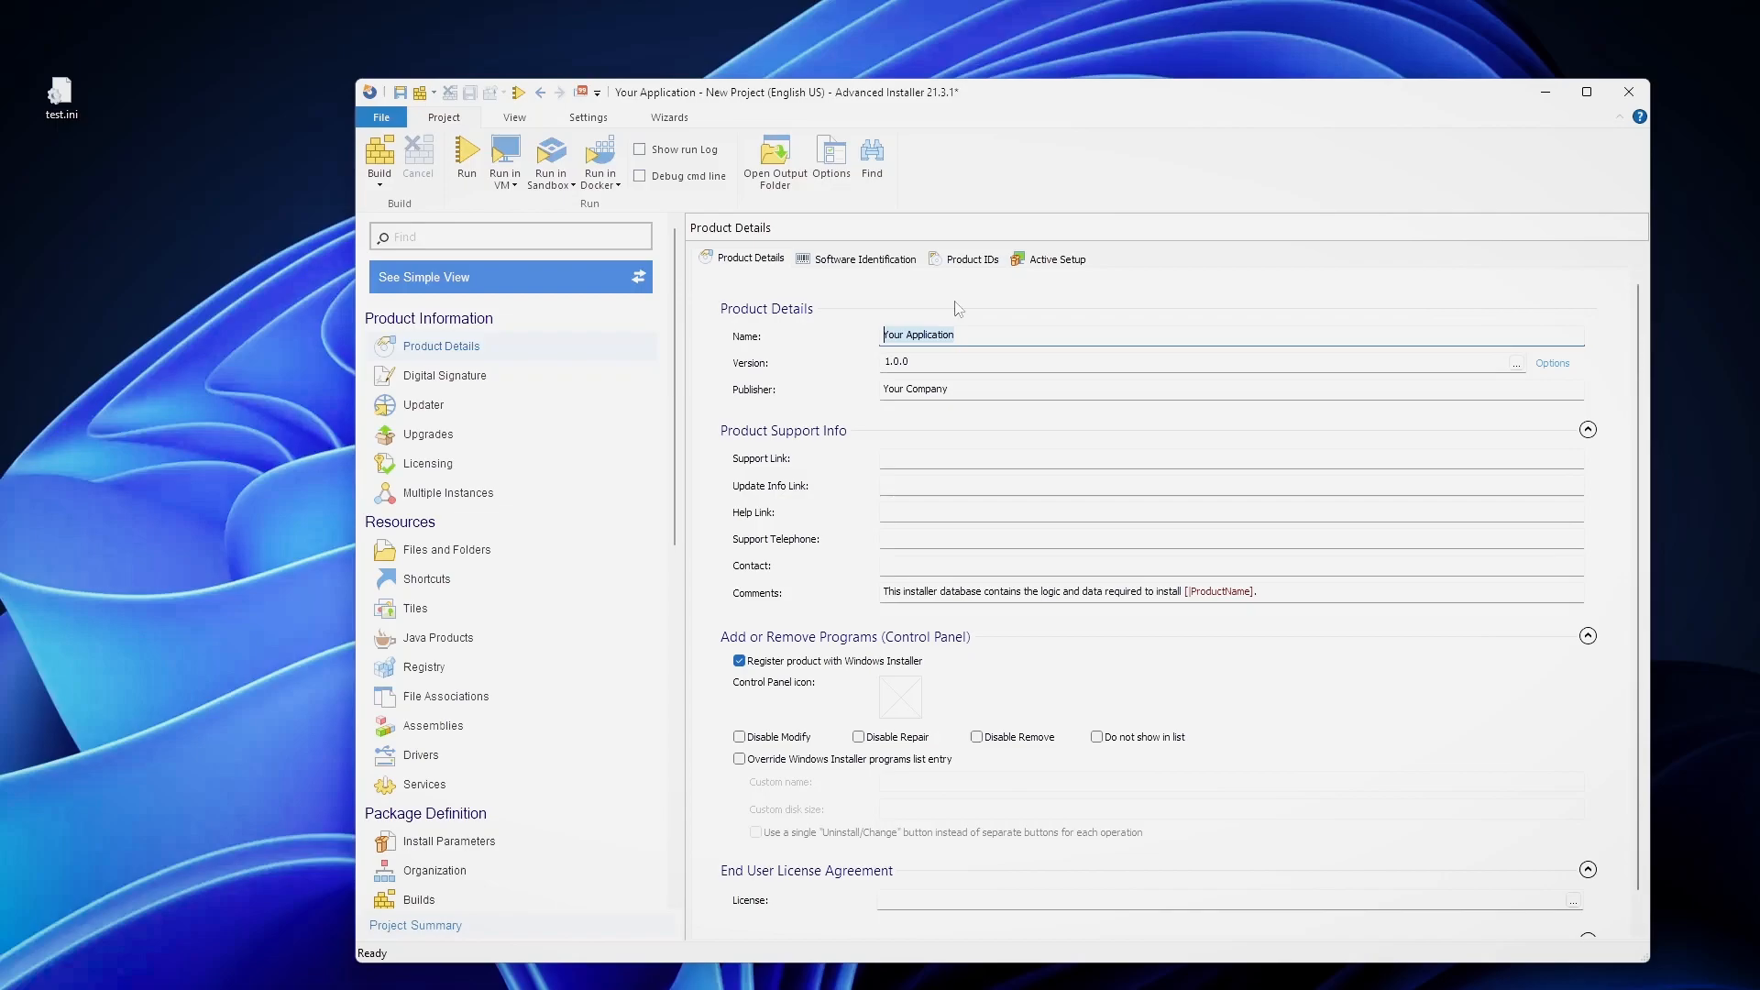
left_click(1057, 258)
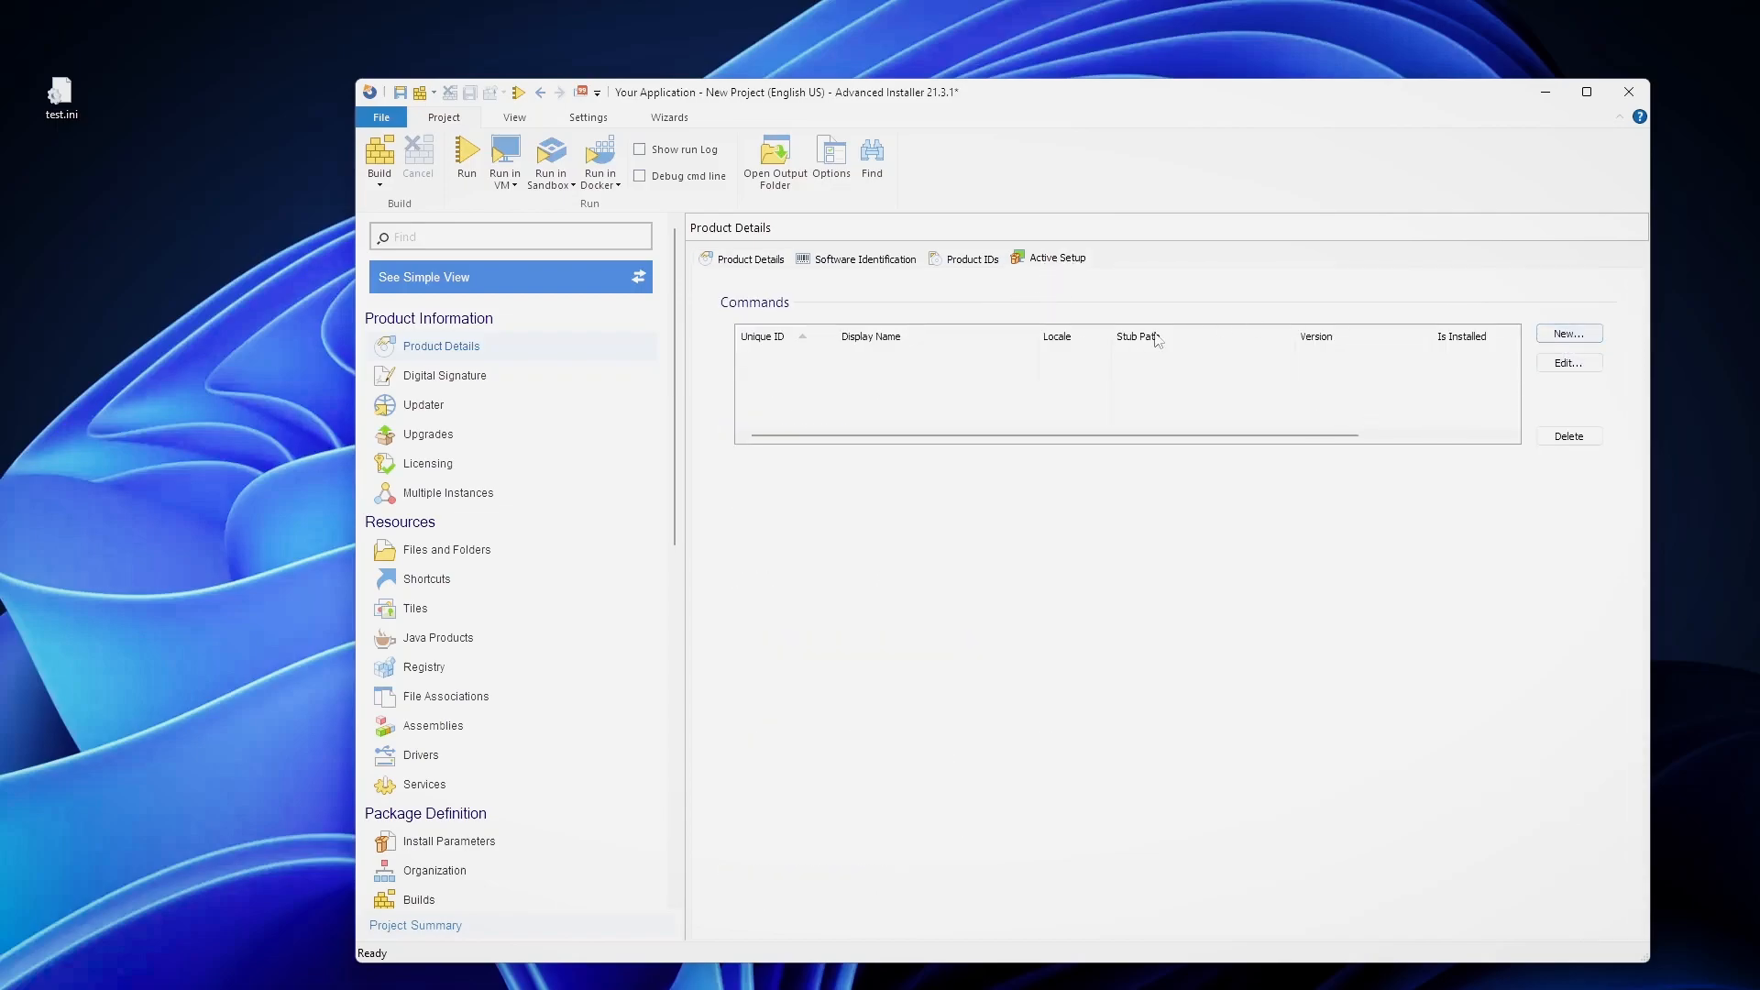
mouse_move(454, 350)
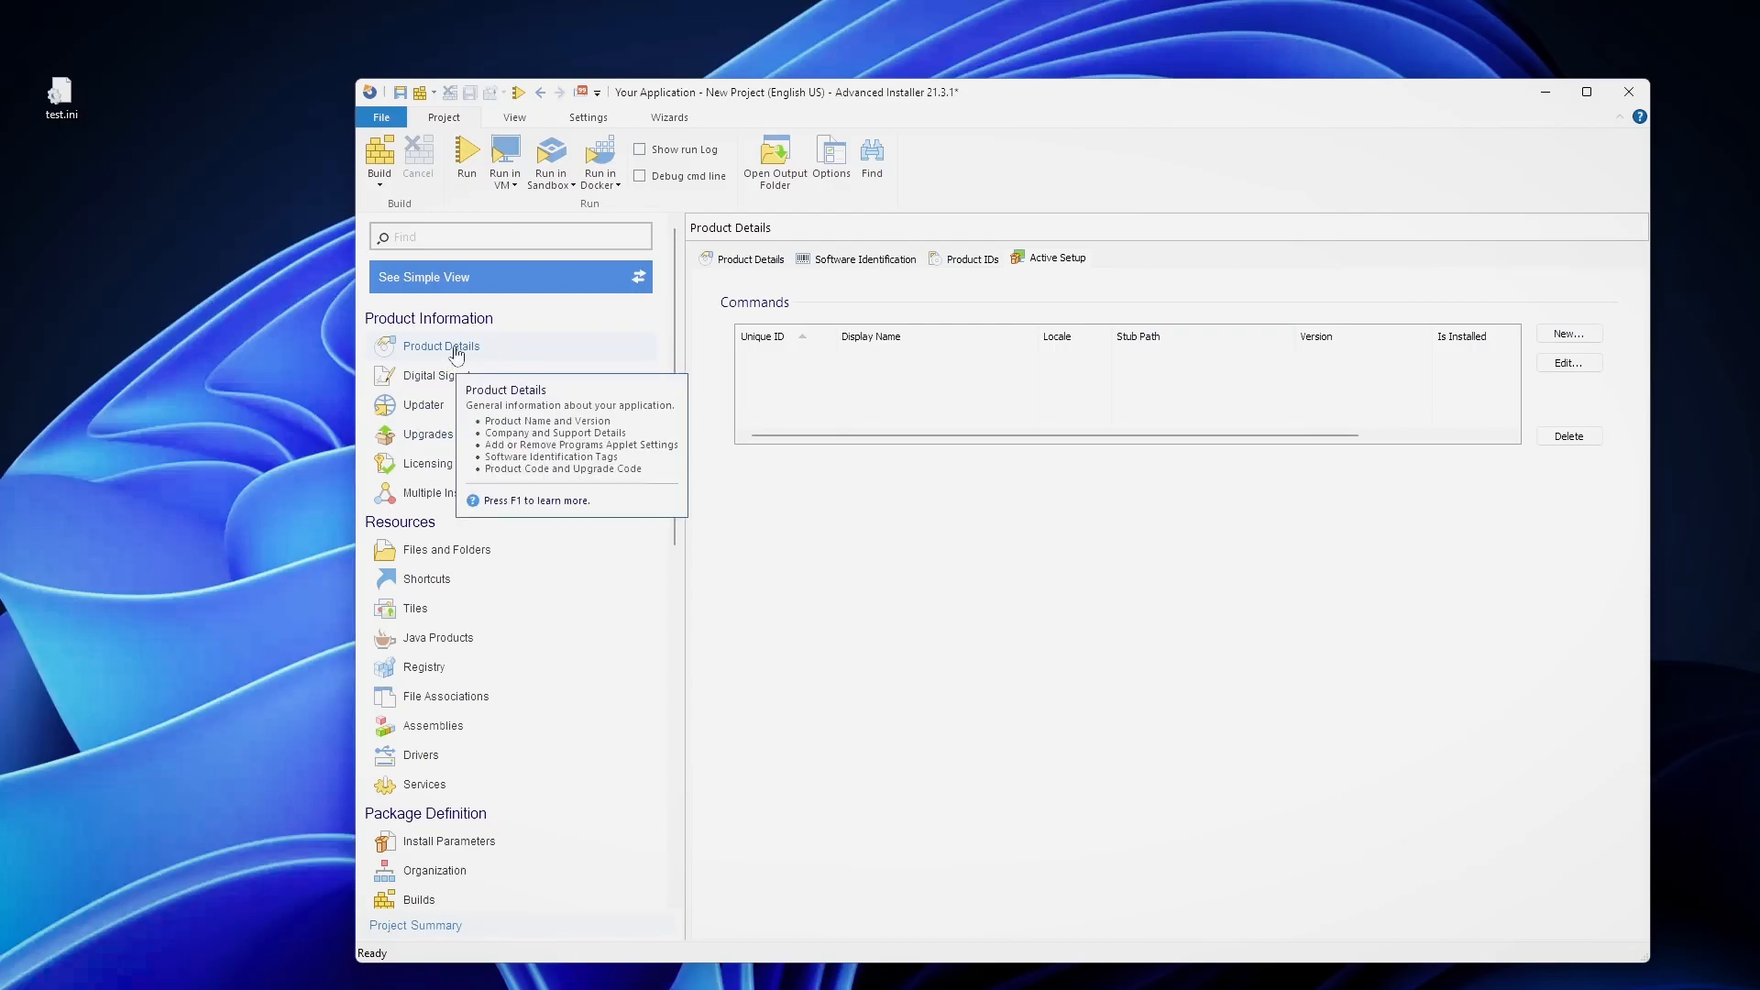
mouse_move(502, 355)
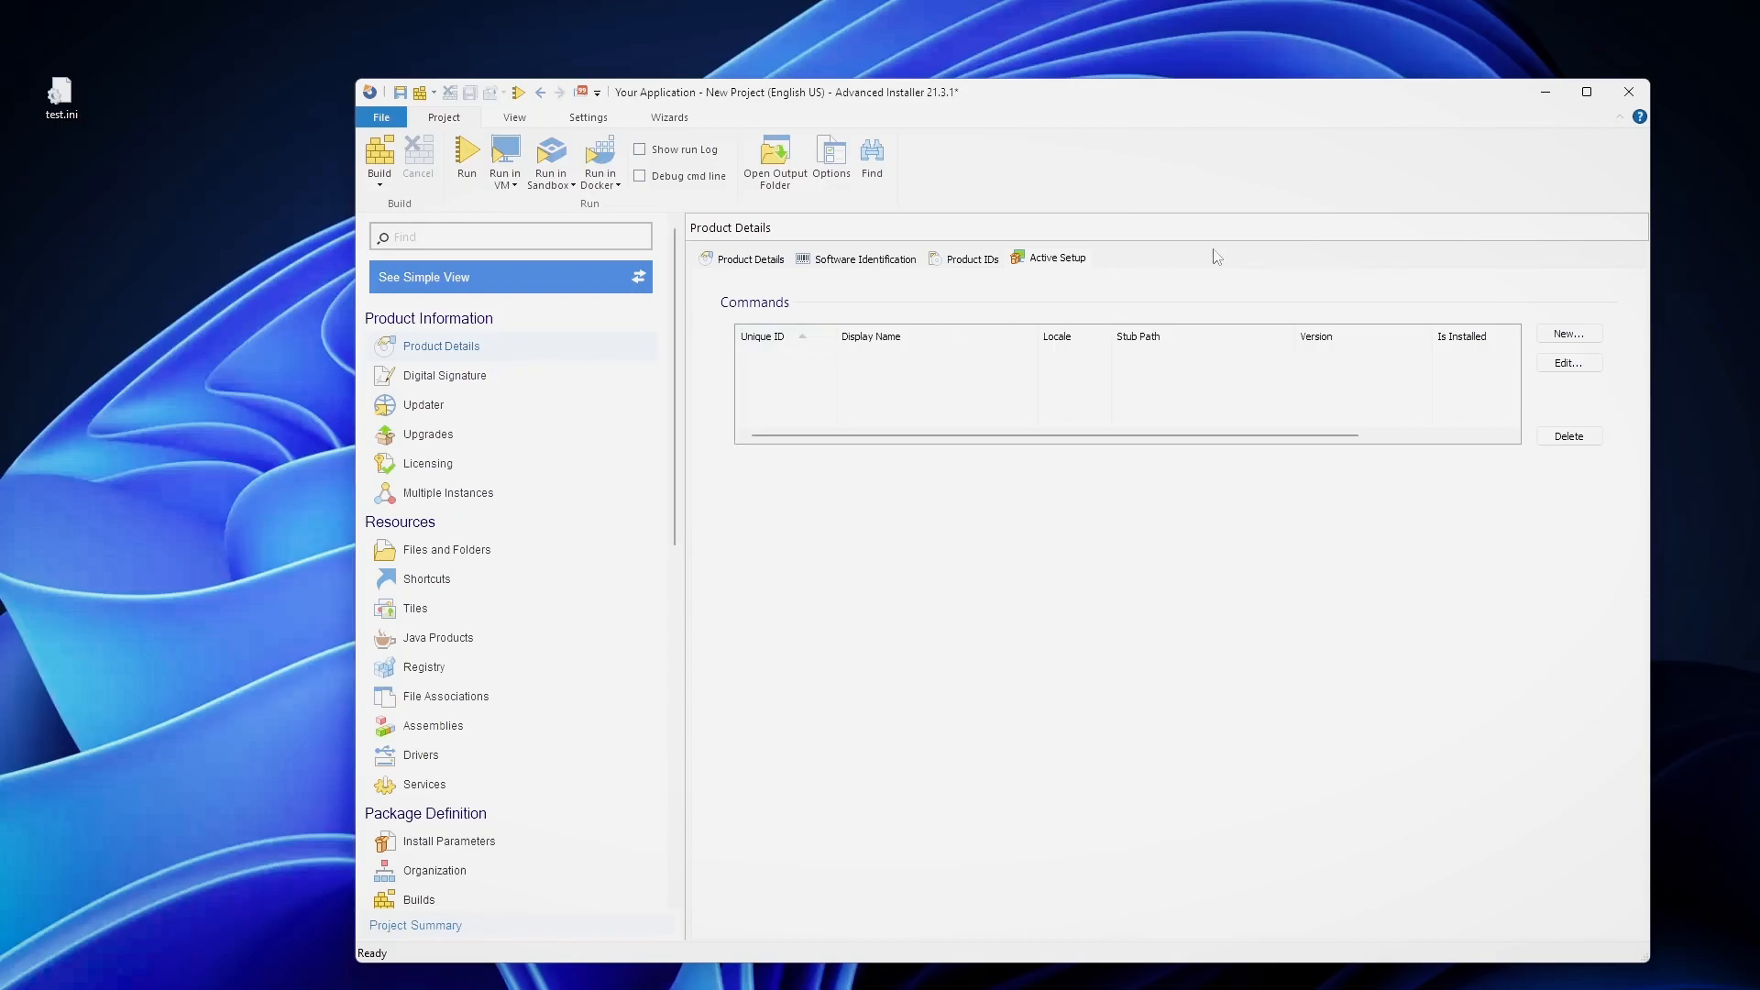
left_click(1568, 333)
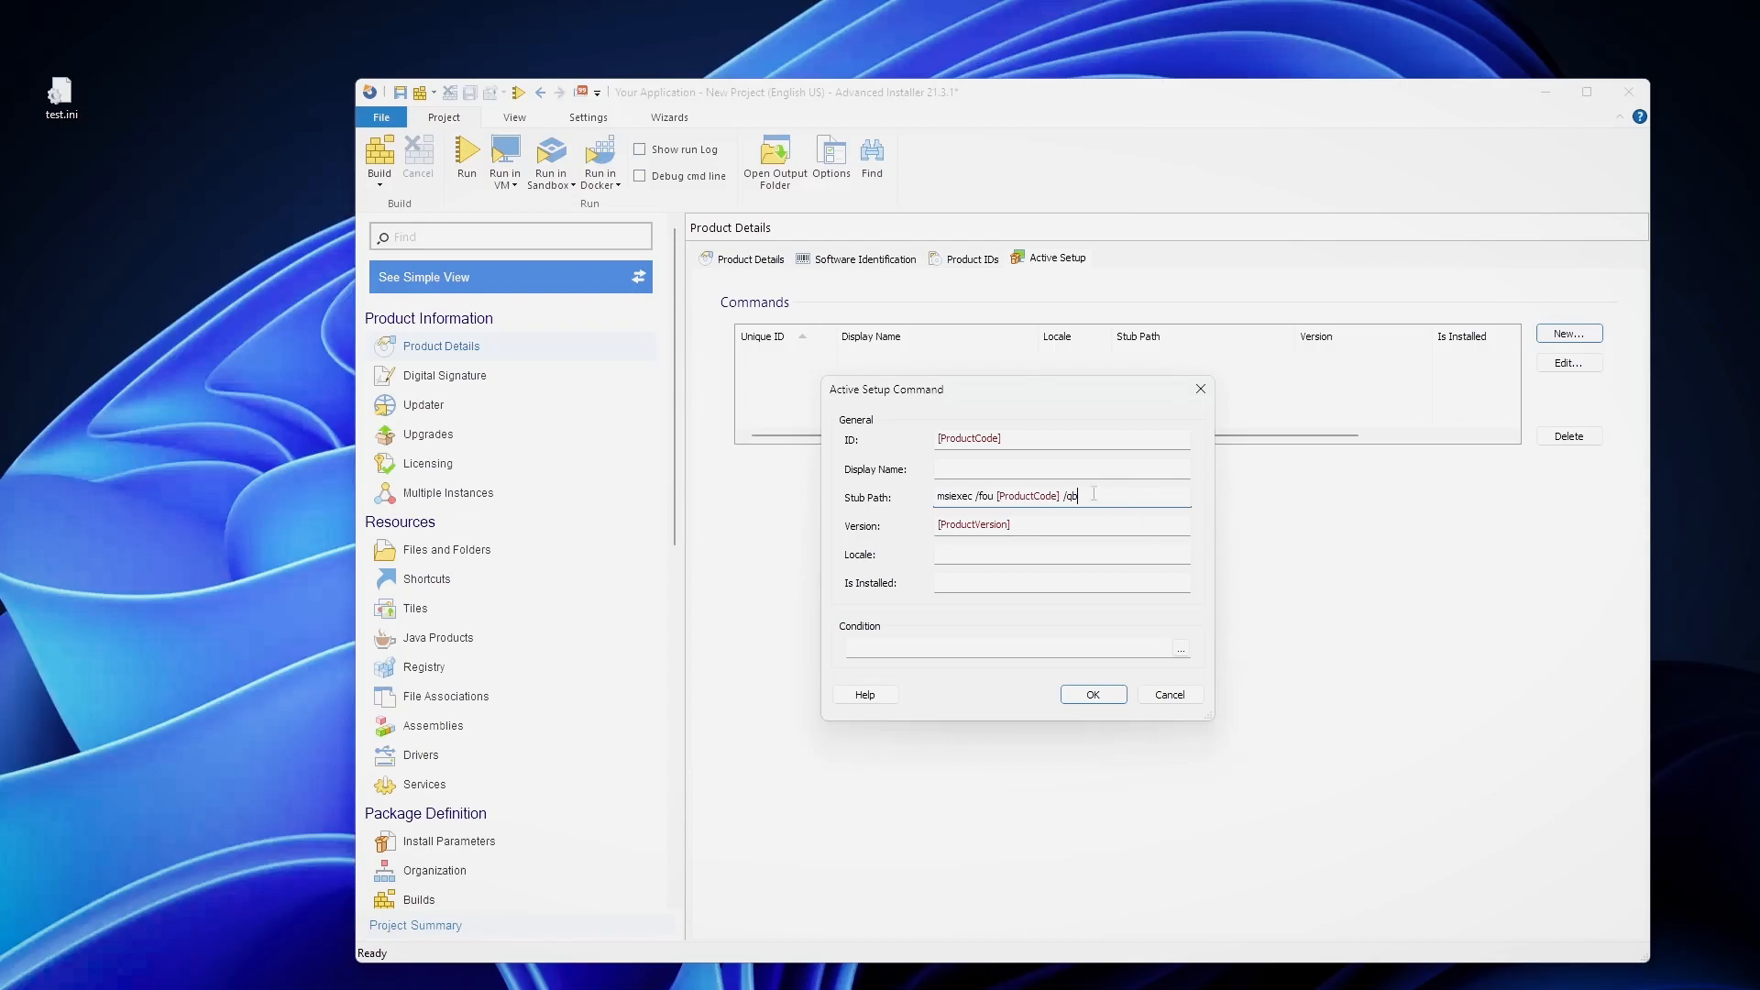
mouse_move(1038, 554)
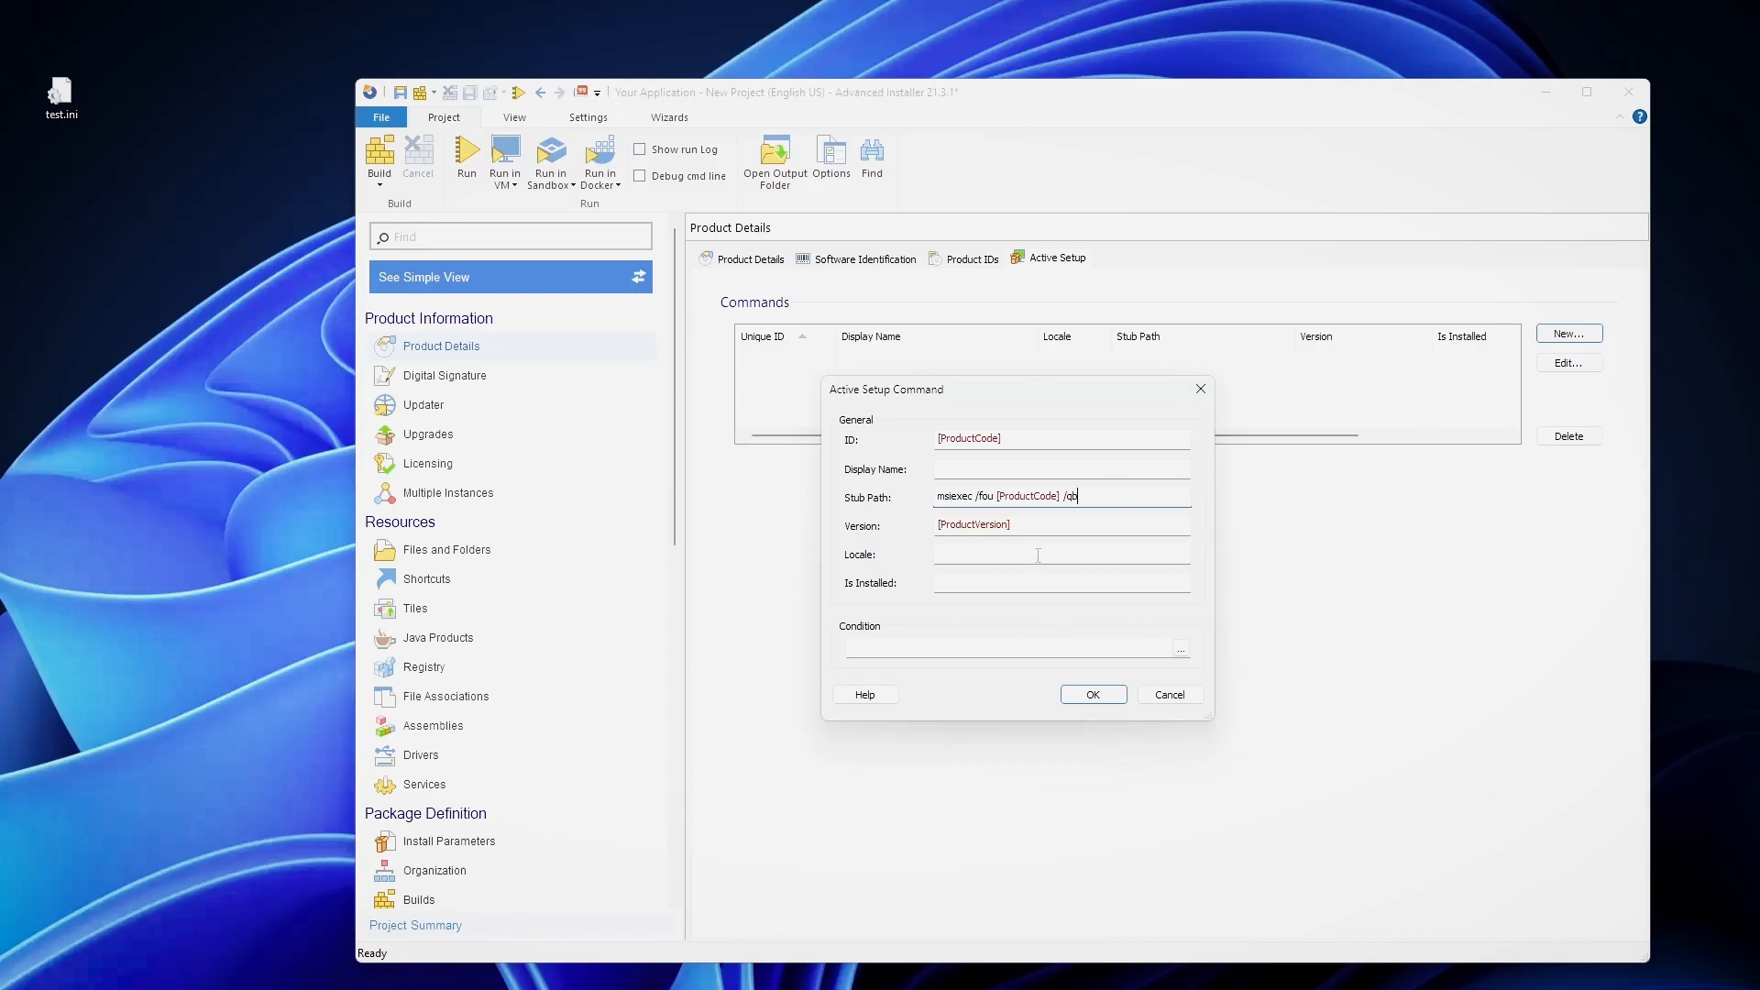
left_click(1092, 694)
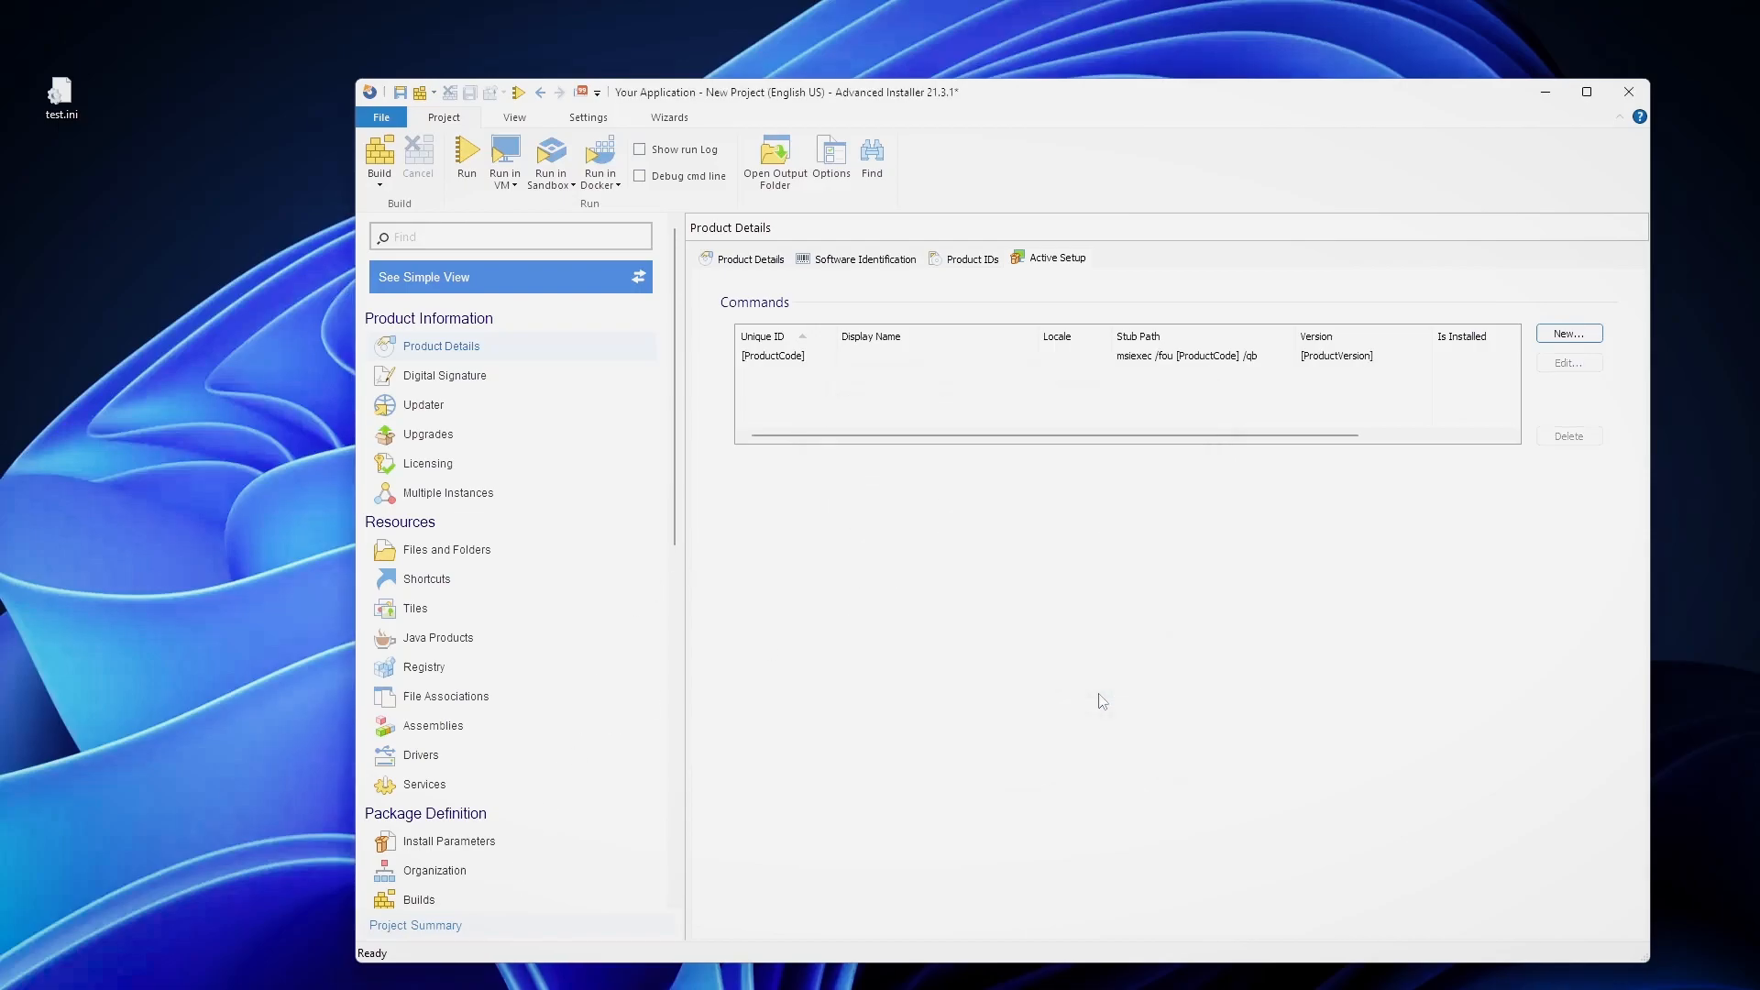
mouse_move(1126, 522)
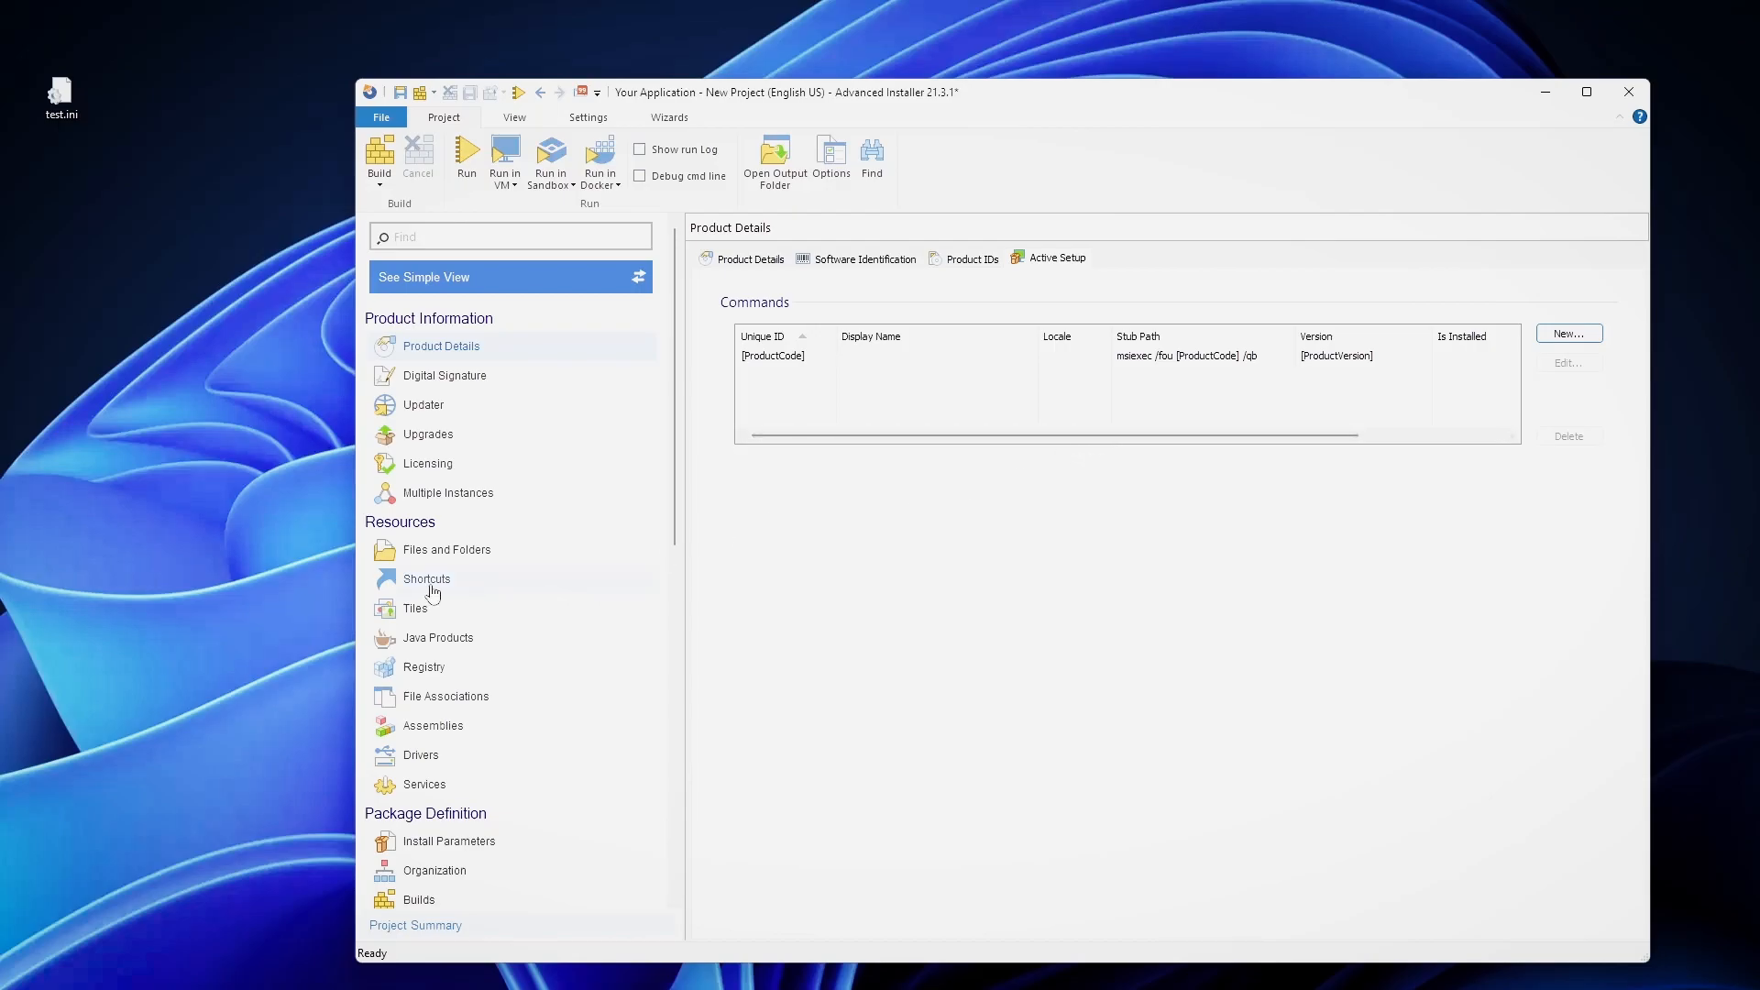
left_click(426, 579)
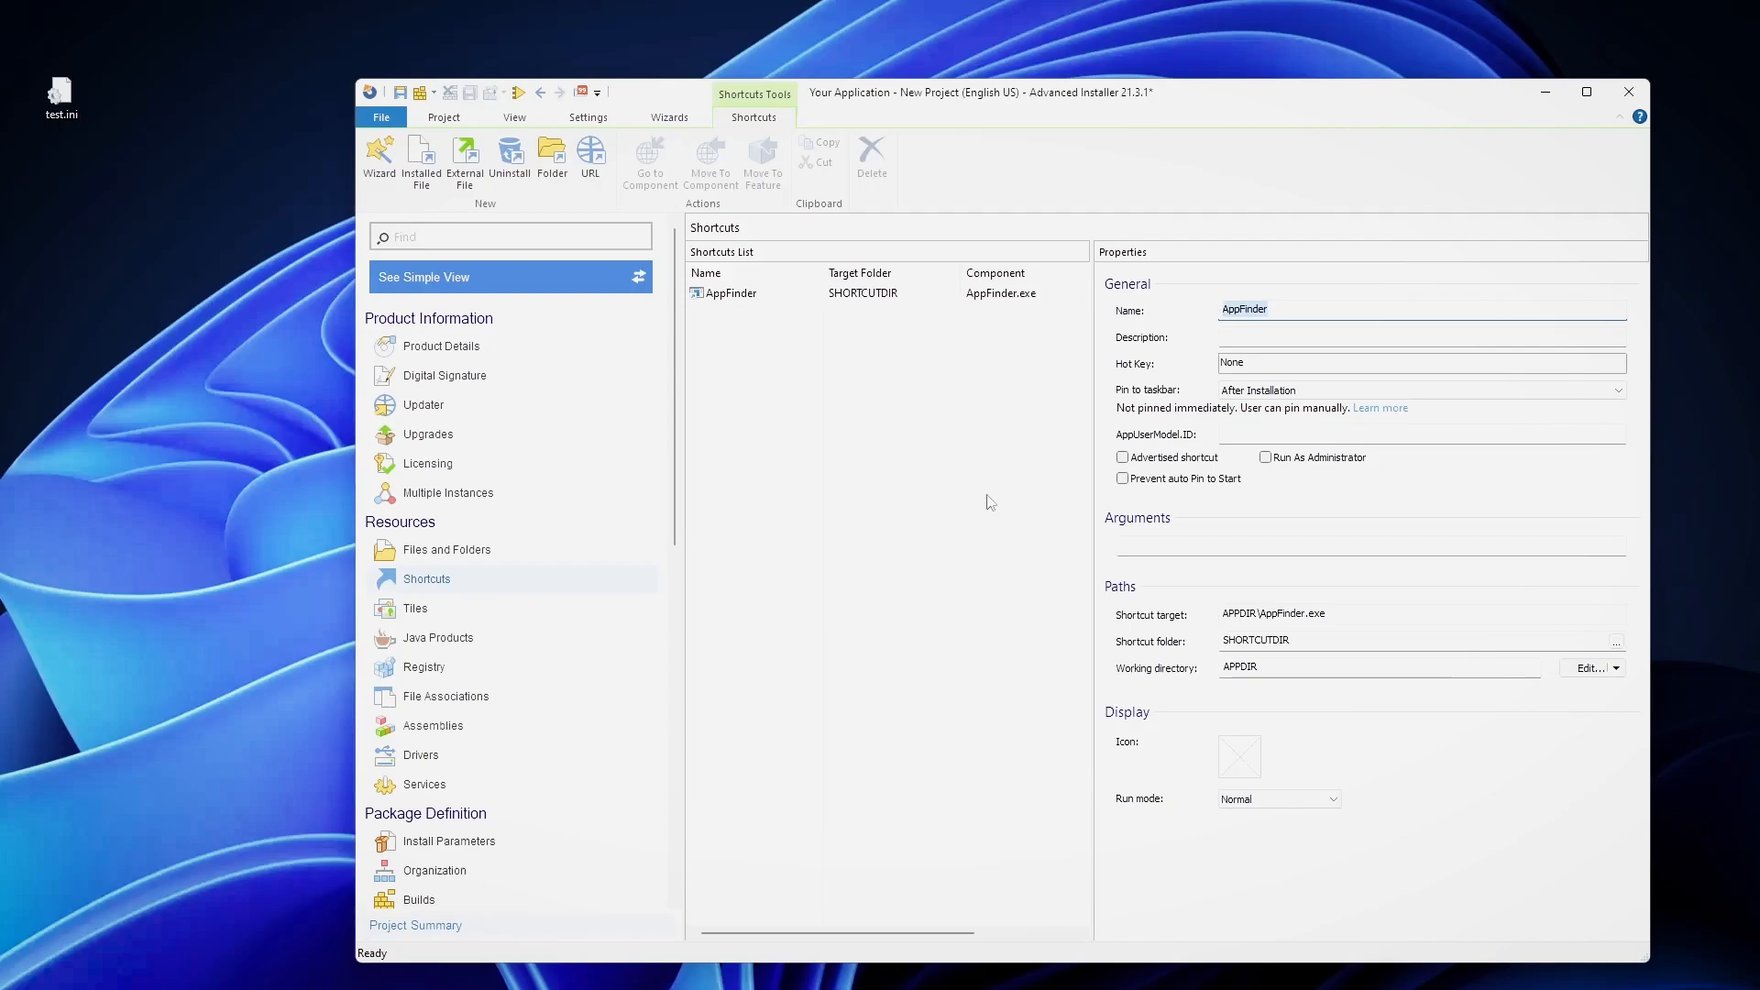
mouse_move(980, 486)
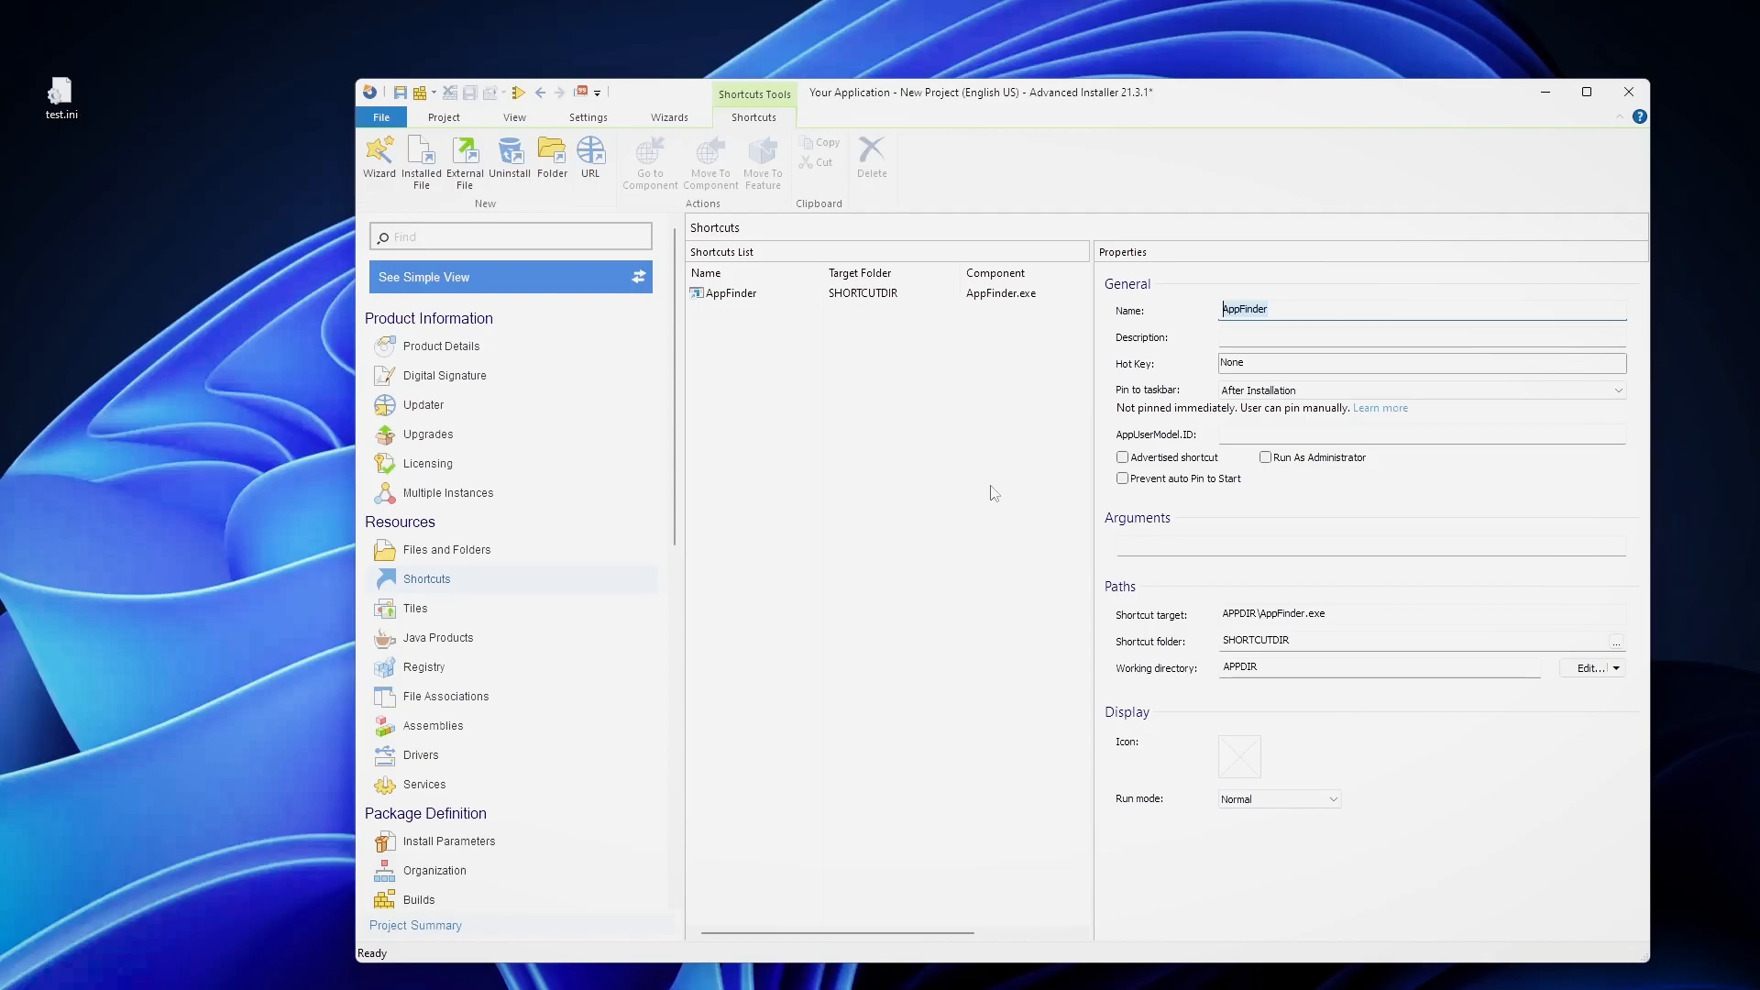
mouse_move(876, 426)
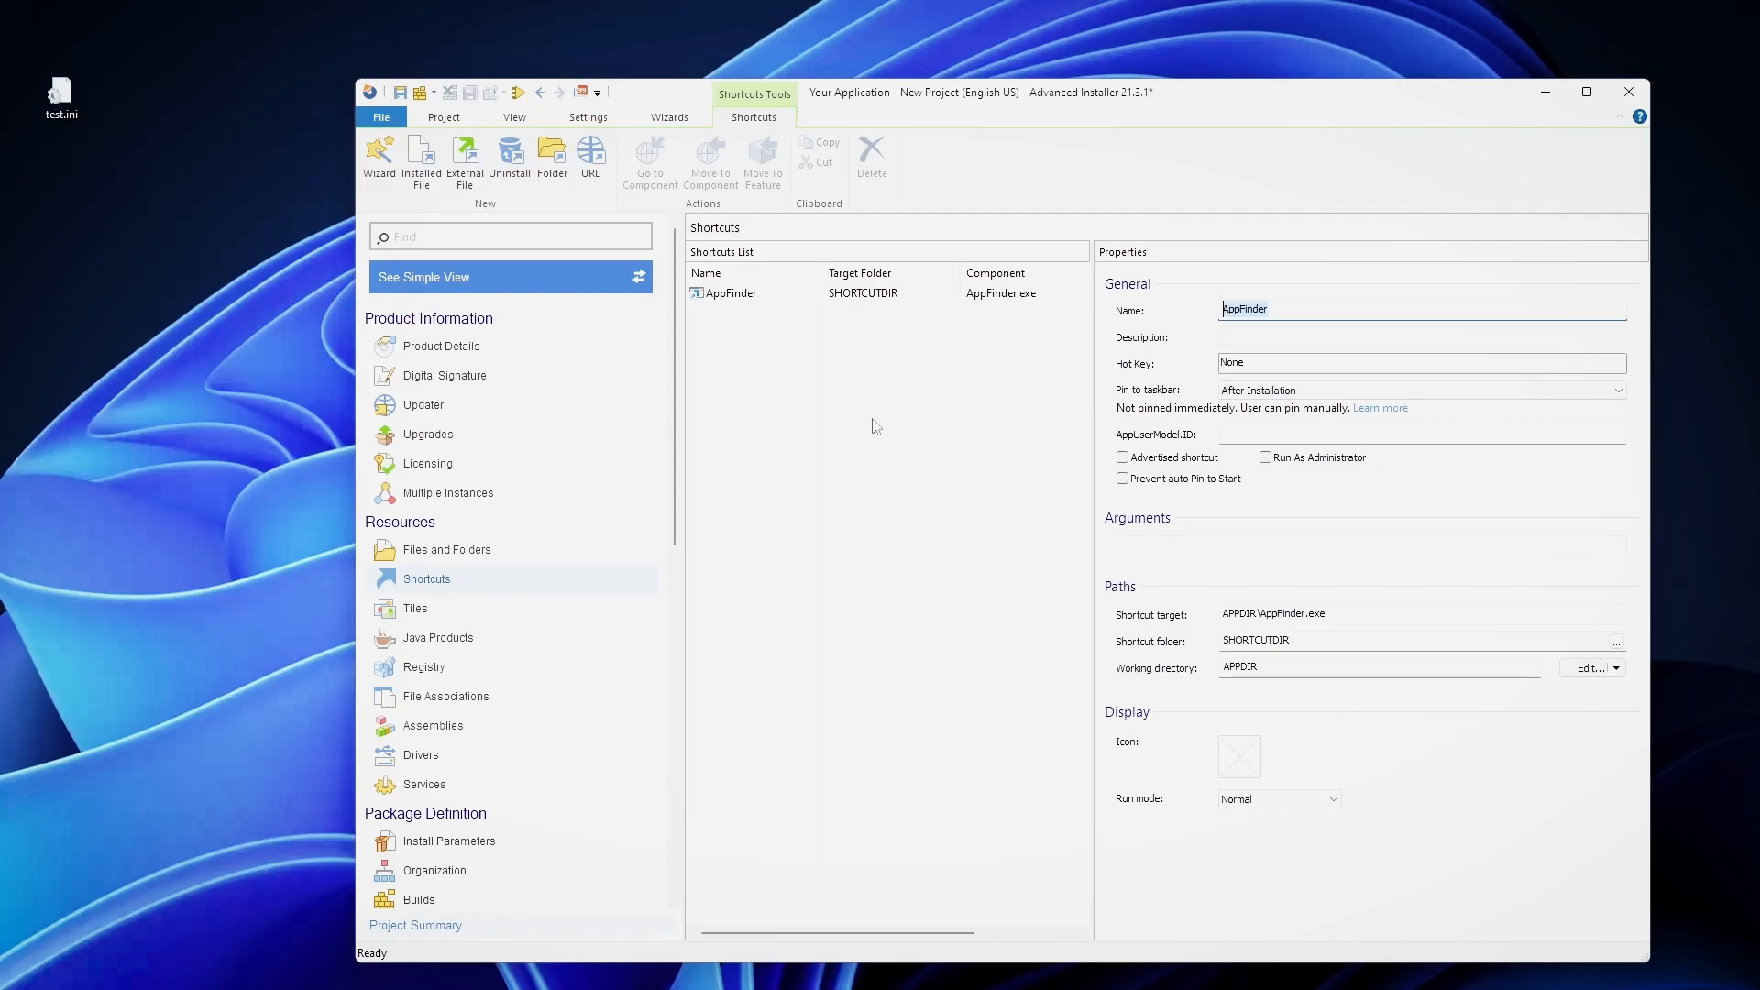
mouse_move(639, 475)
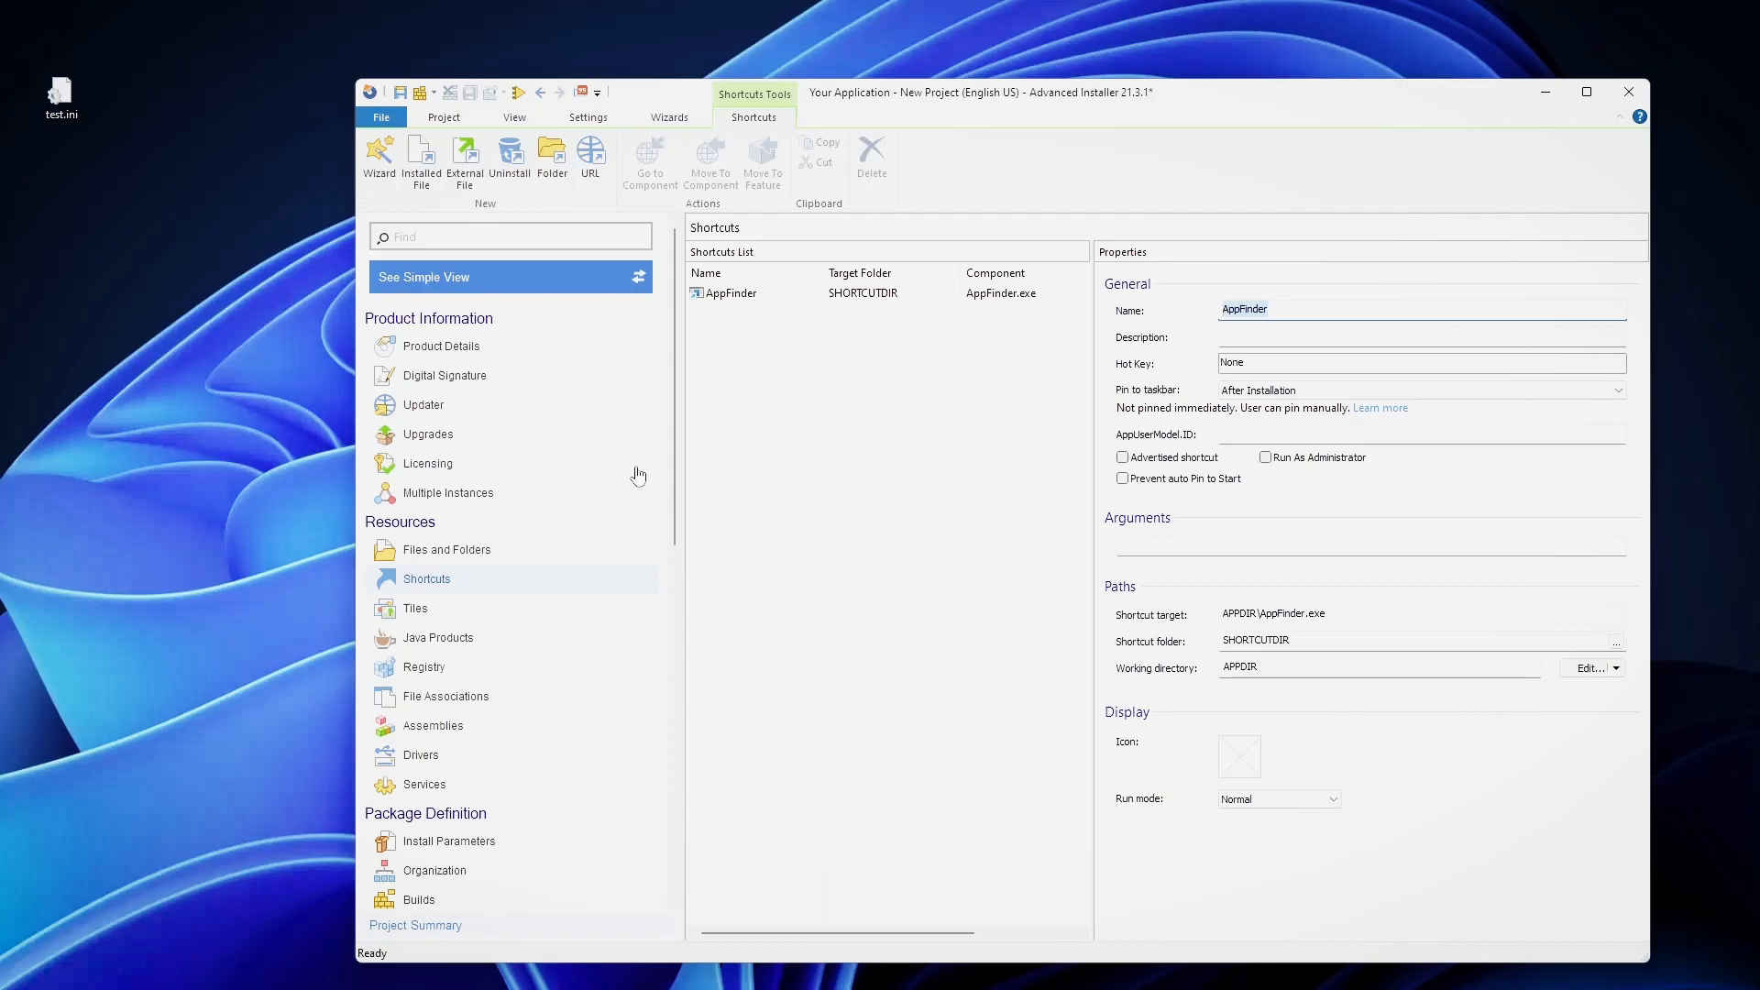
left_click(424, 666)
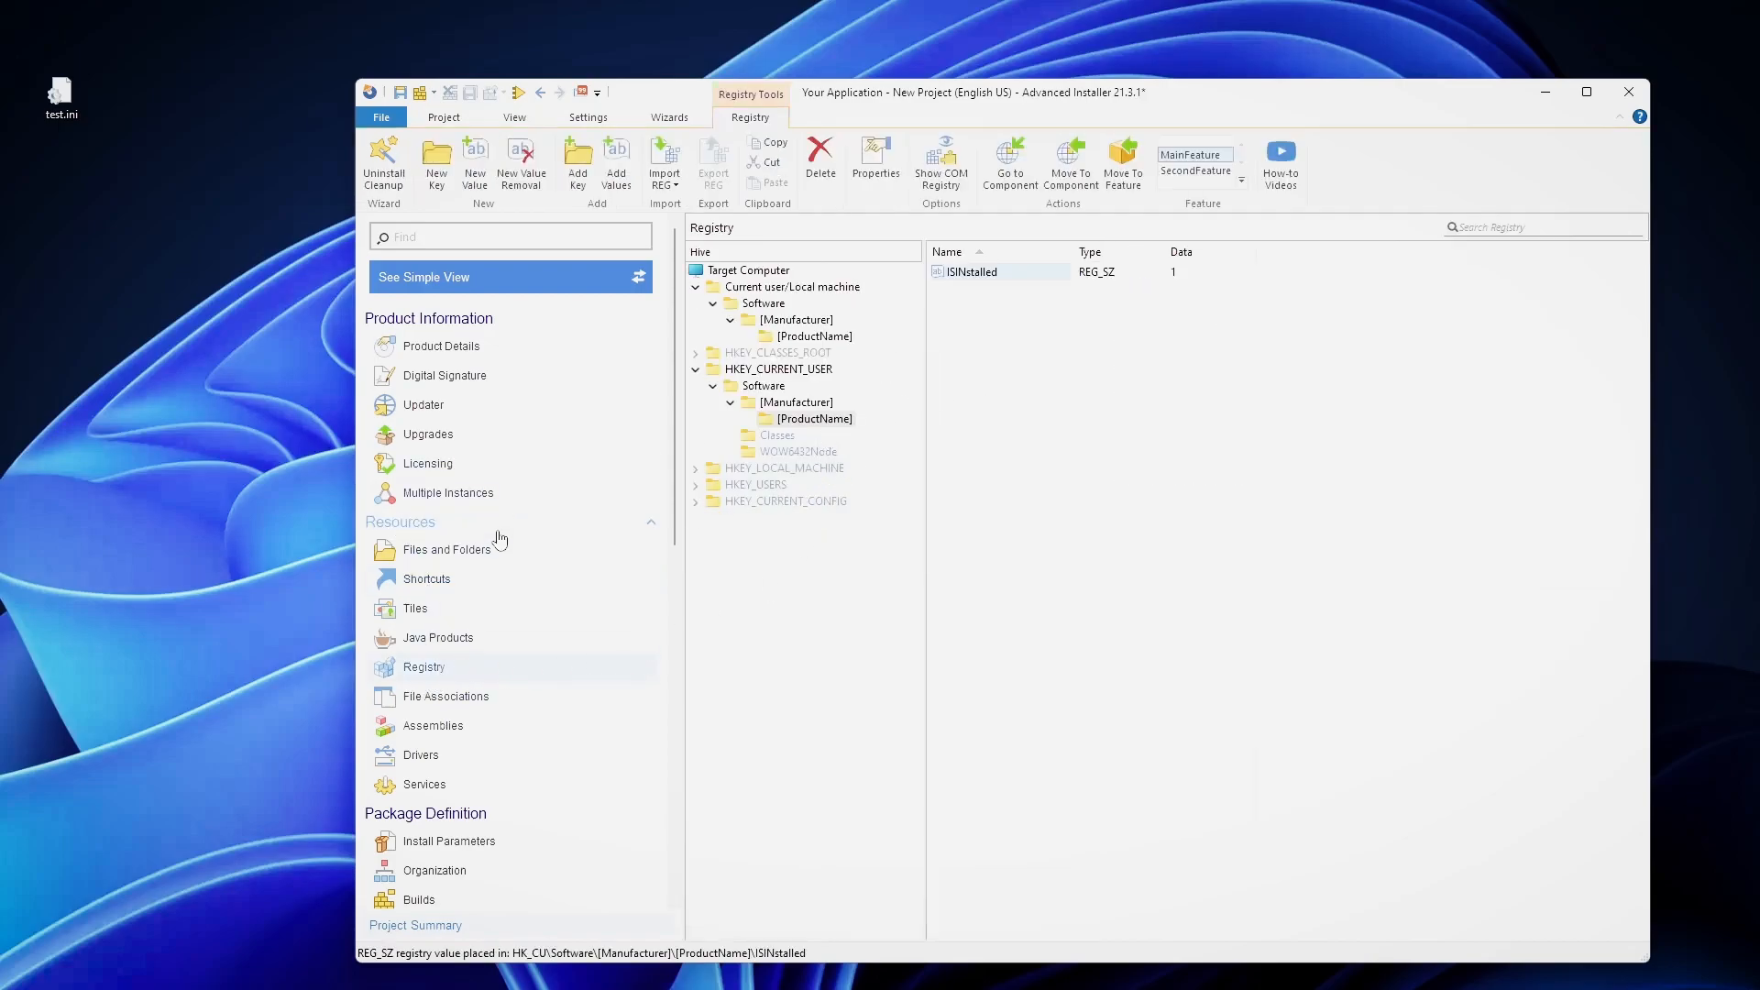
left_click(441, 346)
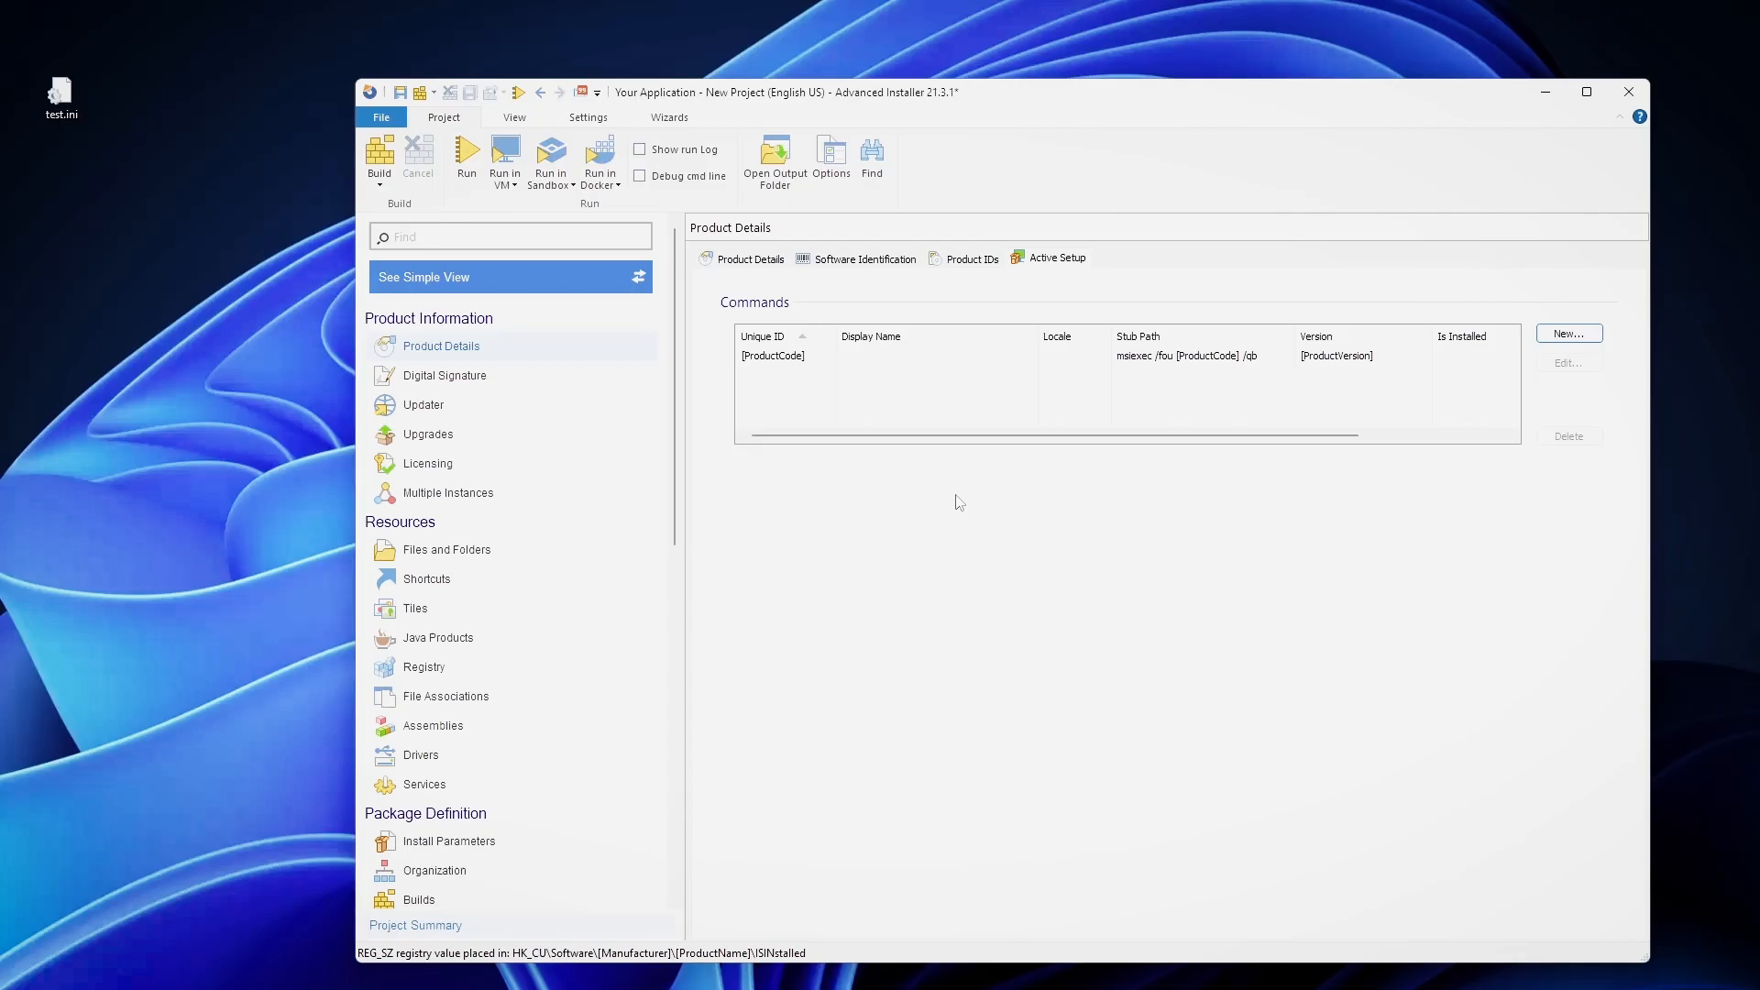
mouse_move(944, 480)
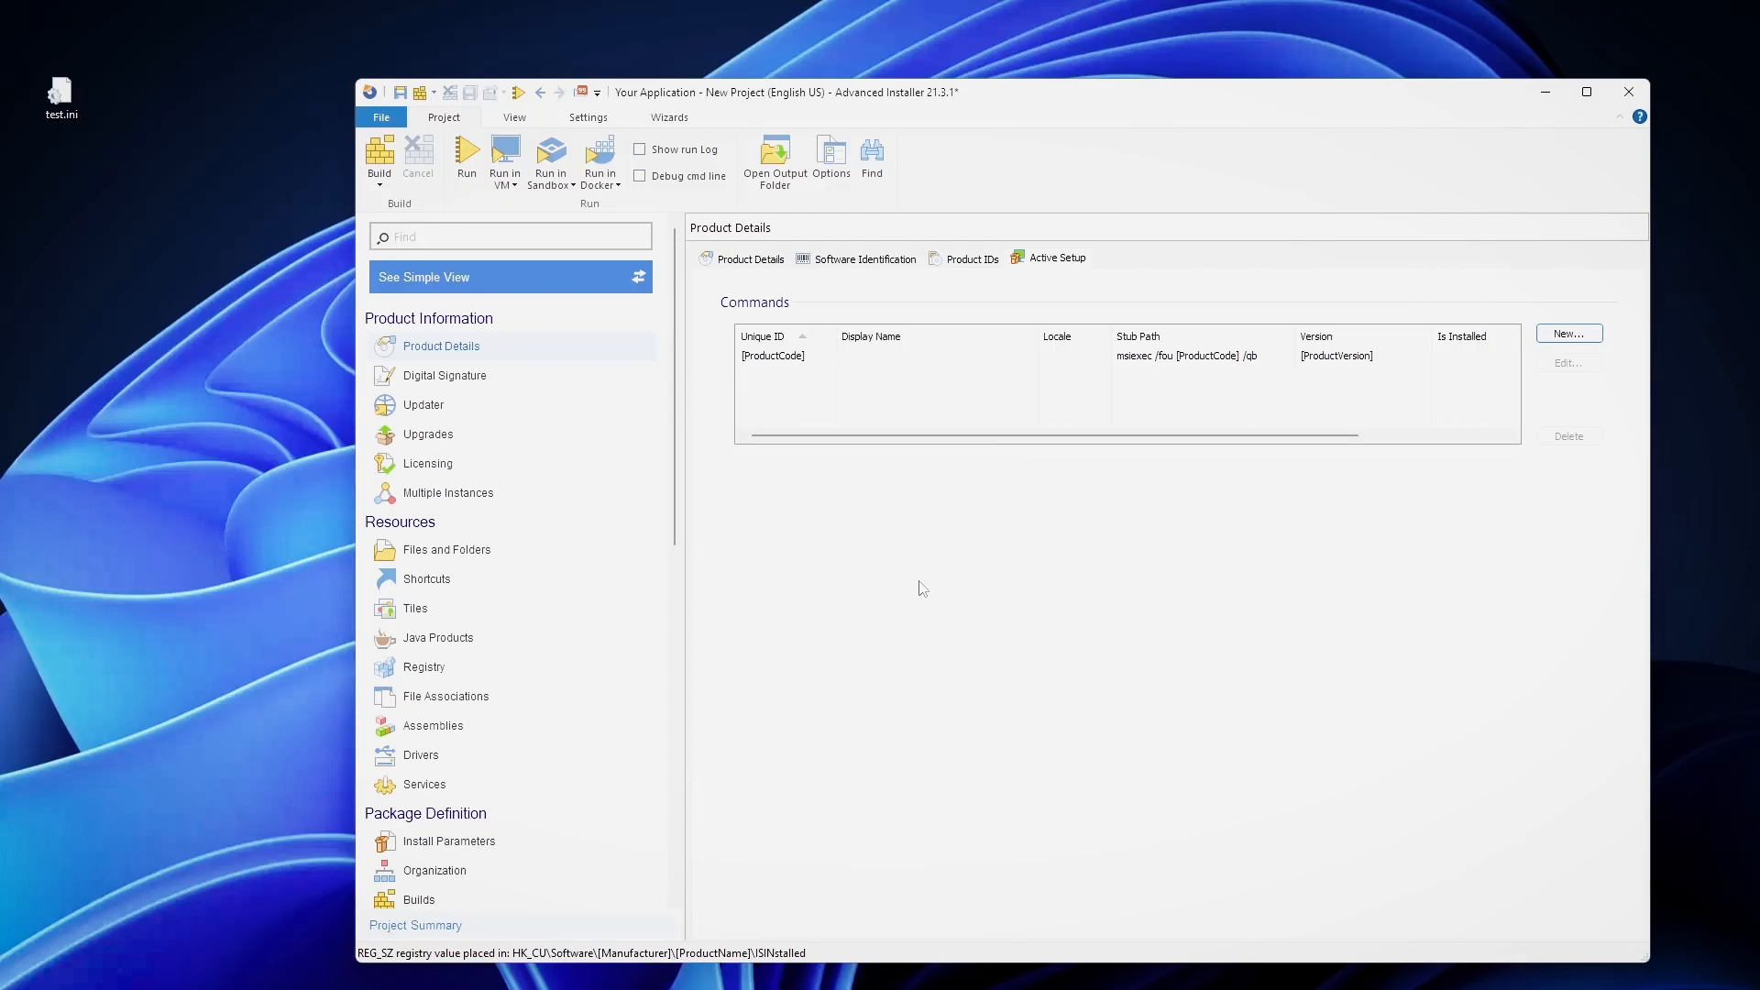
mouse_move(892, 576)
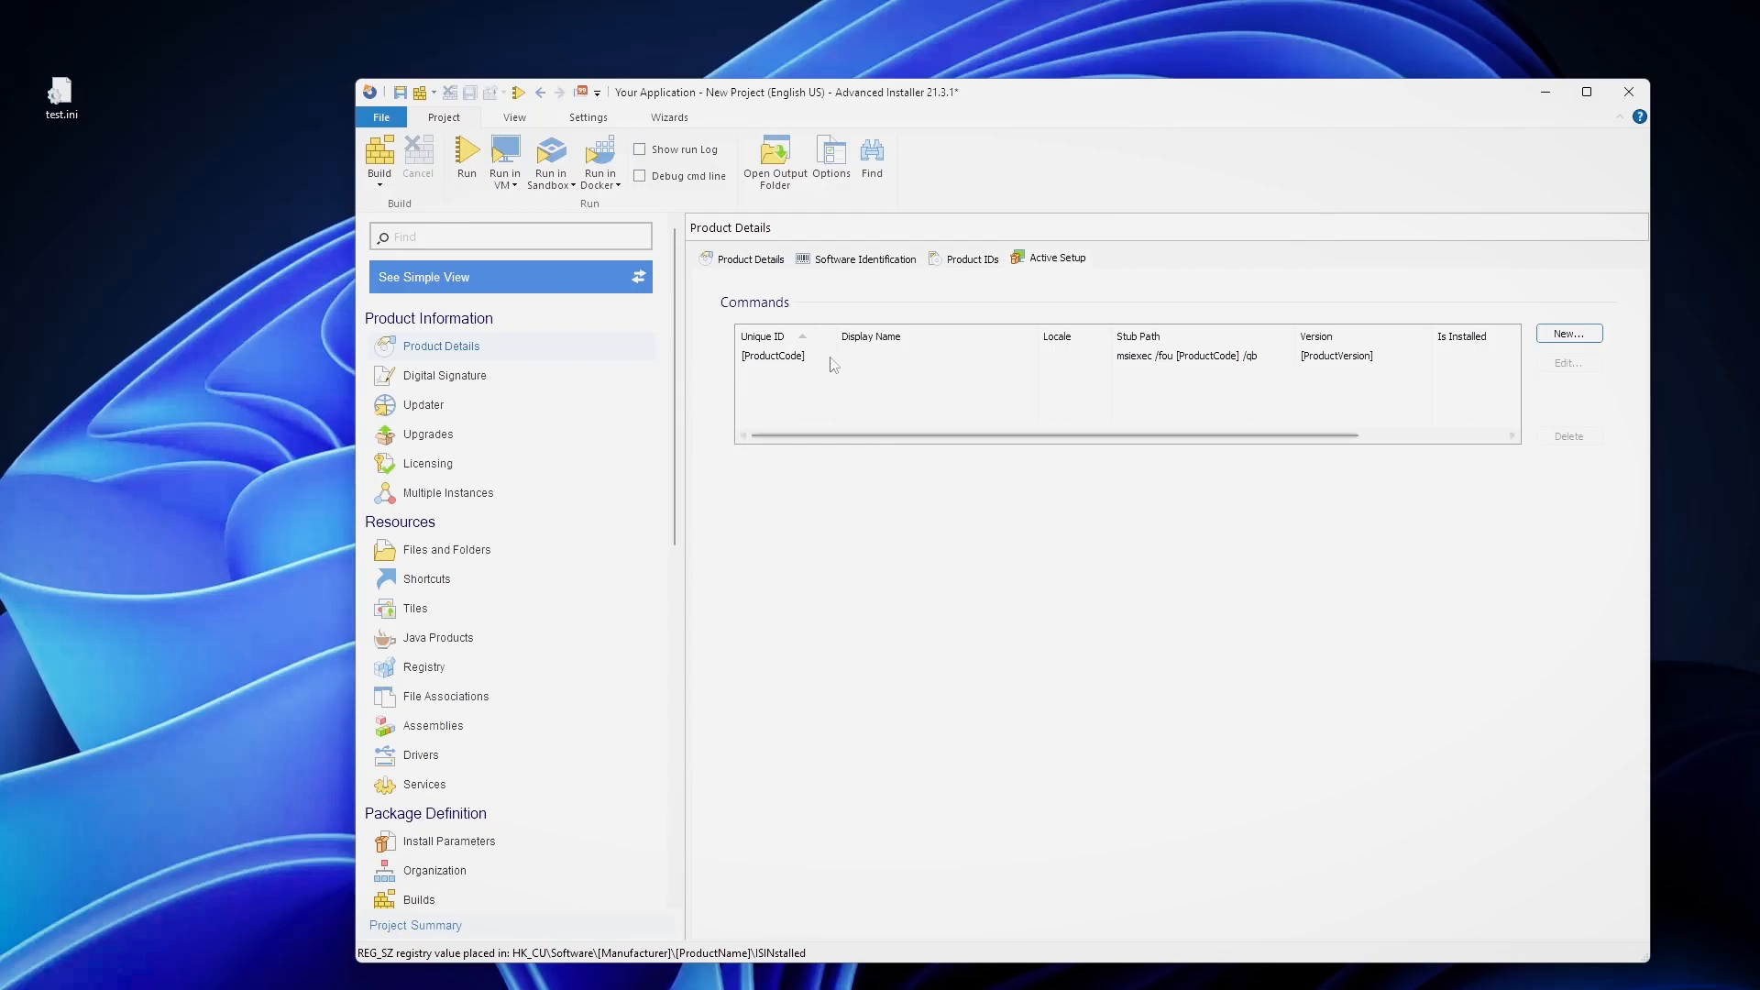
left_click(831, 356)
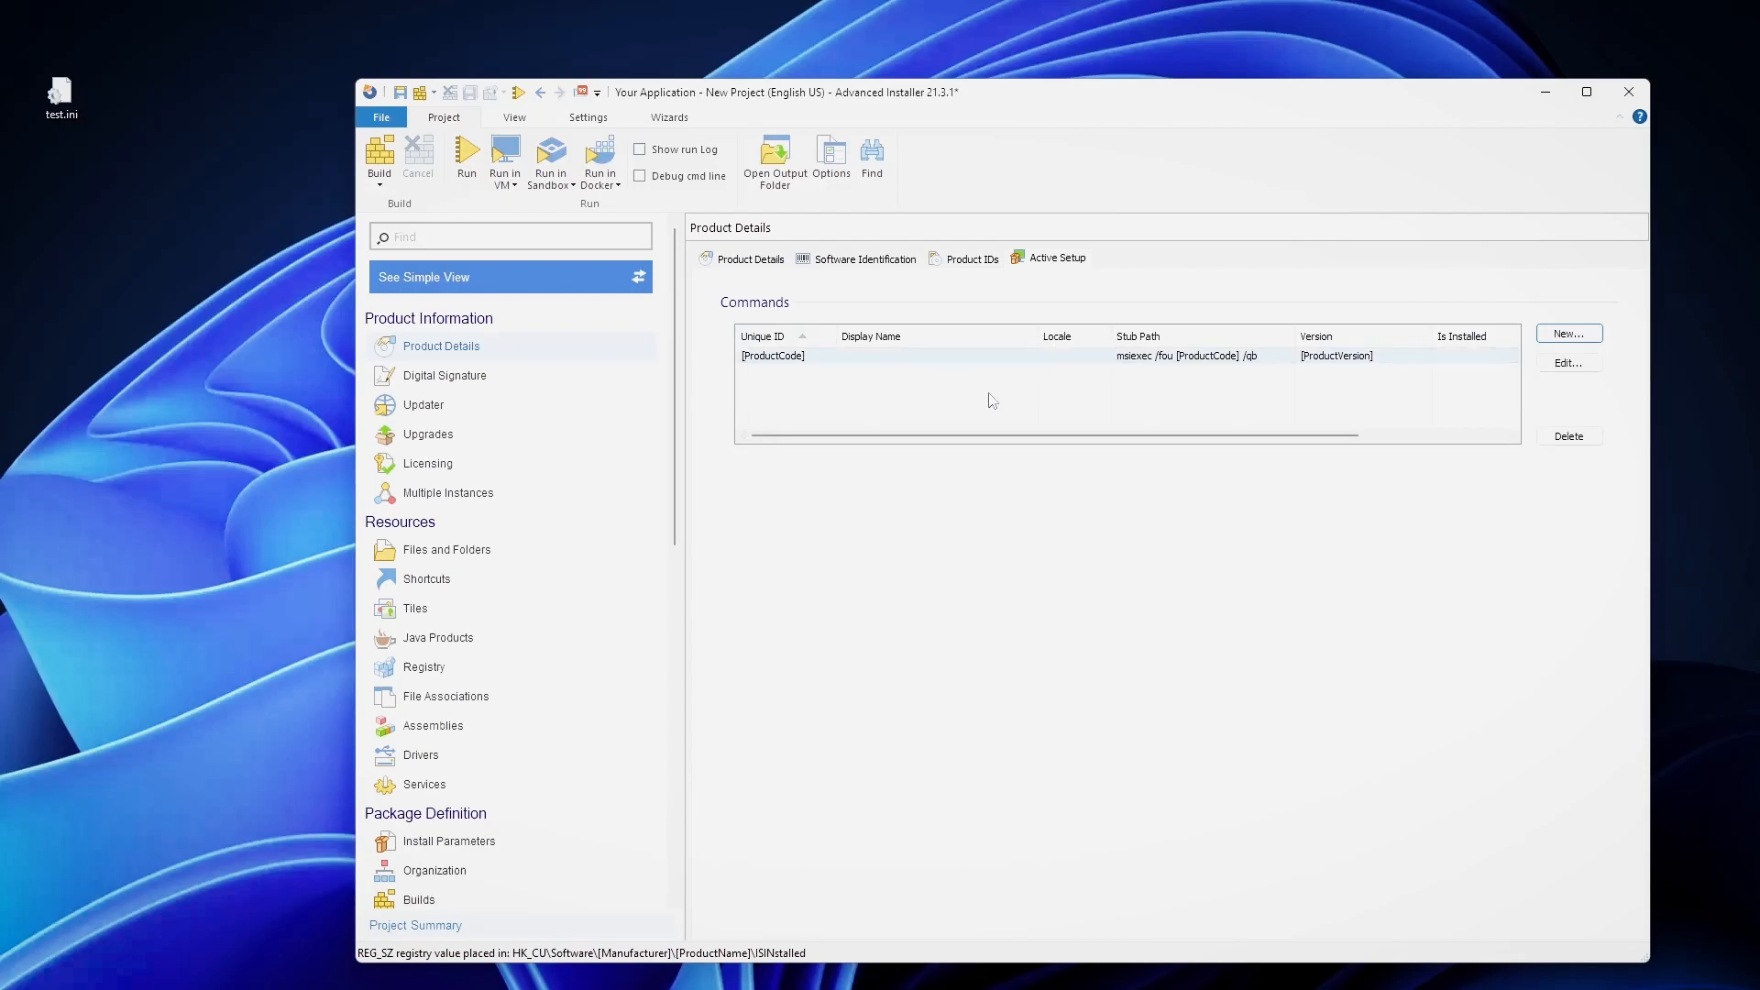